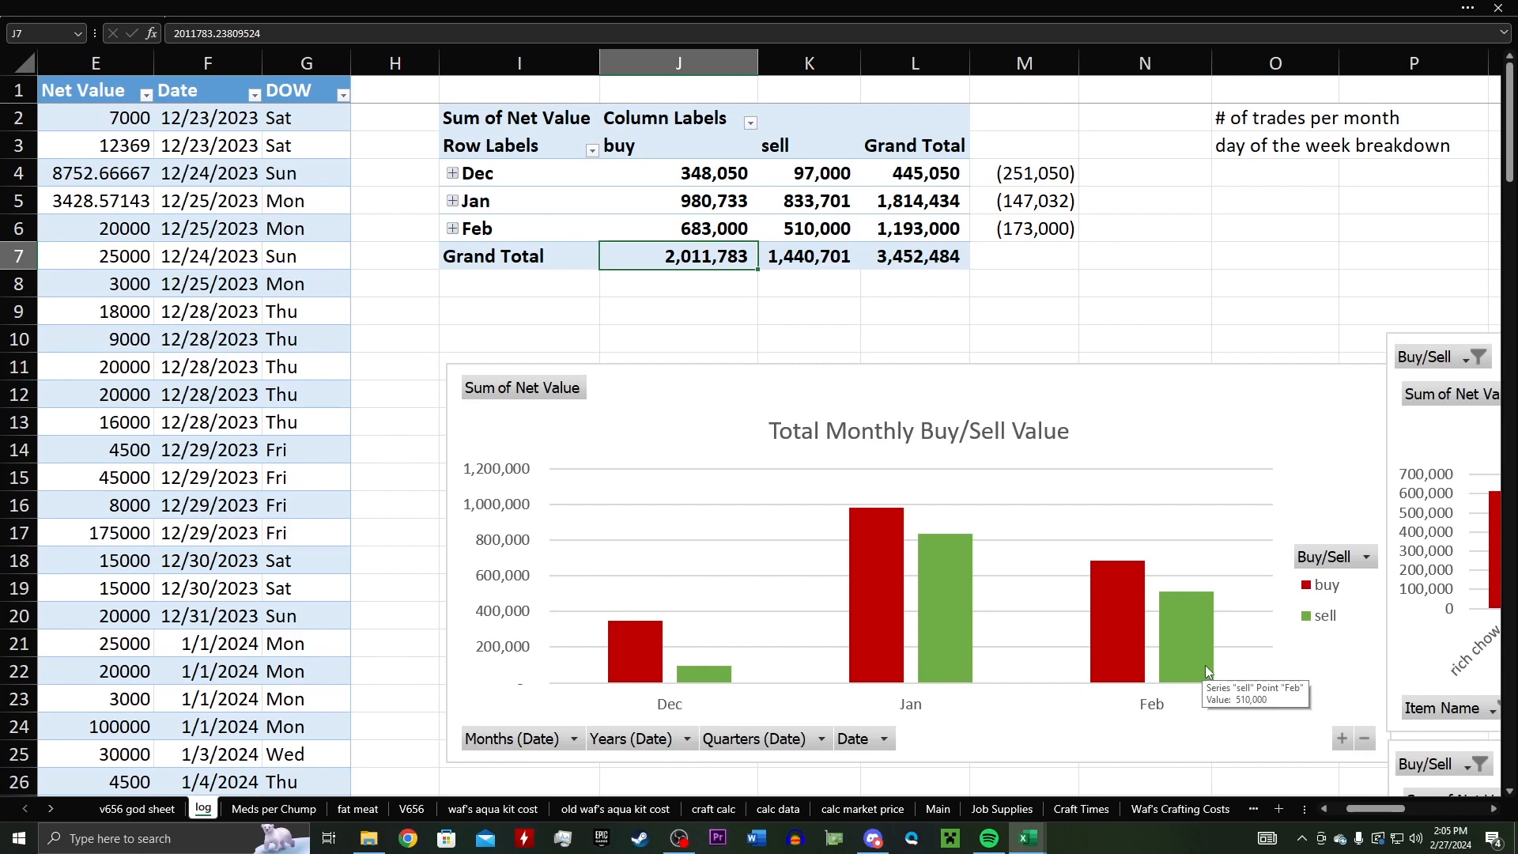
Step: Select the first trade date, then scroll across the log sheet's pivot tables
scroll("left", 3)
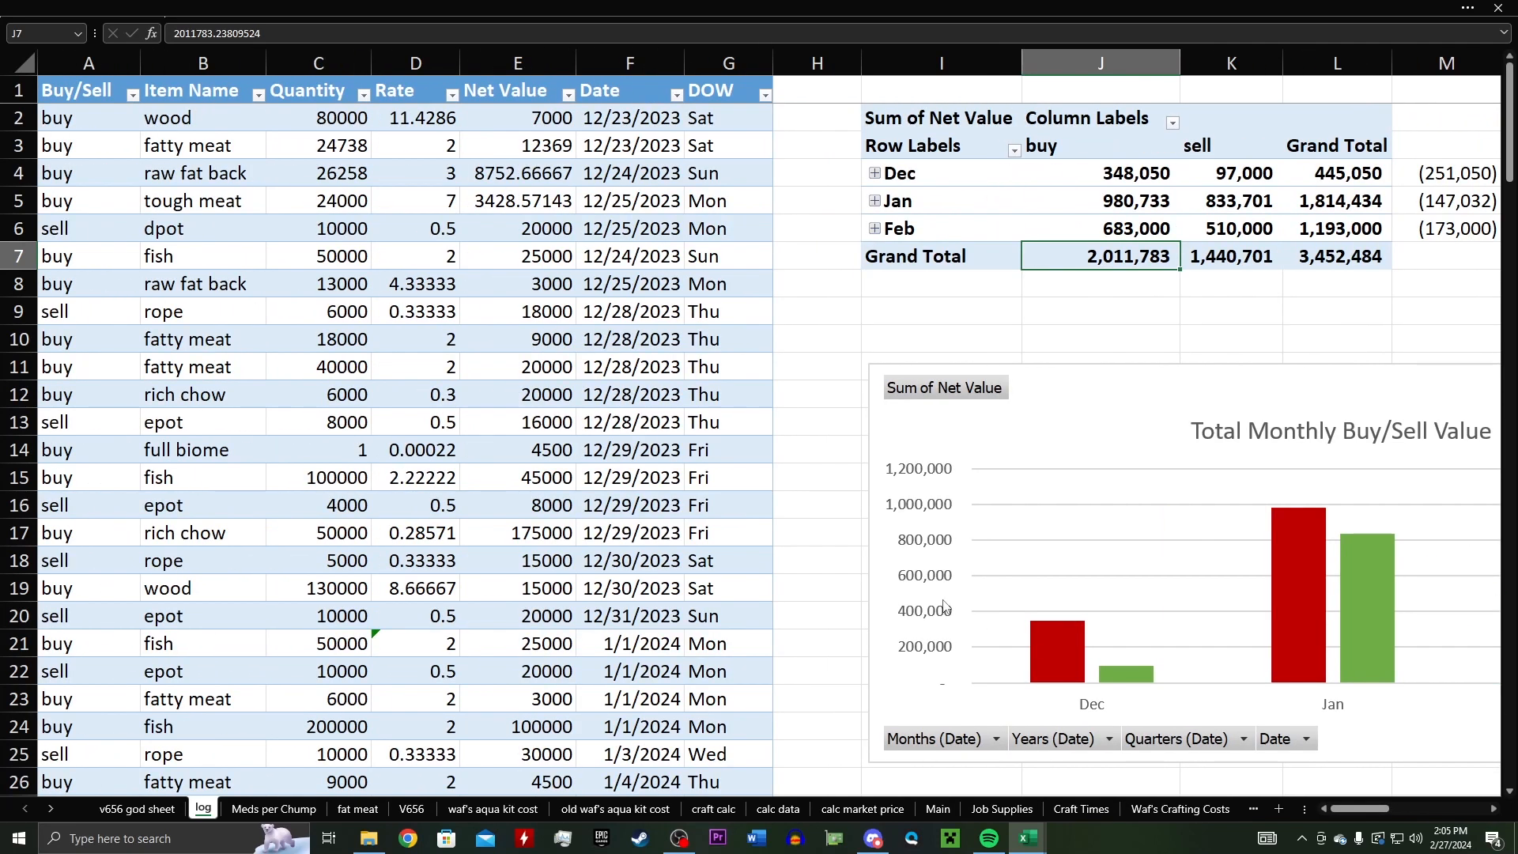
mouse_move(884, 548)
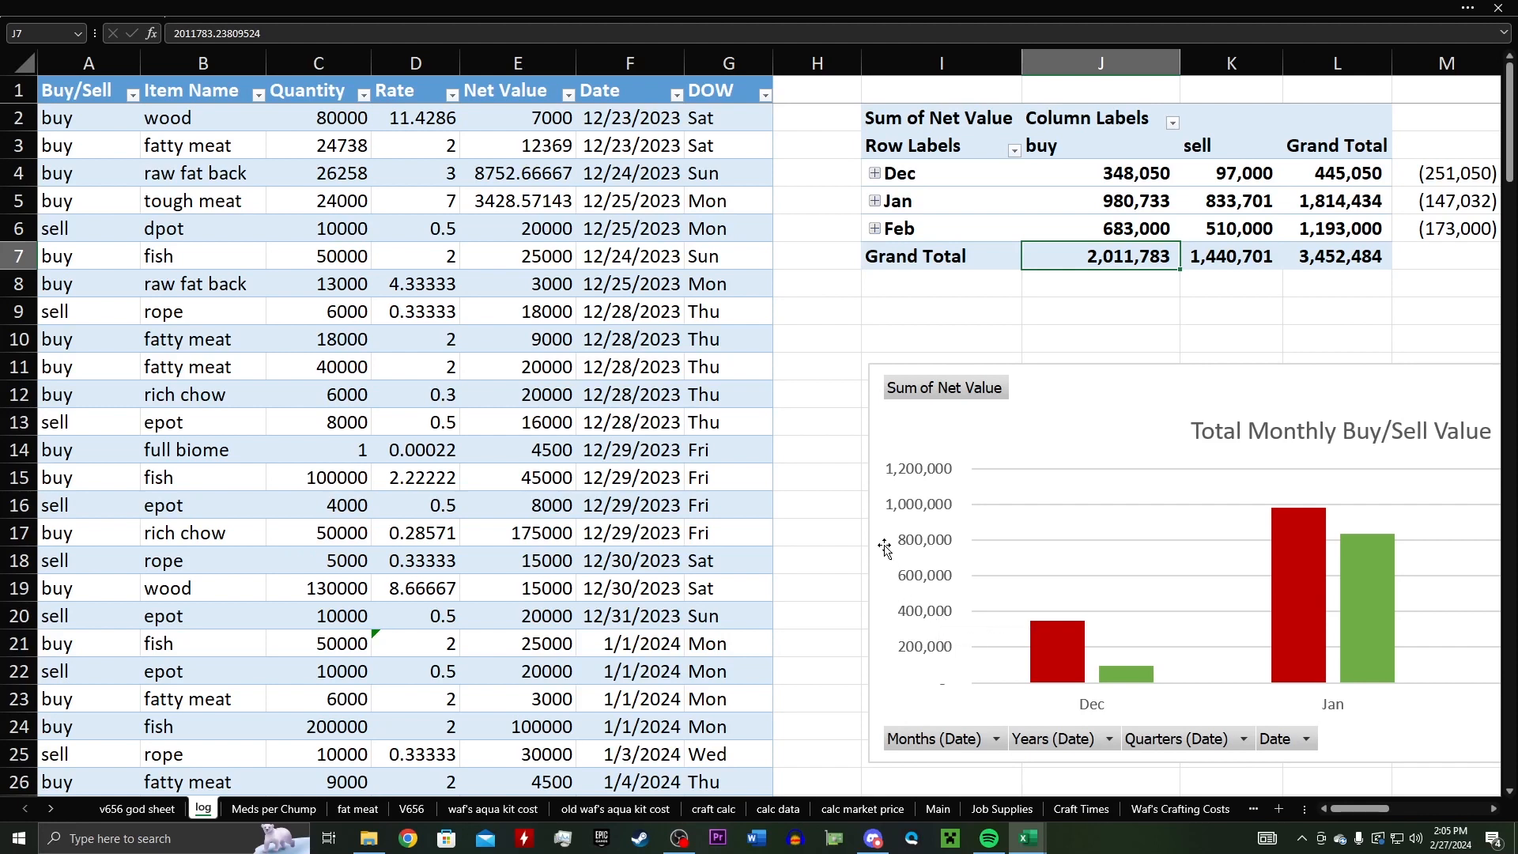
mouse_move(886, 540)
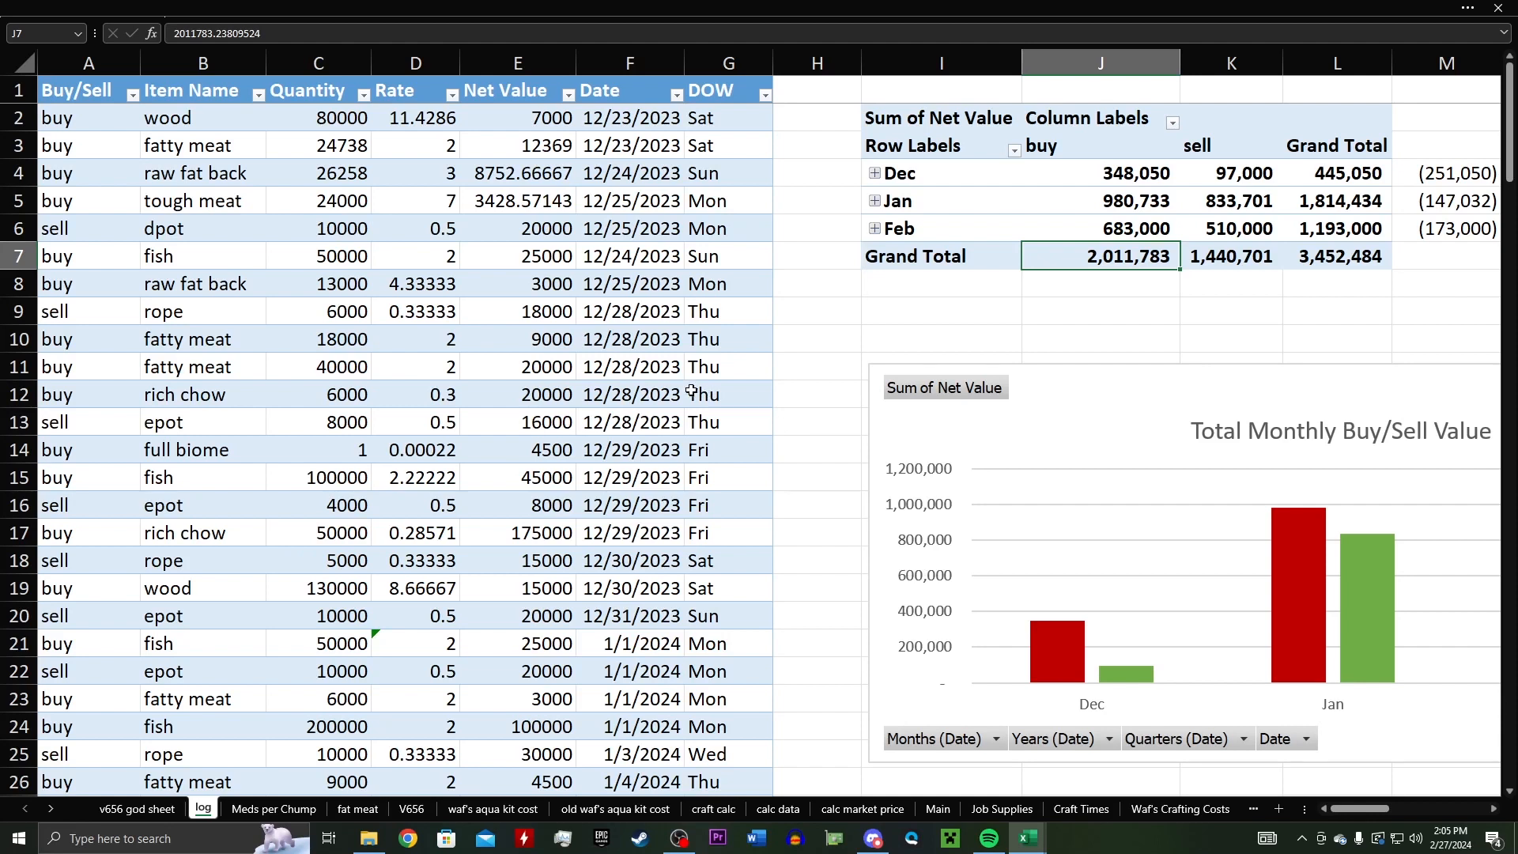
left_click(630, 118)
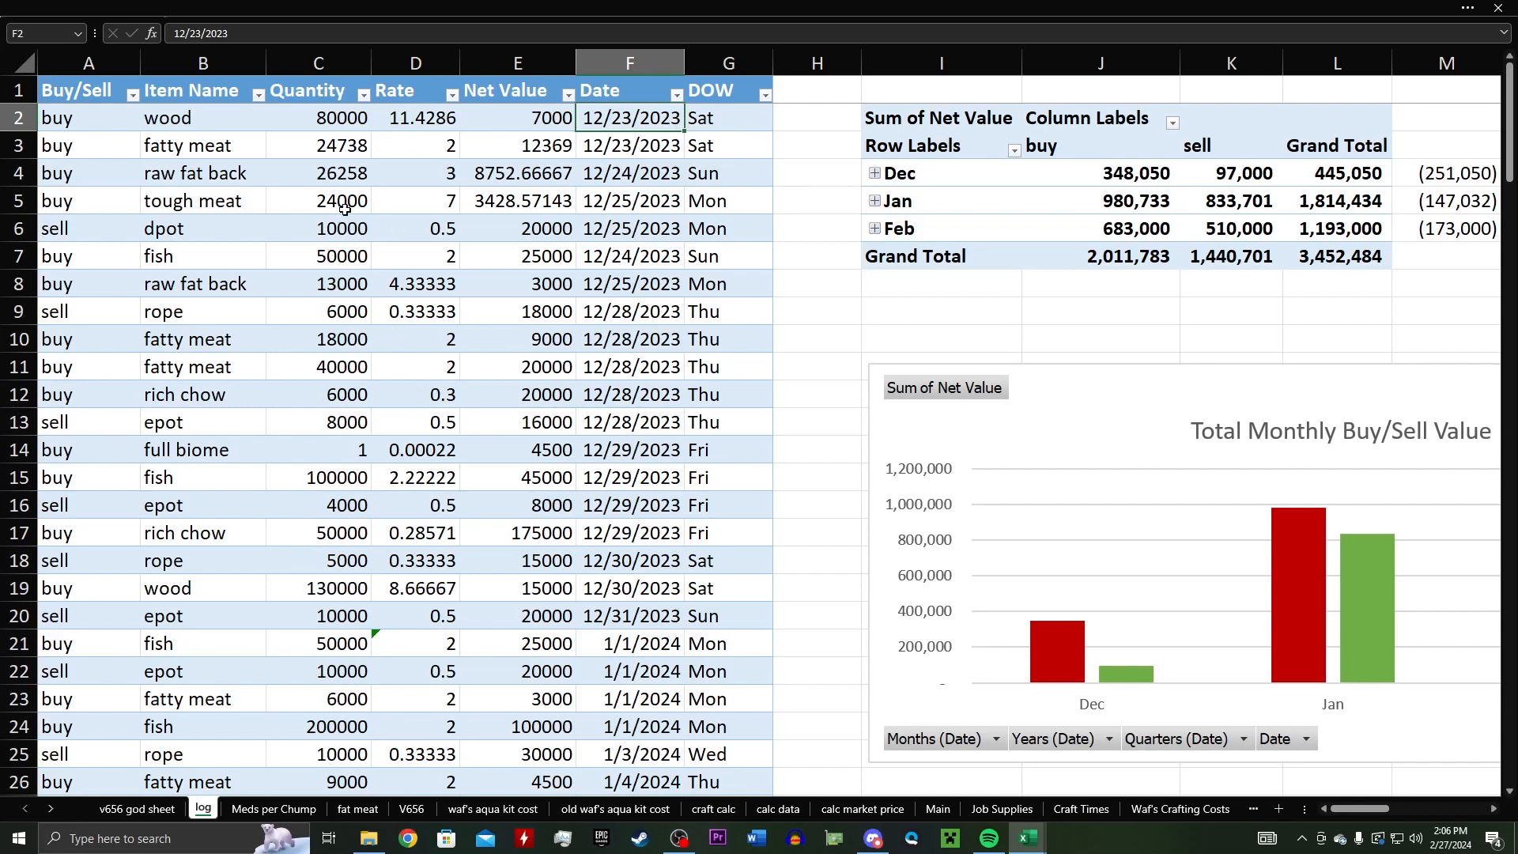
mouse_move(1052, 373)
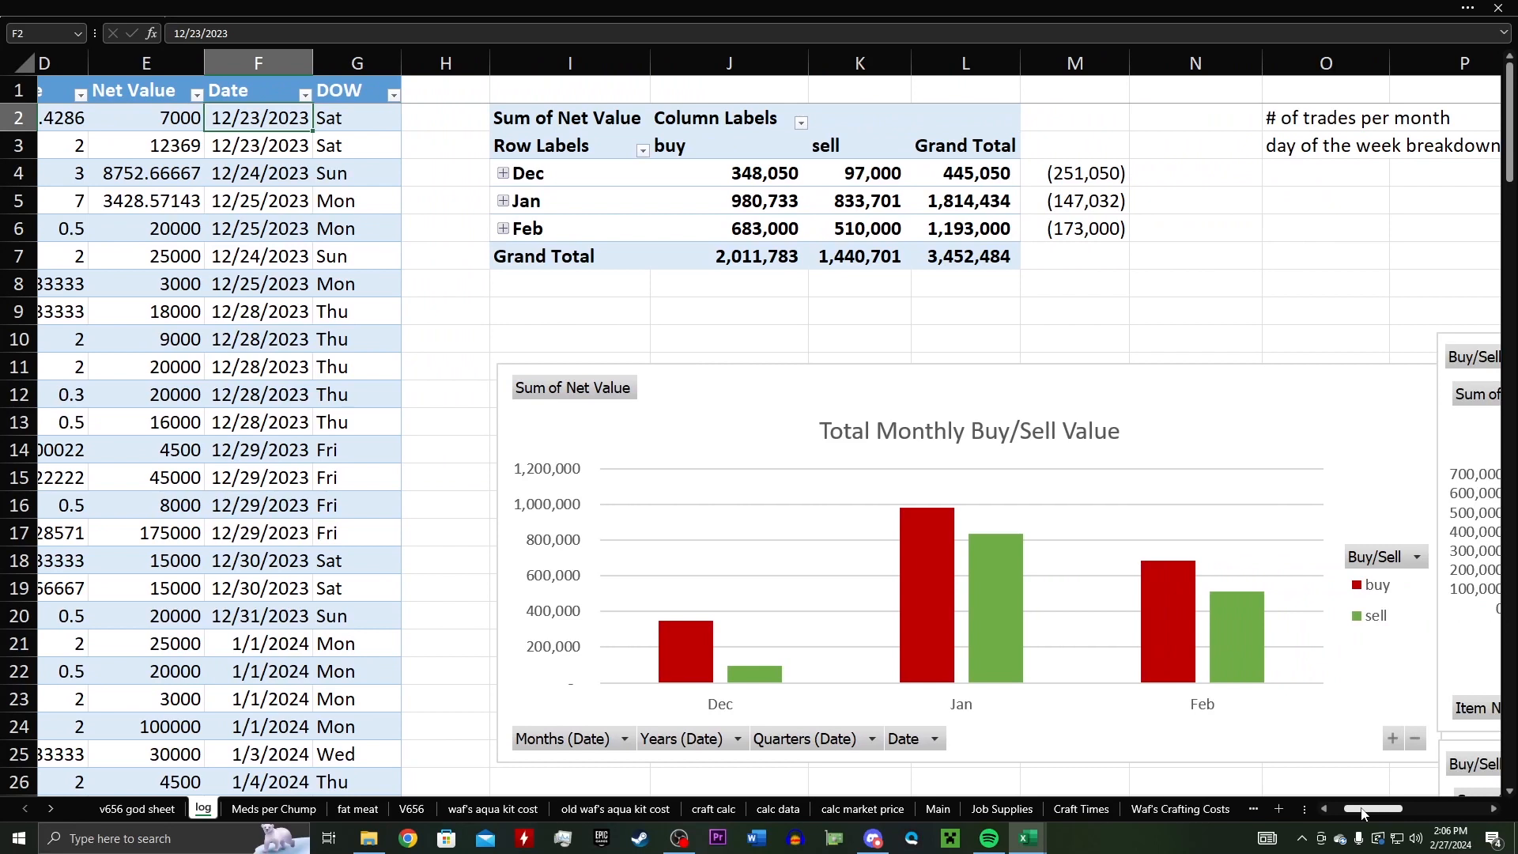
scroll("right", 3)
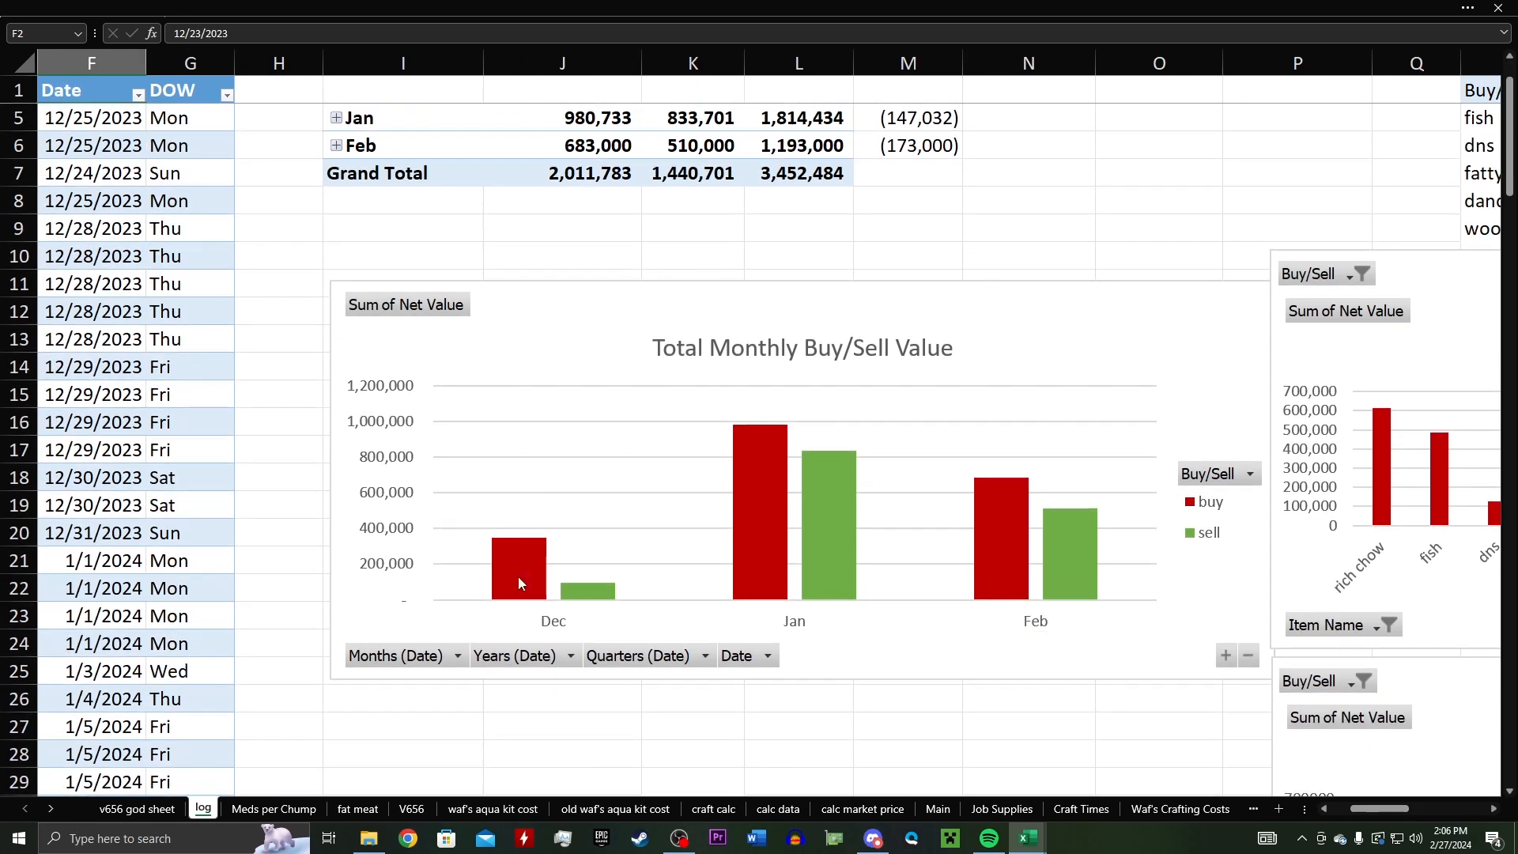
mouse_move(726, 579)
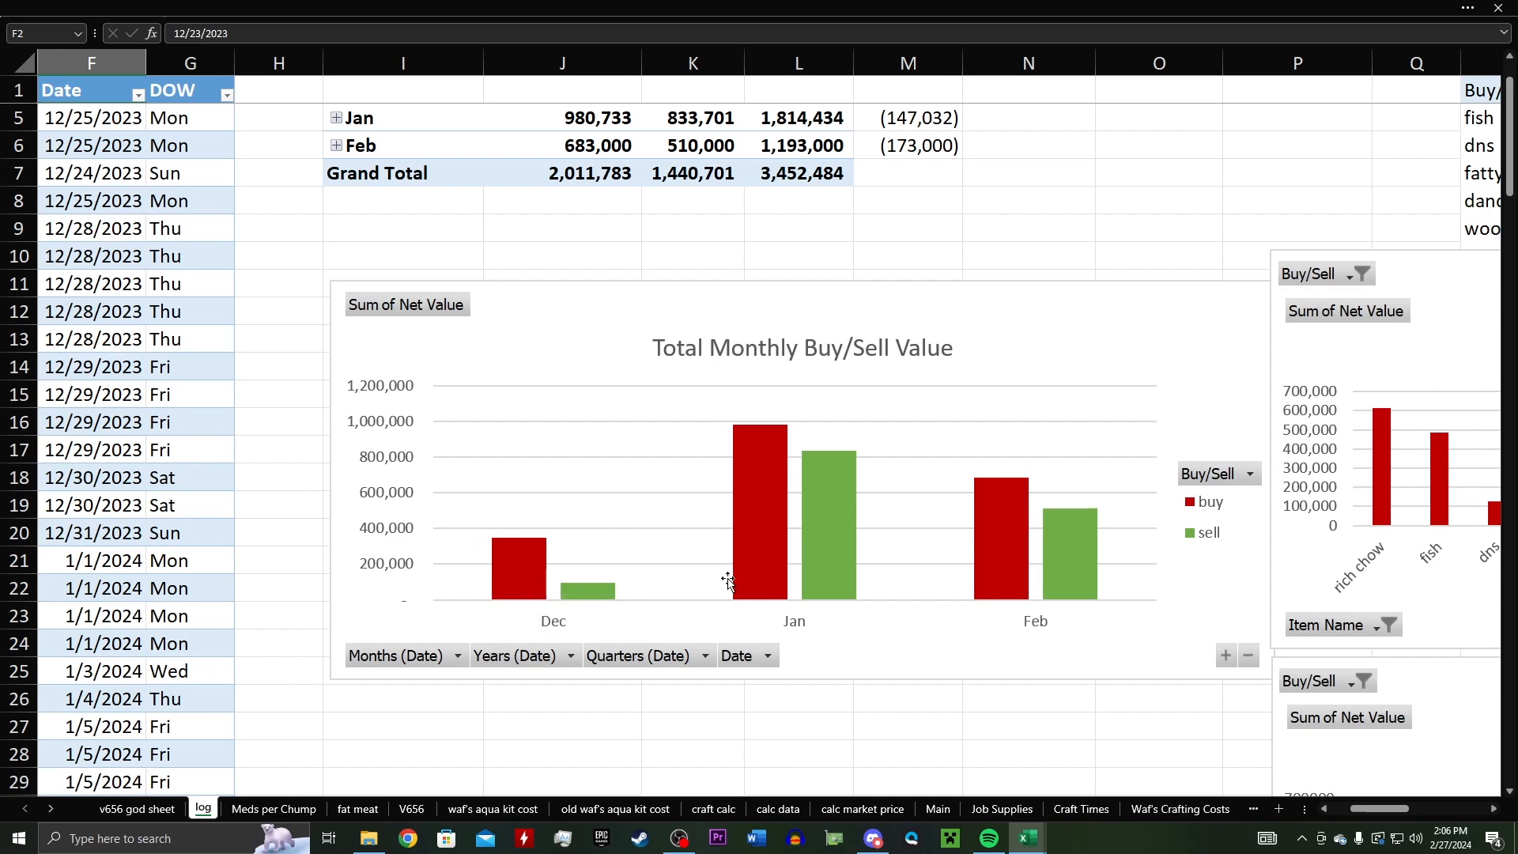
scroll("right", 3)
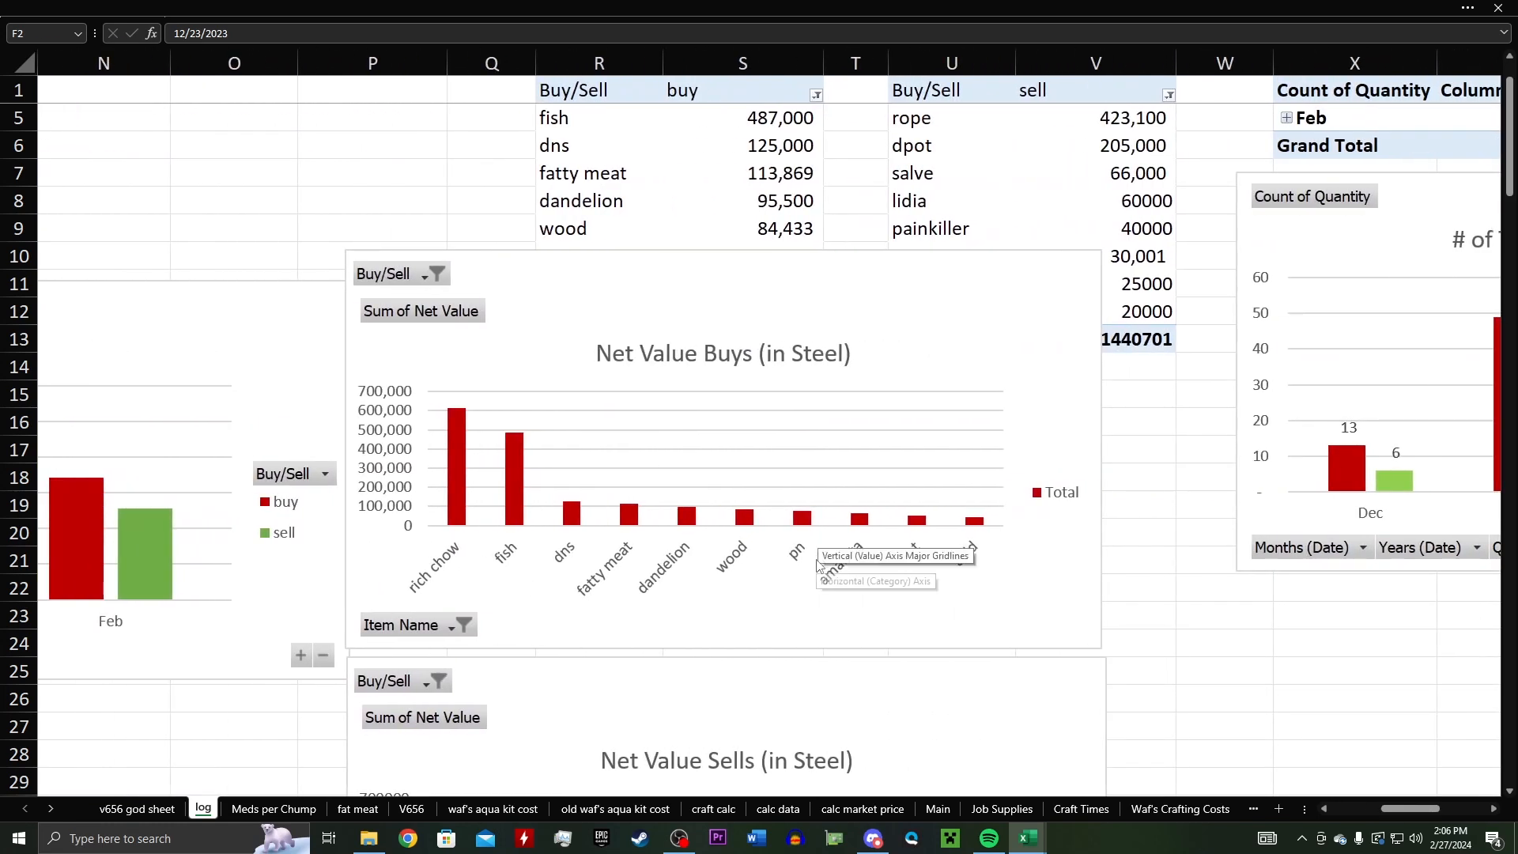
scroll("down", 3)
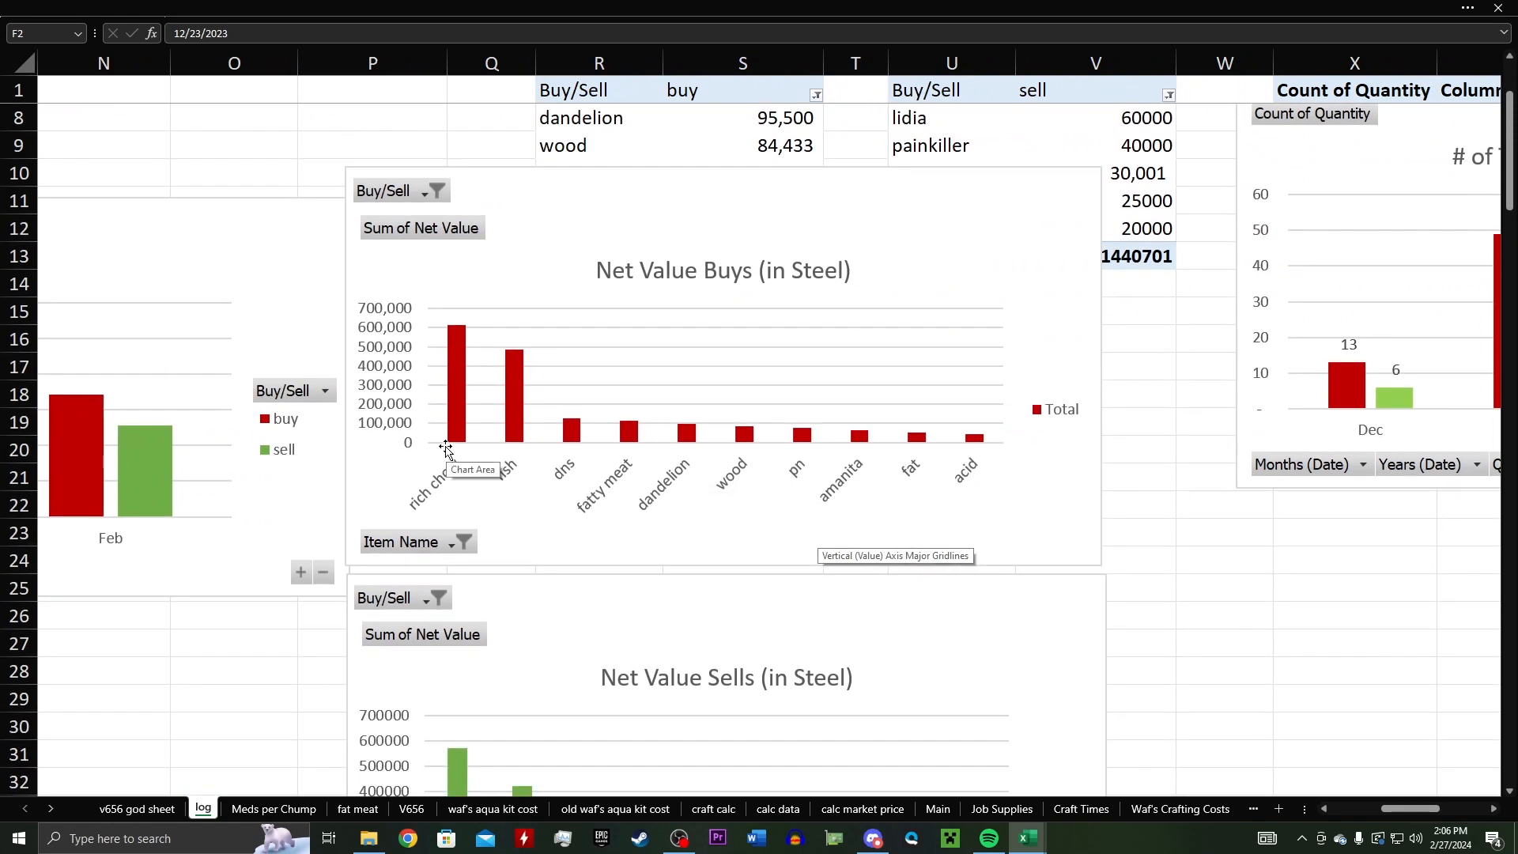
scroll("down", 3)
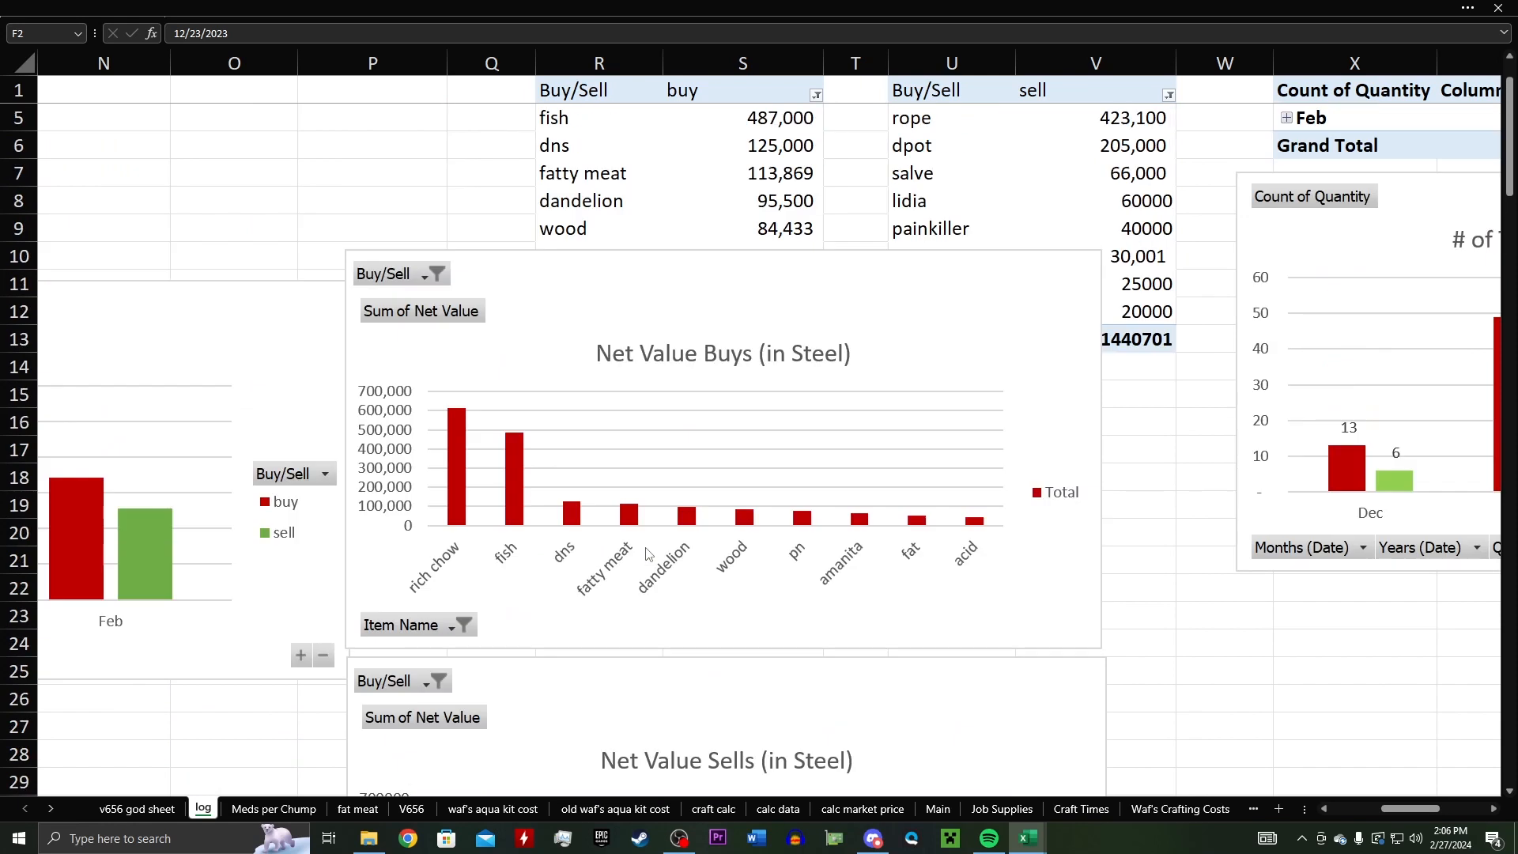
scroll("right", 3)
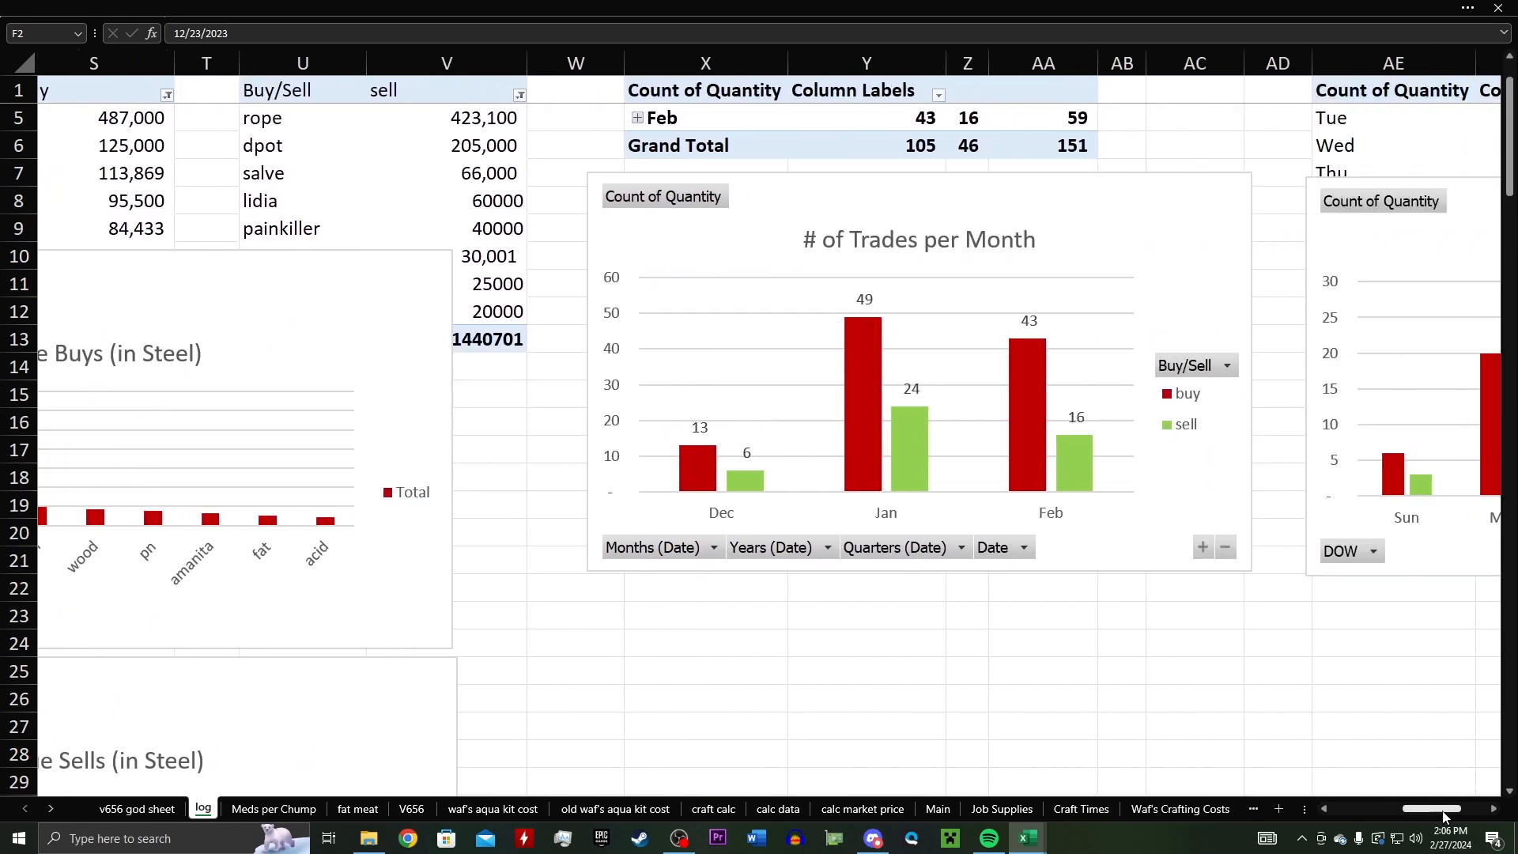
scroll("right", 3)
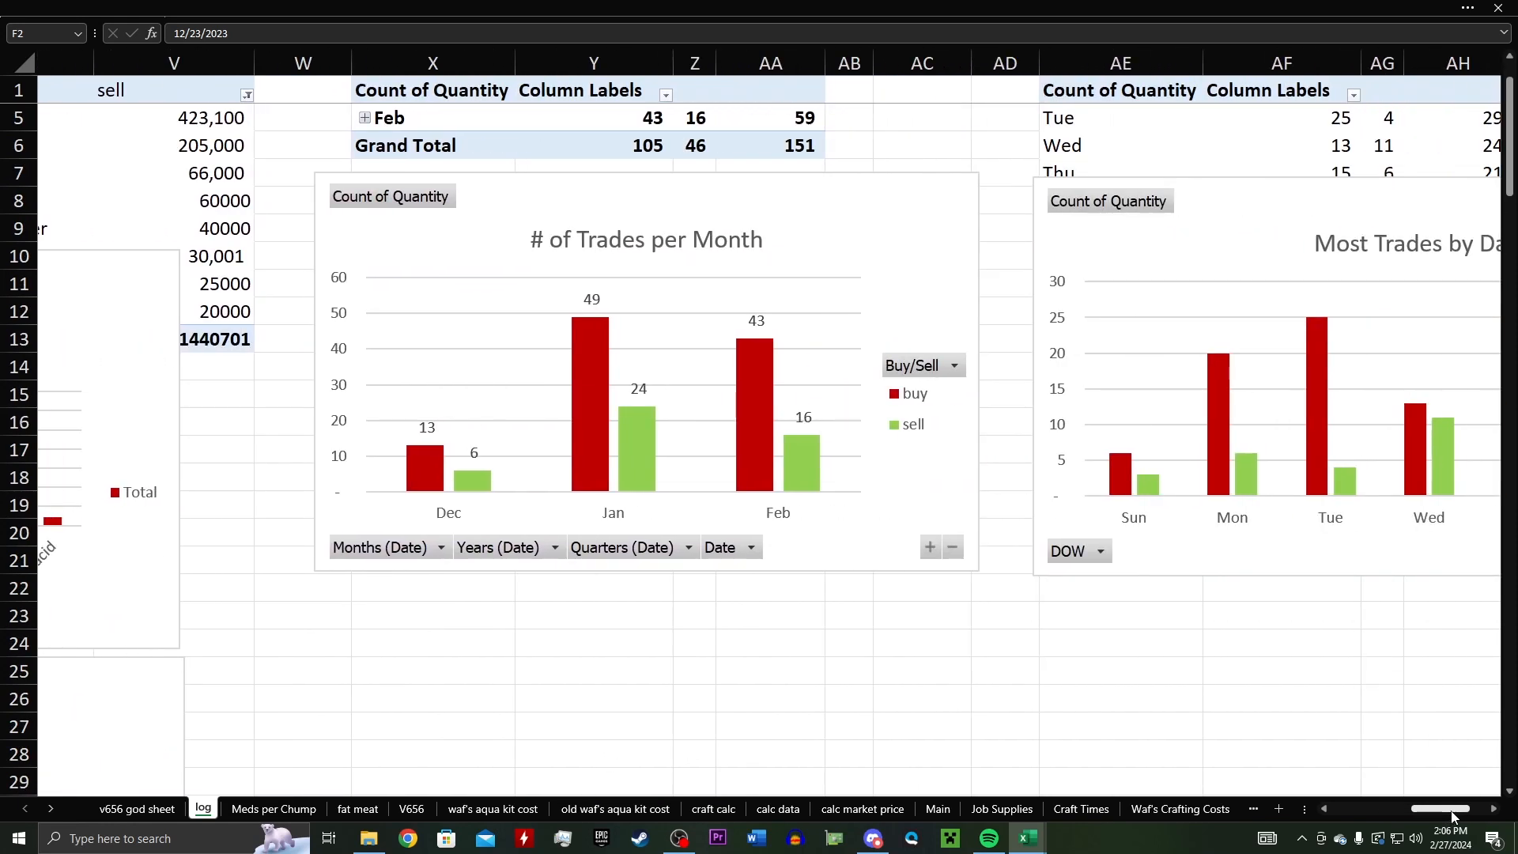
scroll("right", 3)
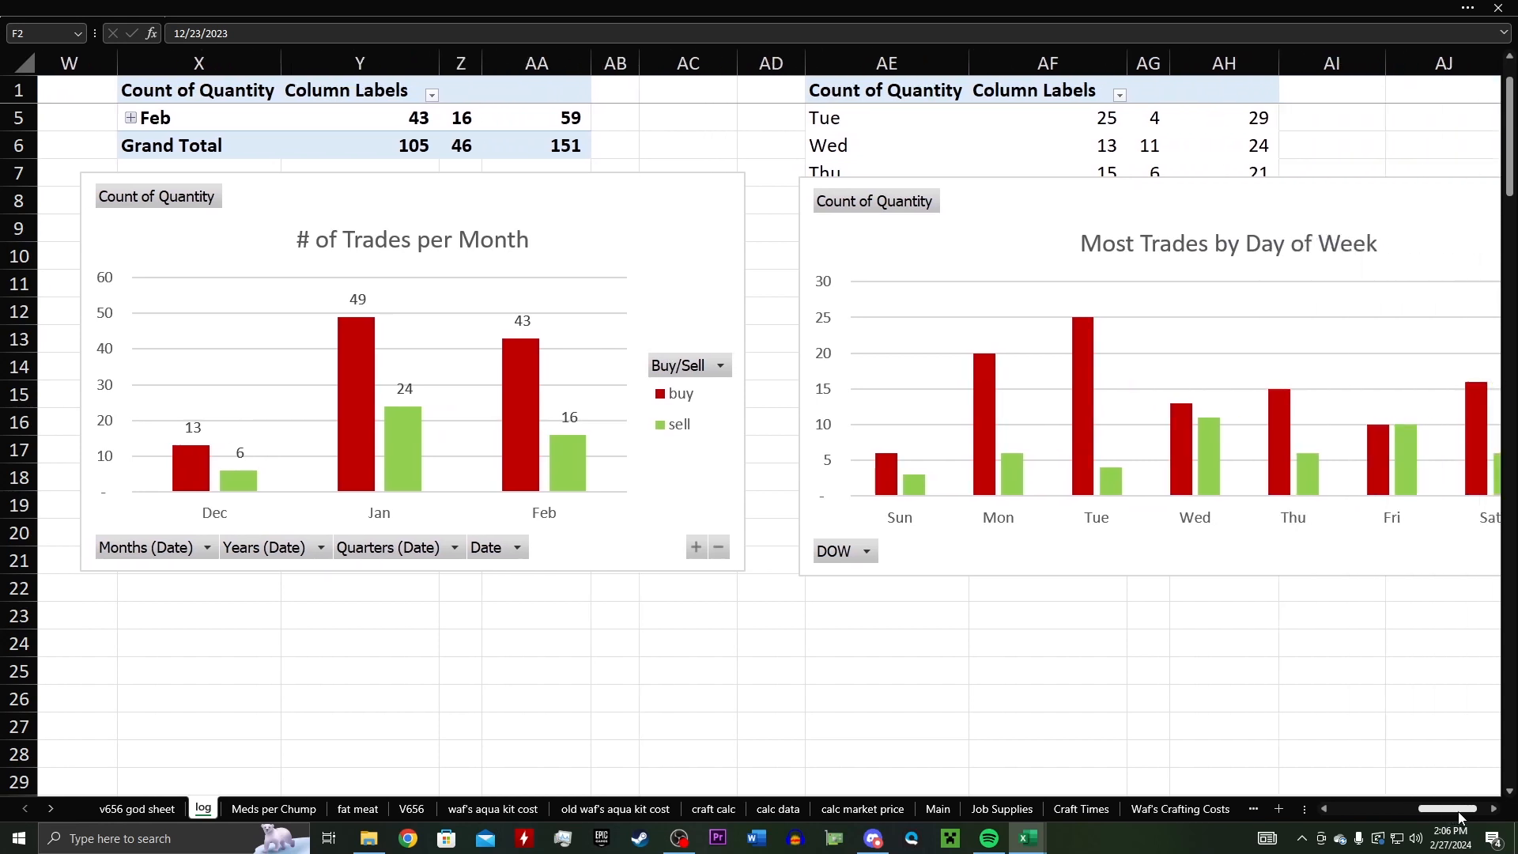
scroll("right", 3)
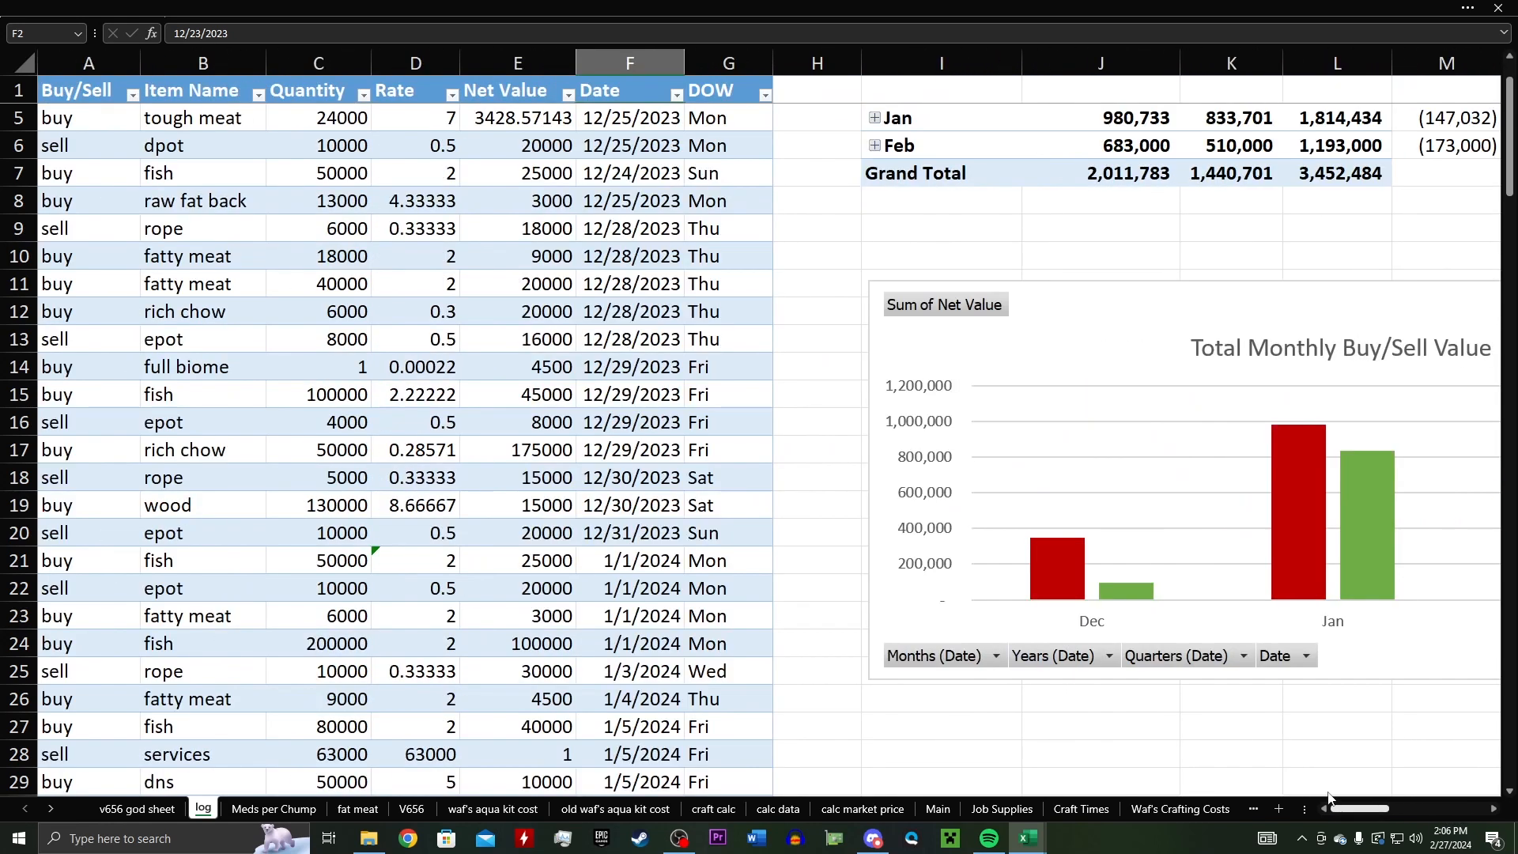
scroll("down", 3)
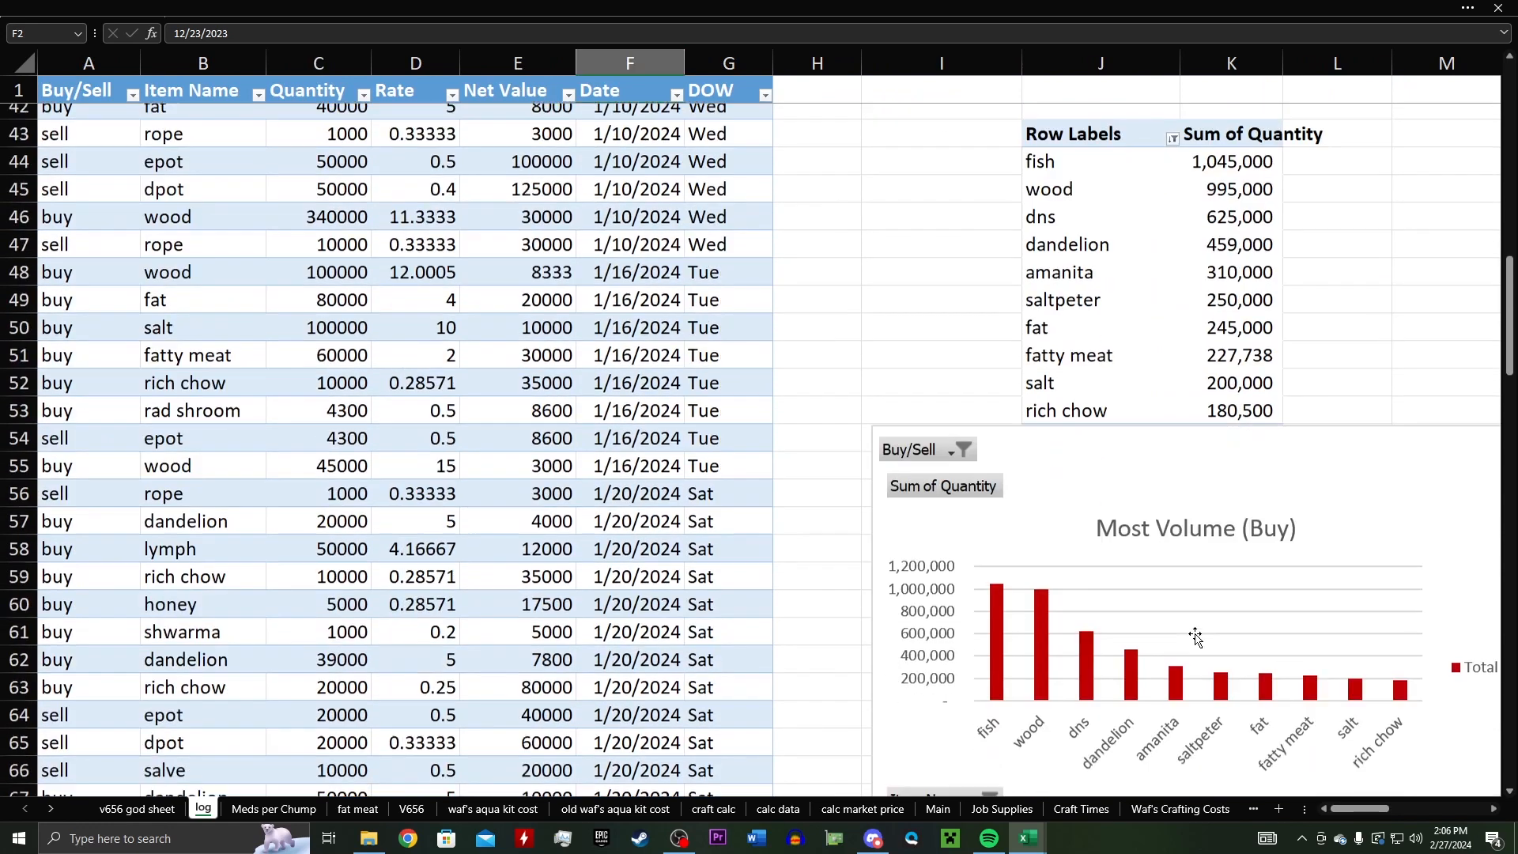
scroll("right", 3)
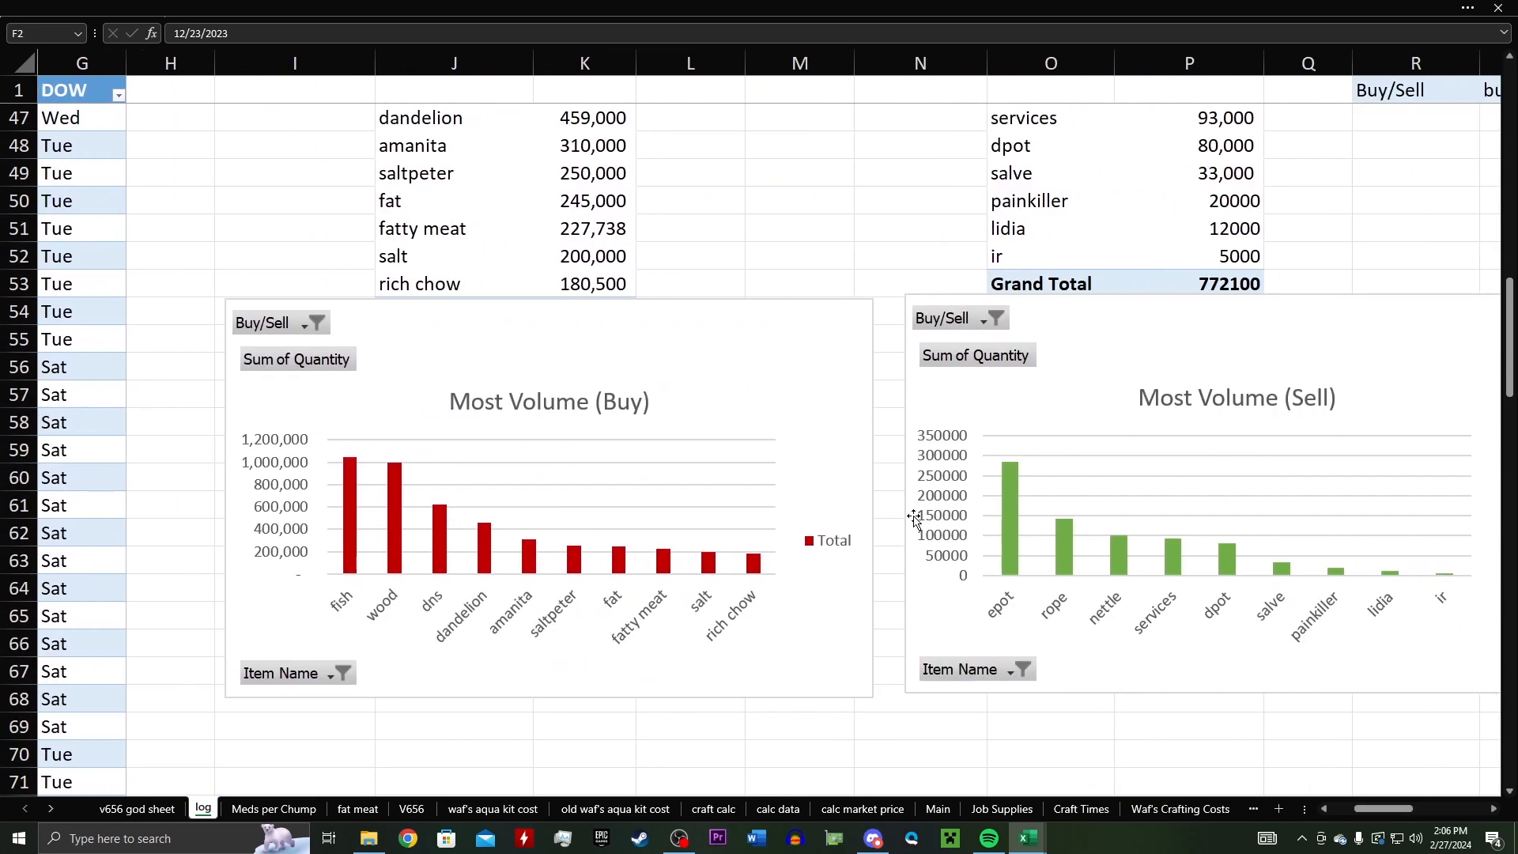
mouse_move(348, 469)
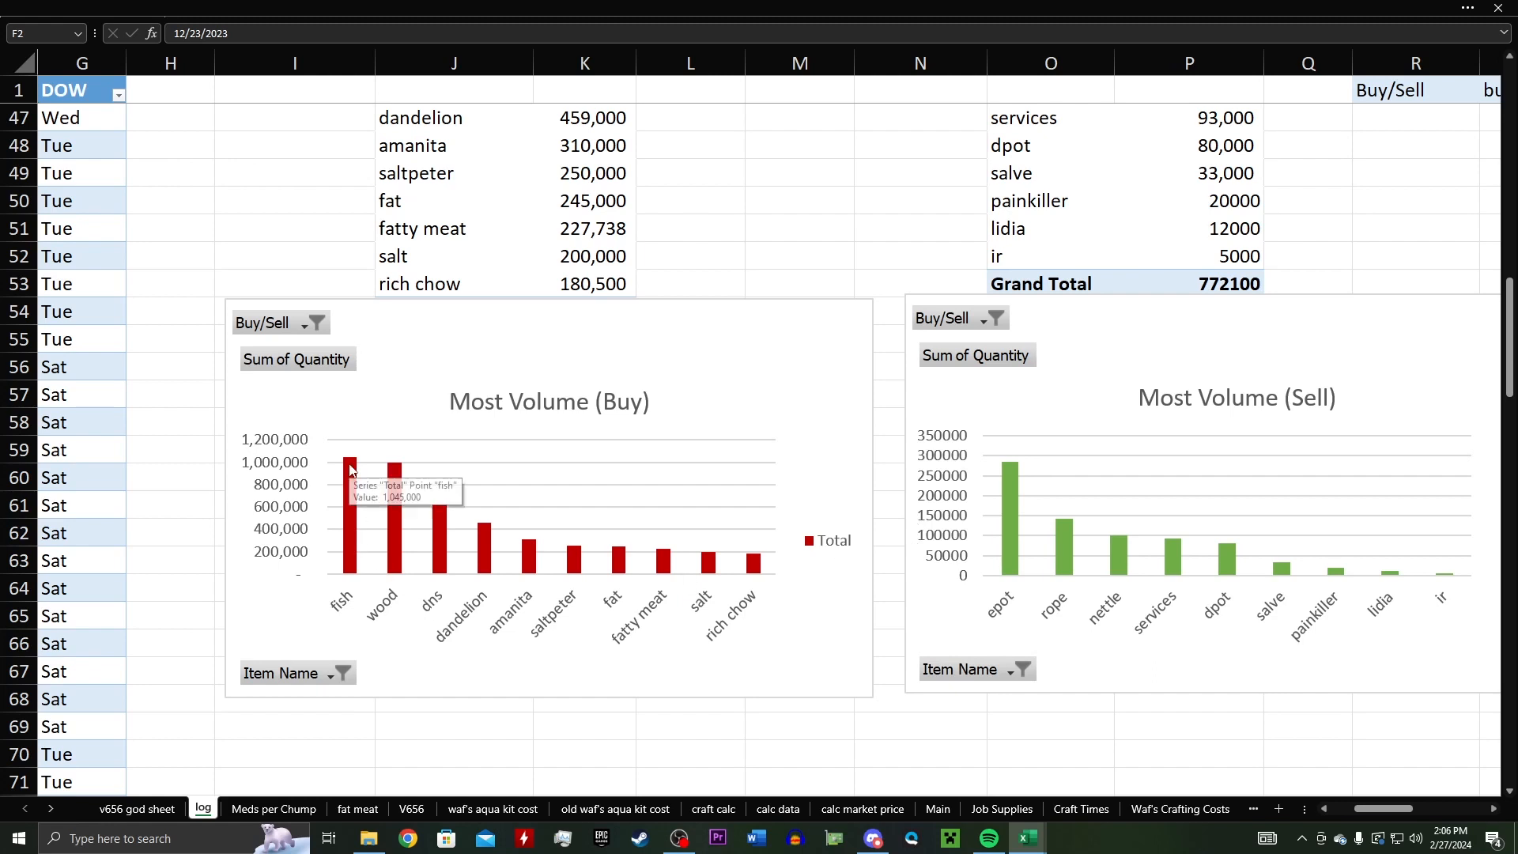
mouse_move(1110, 596)
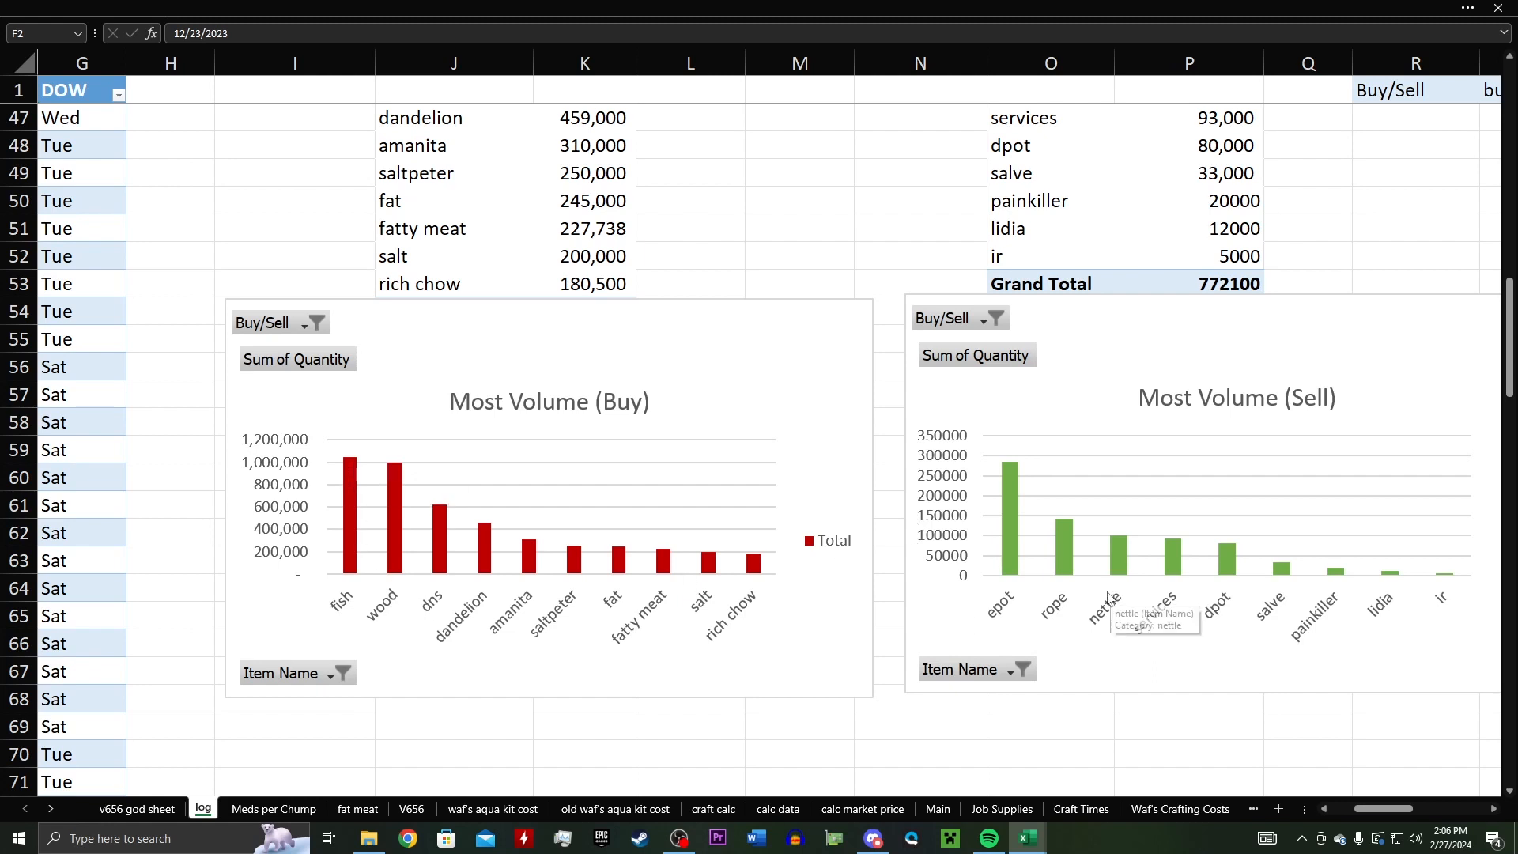
mouse_move(1407, 818)
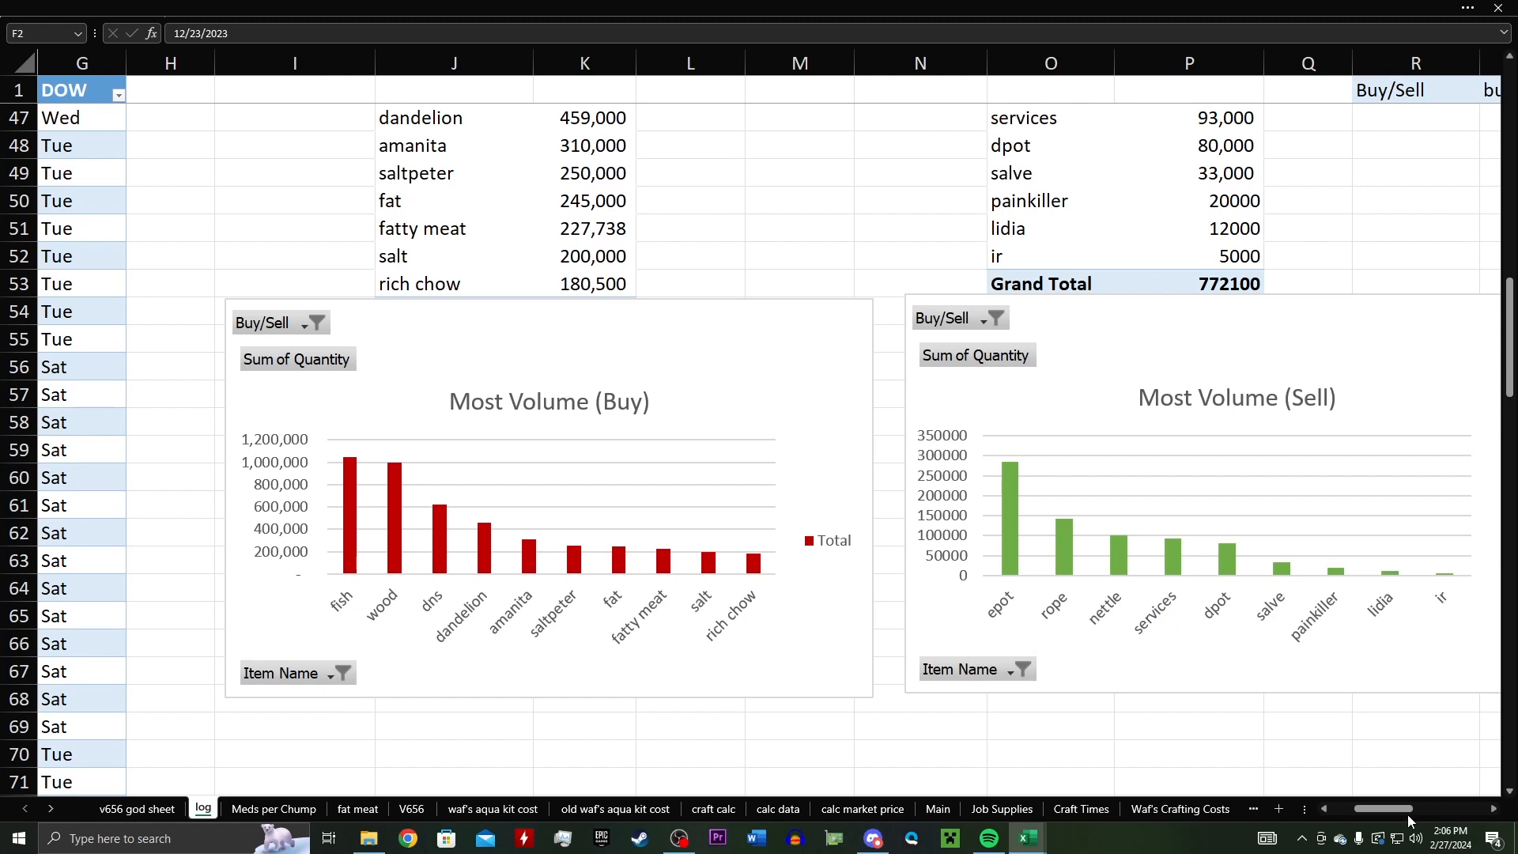
Step: Scroll down through the log sheet's trade table and pivot areas
scroll("left", 3)
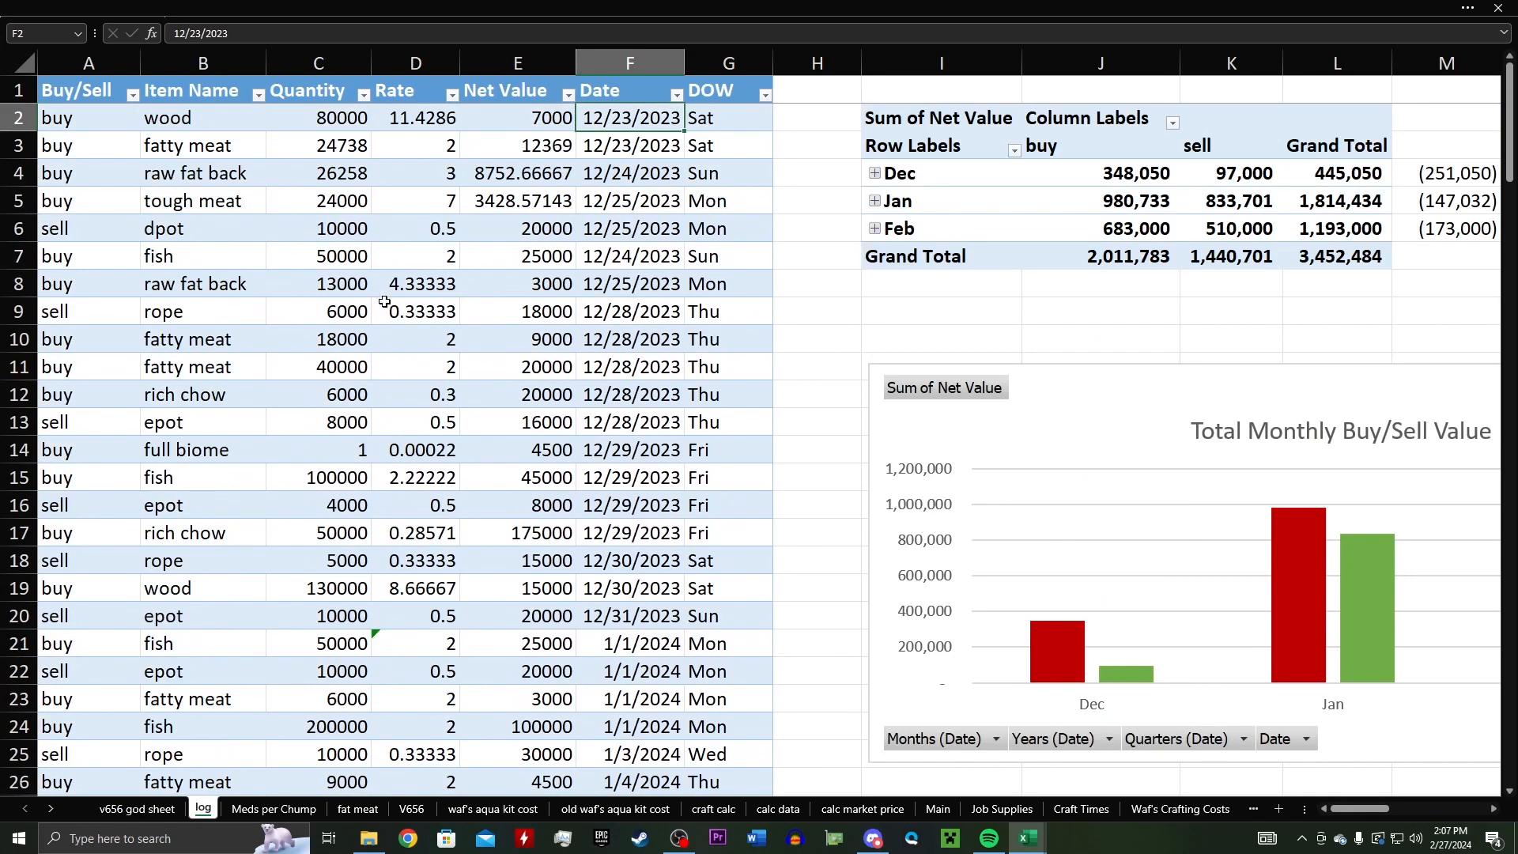
mouse_move(760, 328)
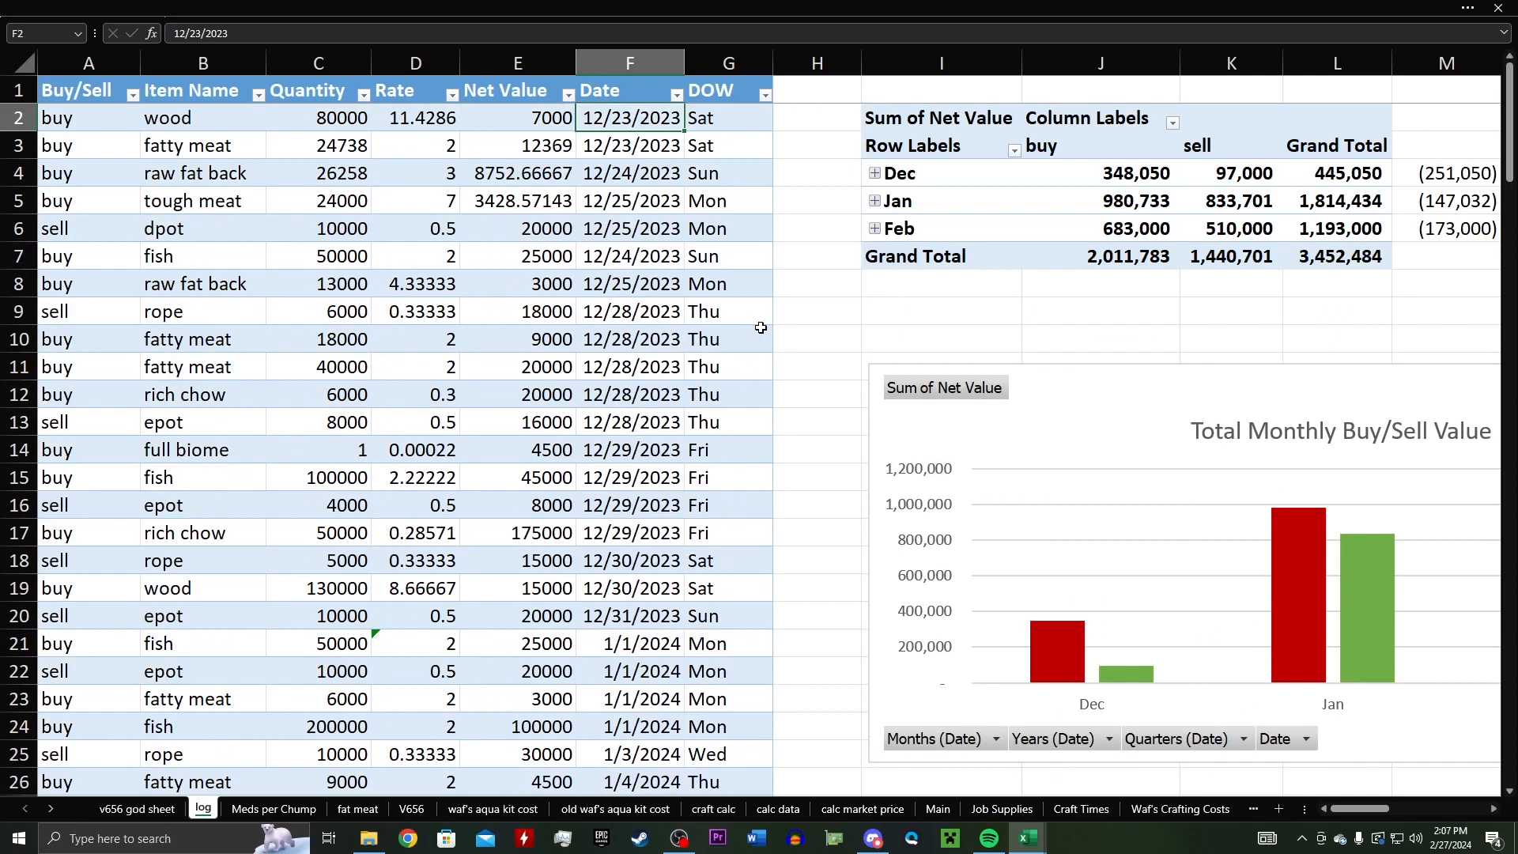
mouse_move(813, 306)
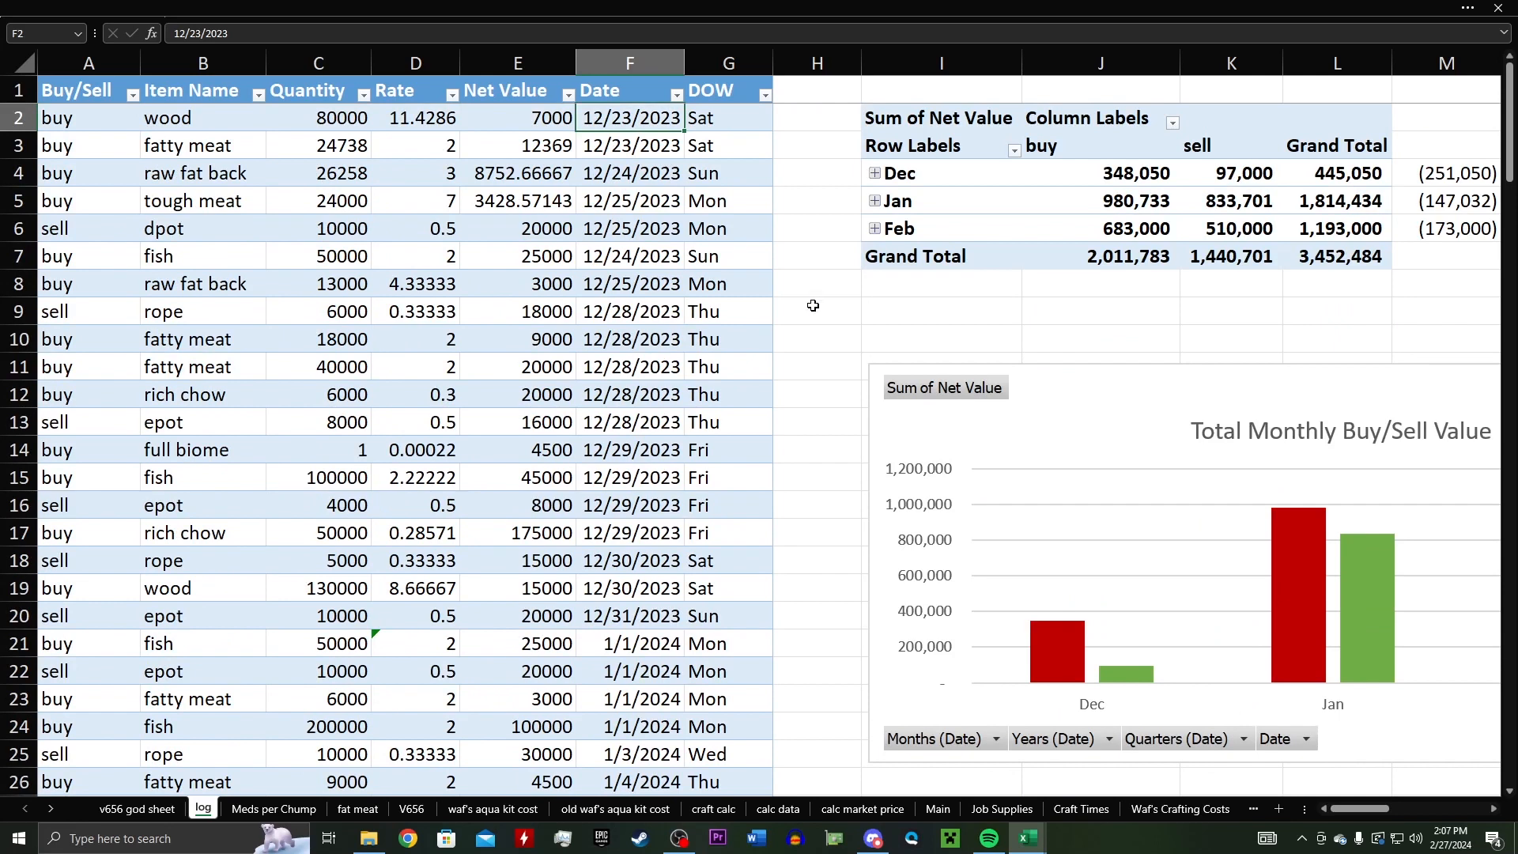
mouse_move(817, 299)
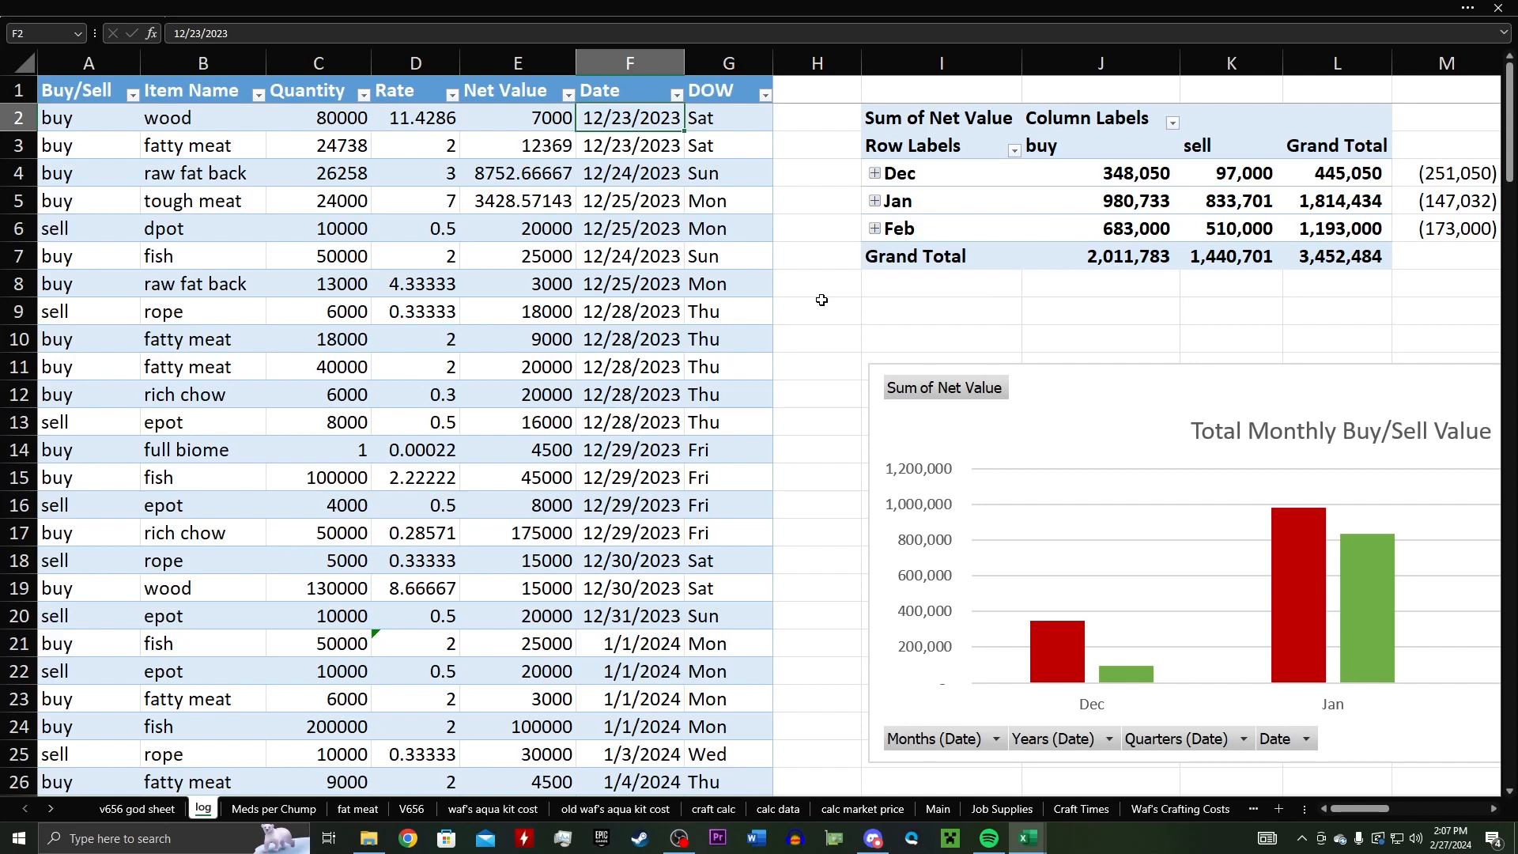
mouse_move(824, 306)
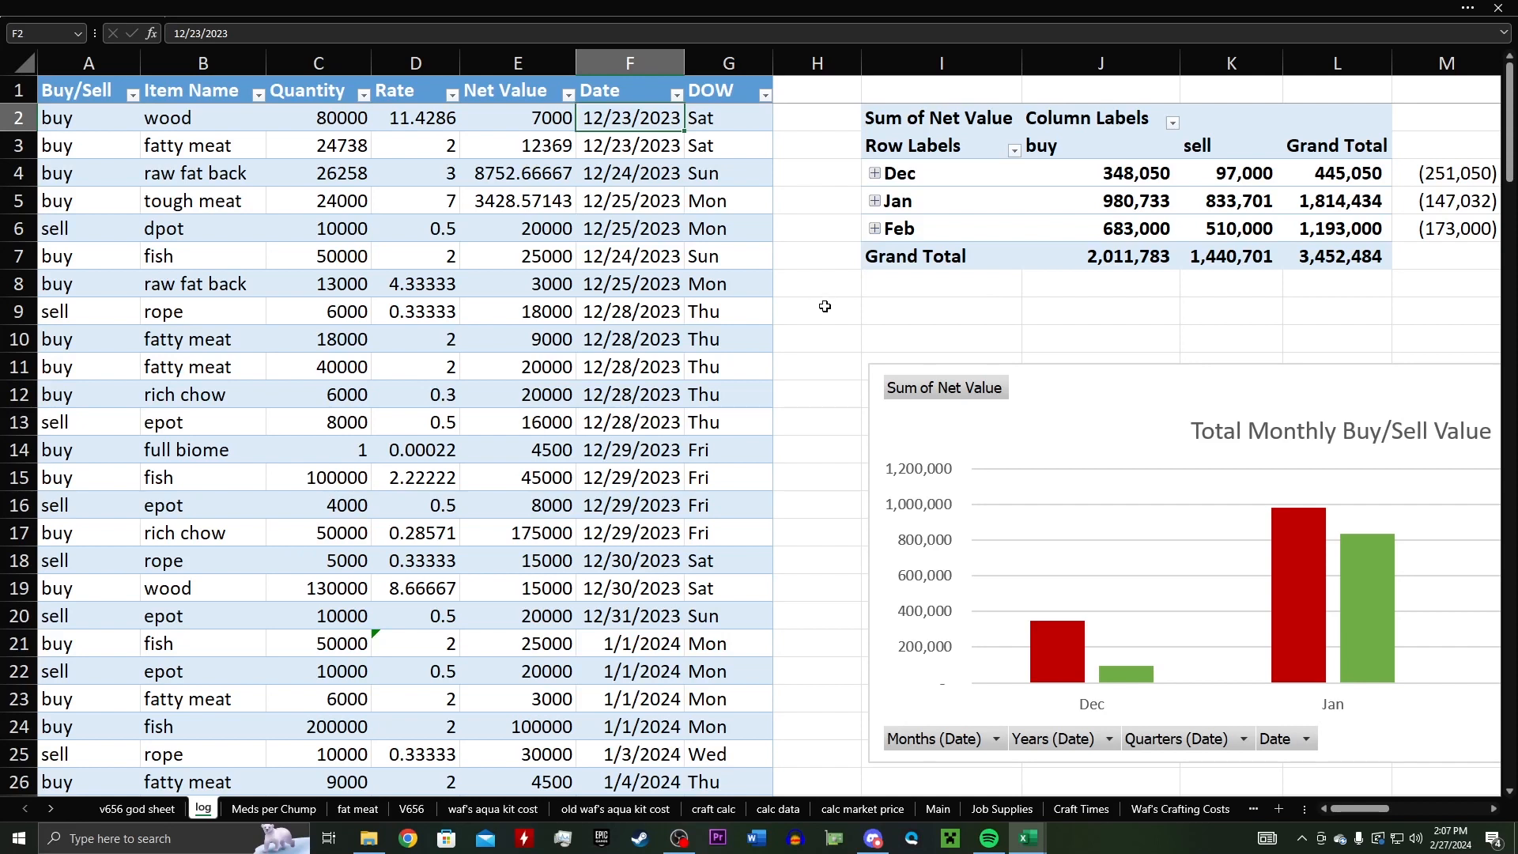
mouse_move(826, 309)
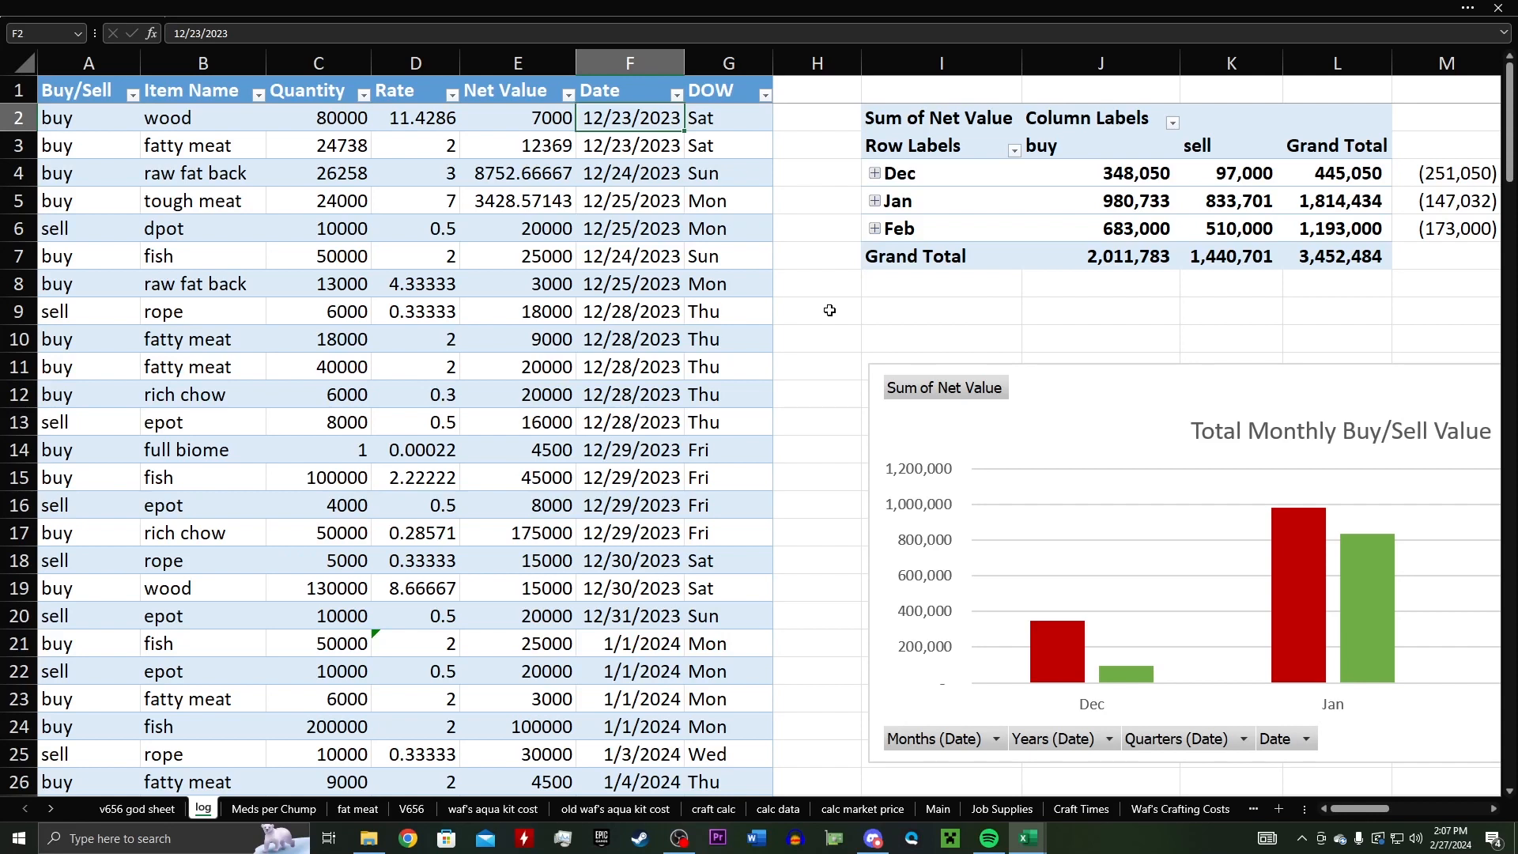
mouse_move(731, 326)
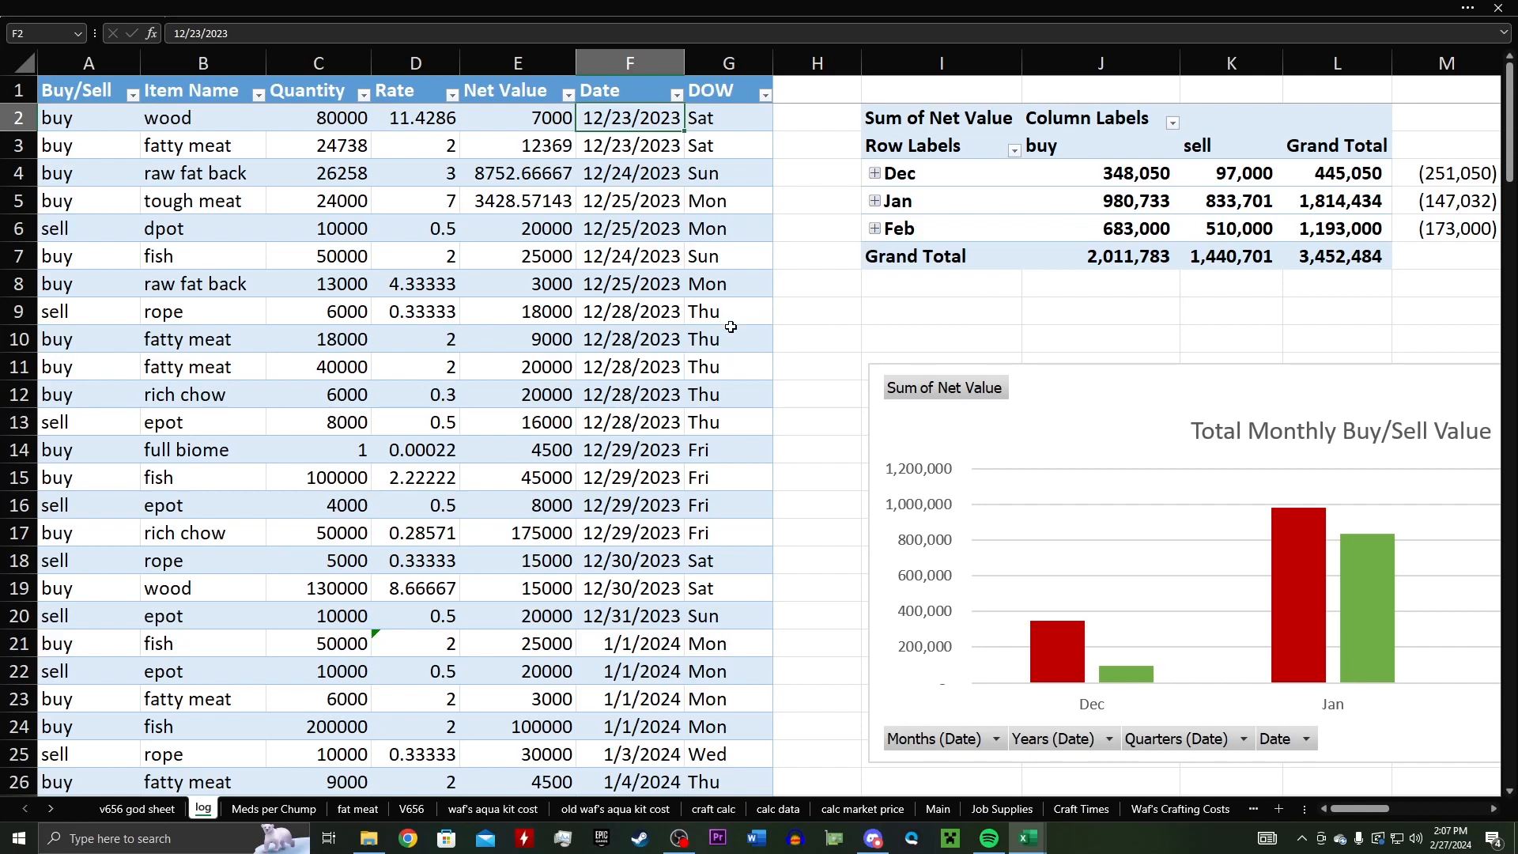
mouse_move(697, 345)
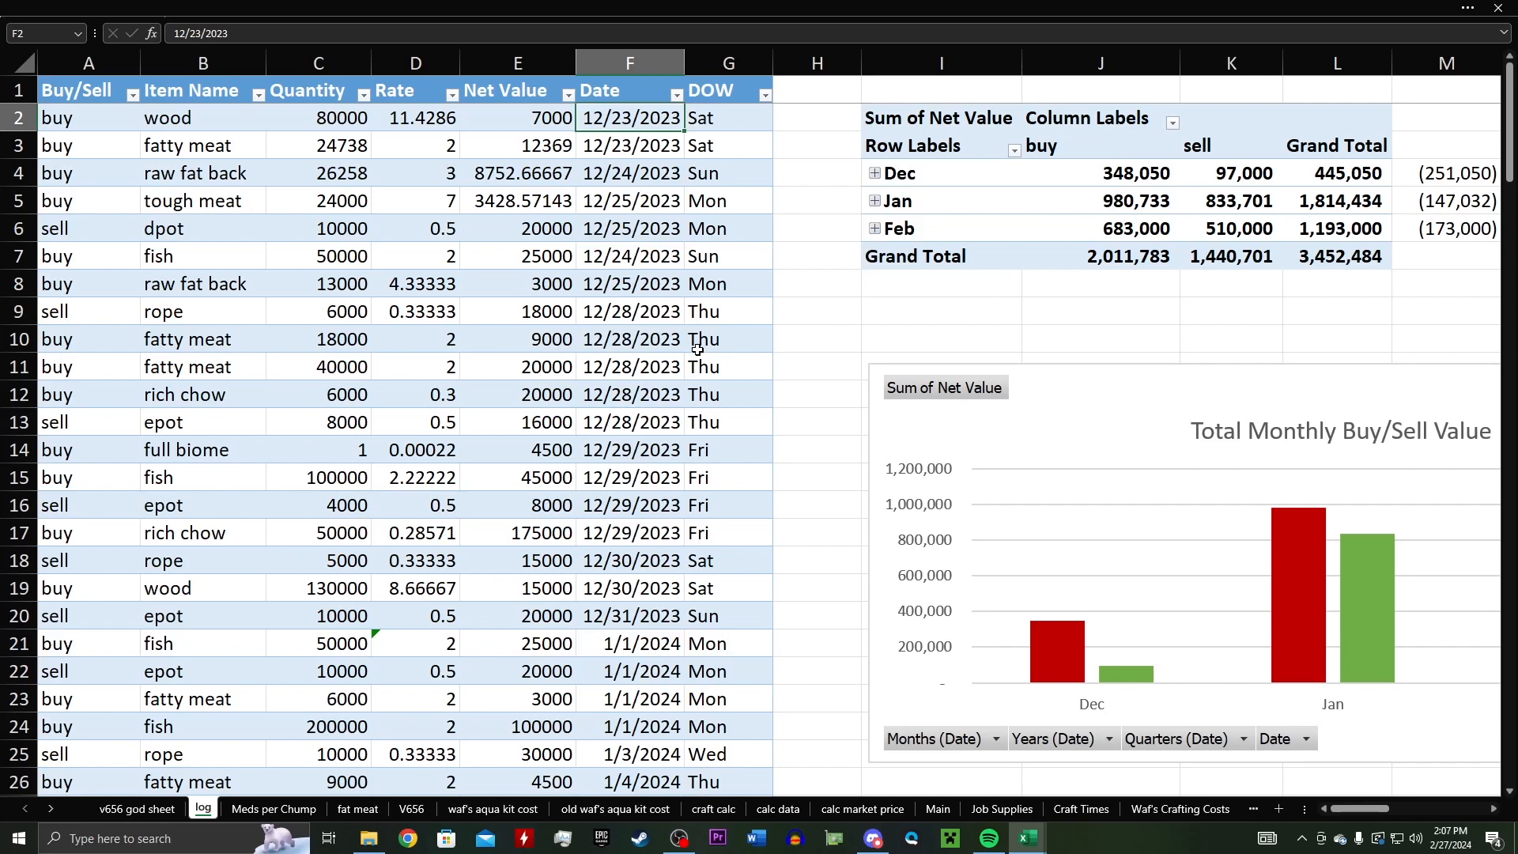
mouse_move(108, 134)
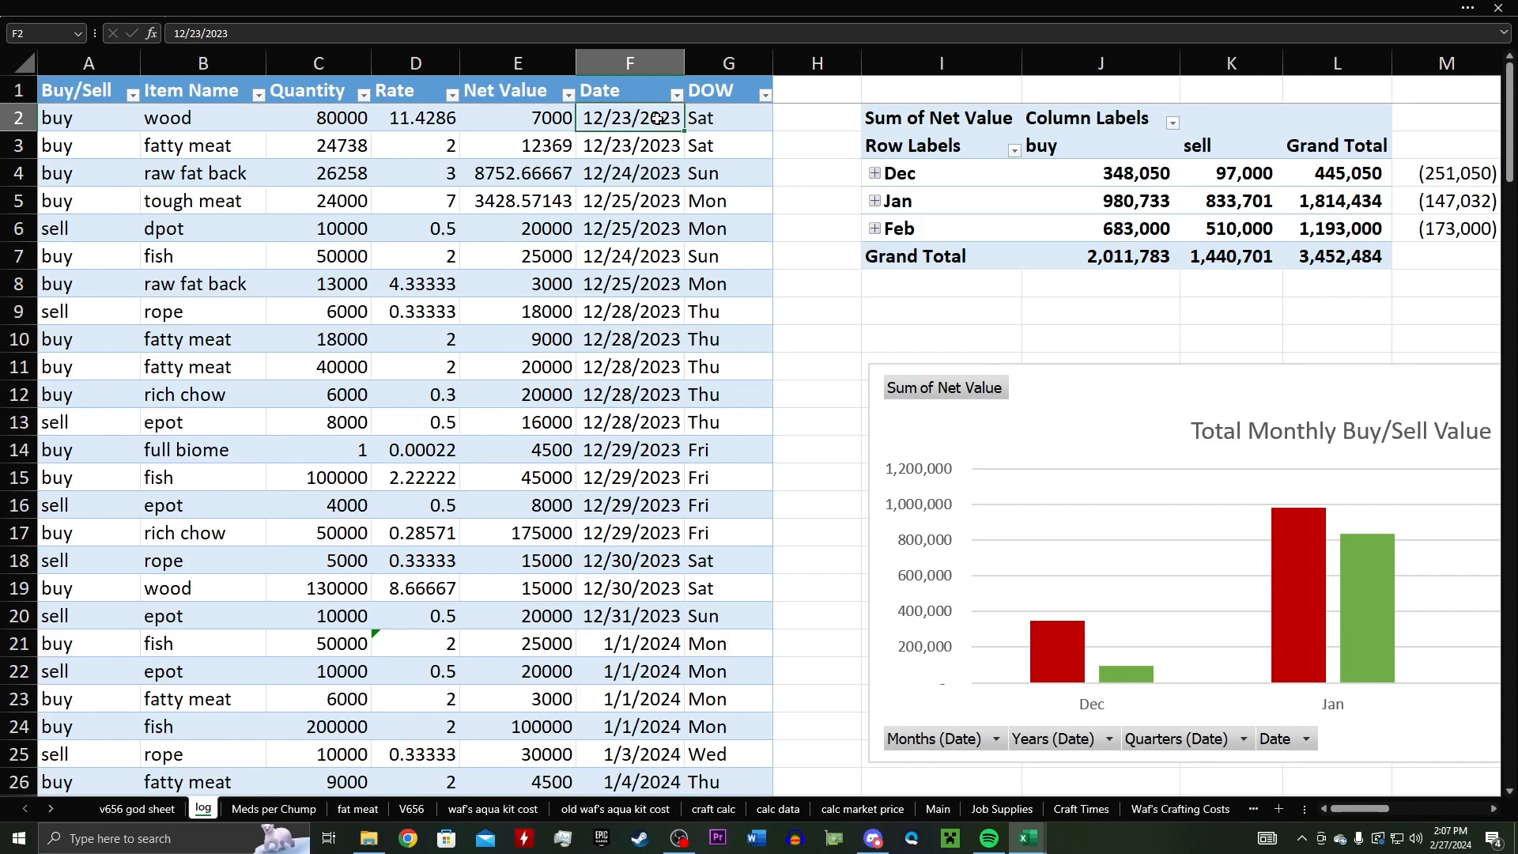
mouse_move(110, 129)
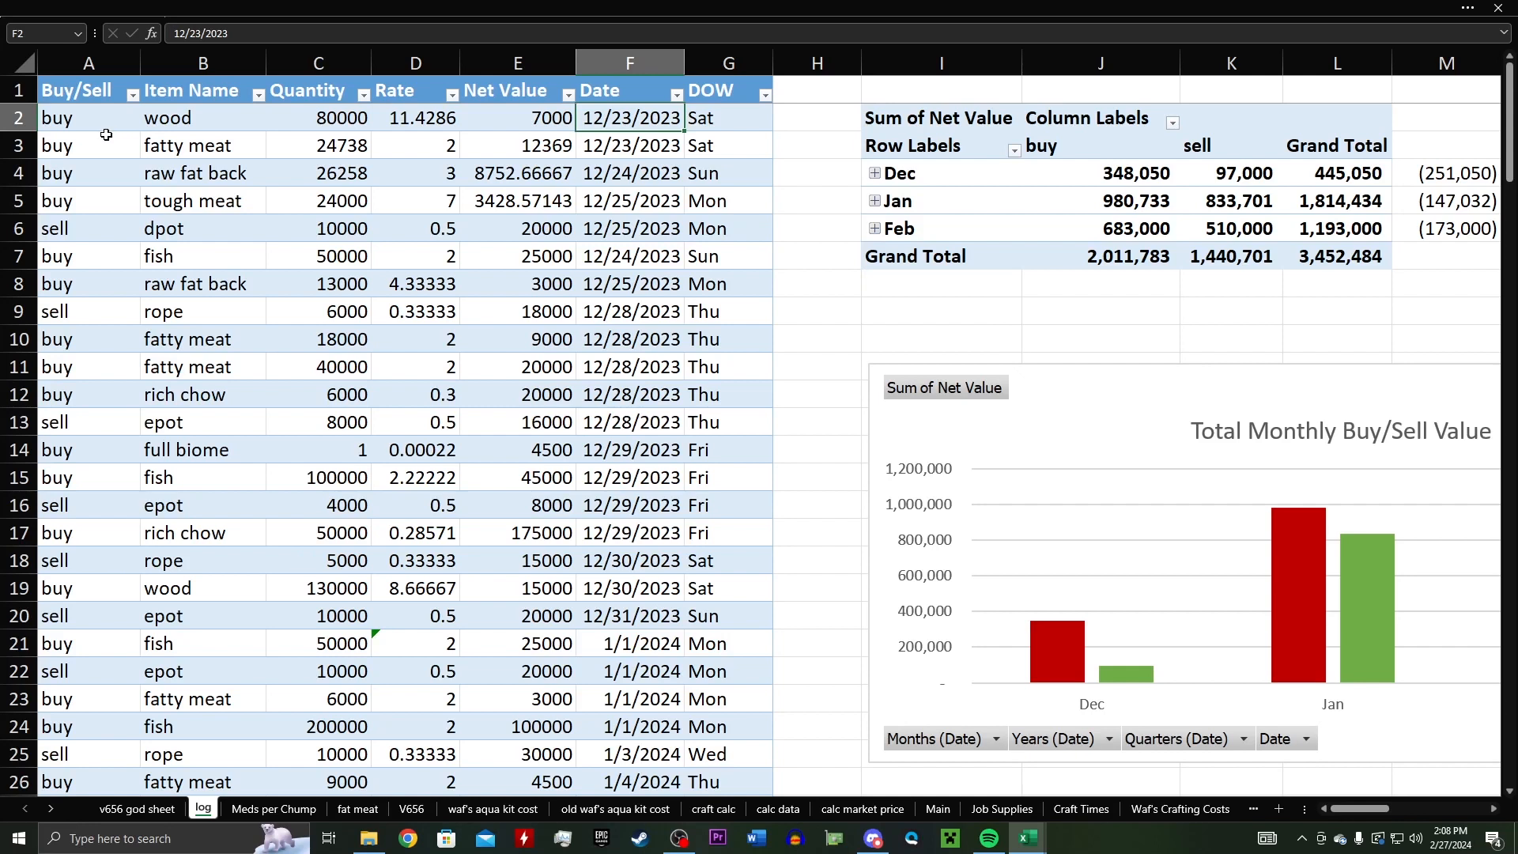
scroll("down", 3)
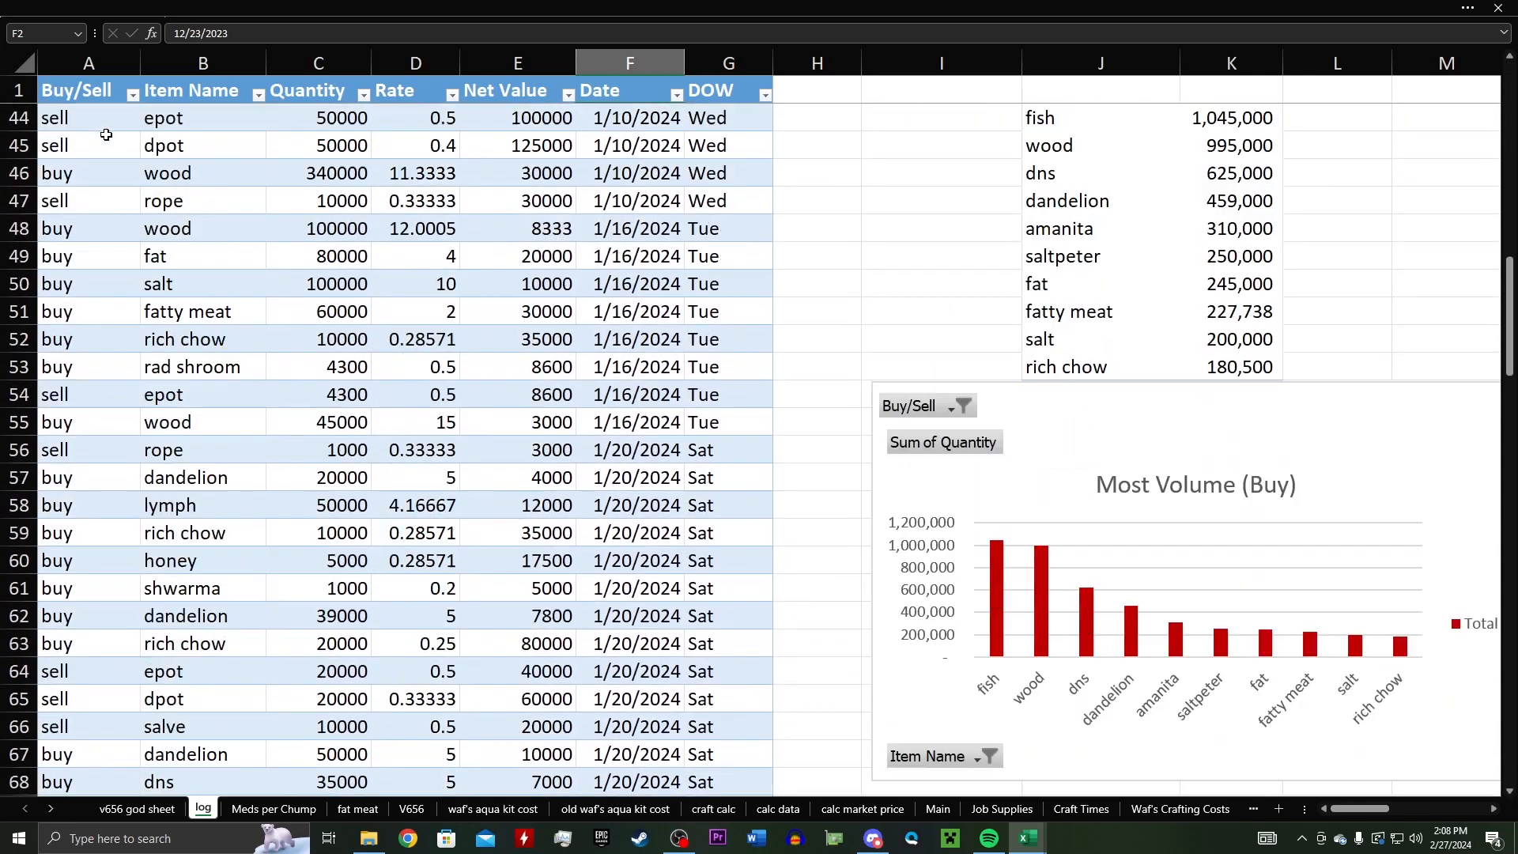
scroll("down", 3)
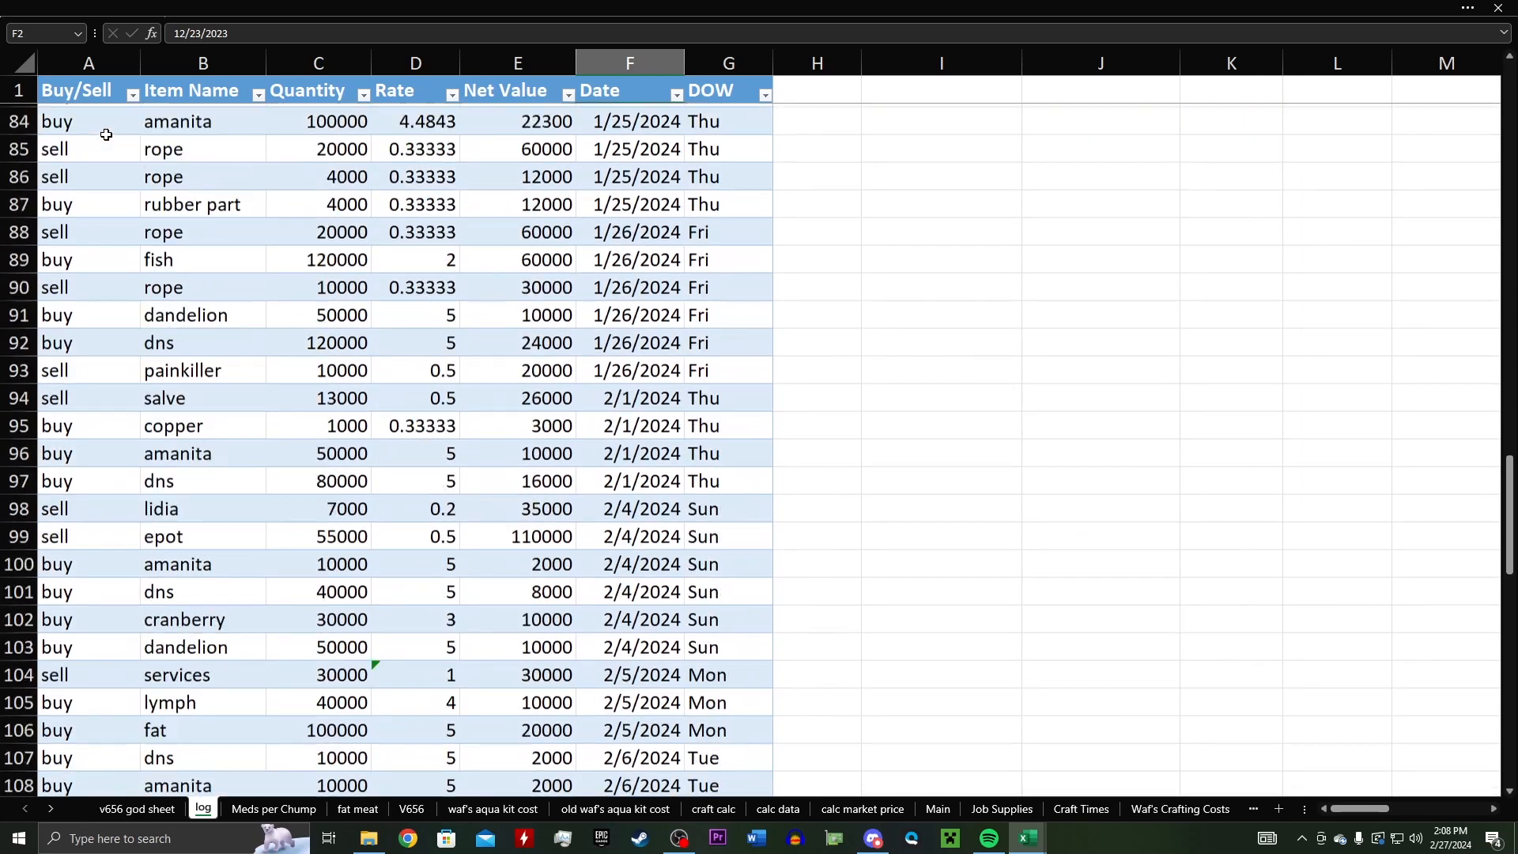
scroll("down", 3)
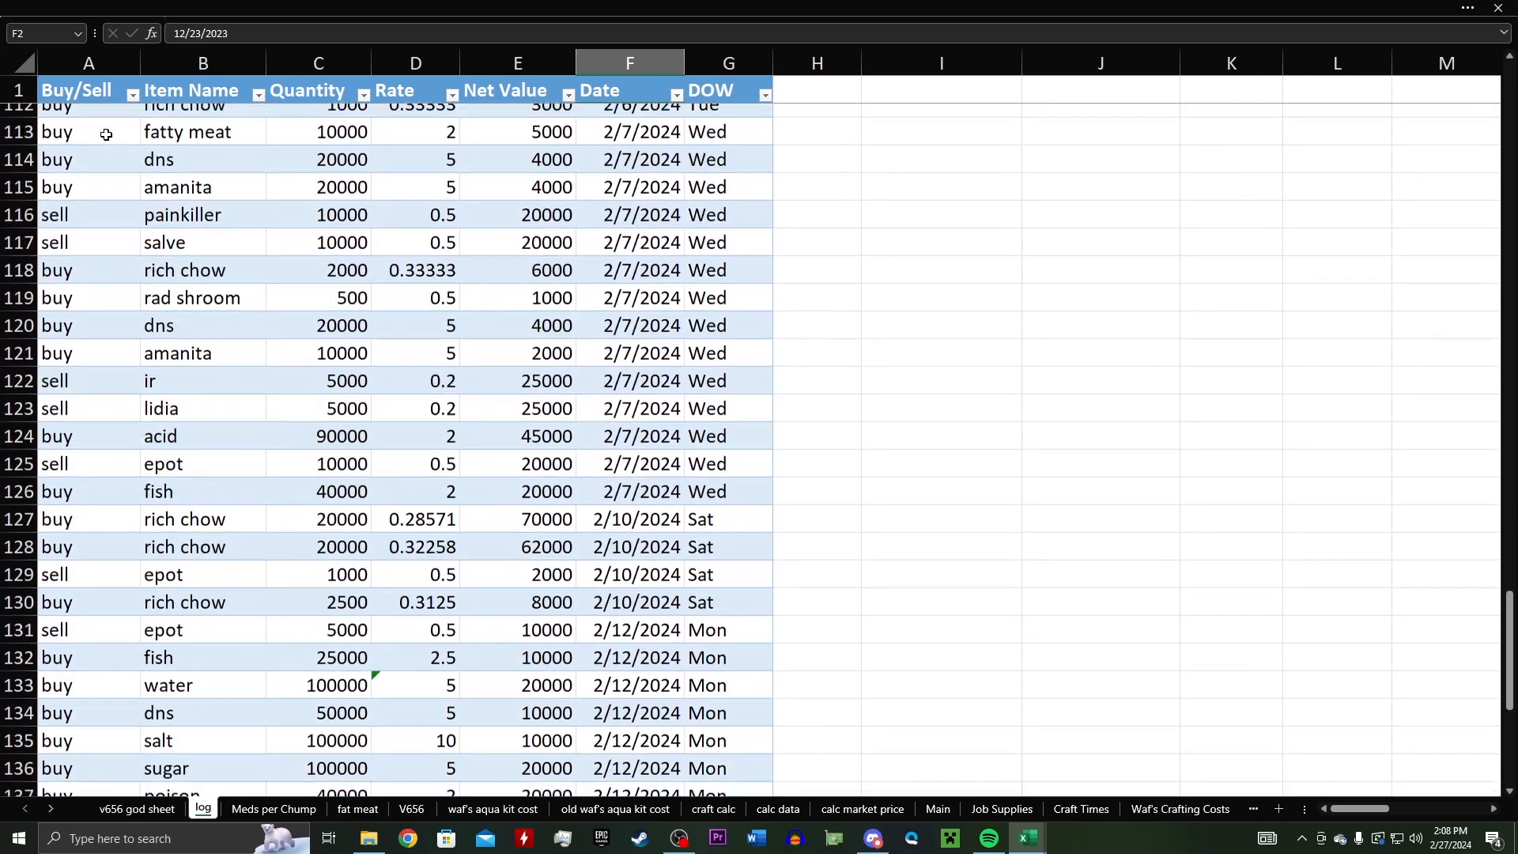
scroll("down", 3)
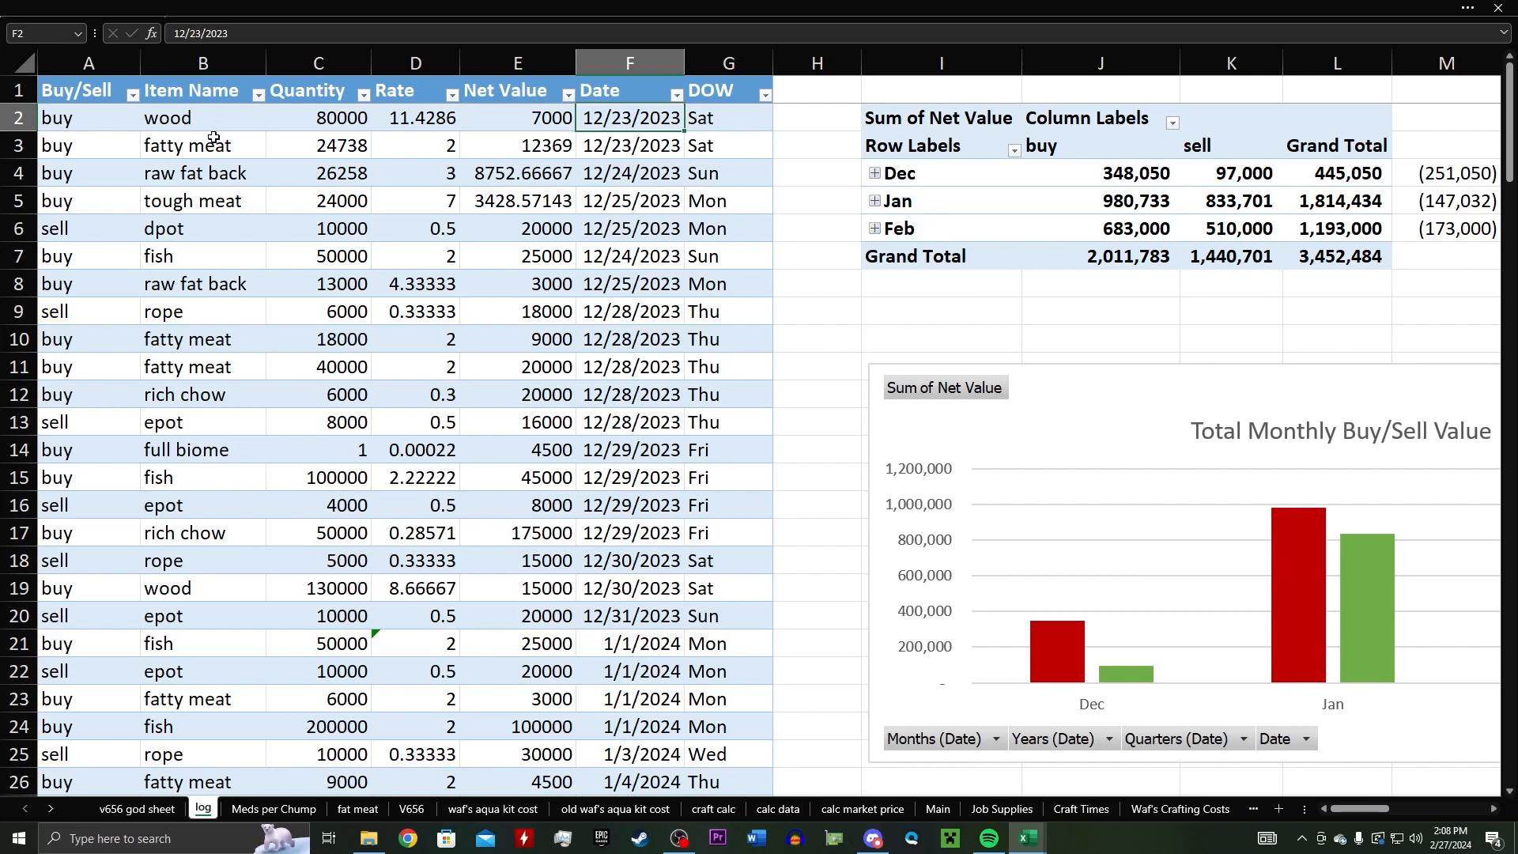
mouse_move(311, 119)
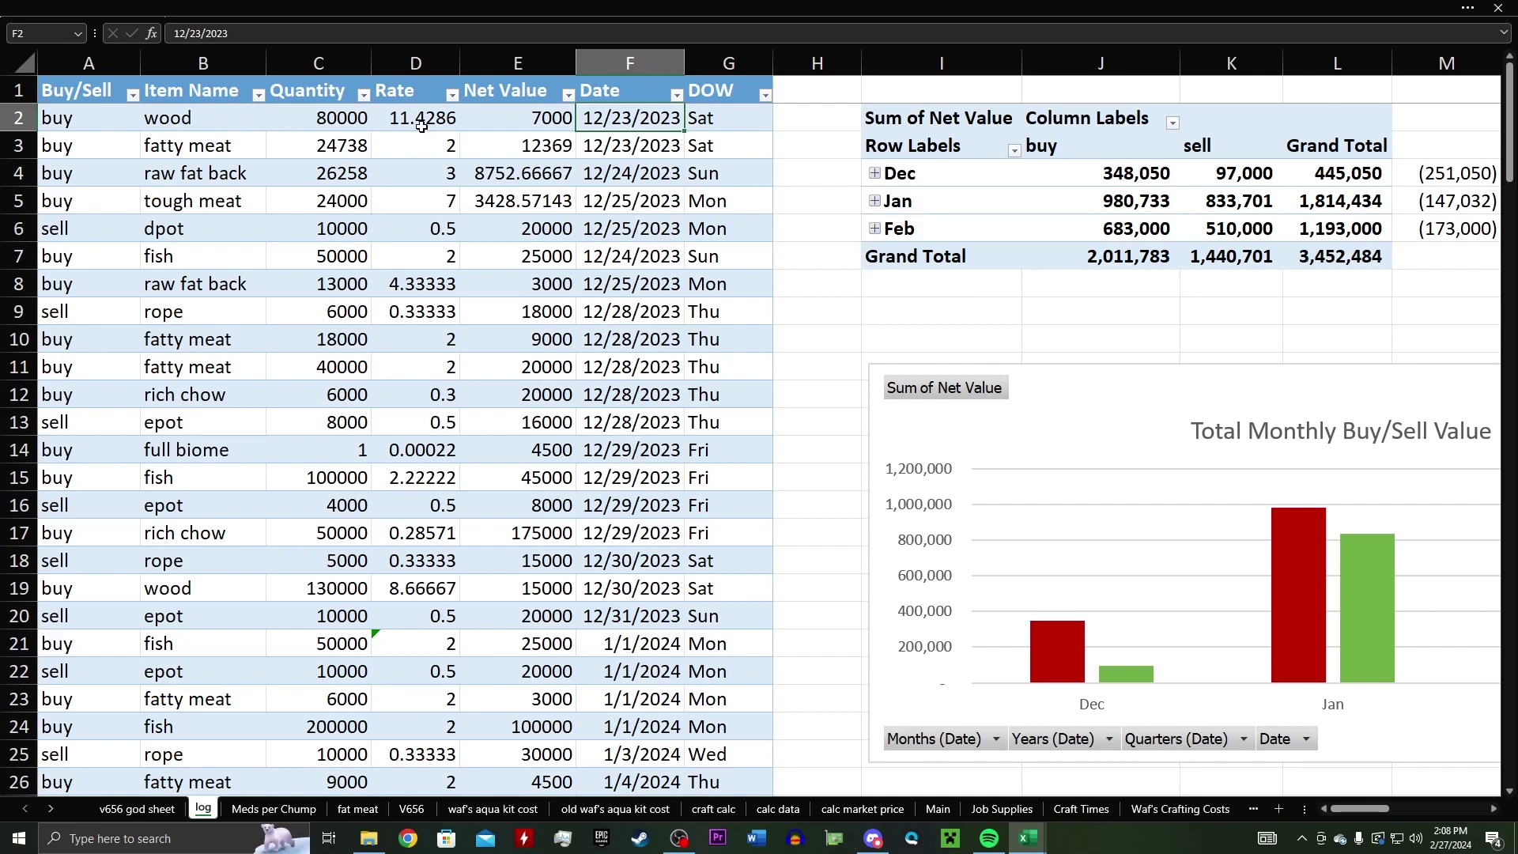
mouse_move(515, 118)
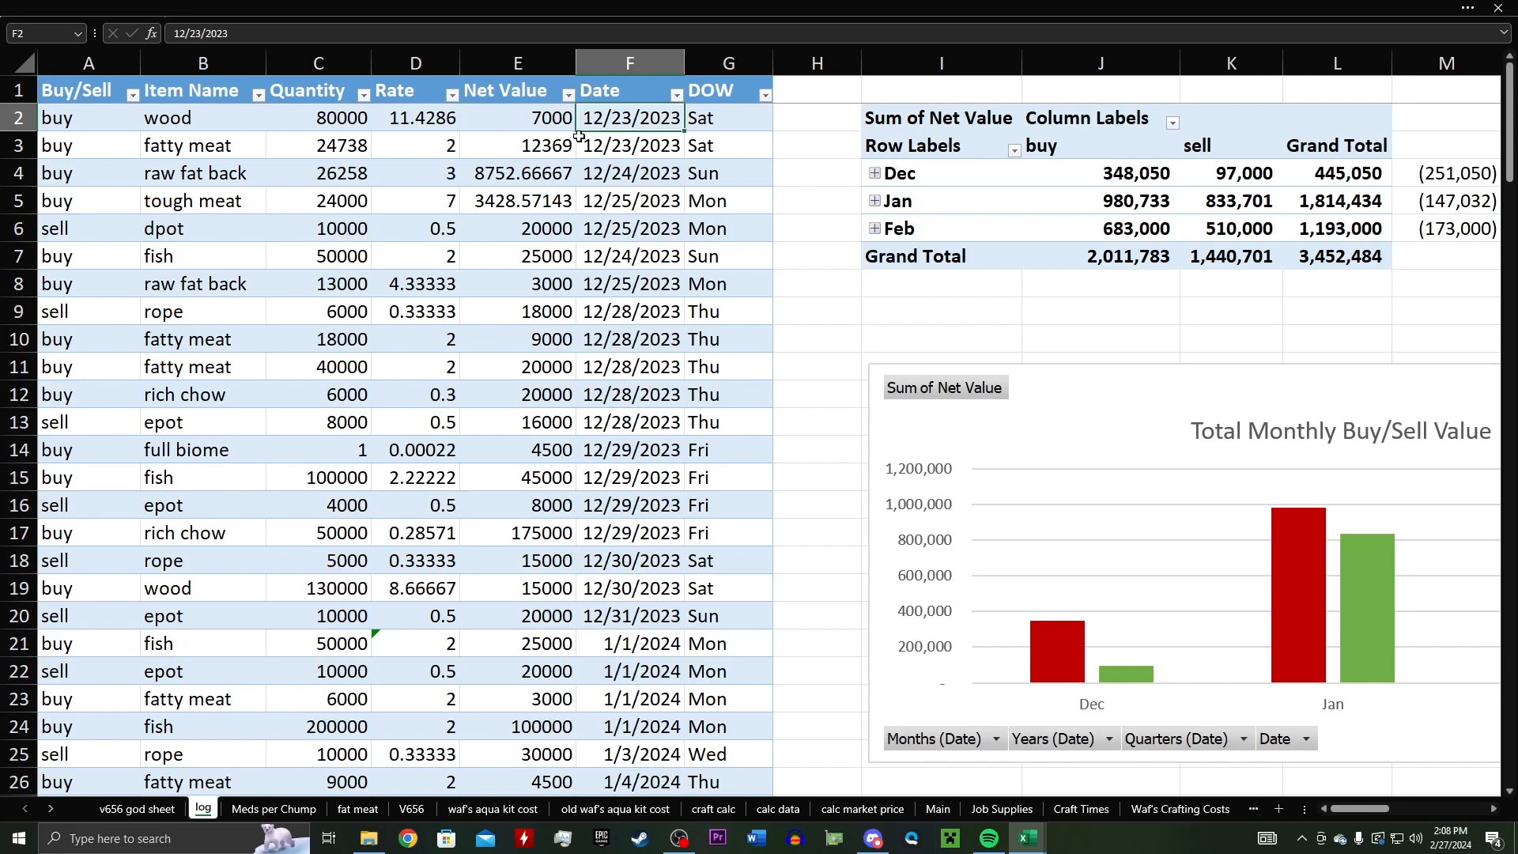
mouse_move(373, 253)
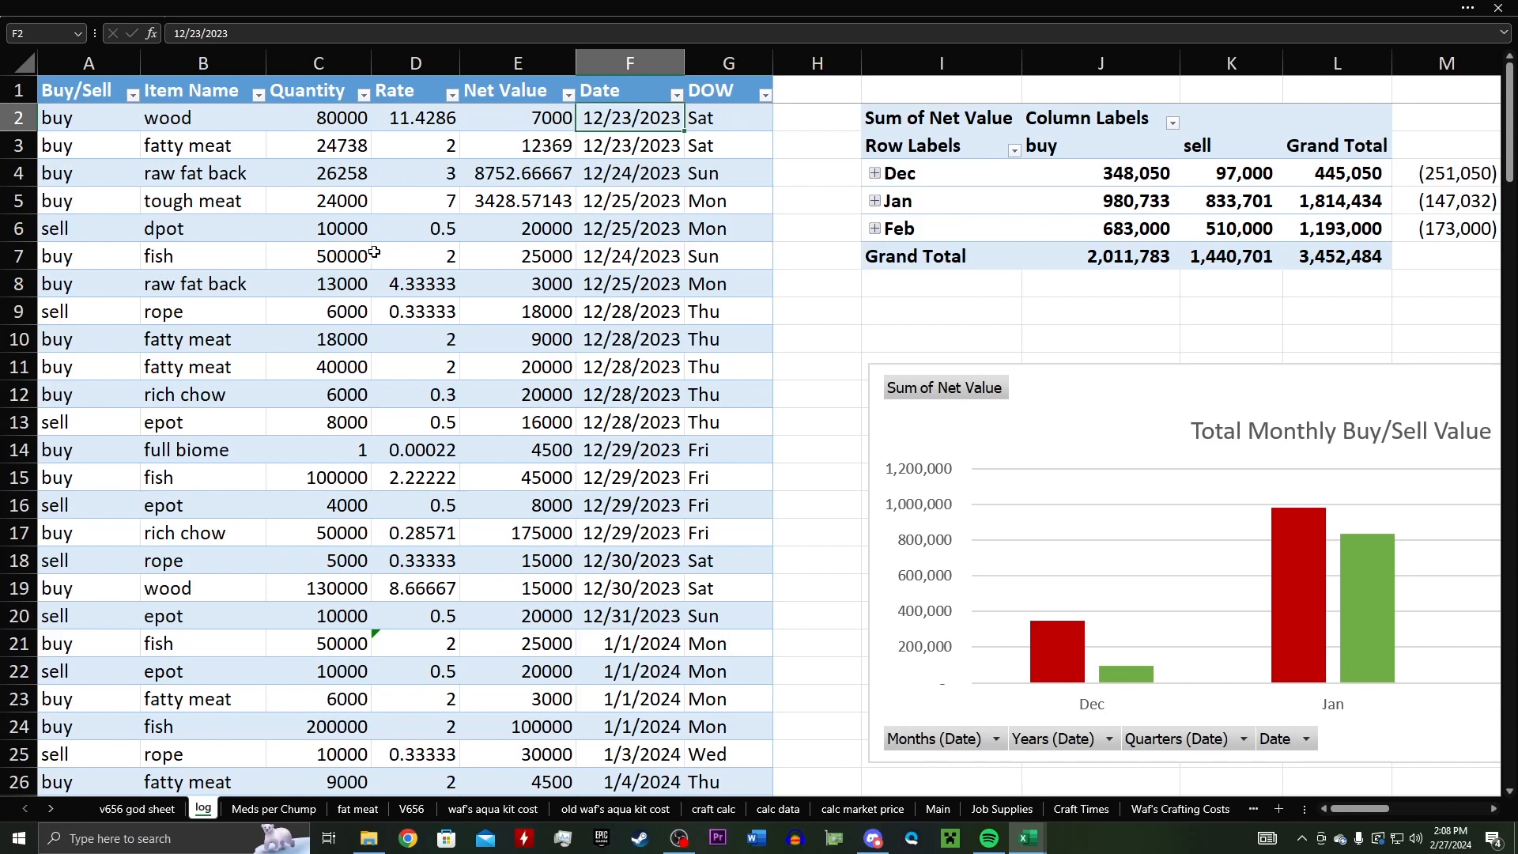
mouse_move(421, 194)
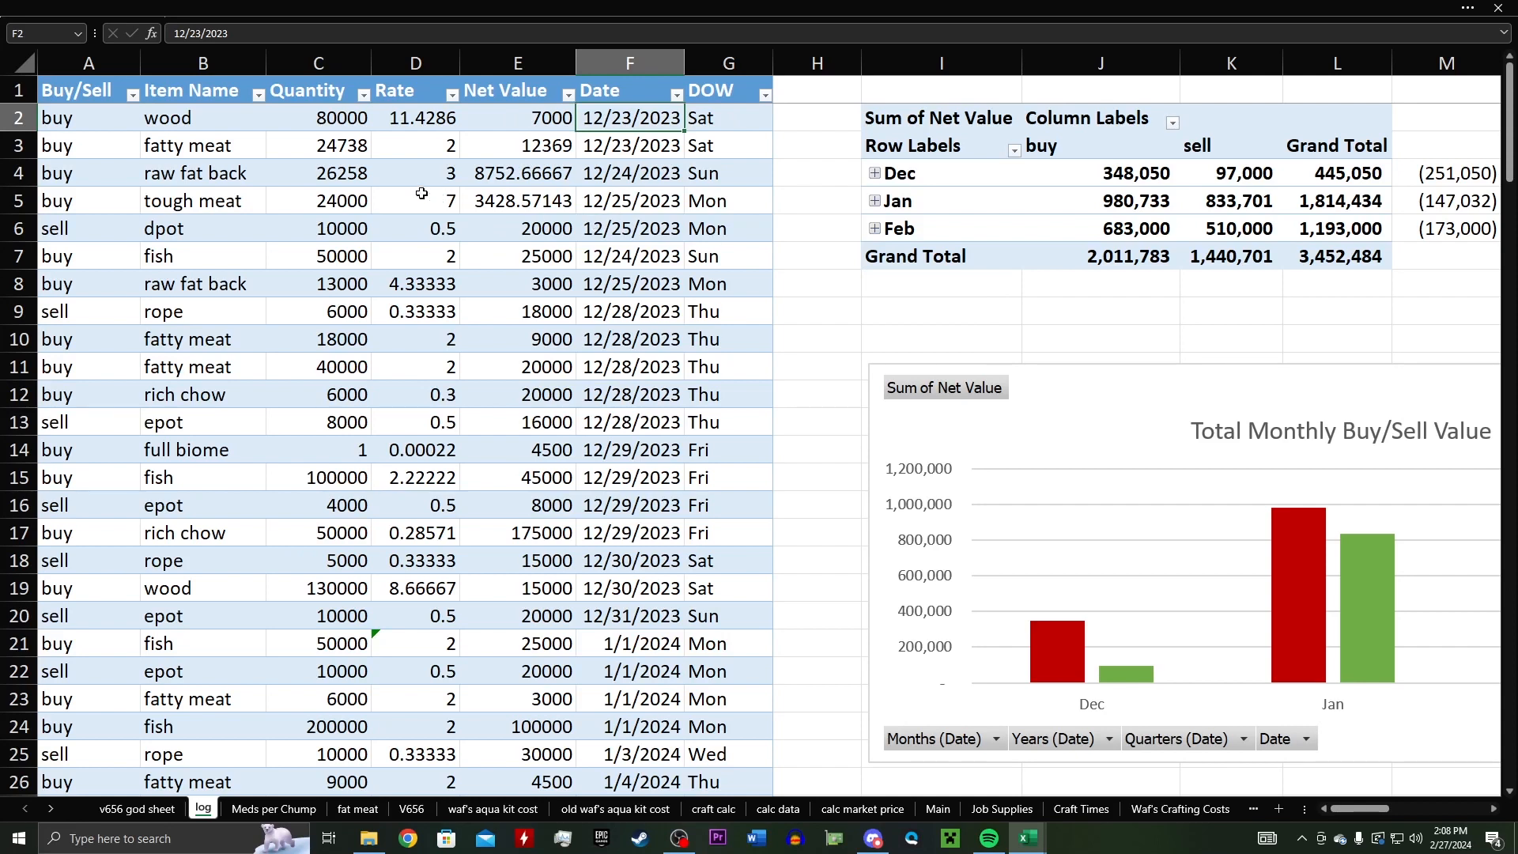
mouse_move(452, 262)
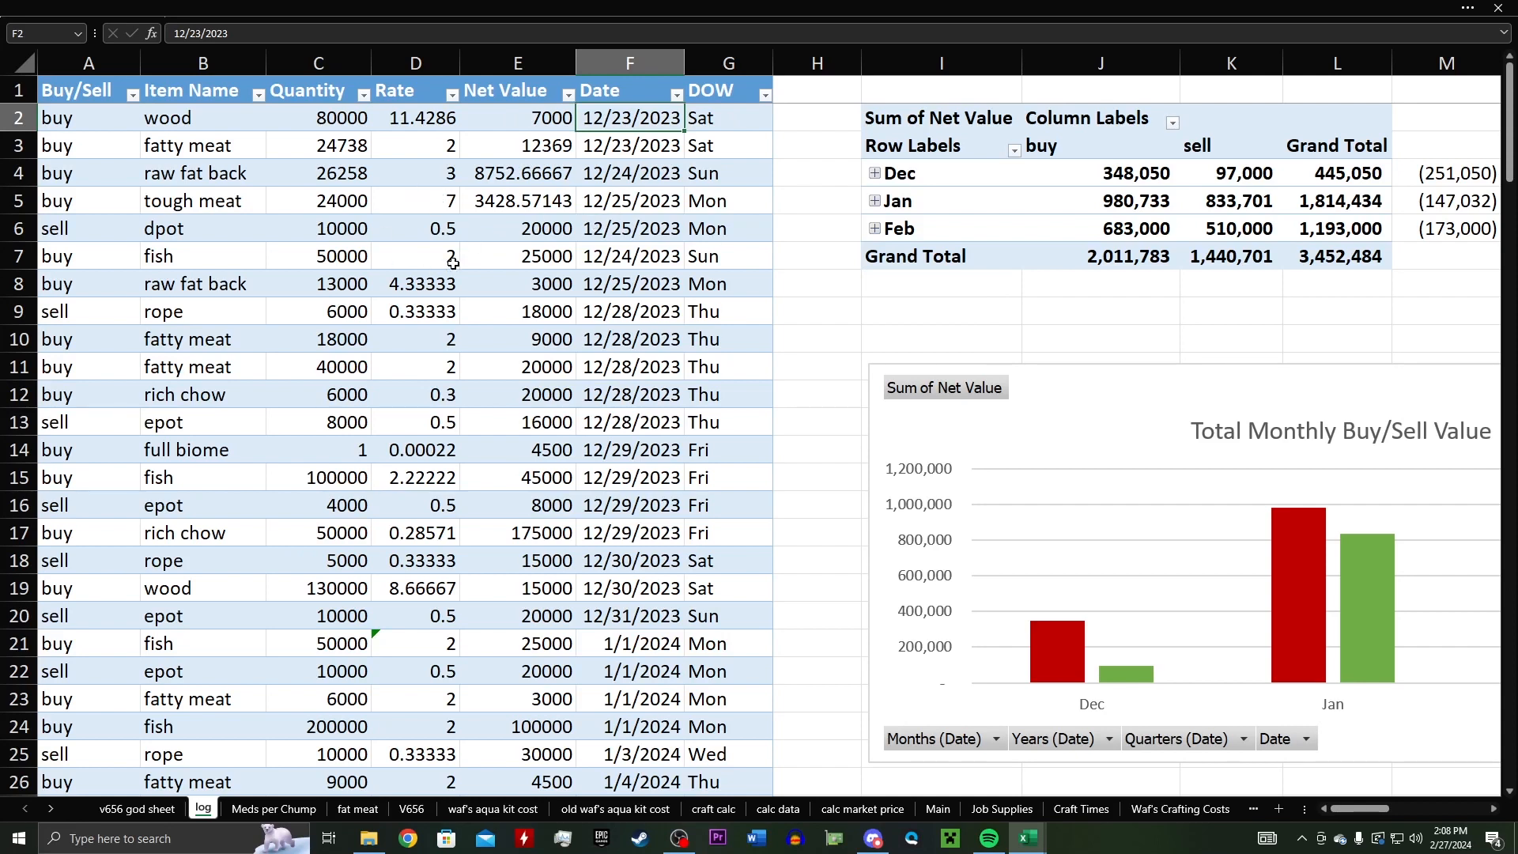
scroll("down", 3)
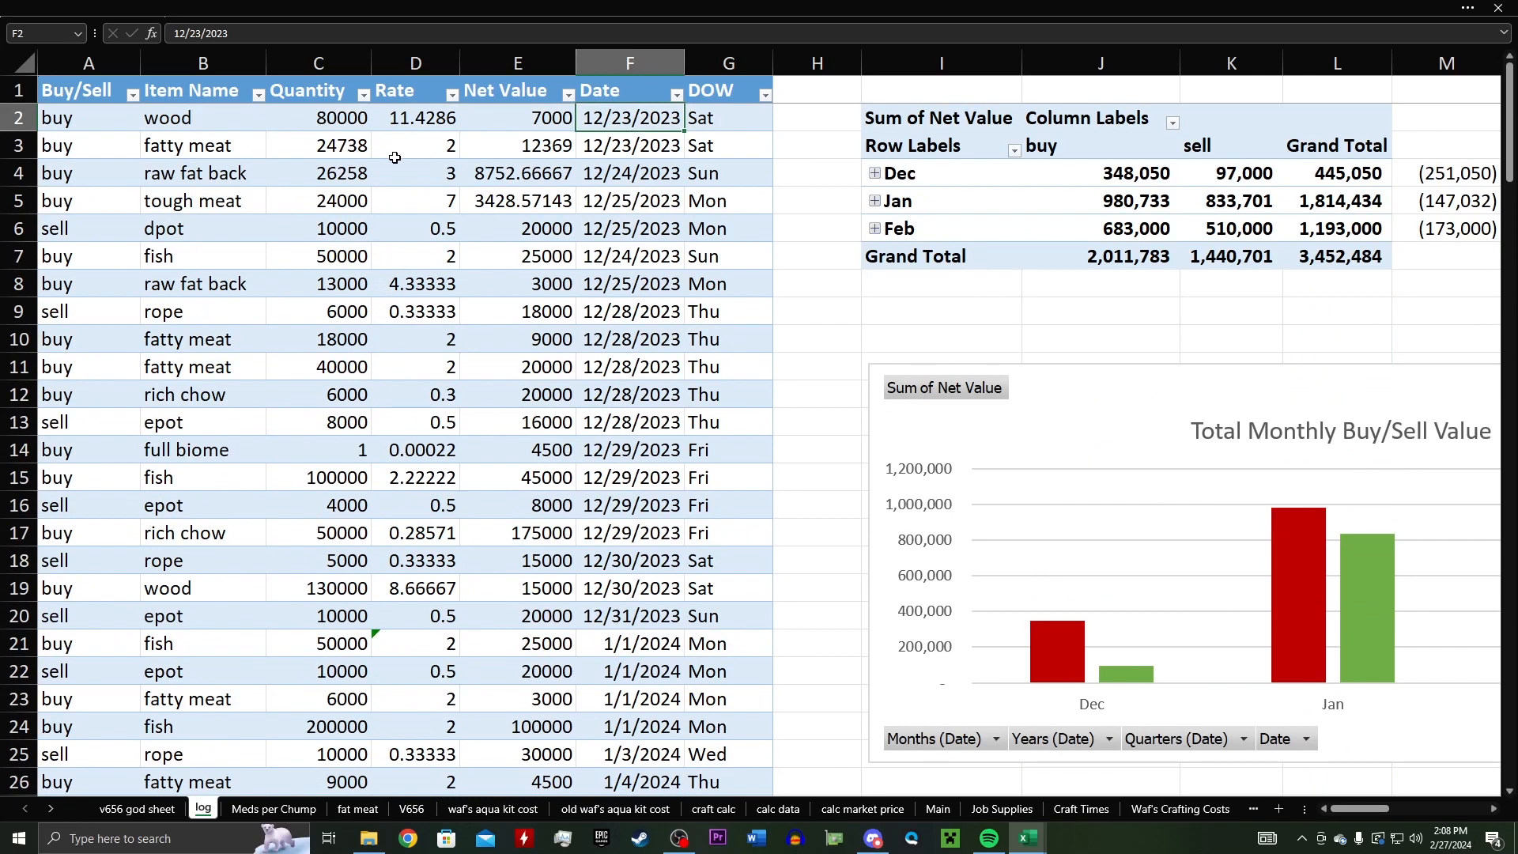
Step: Filter the trade table's Item Name to wood only, then clear the filter
left_click(201, 117)
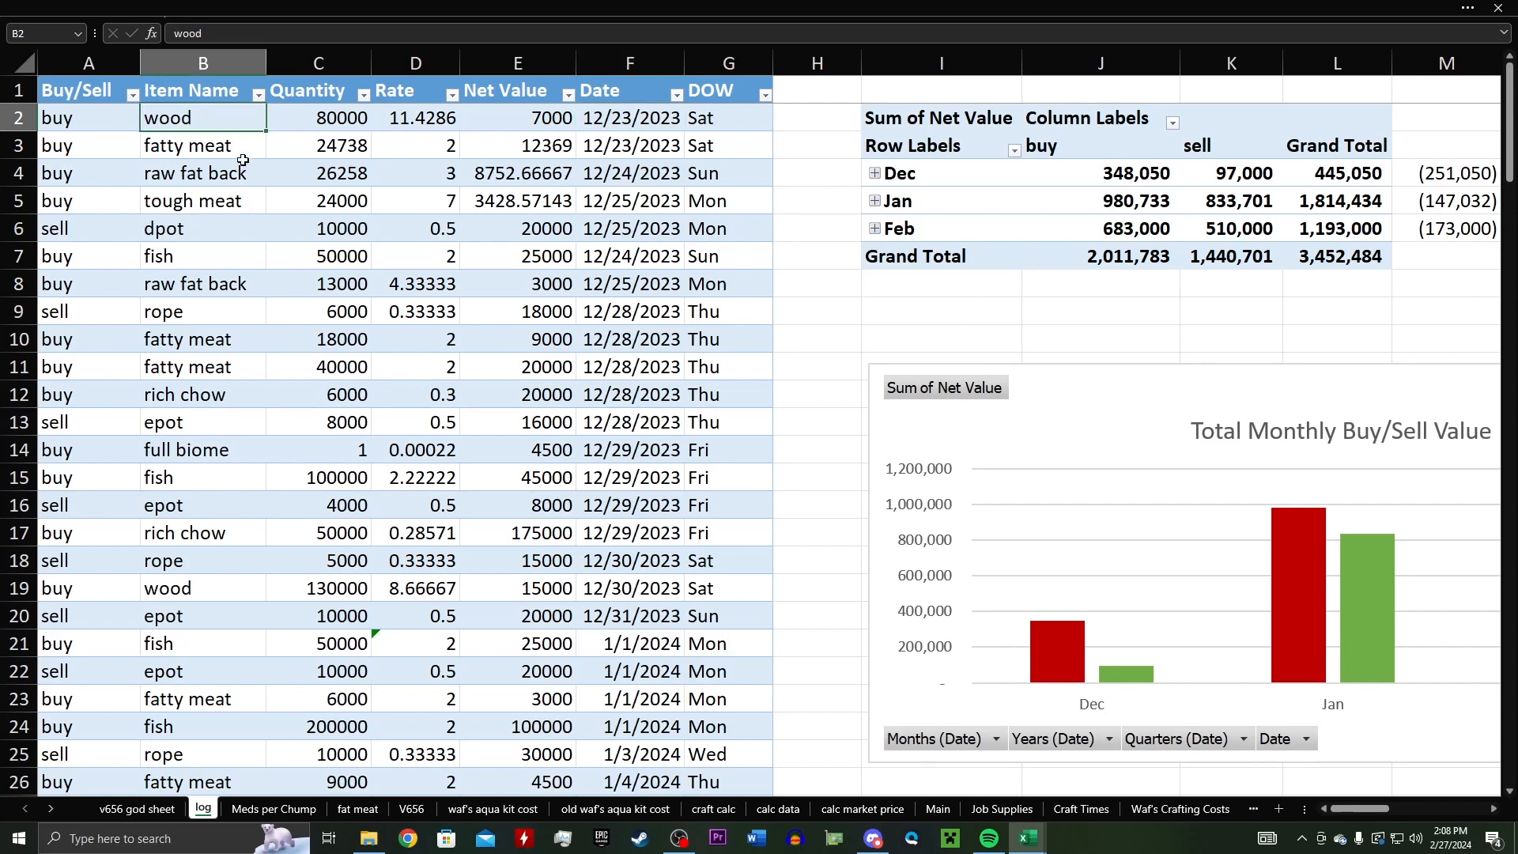
mouse_move(245, 153)
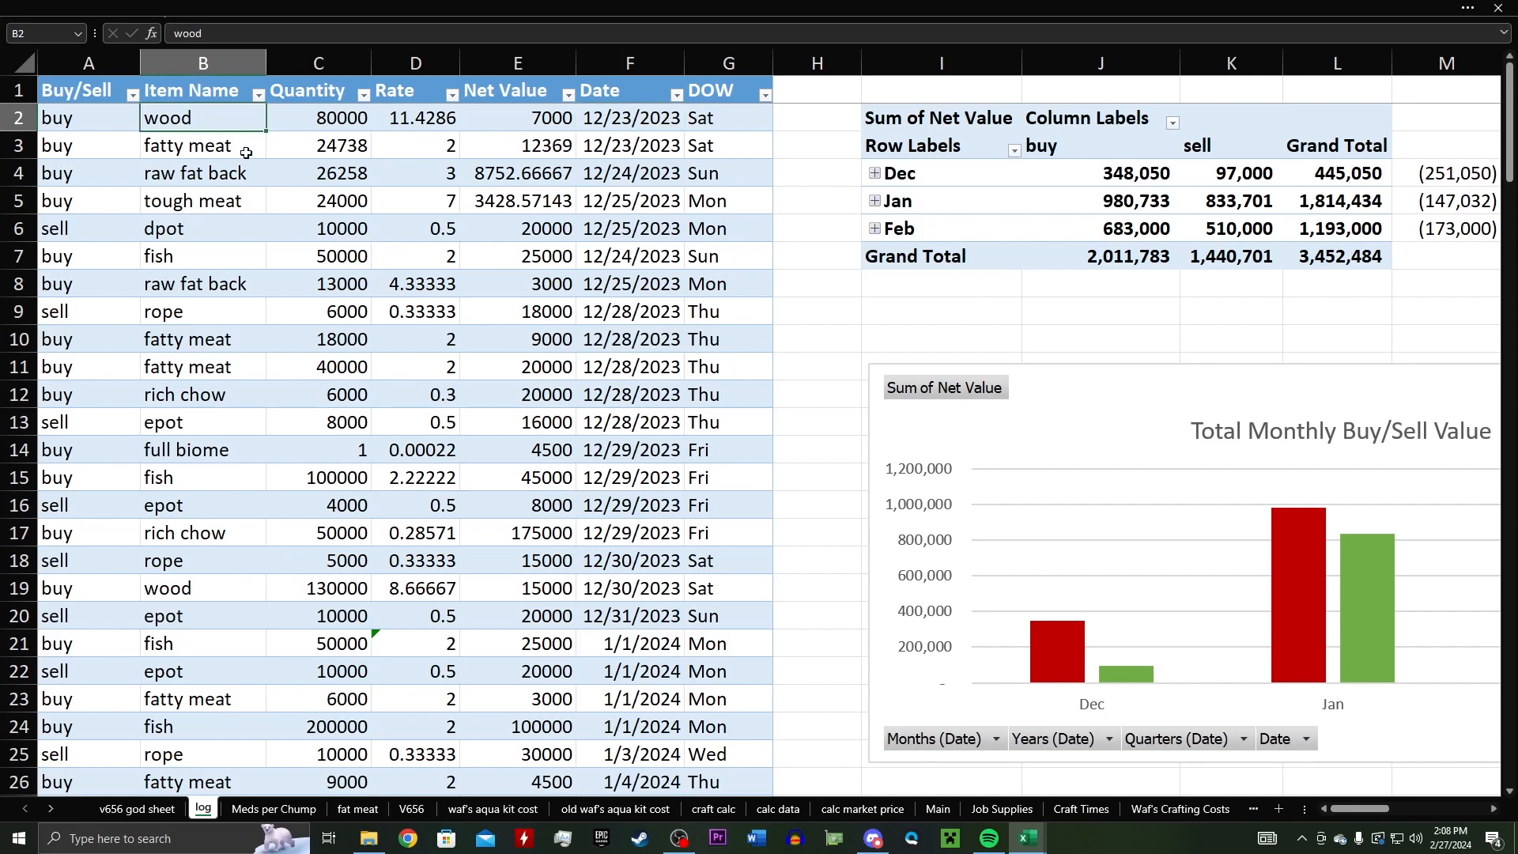
mouse_move(416, 125)
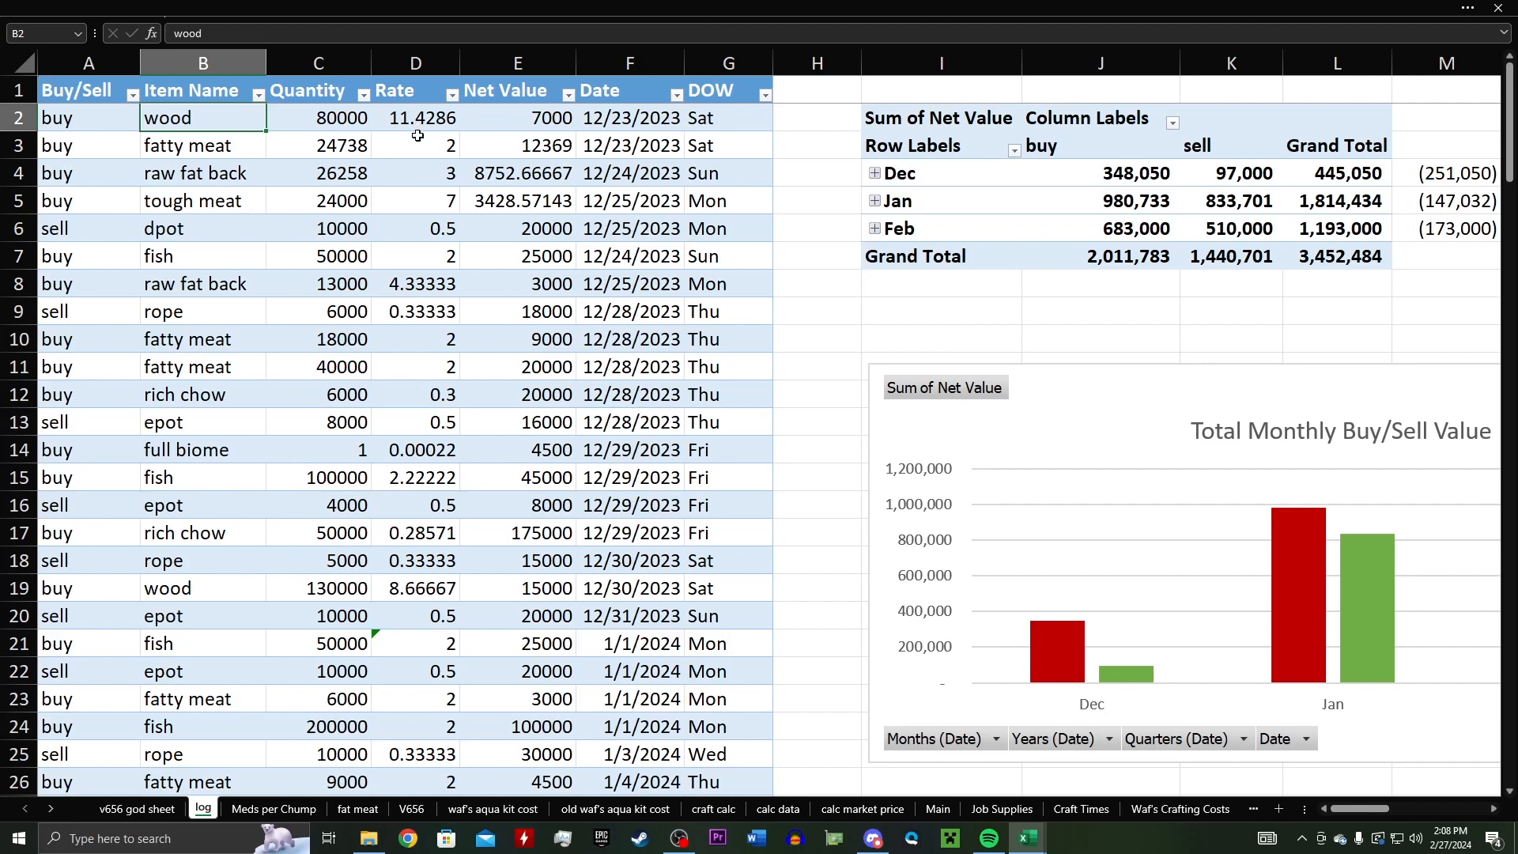
mouse_move(423, 127)
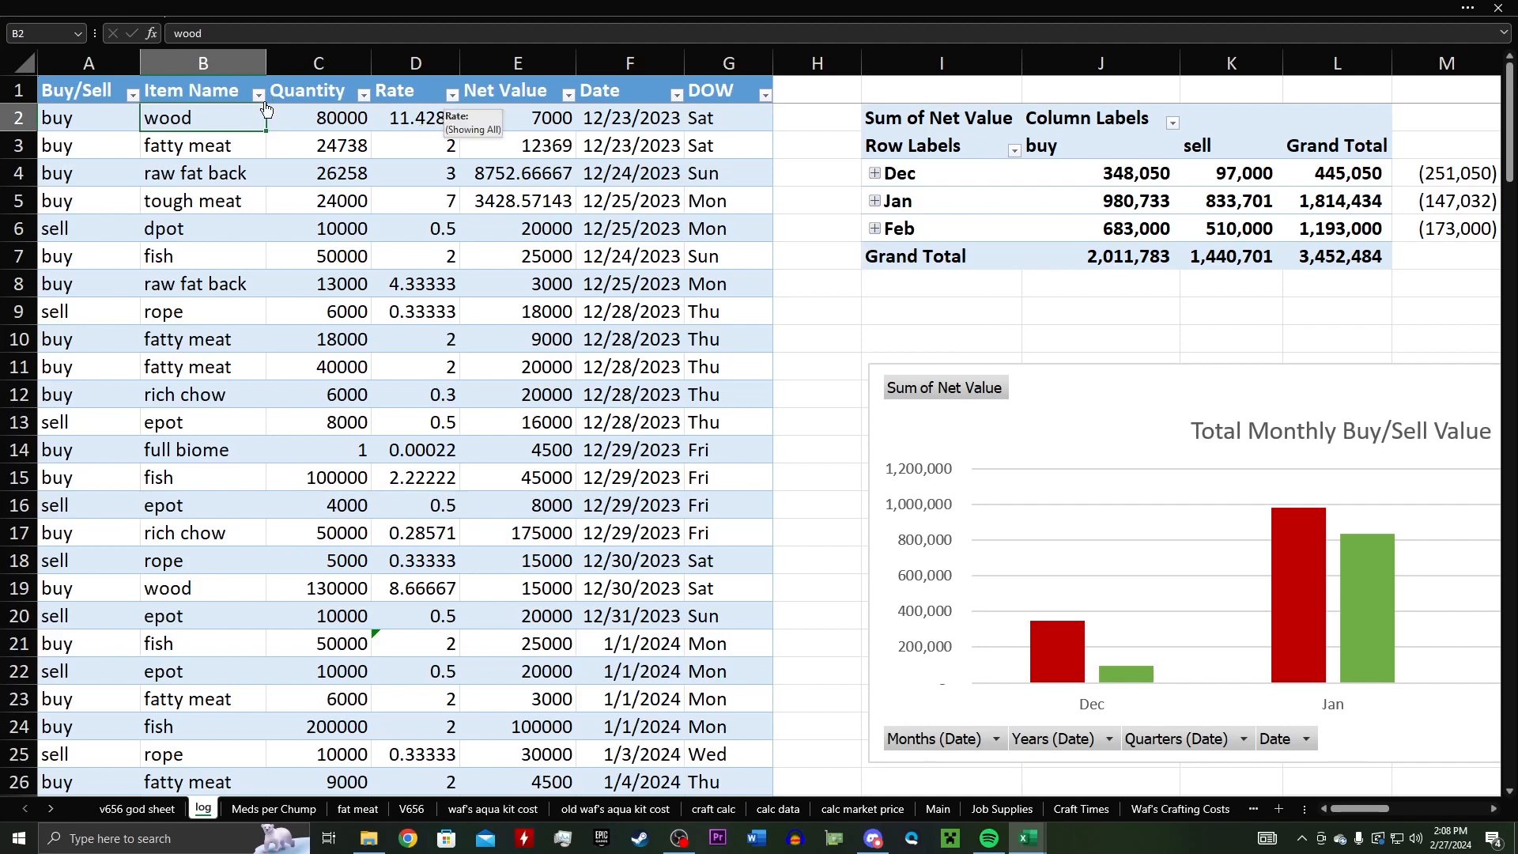
left_click(261, 92)
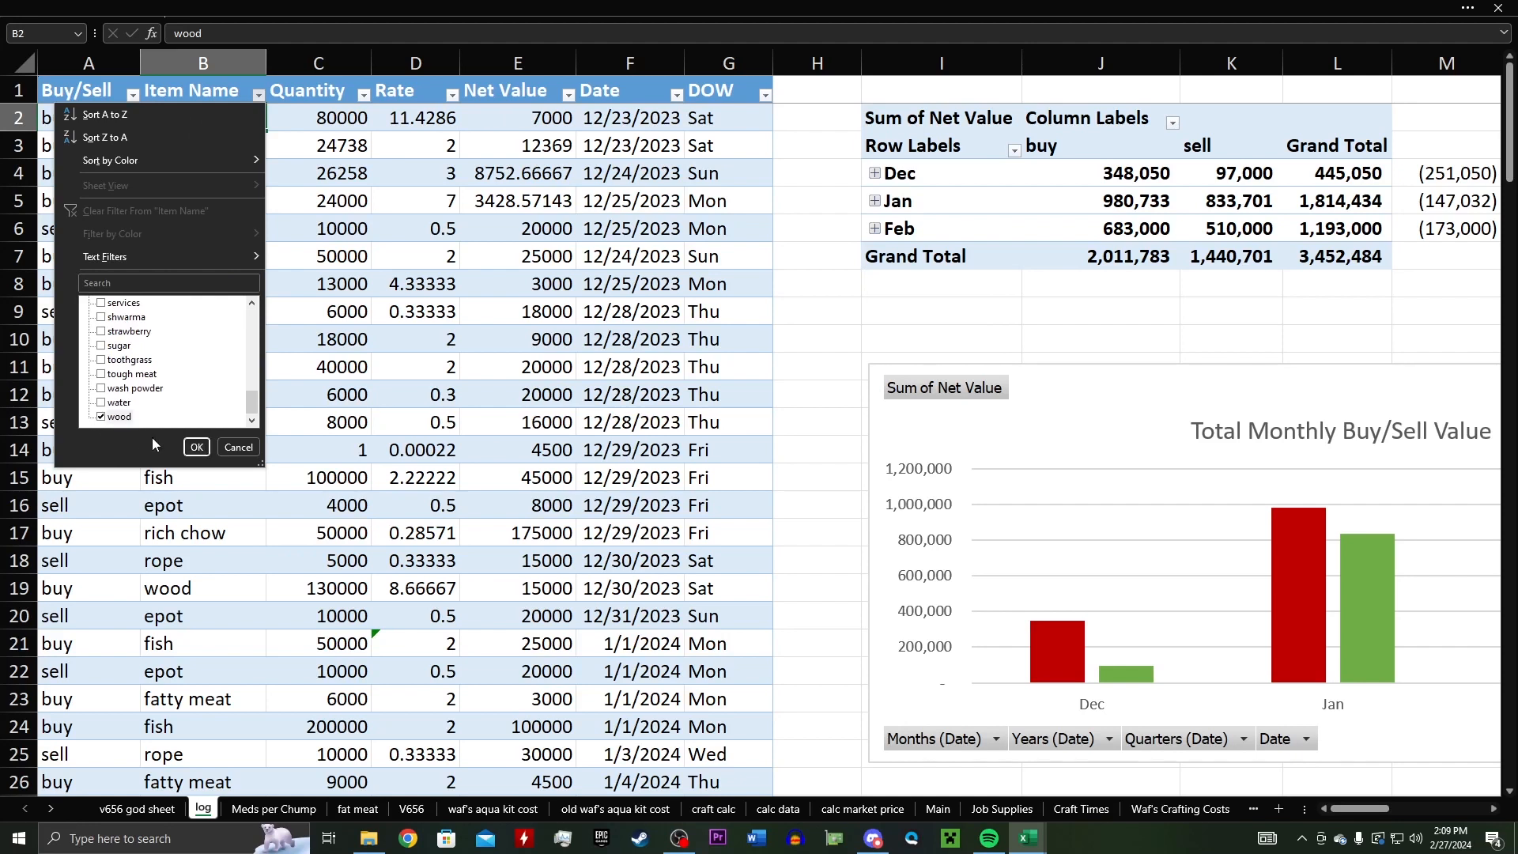
left_click(196, 446)
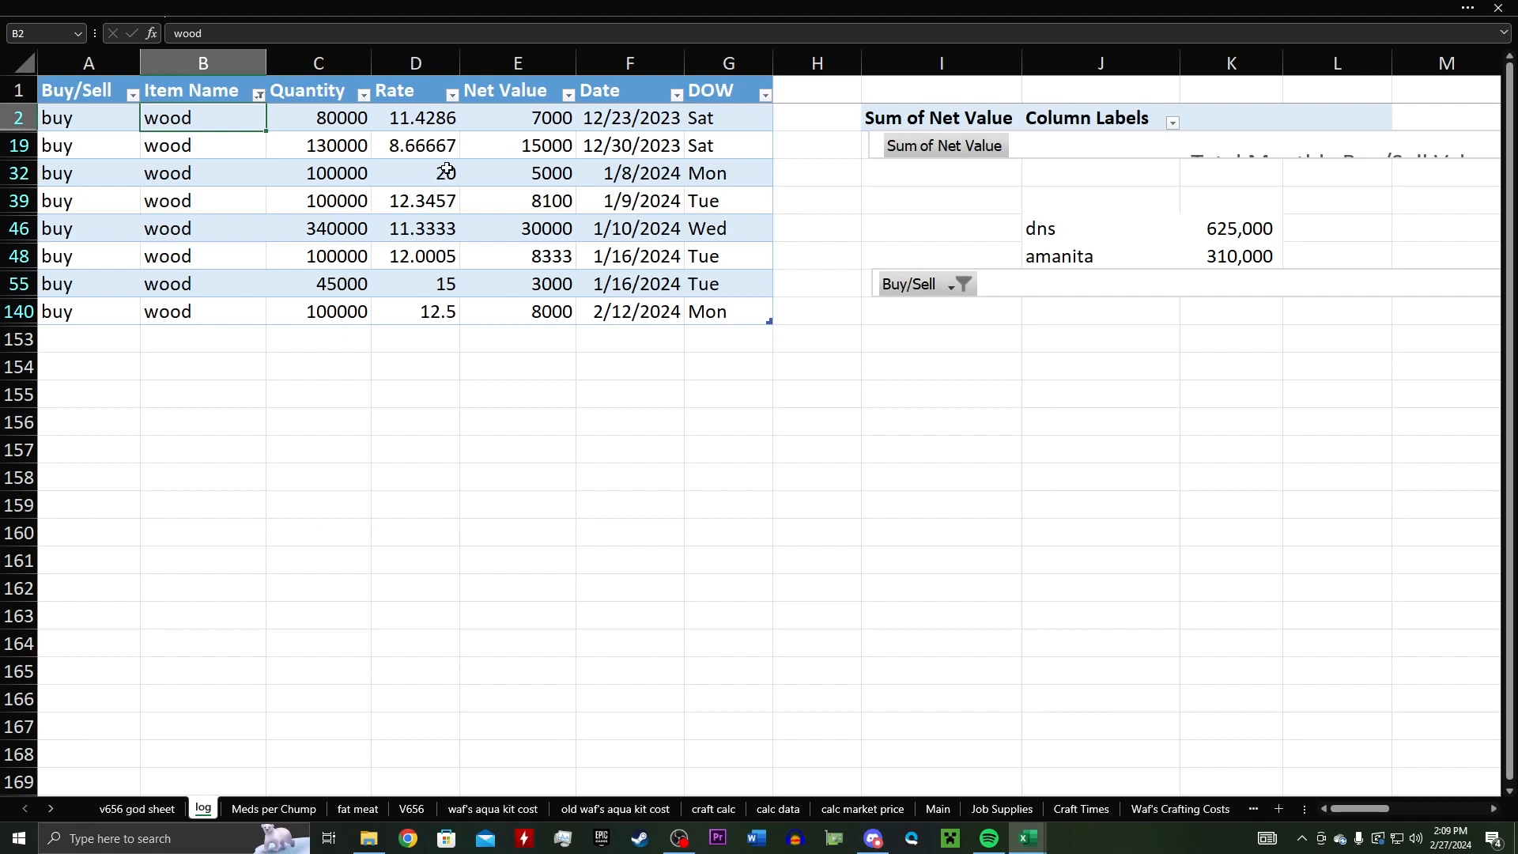
mouse_move(423, 235)
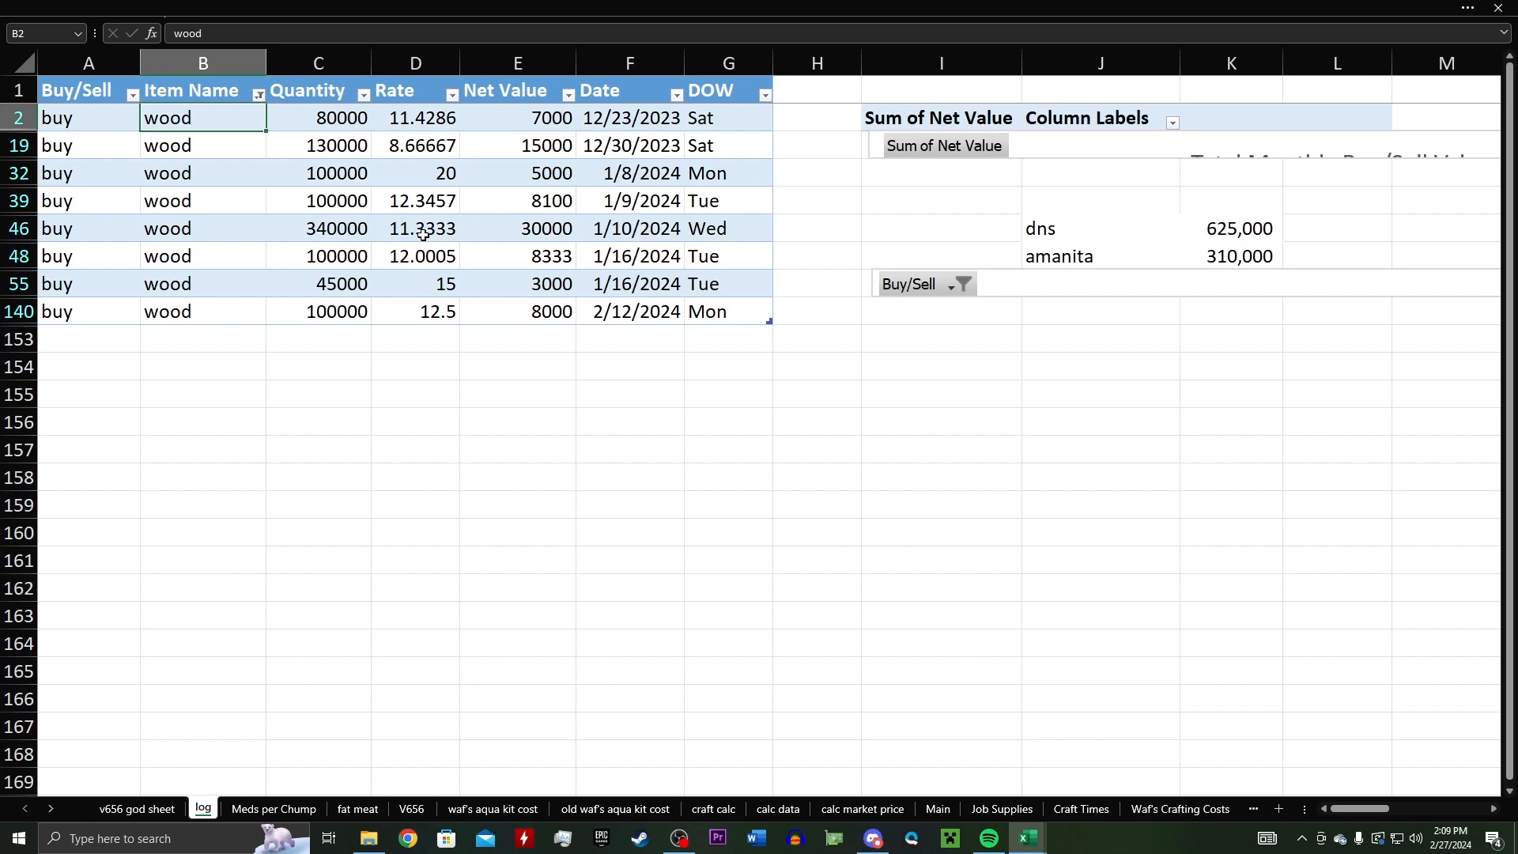
left_click(258, 91)
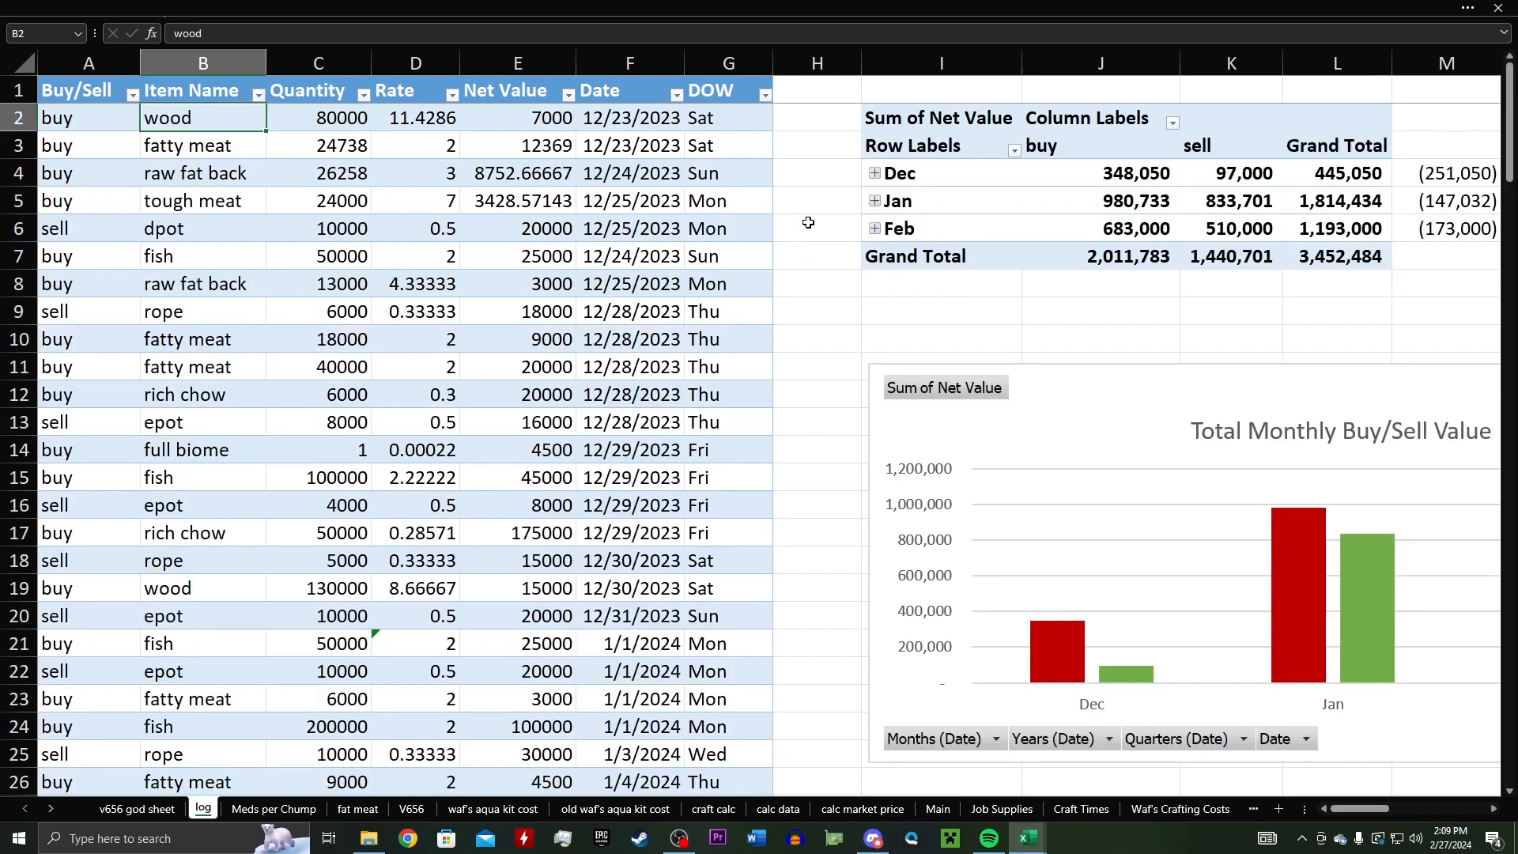
left_click(815, 227)
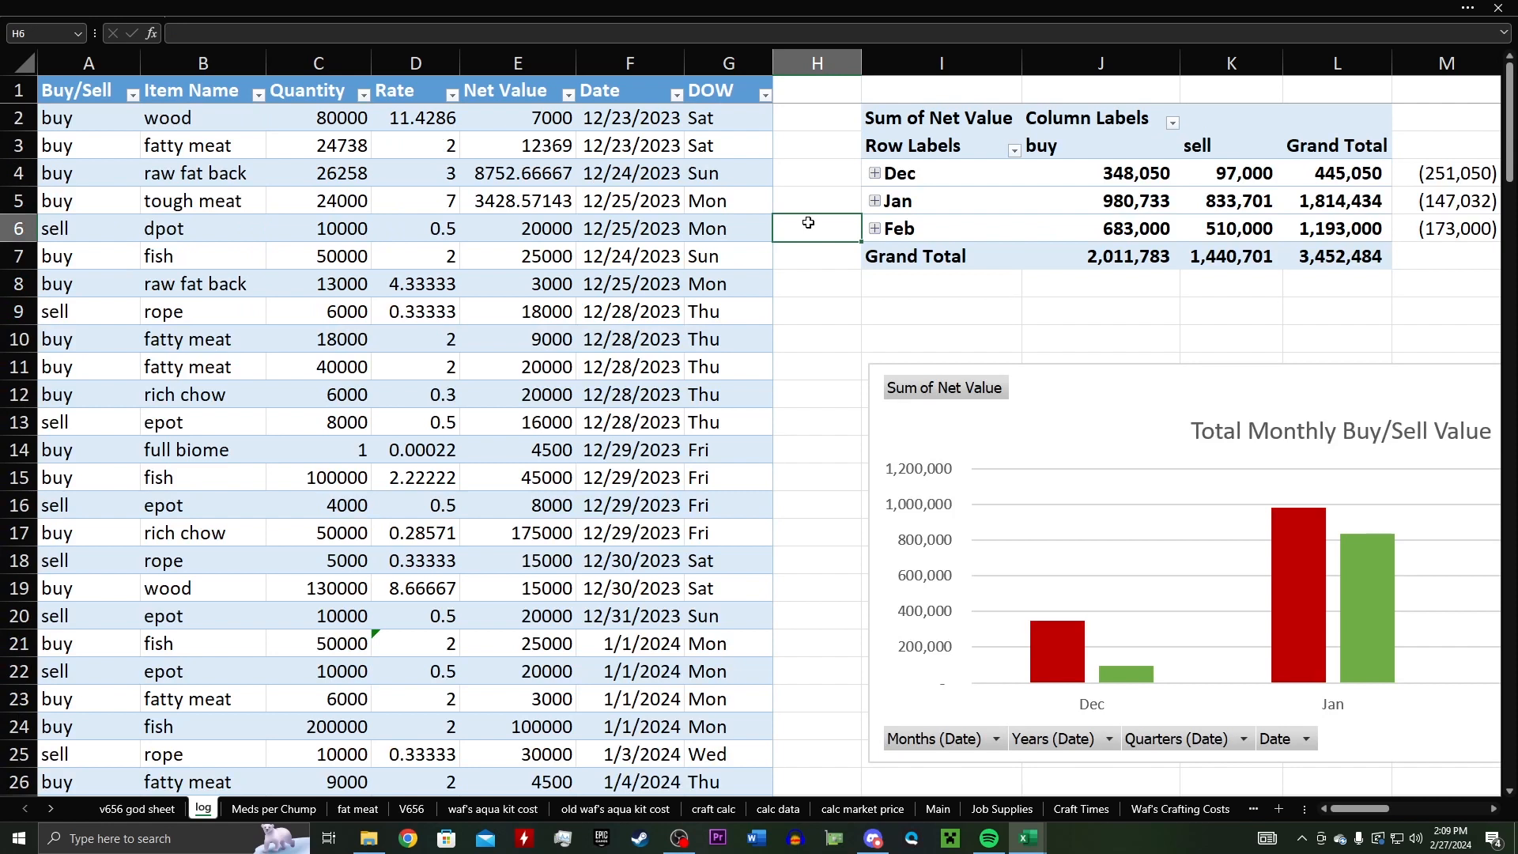
mouse_move(1230, 691)
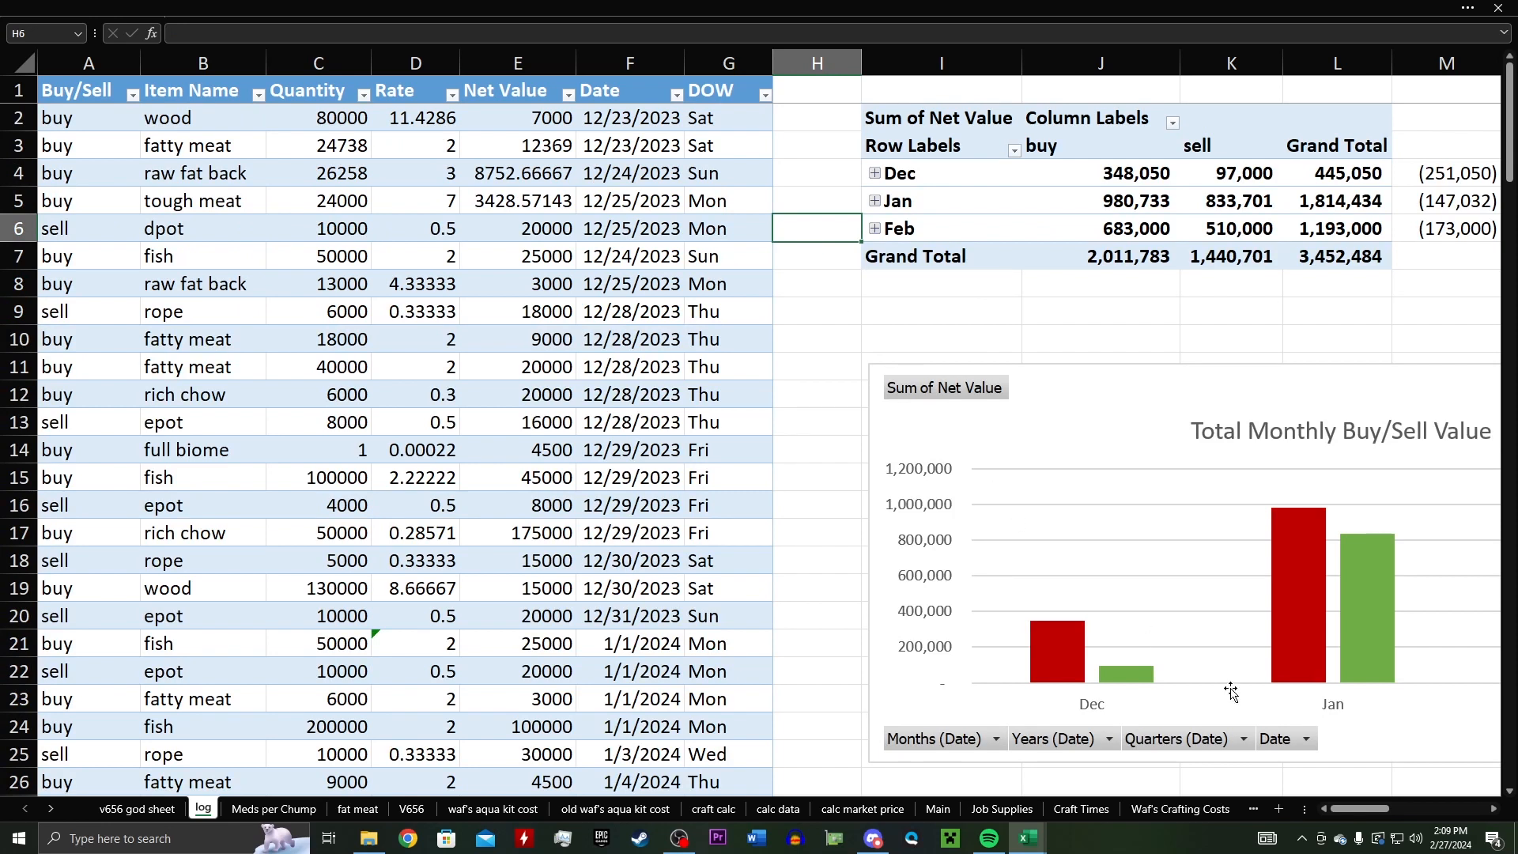
Step: Scroll right and down to reach the Most Volume (Buy) and (Sell) charts
scroll("right", 3)
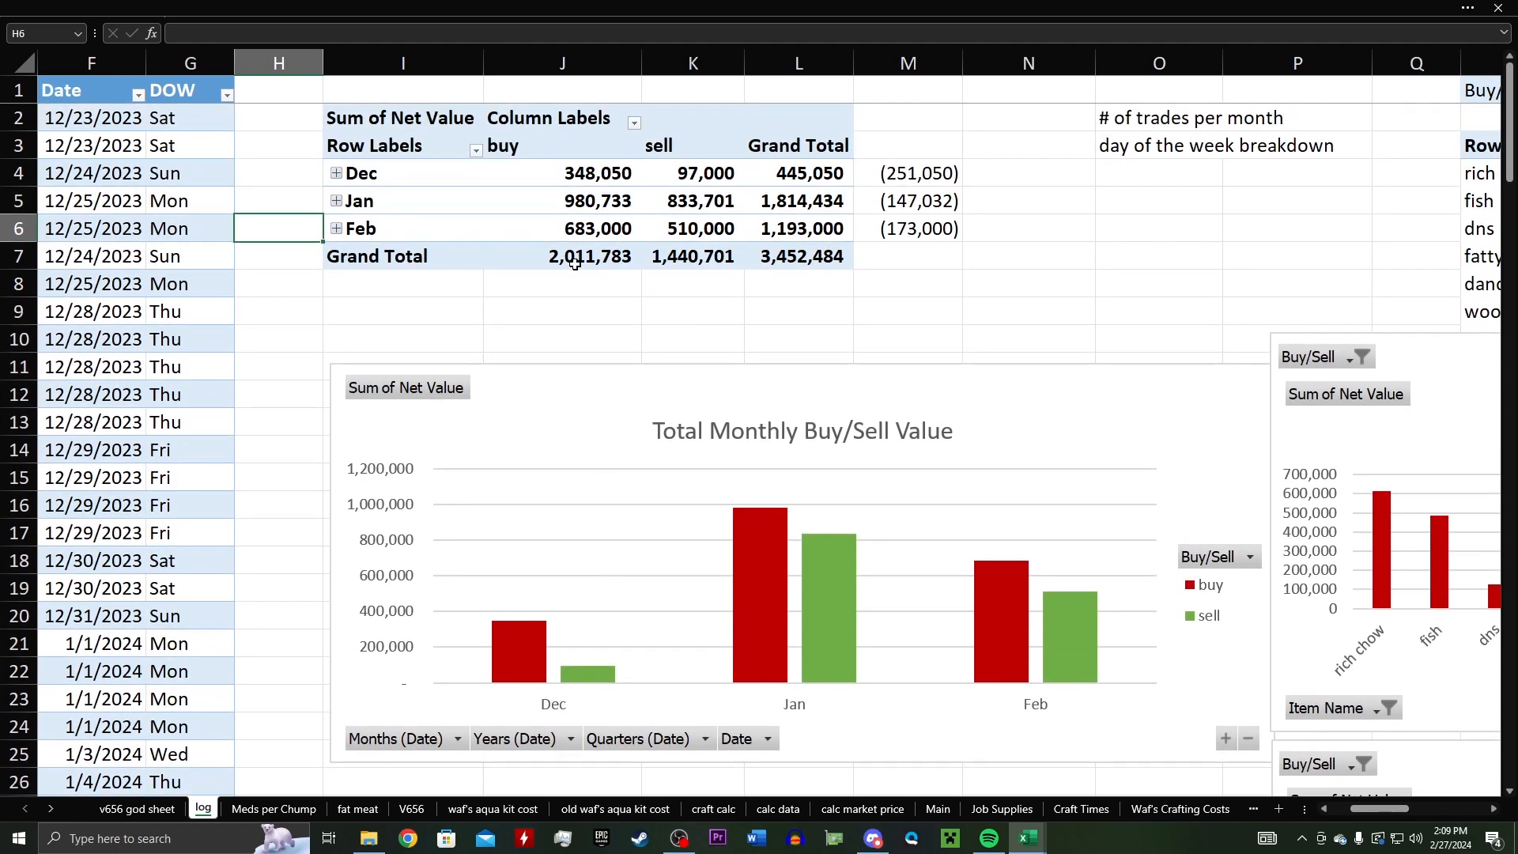
mouse_move(582, 287)
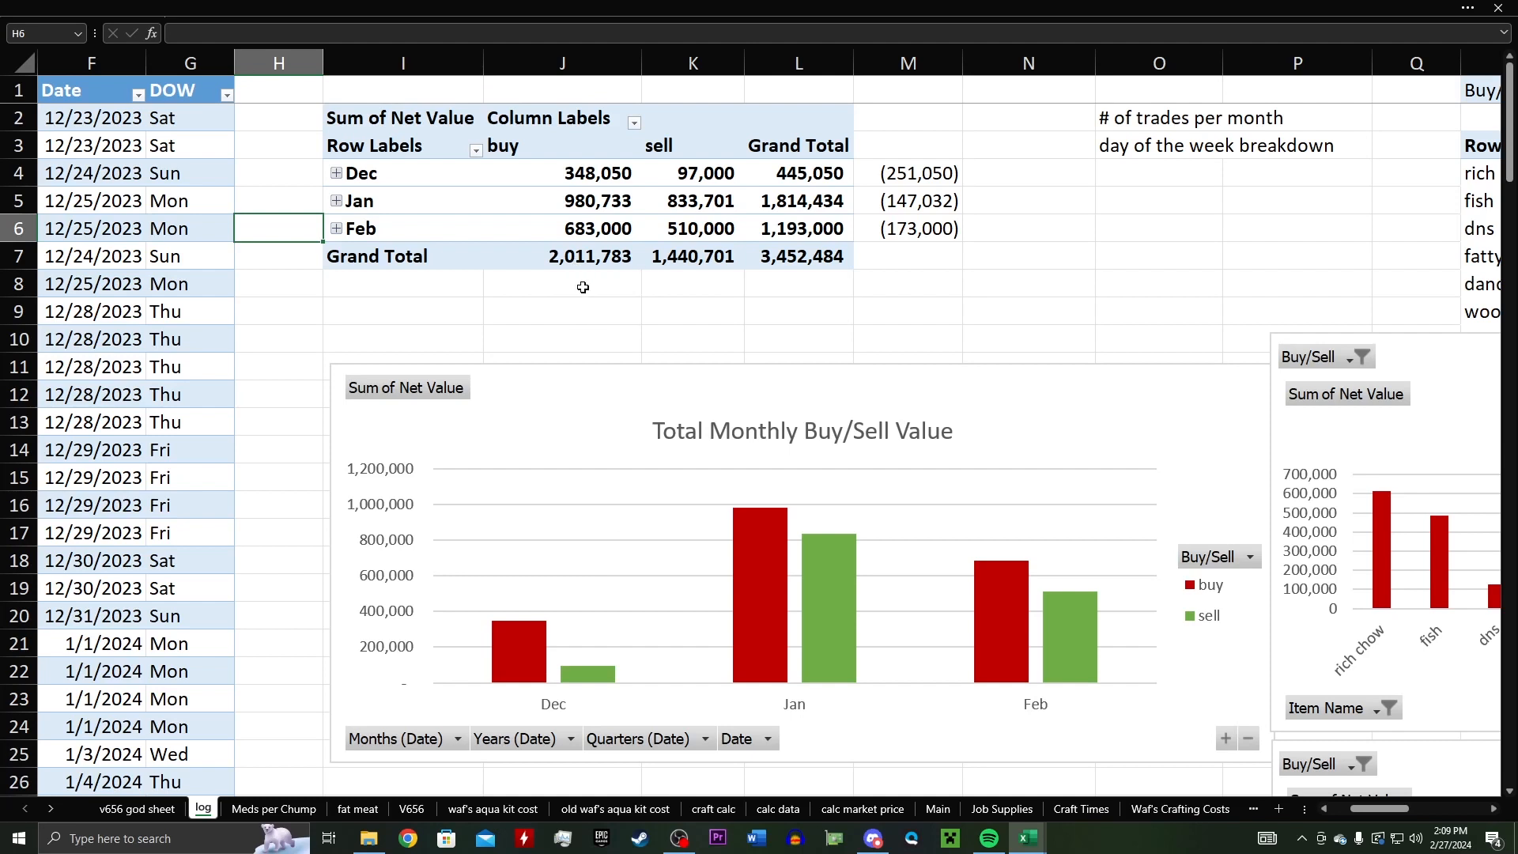
mouse_move(711, 382)
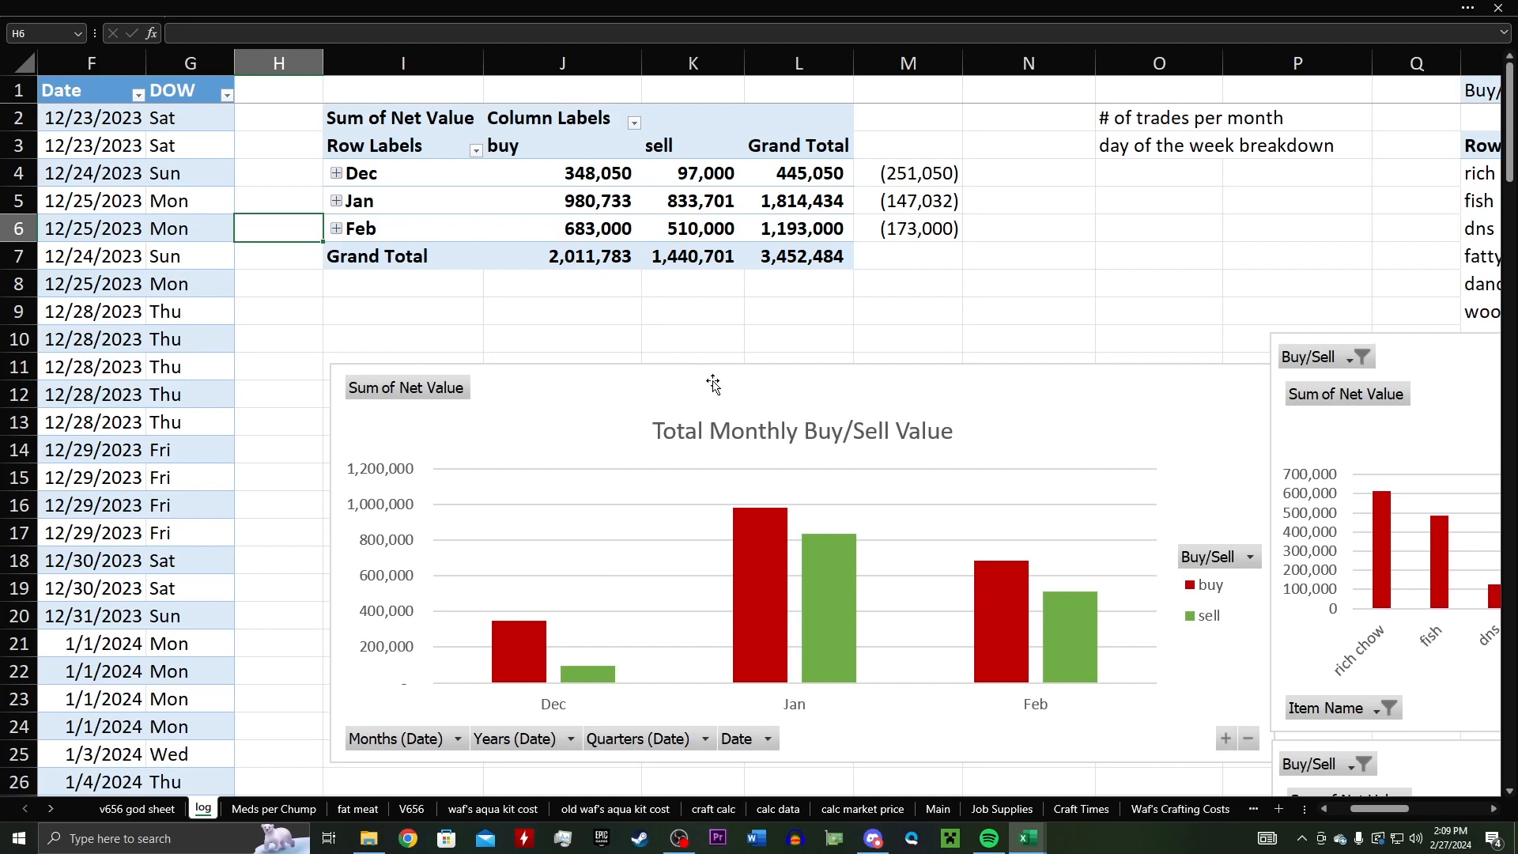
mouse_move(704, 260)
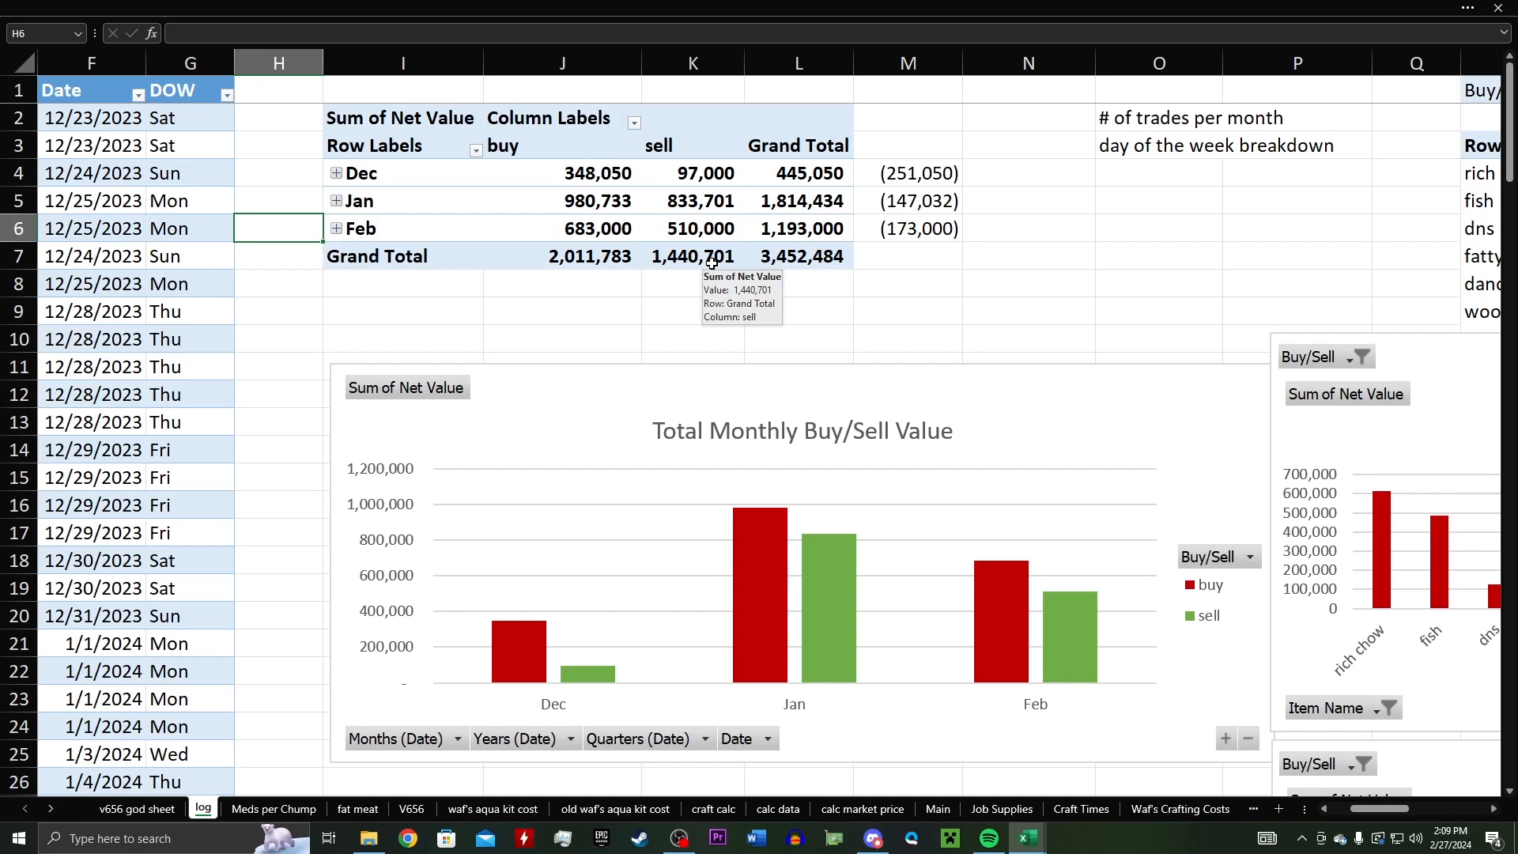
mouse_move(826, 585)
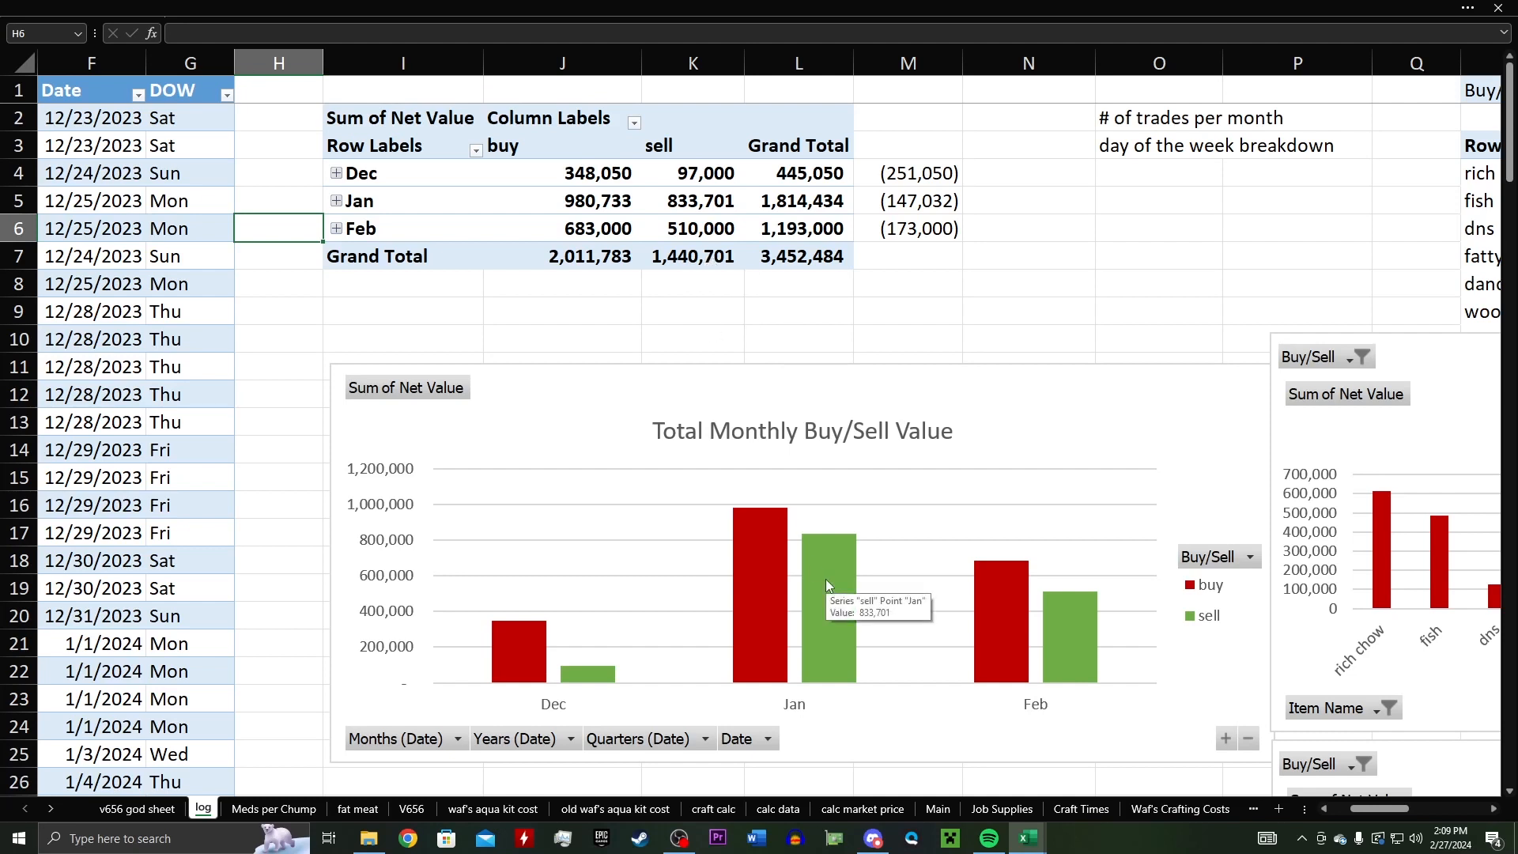
mouse_move(1035, 620)
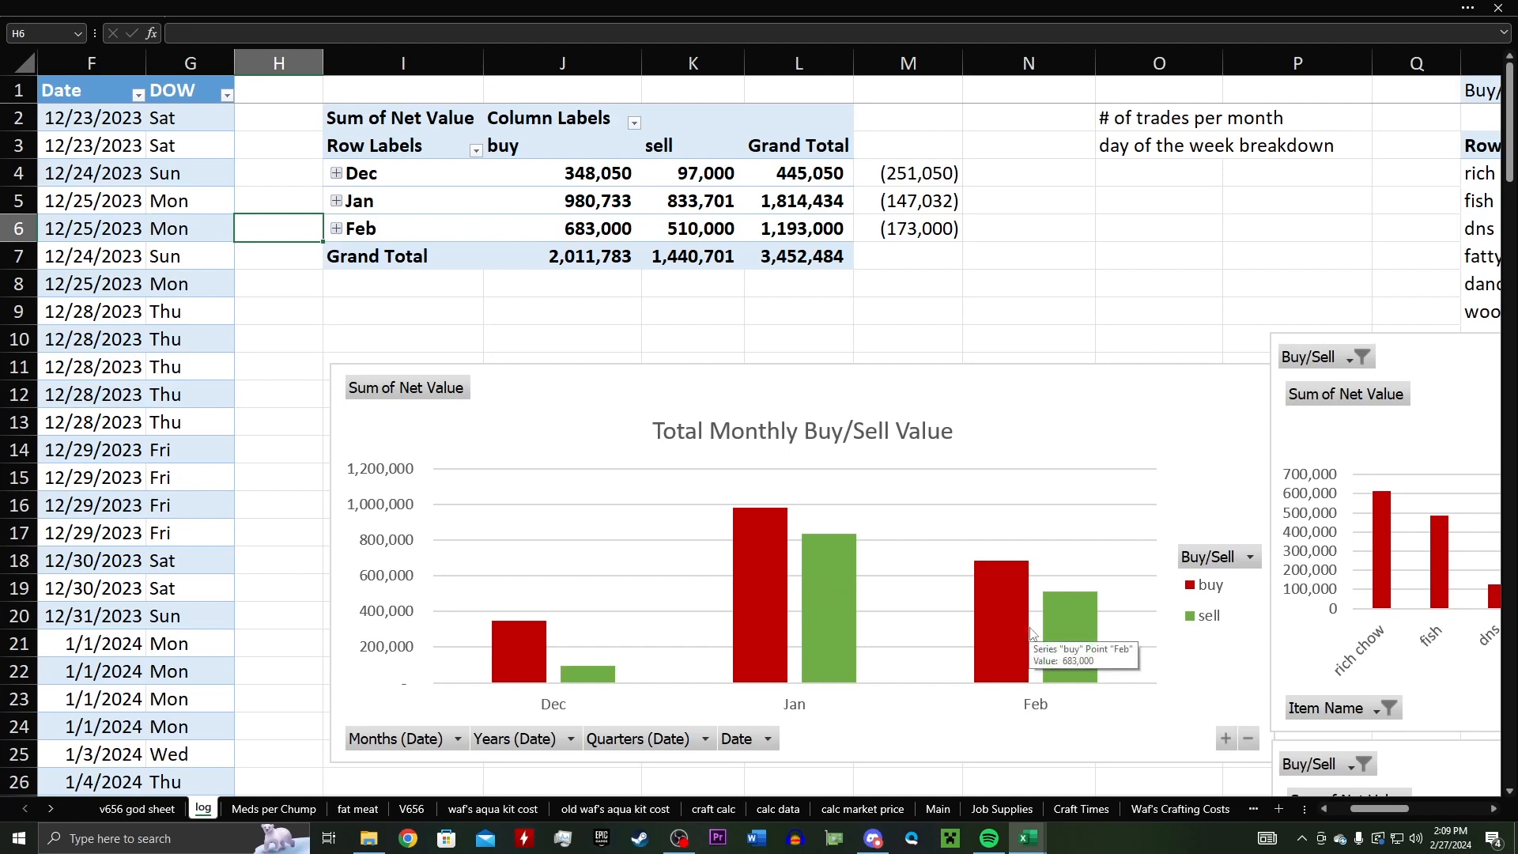
mouse_move(954, 666)
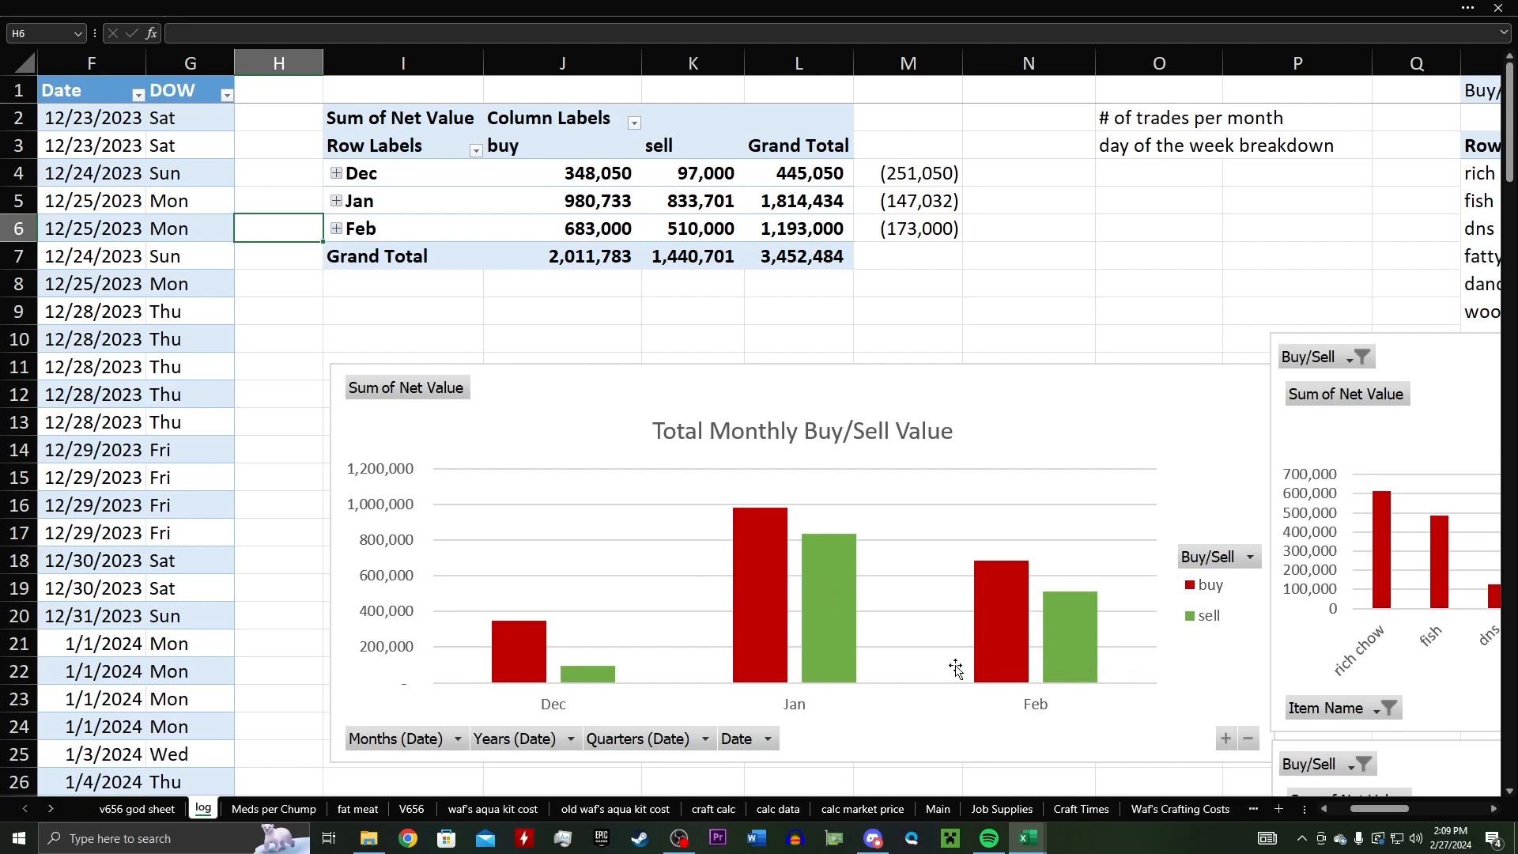
mouse_move(760, 574)
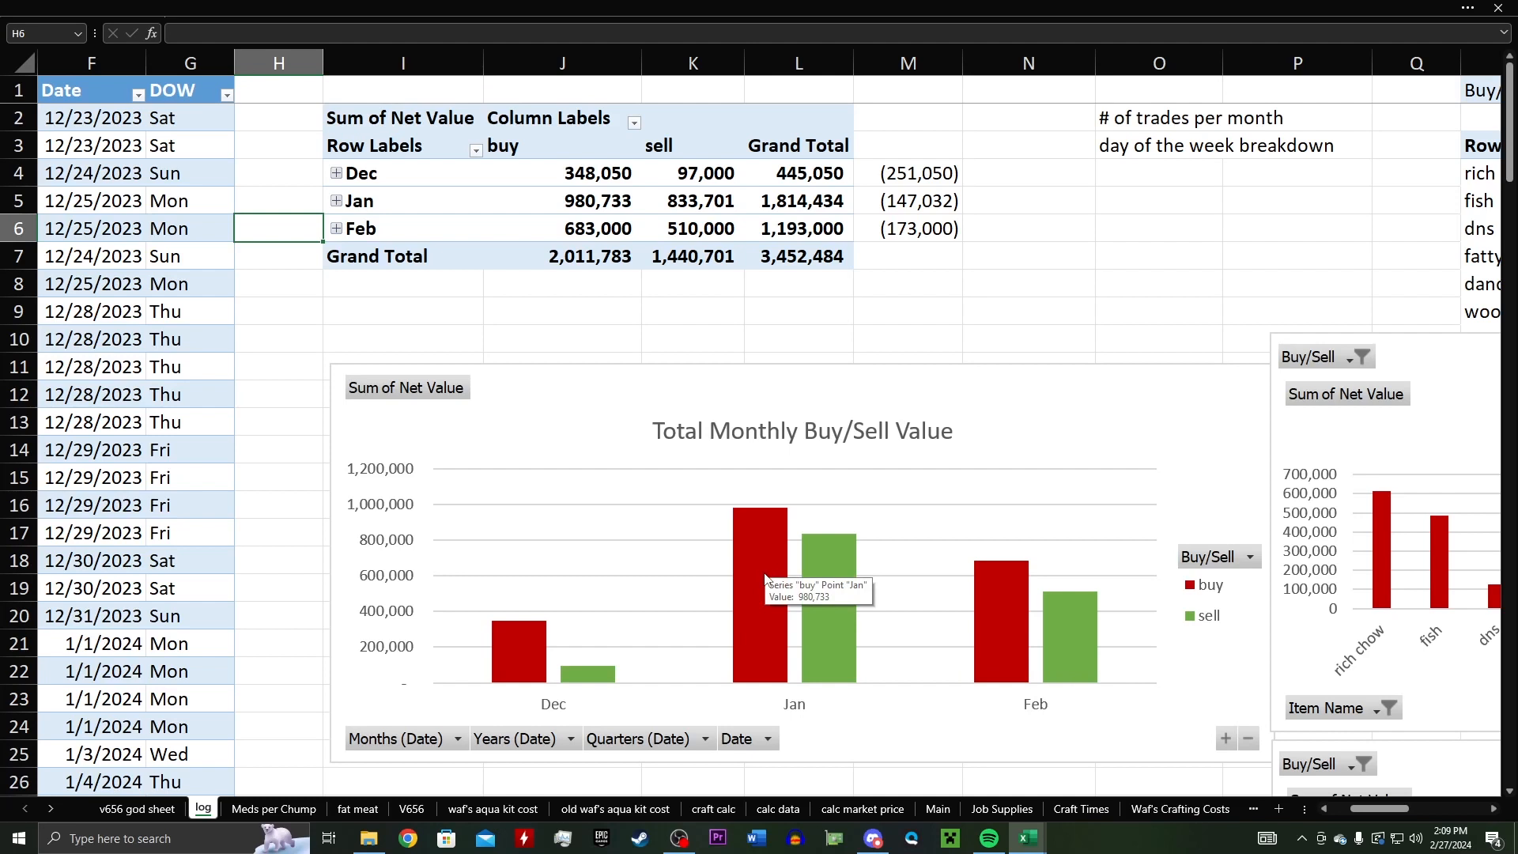
mouse_move(832, 570)
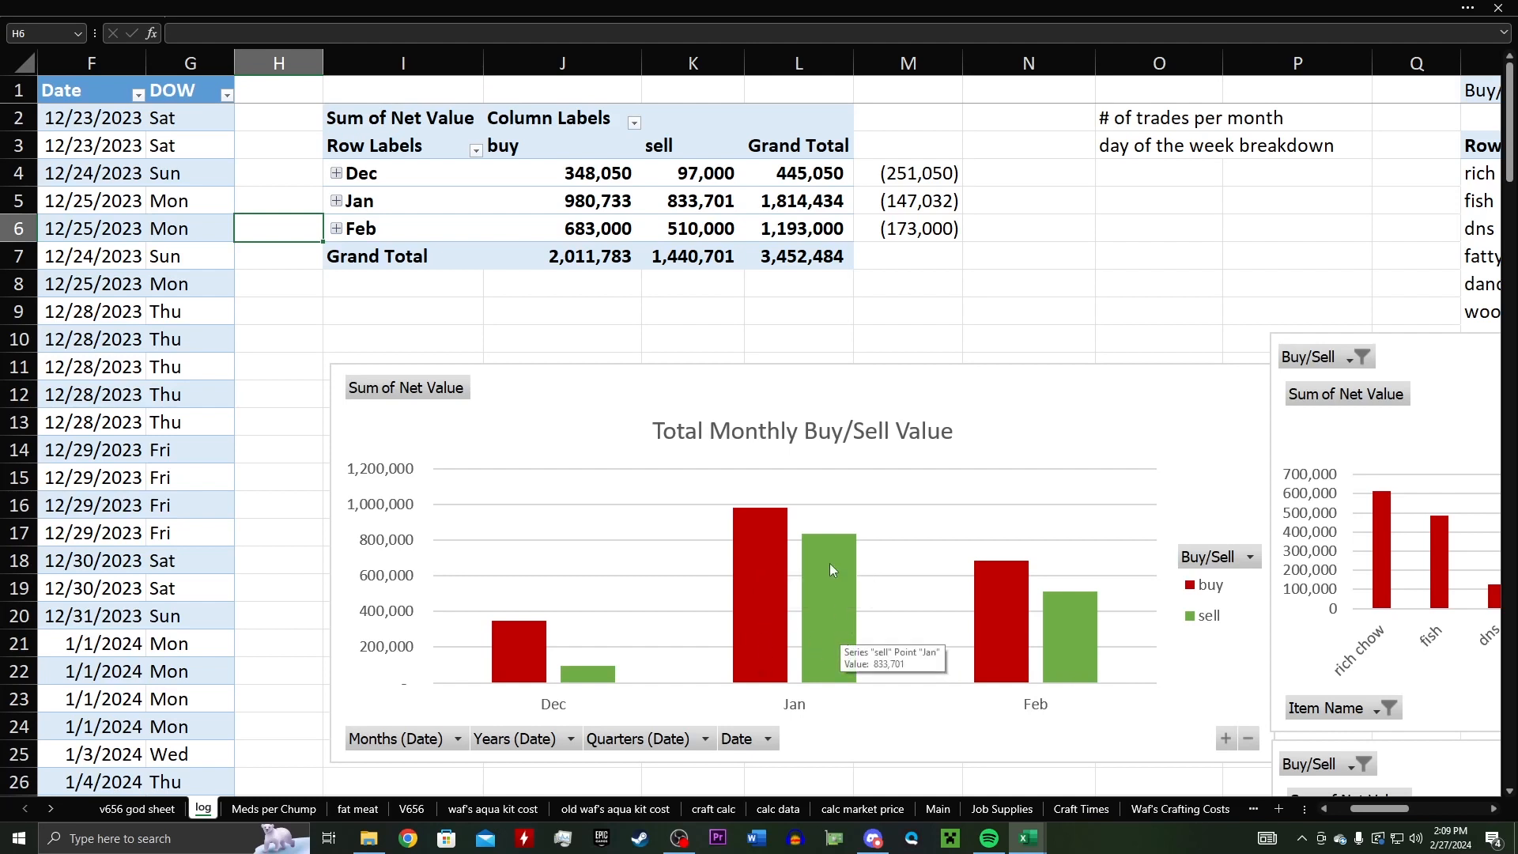
mouse_move(828, 611)
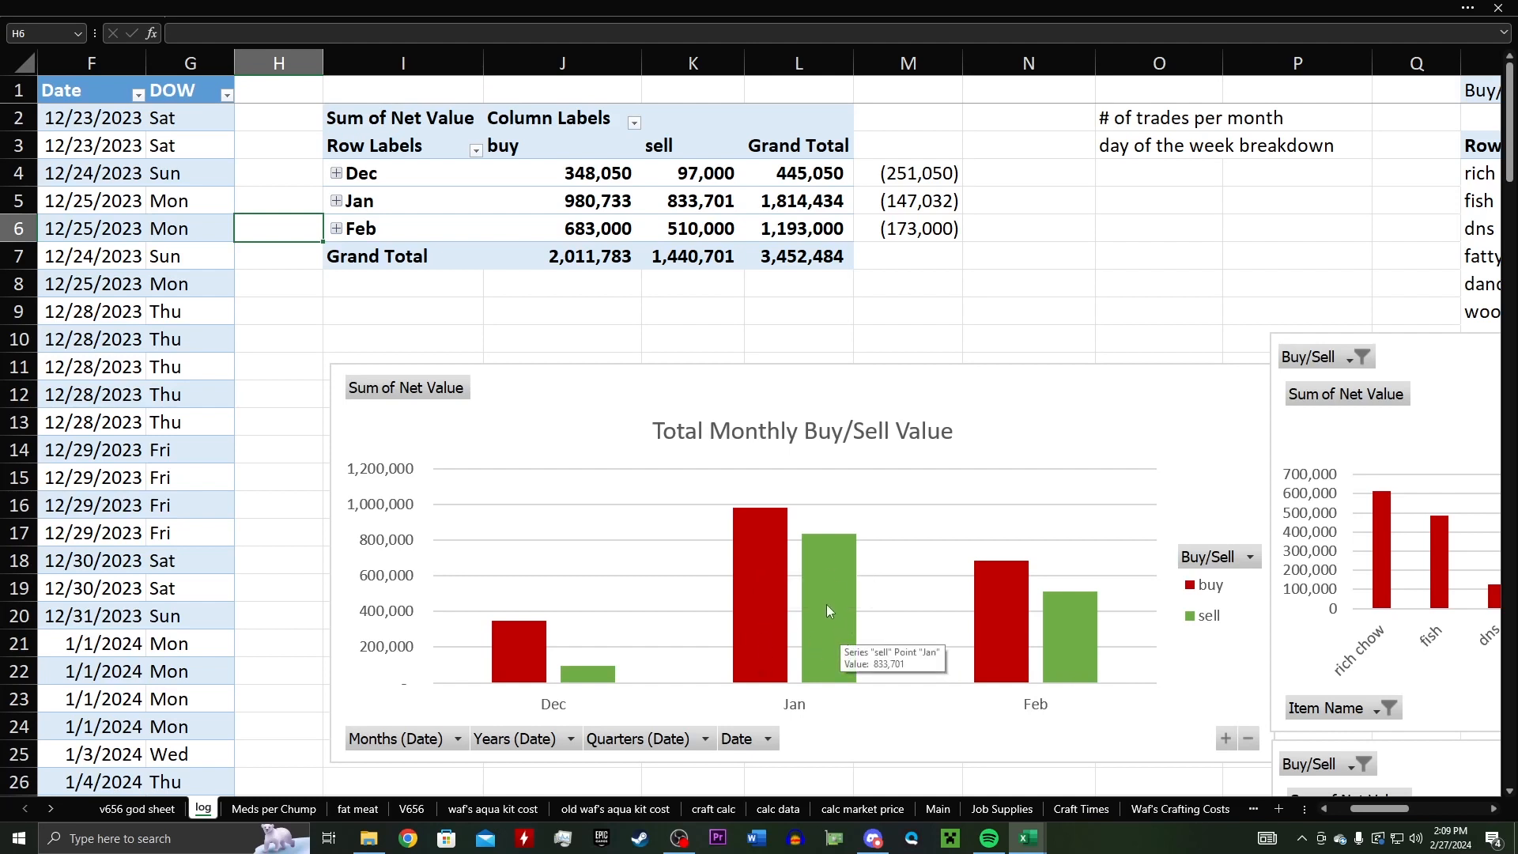
mouse_move(860, 604)
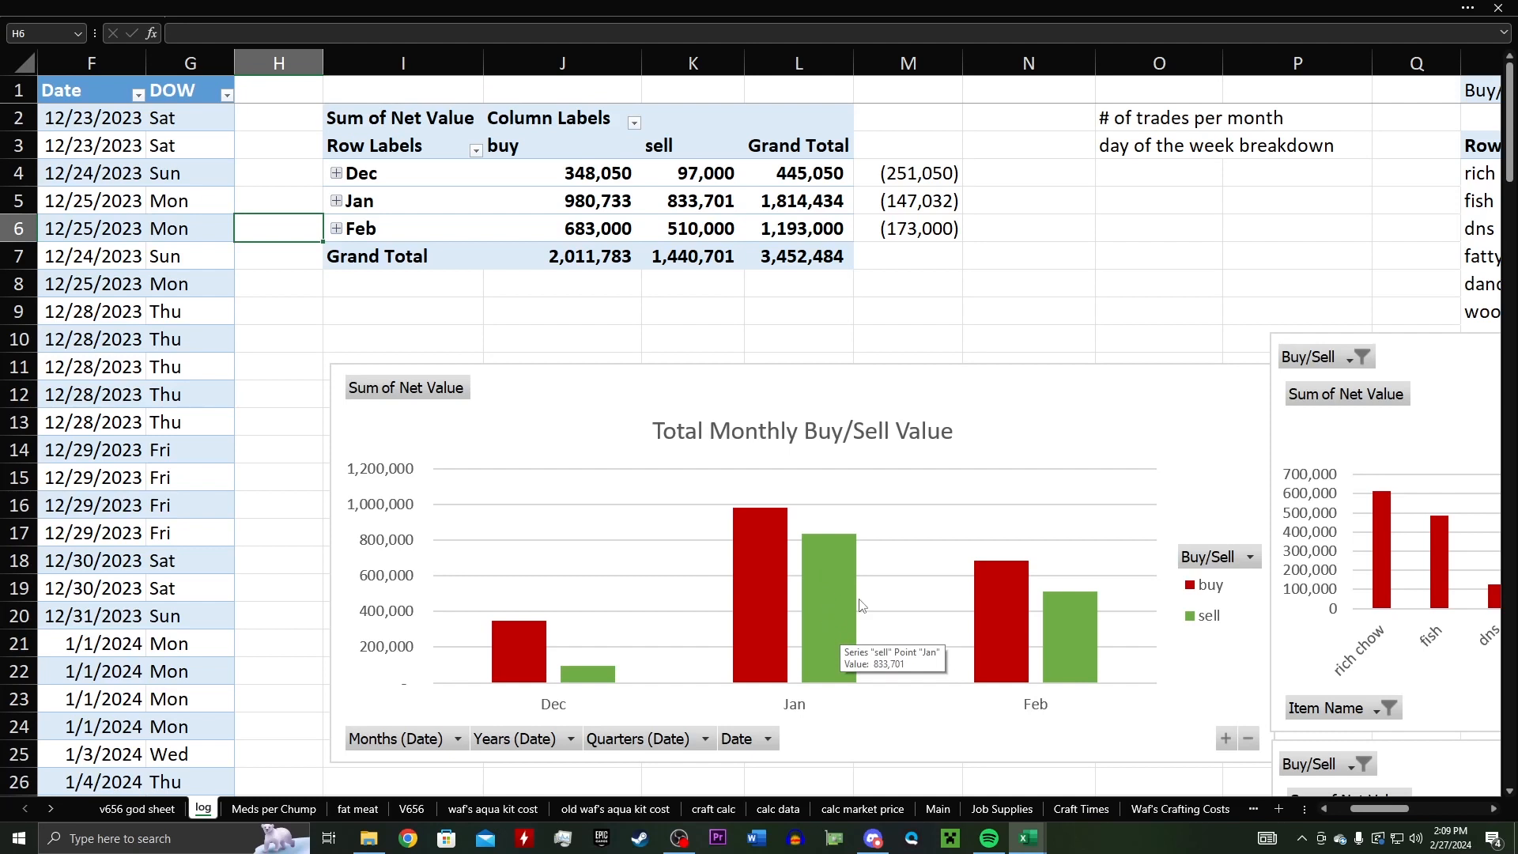
scroll("down", 3)
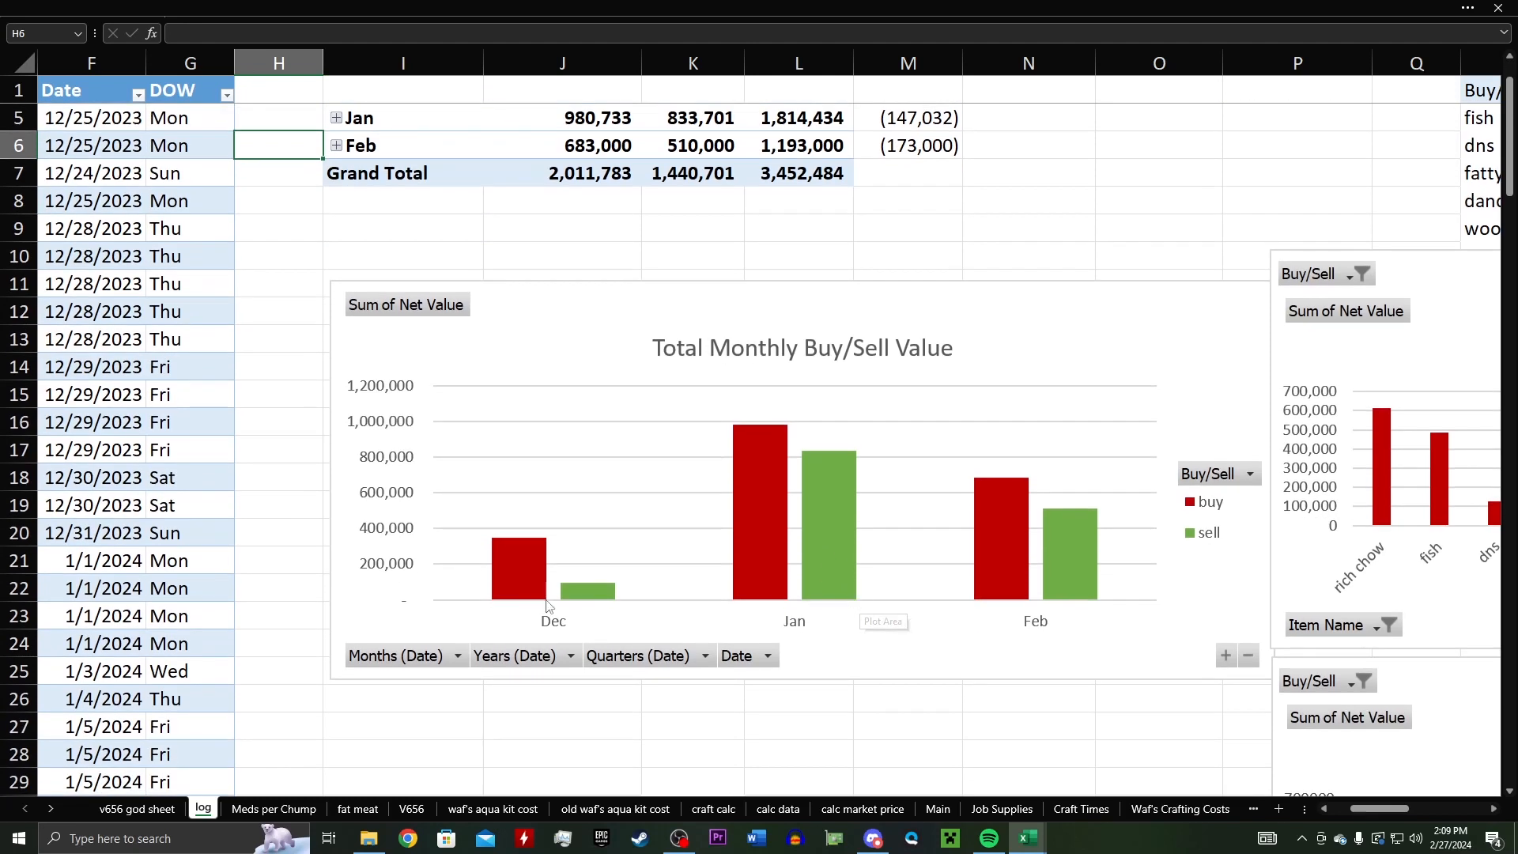
mouse_move(624, 609)
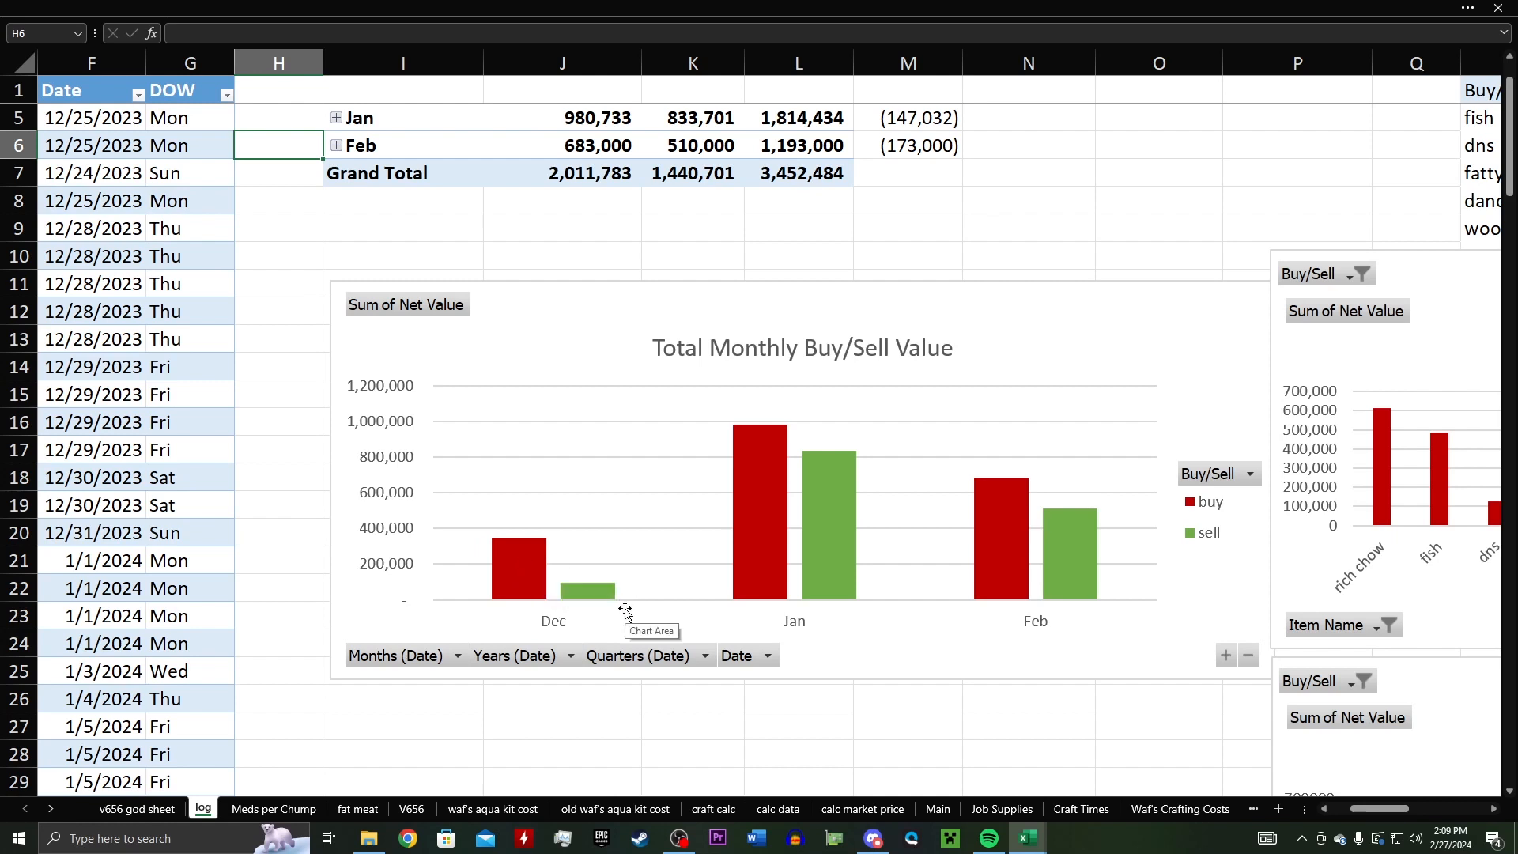
mouse_move(734, 675)
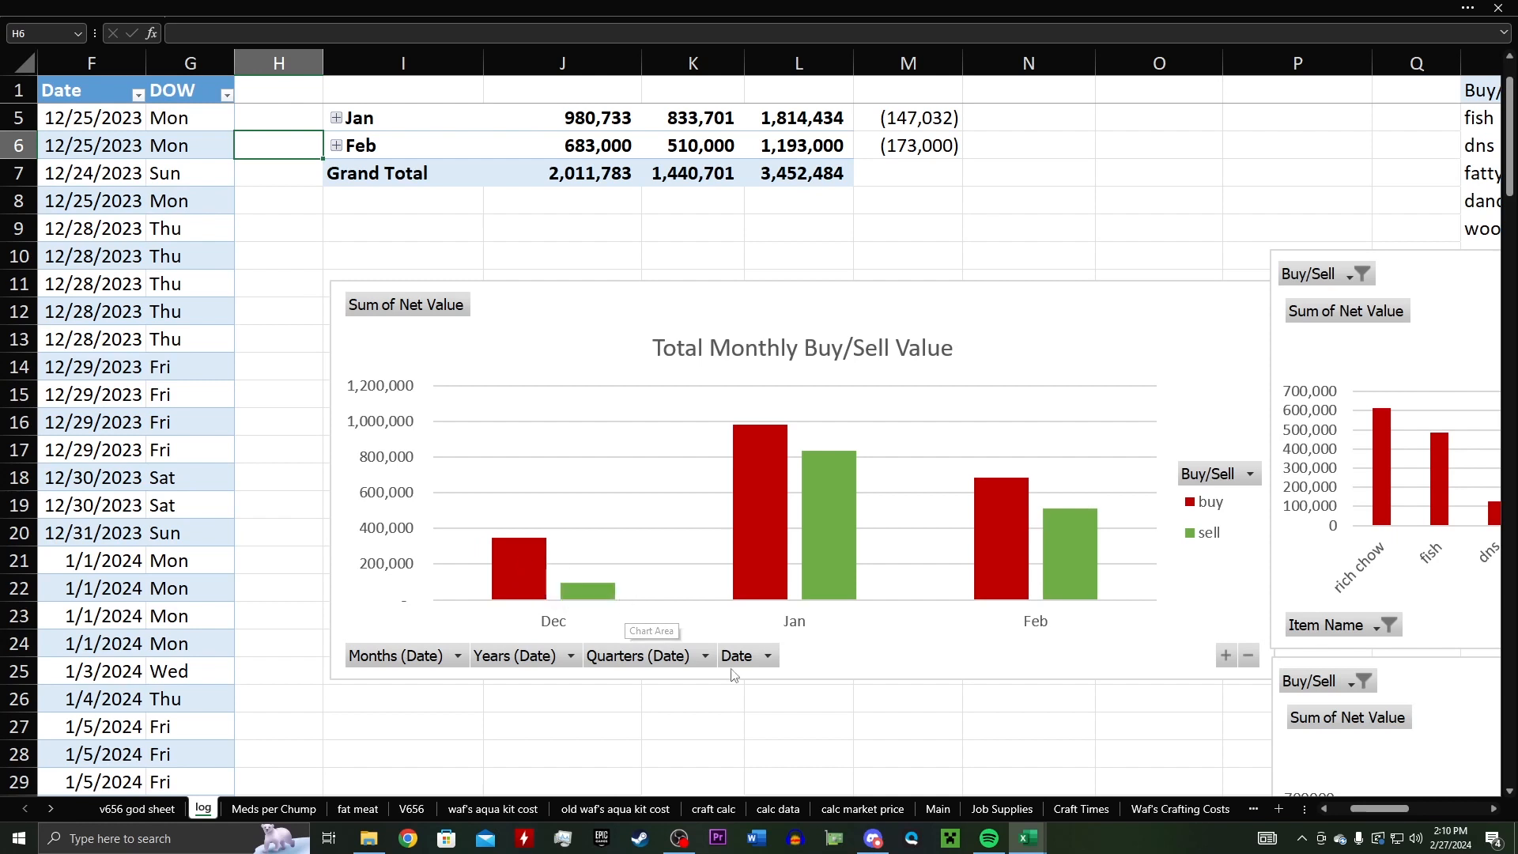
mouse_move(767, 490)
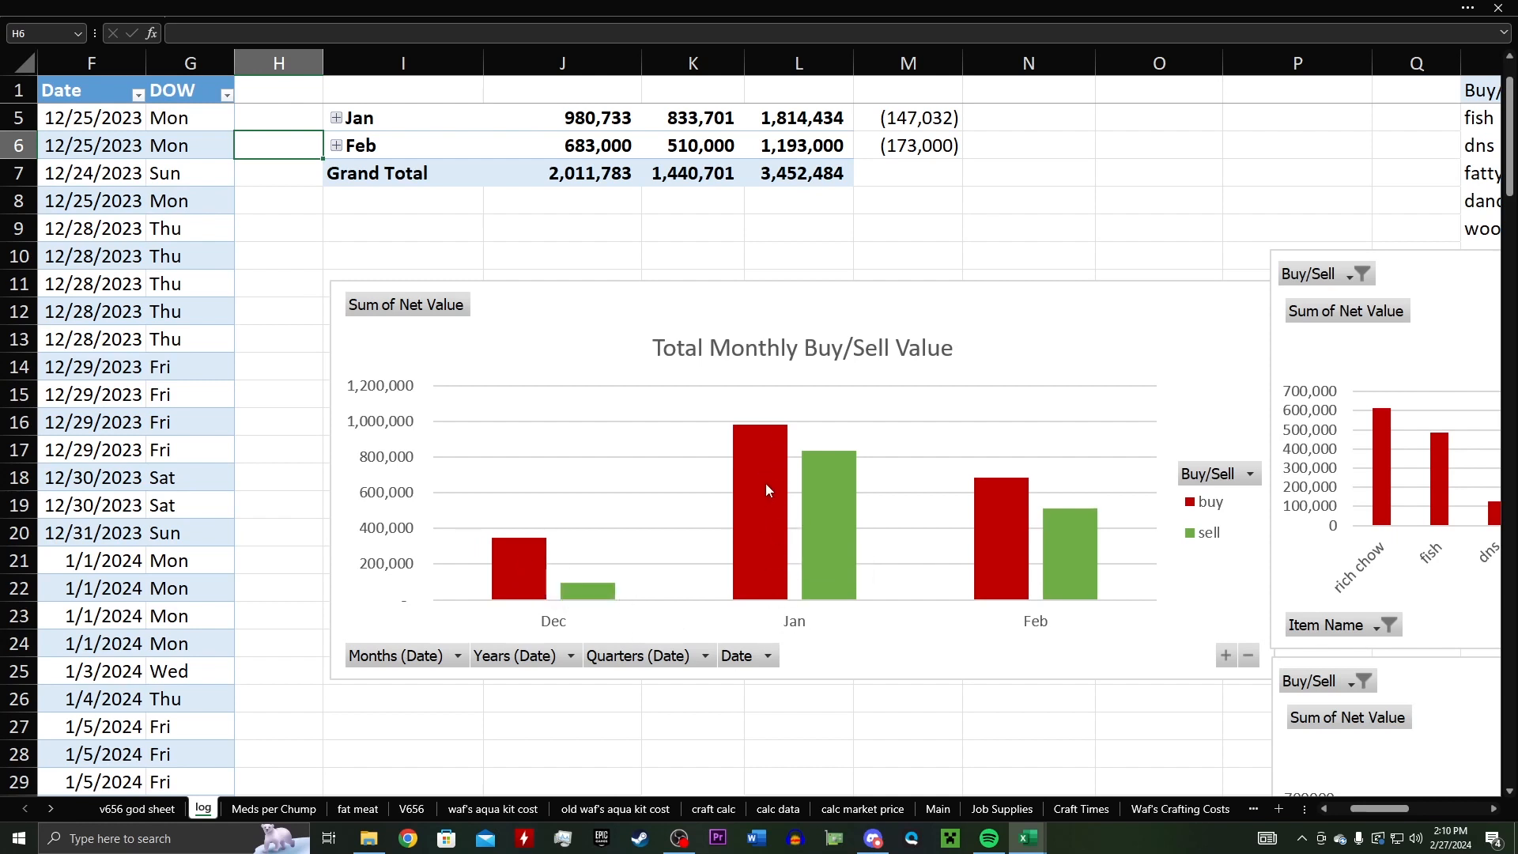
mouse_move(796, 493)
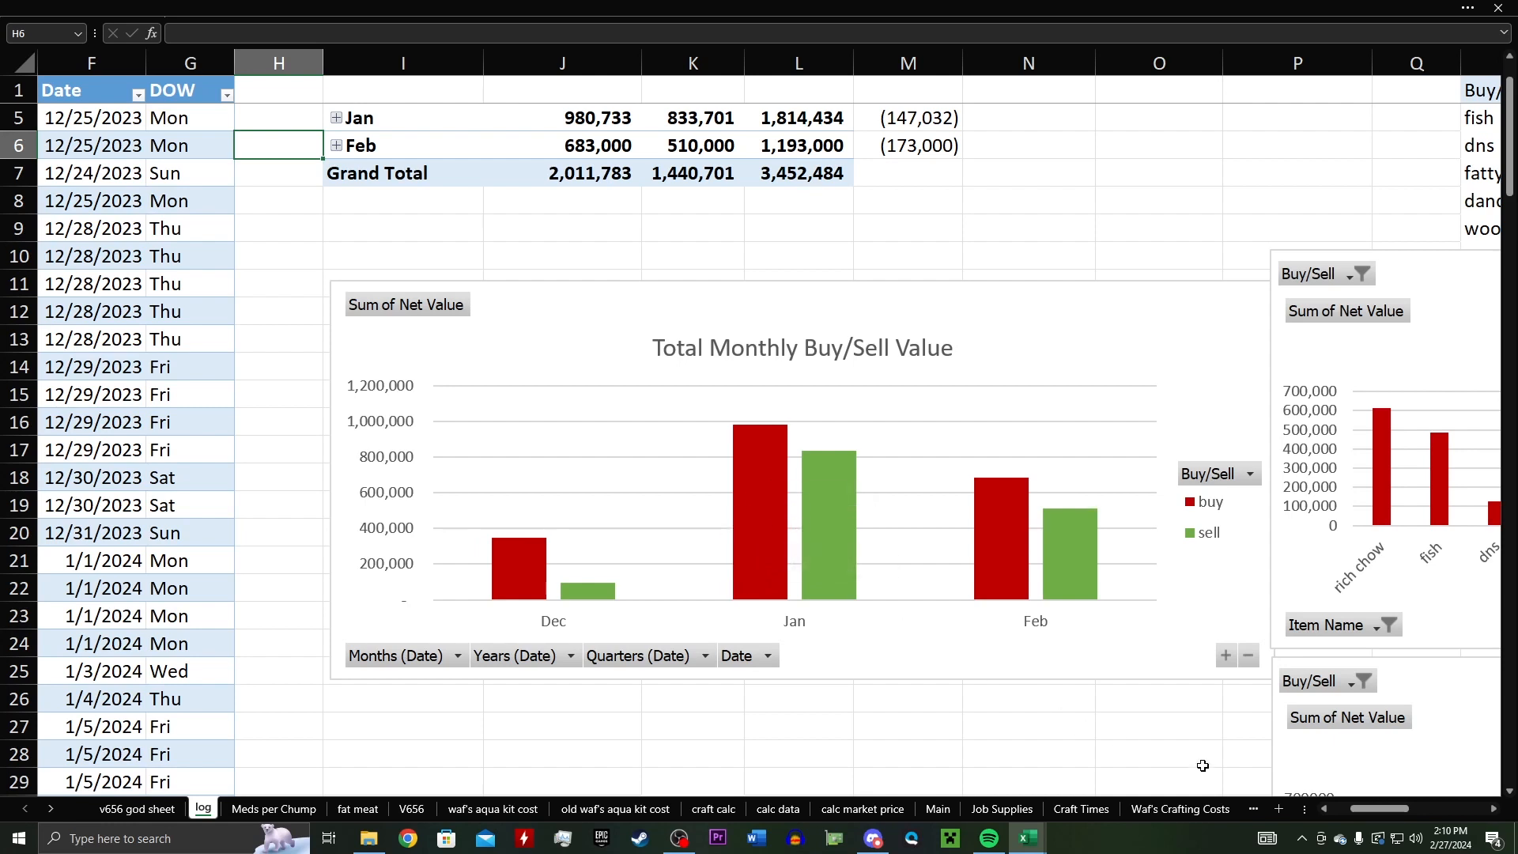
mouse_move(1087, 726)
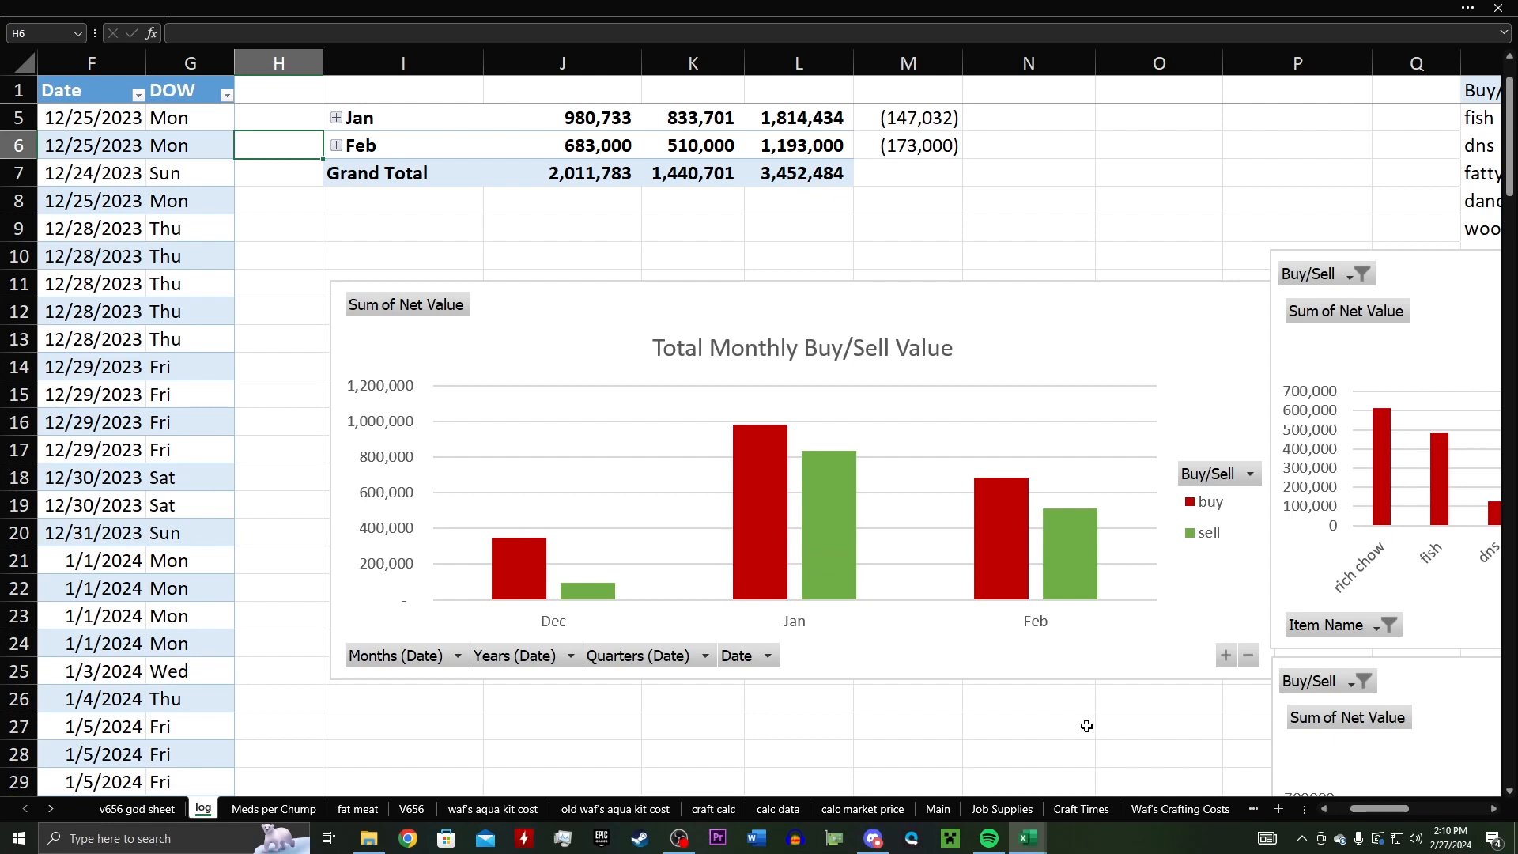
mouse_move(1340, 809)
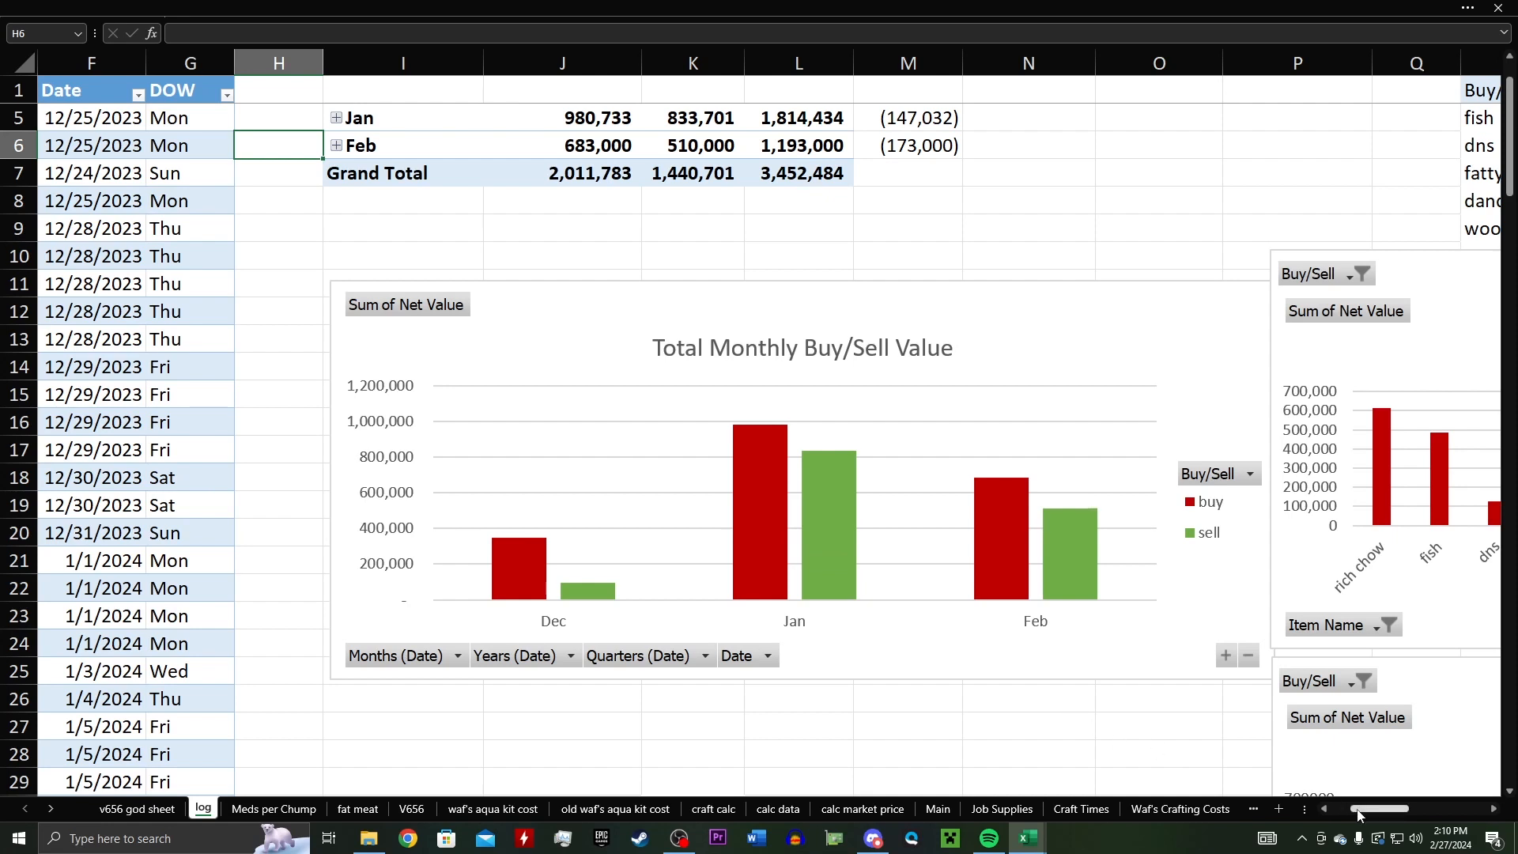
scroll("right", 3)
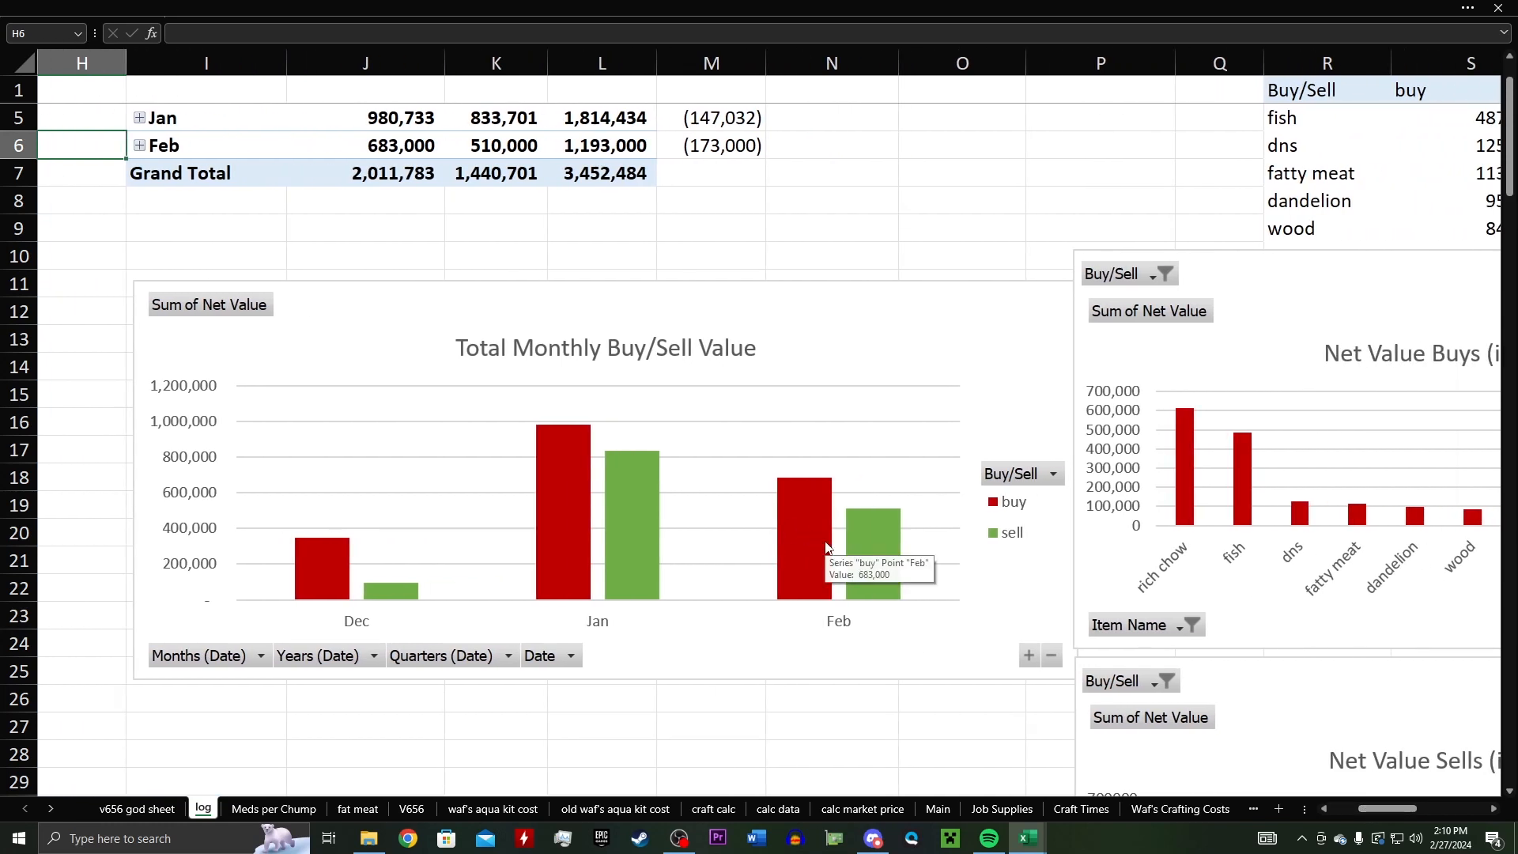
mouse_move(849, 609)
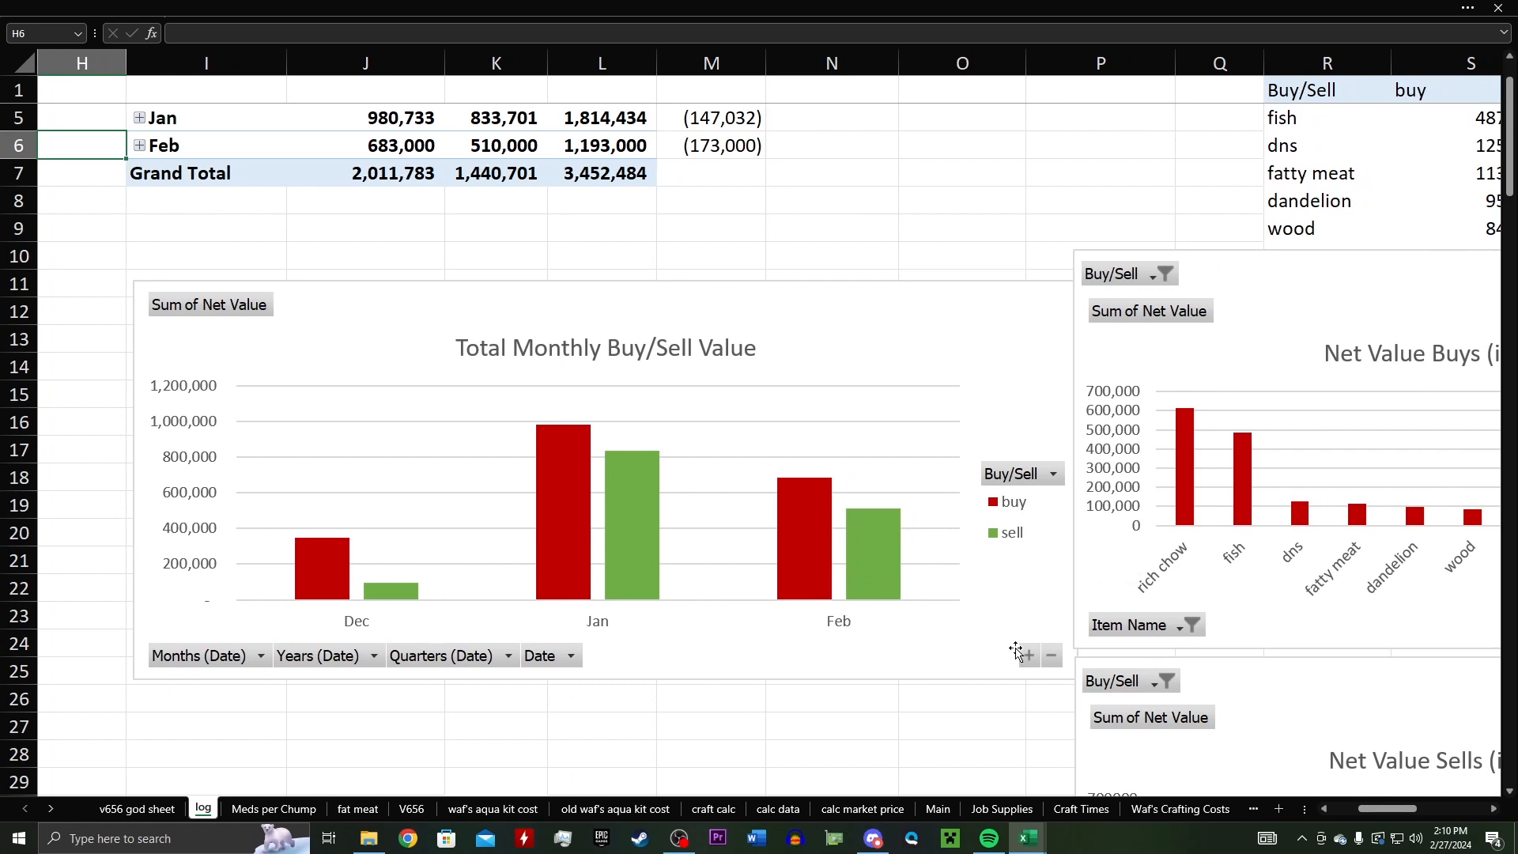
mouse_move(878, 560)
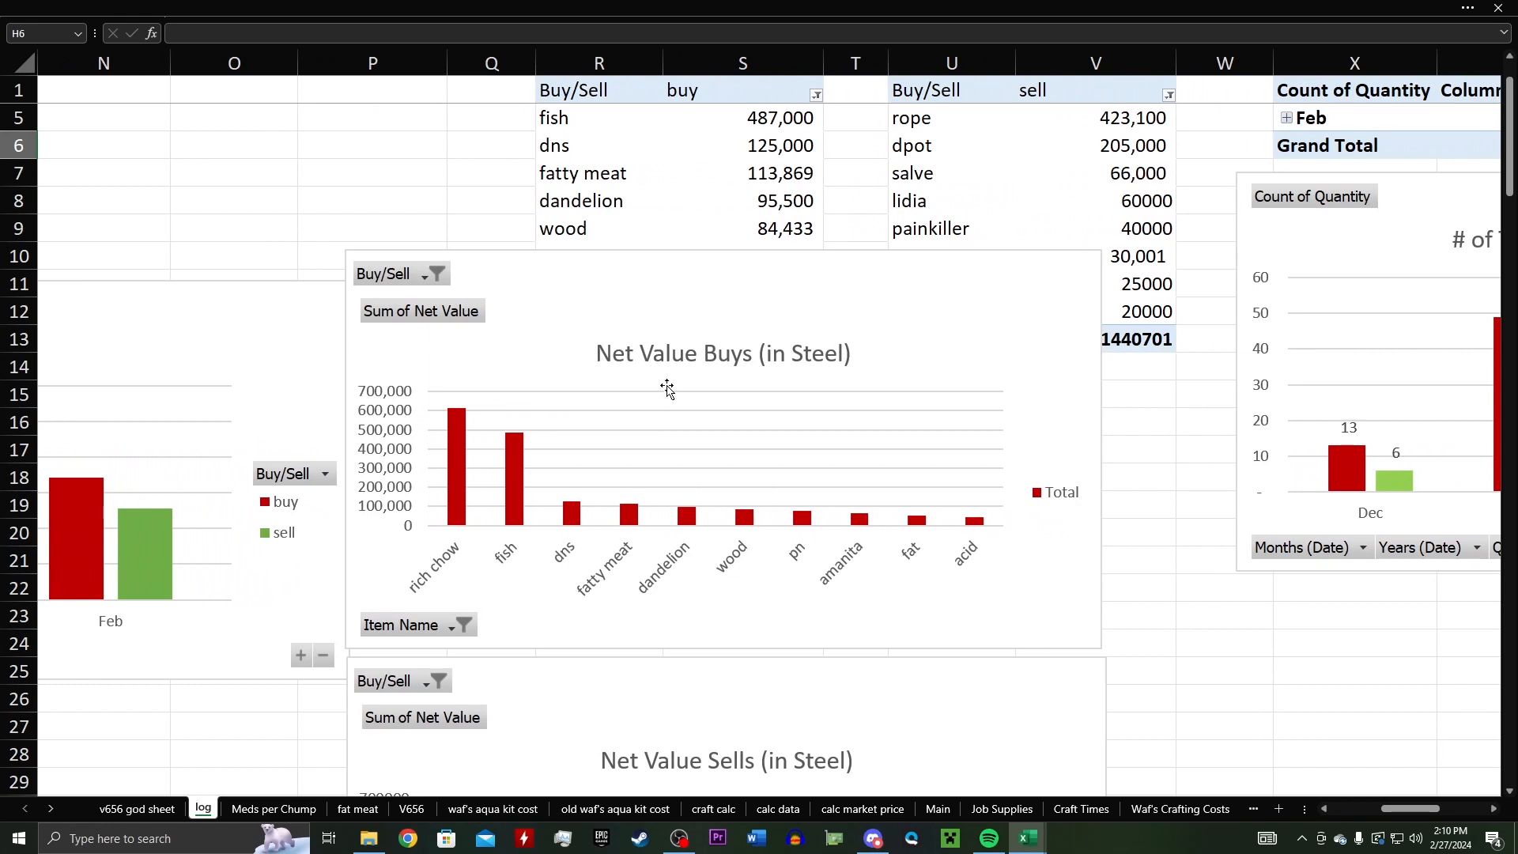
mouse_move(641, 377)
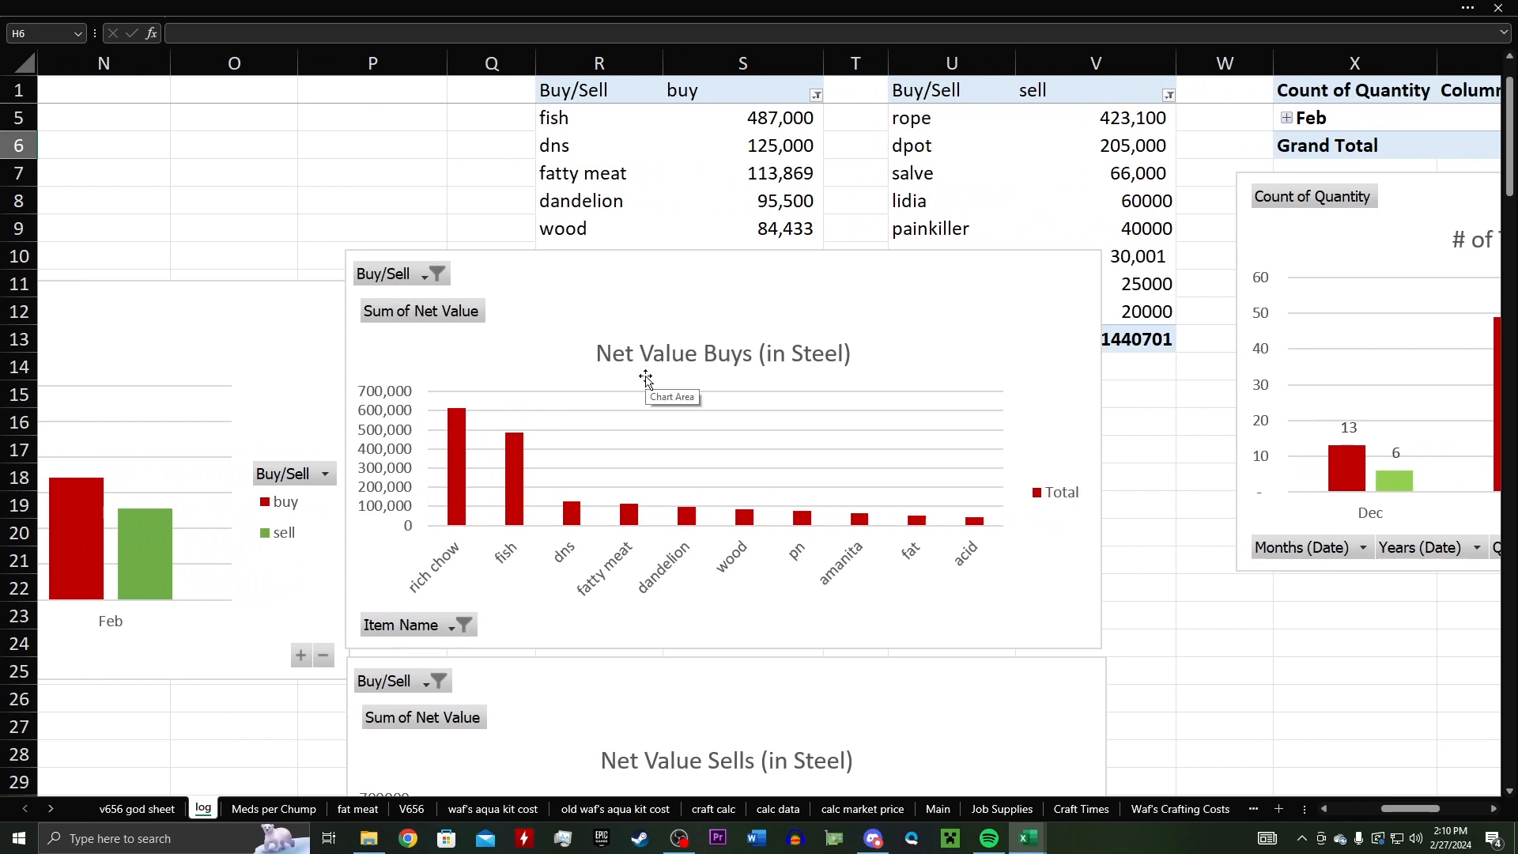
mouse_move(870, 396)
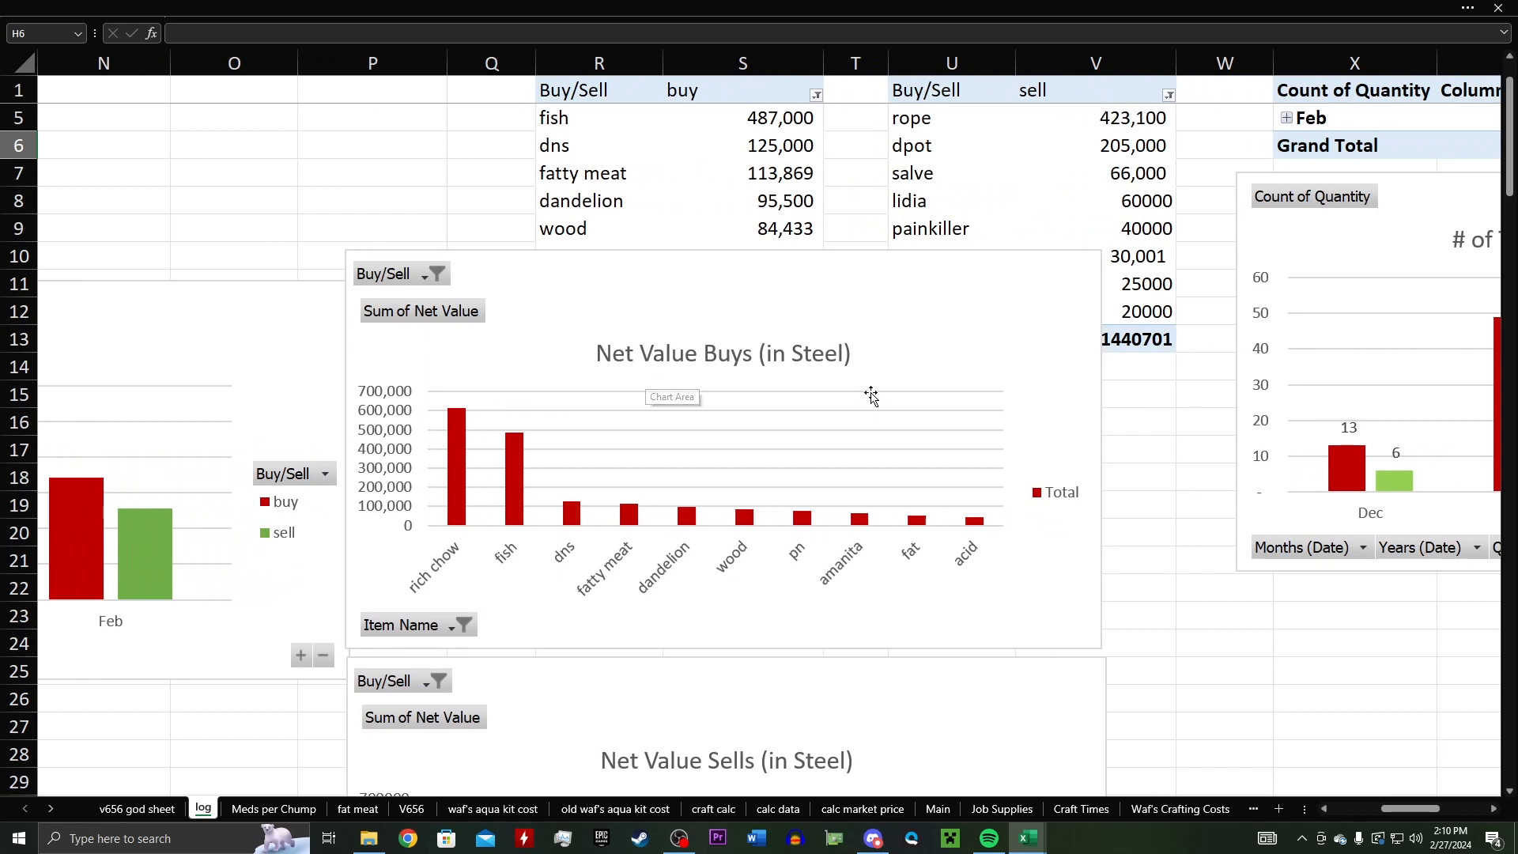
mouse_move(813, 370)
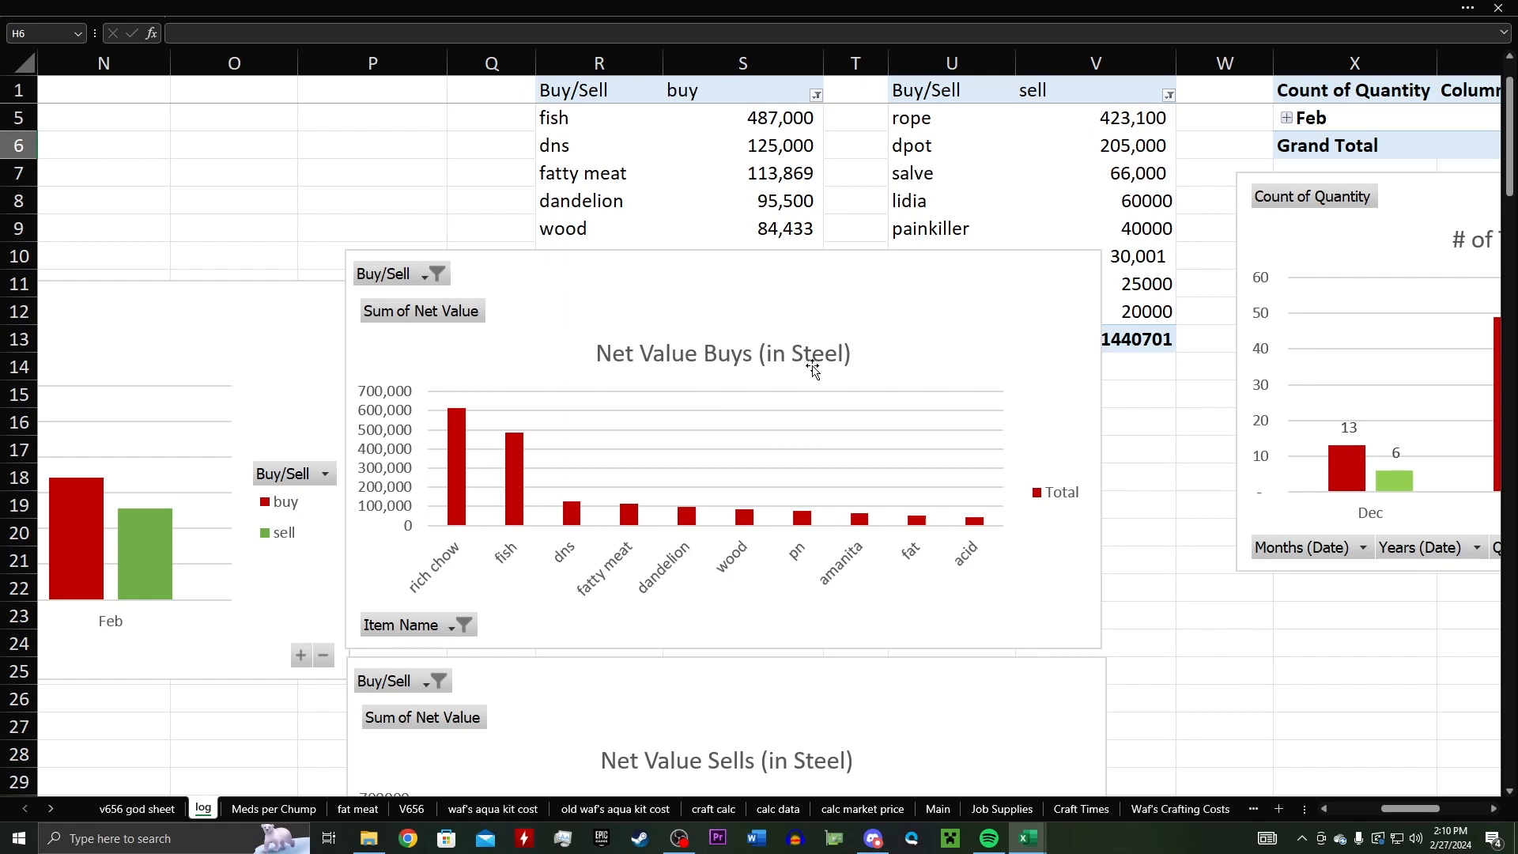
mouse_move(521, 490)
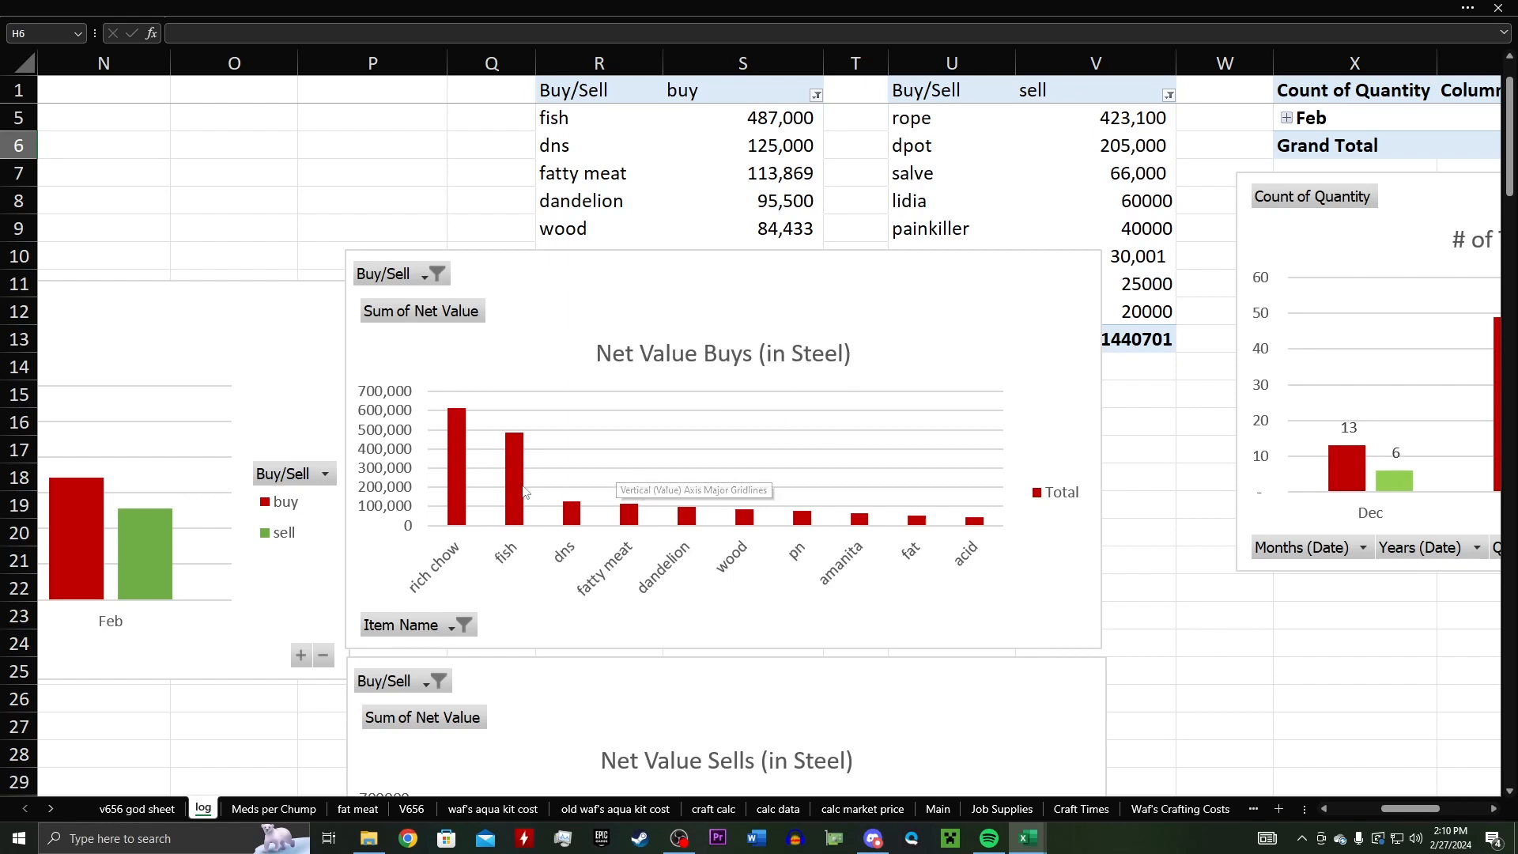
scroll("down", 3)
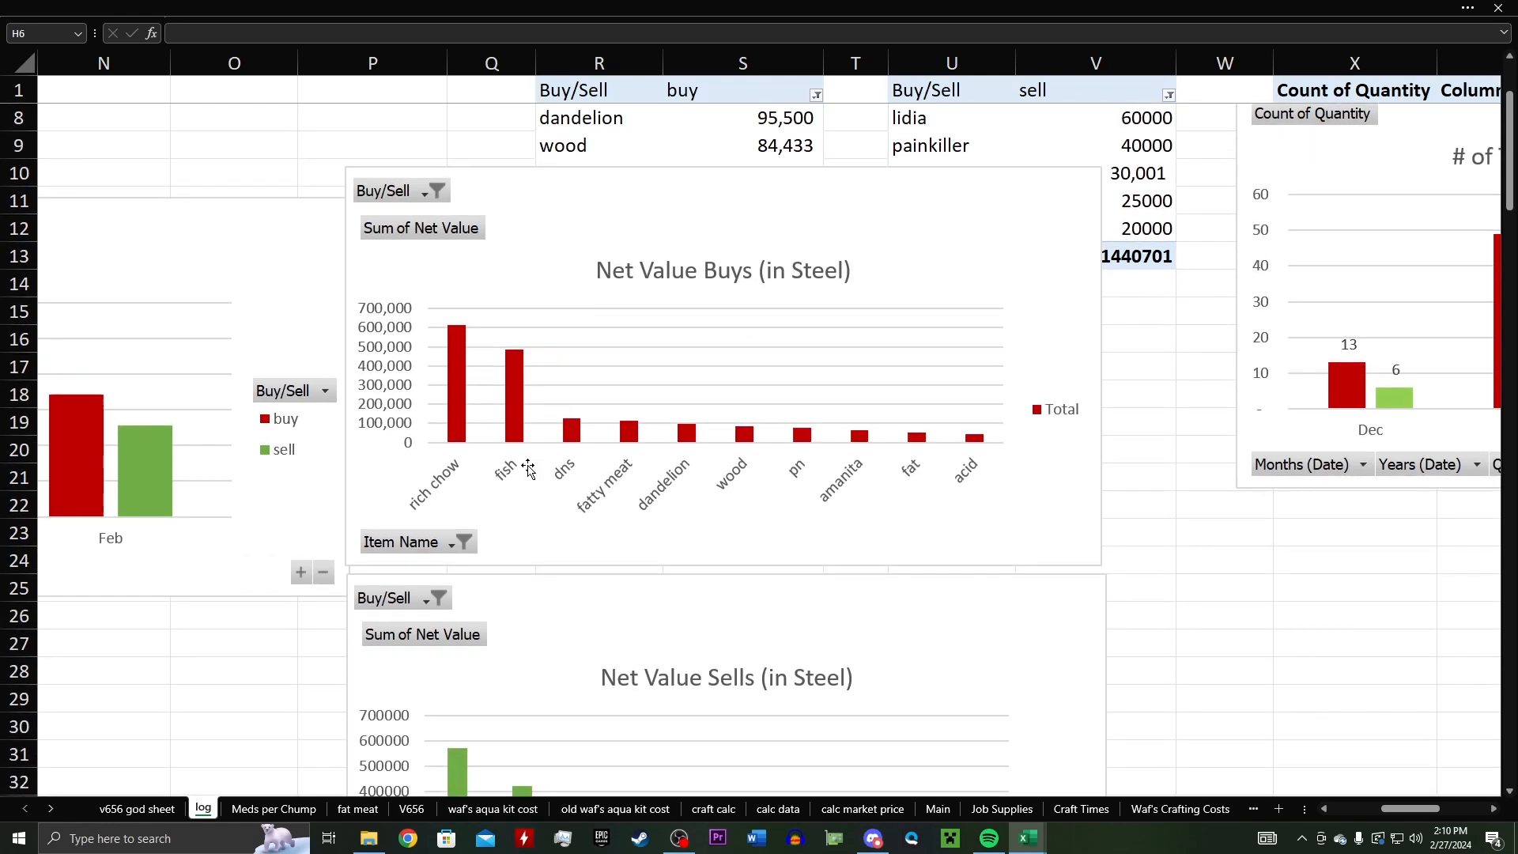
mouse_move(529, 467)
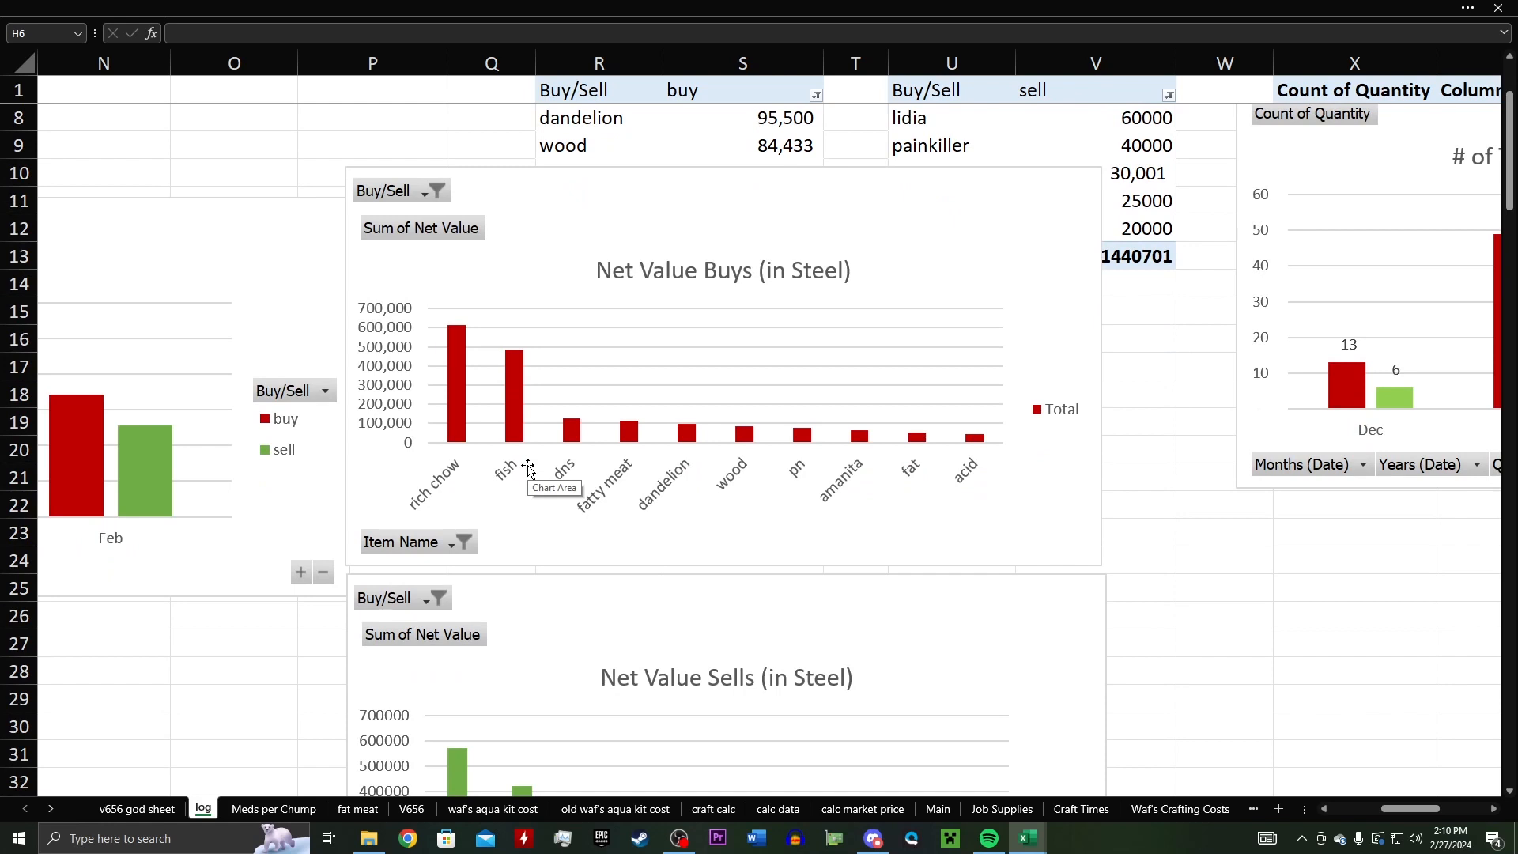
mouse_move(492, 532)
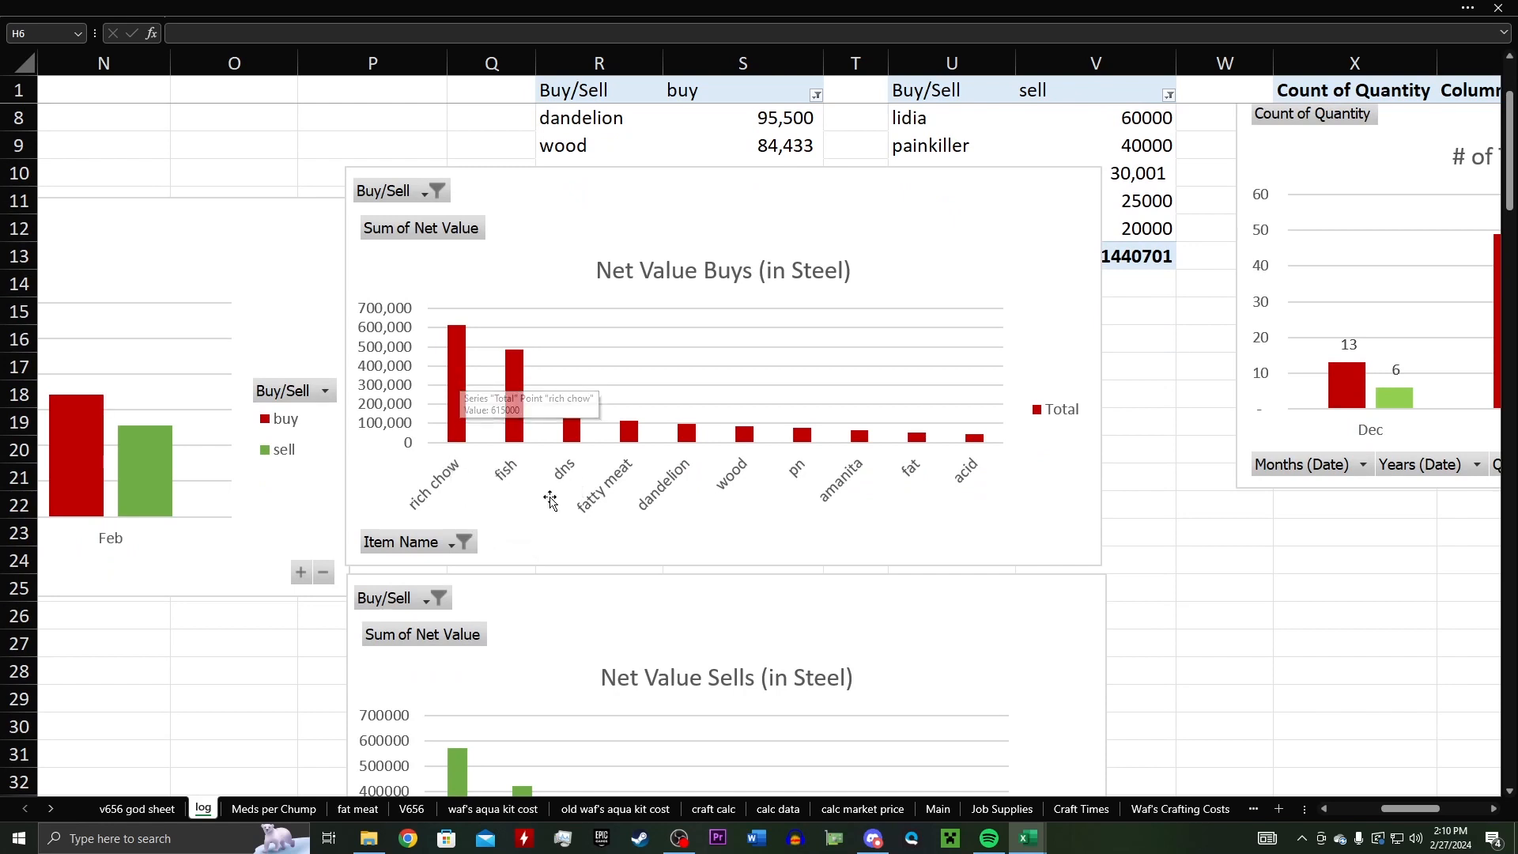
mouse_move(569, 428)
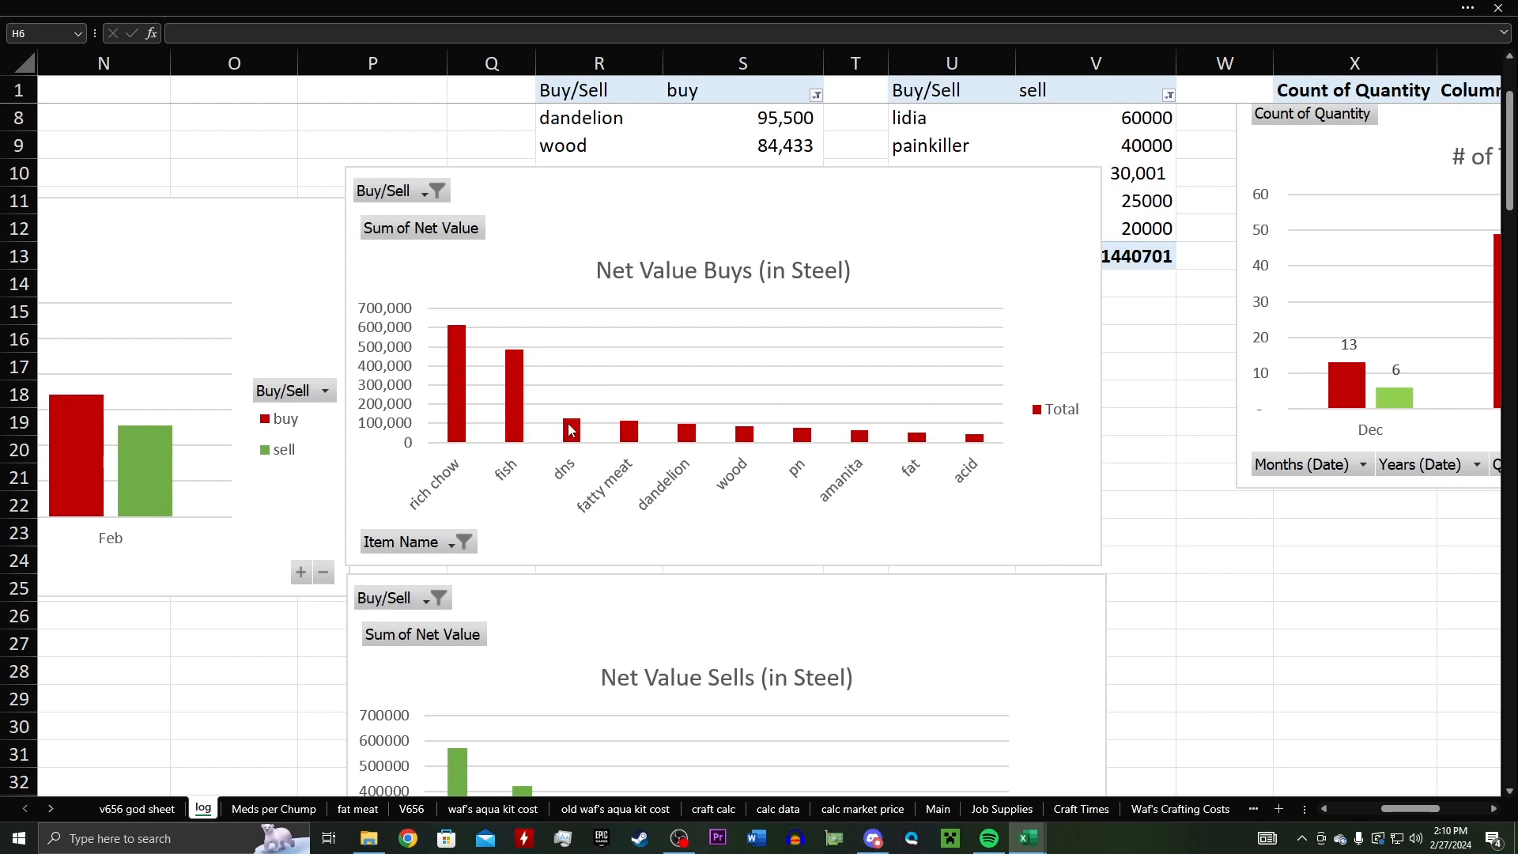
mouse_move(581, 502)
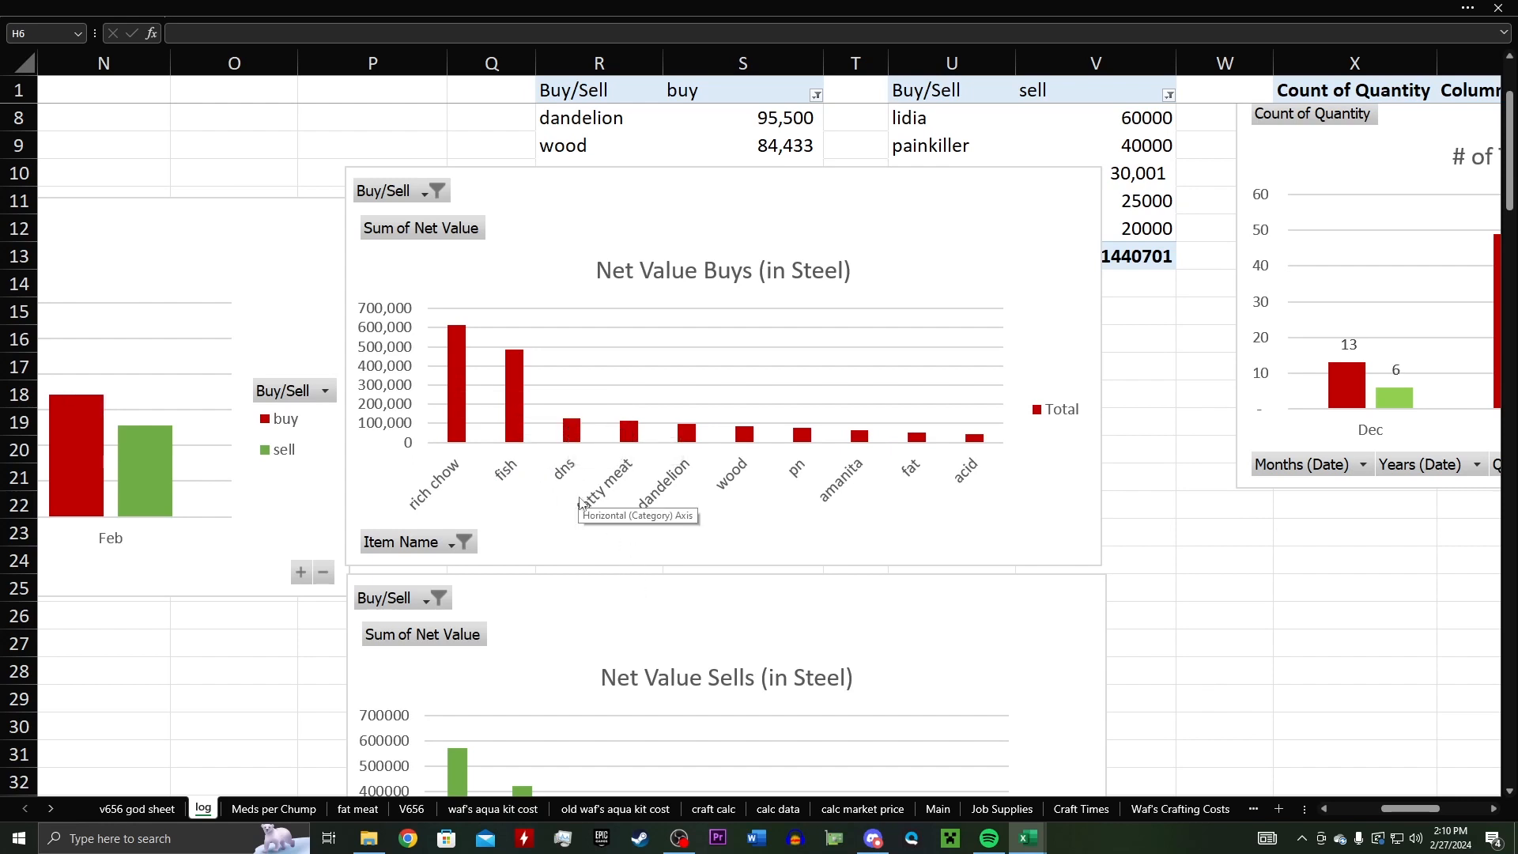
mouse_move(591, 469)
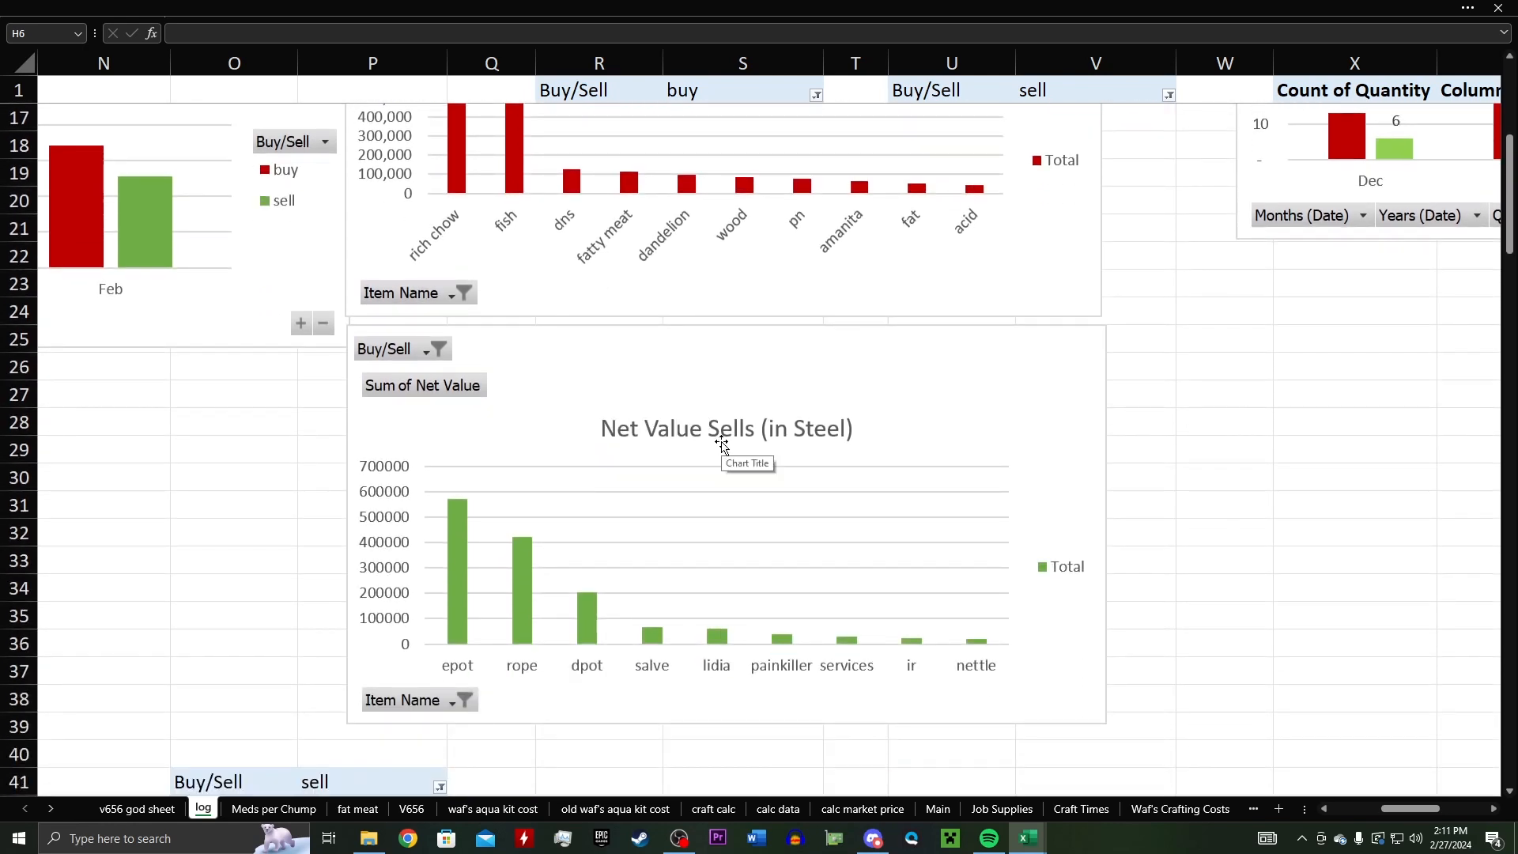
mouse_move(665, 605)
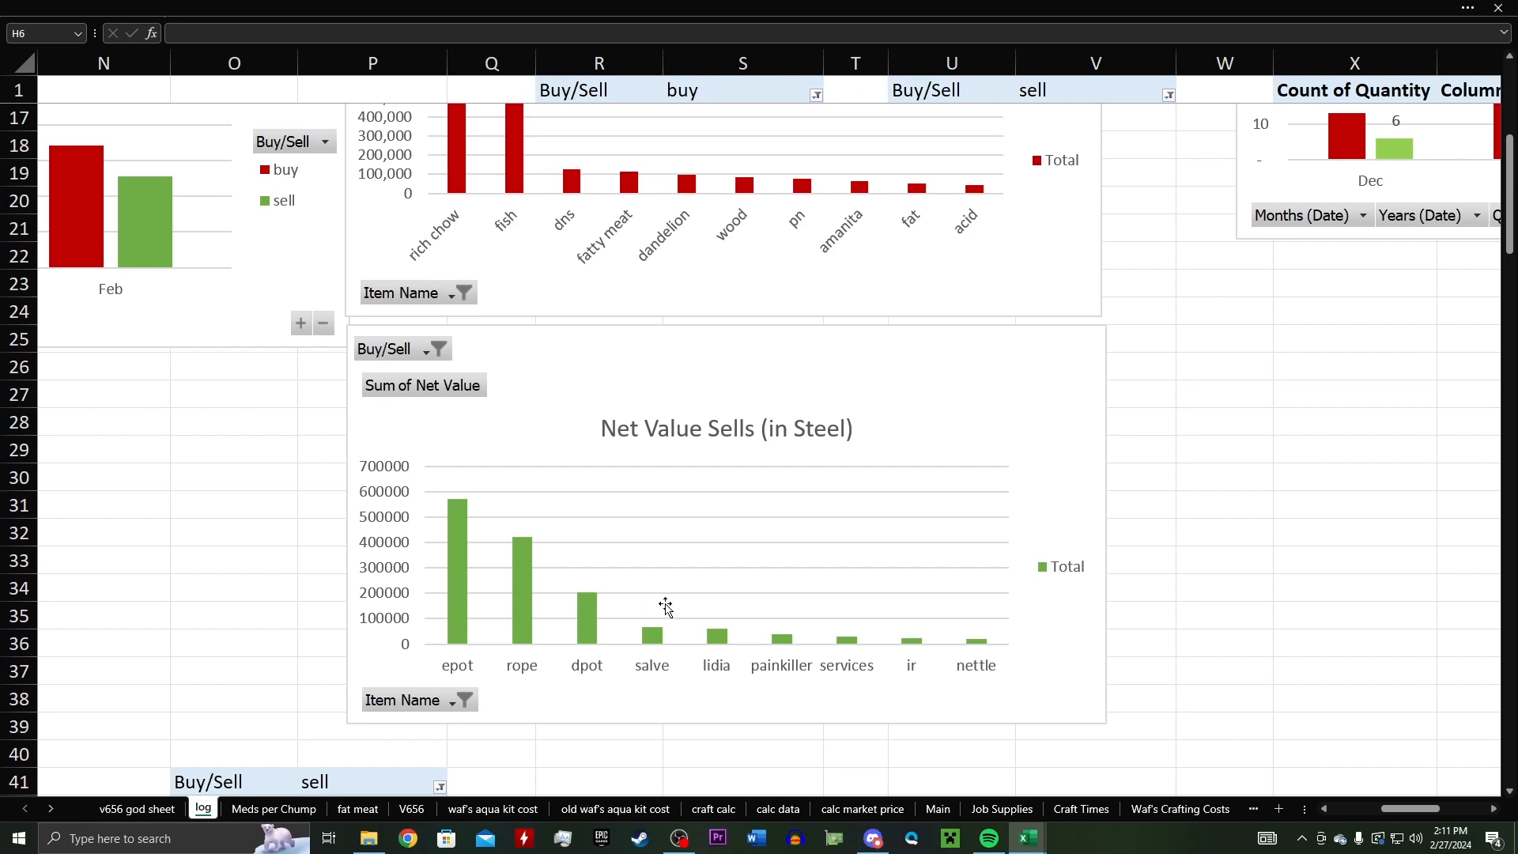
mouse_move(462, 530)
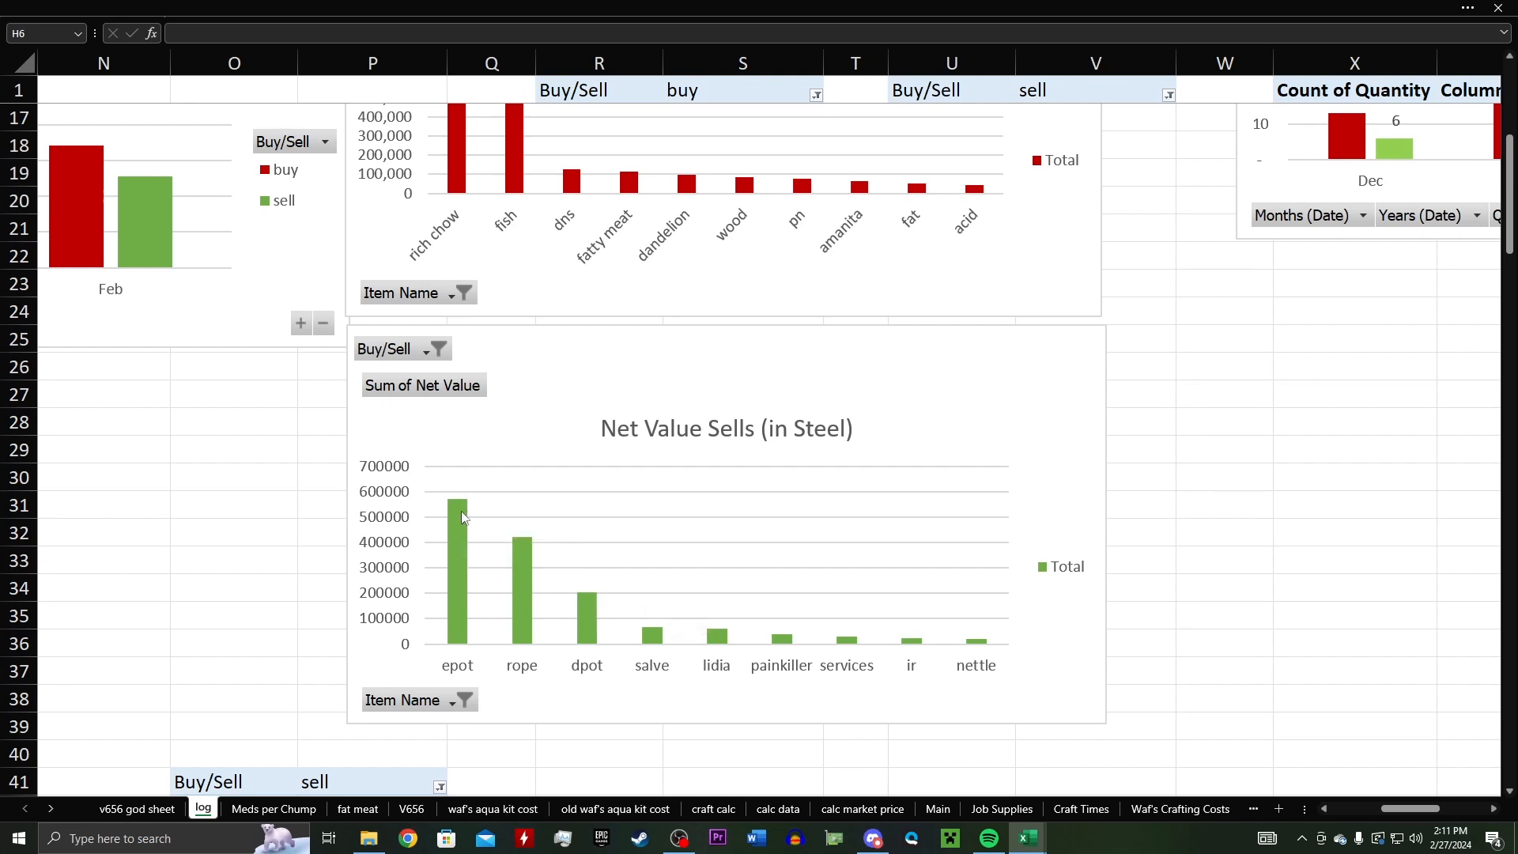
mouse_move(596, 606)
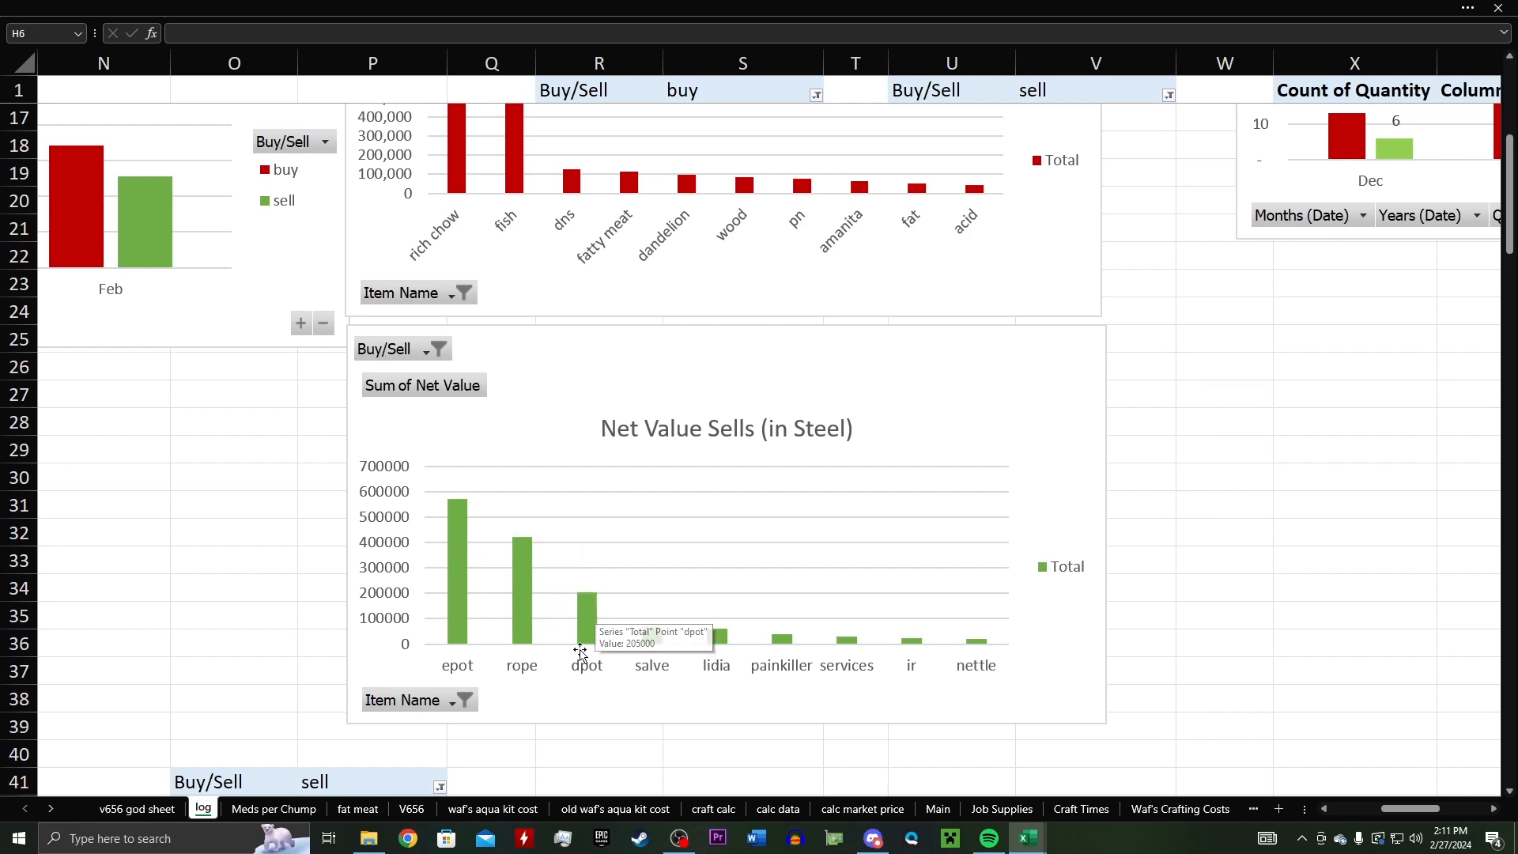
mouse_move(450, 587)
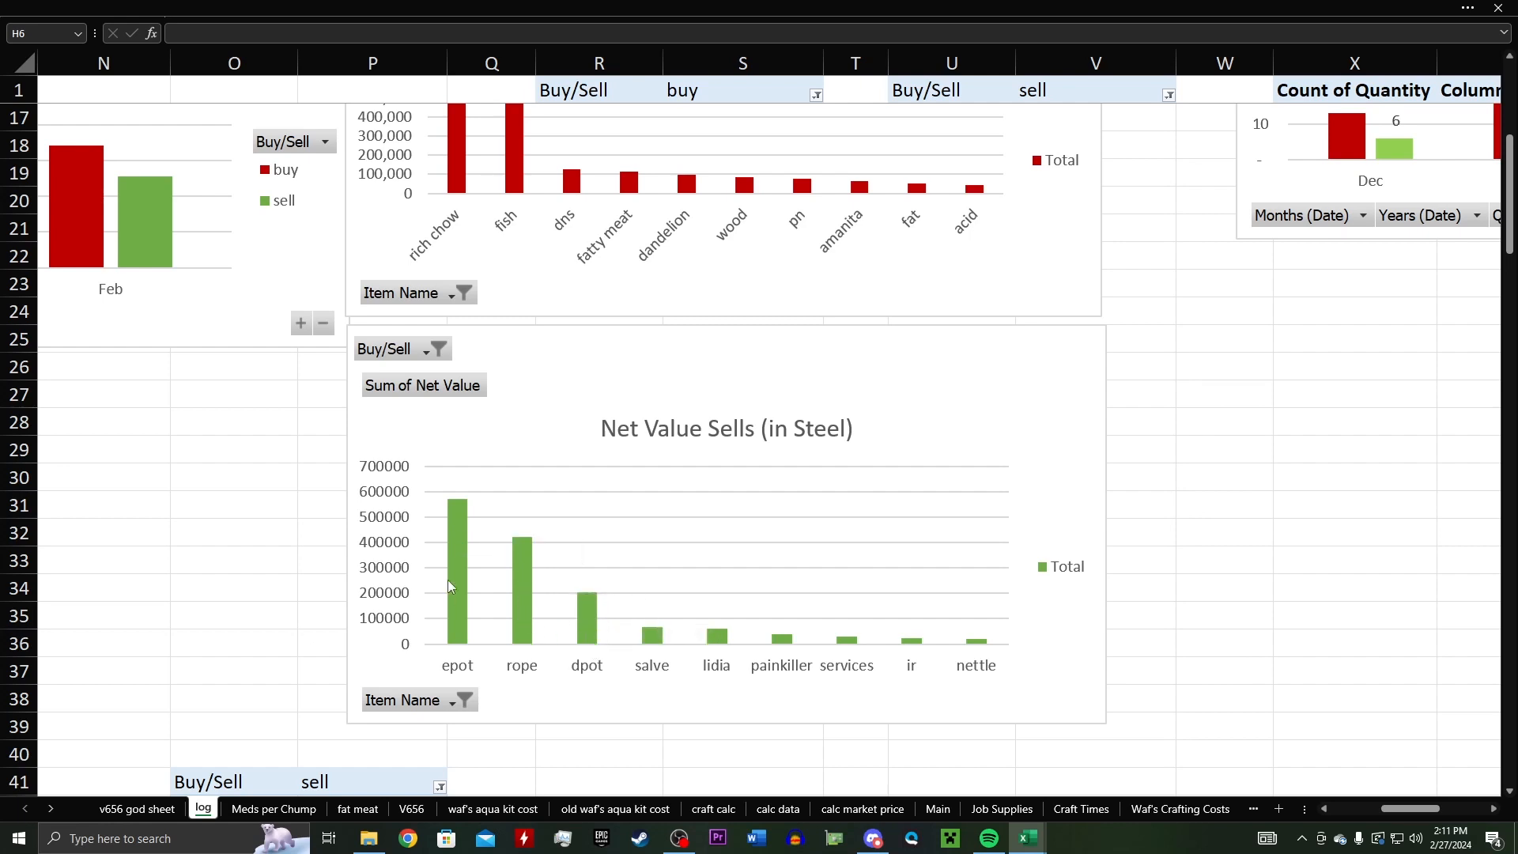
mouse_move(595, 622)
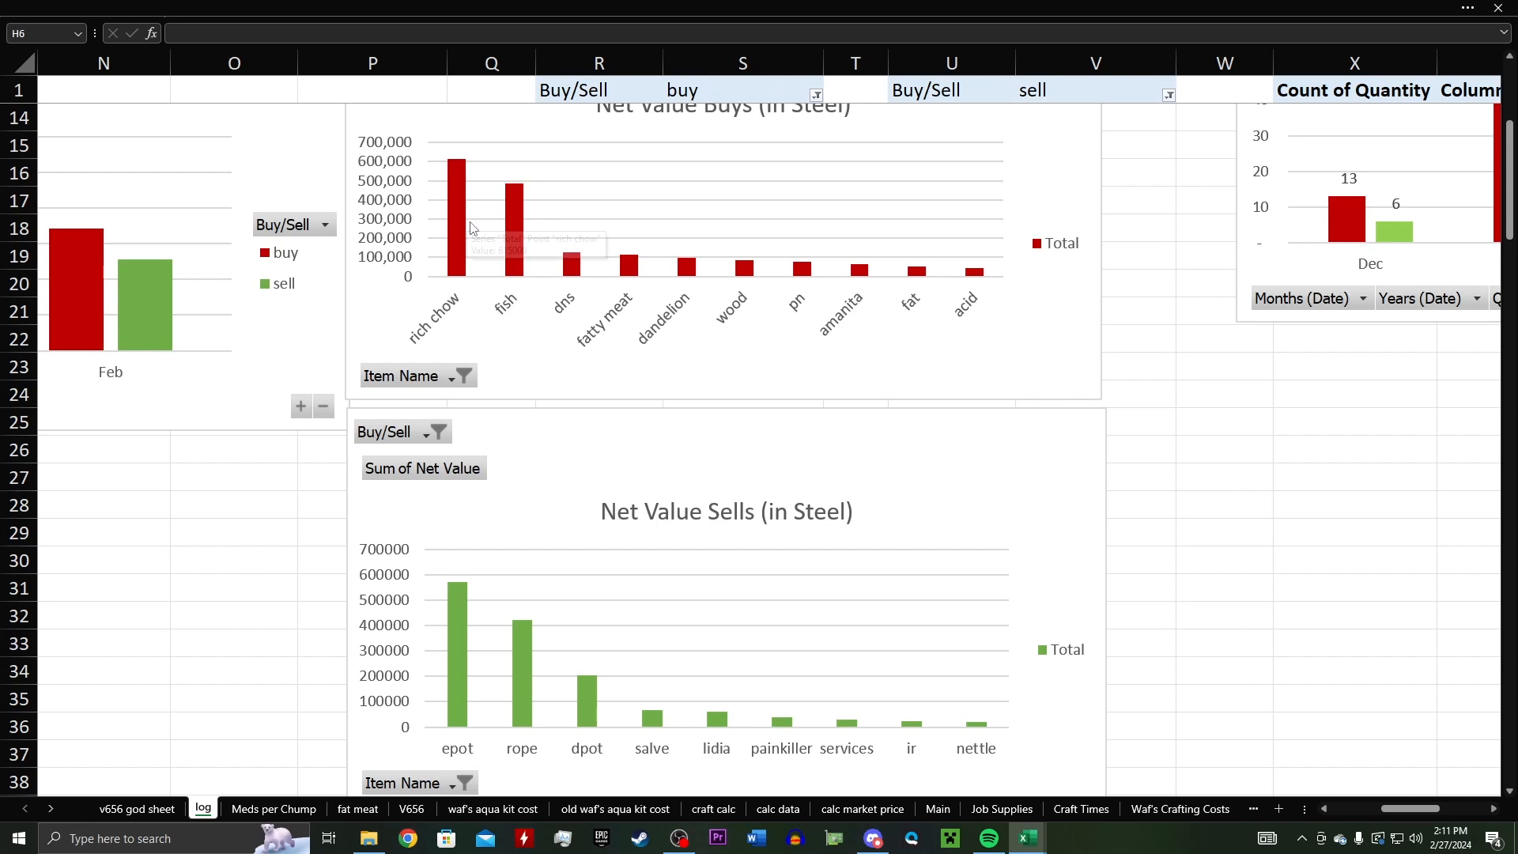
mouse_move(494, 245)
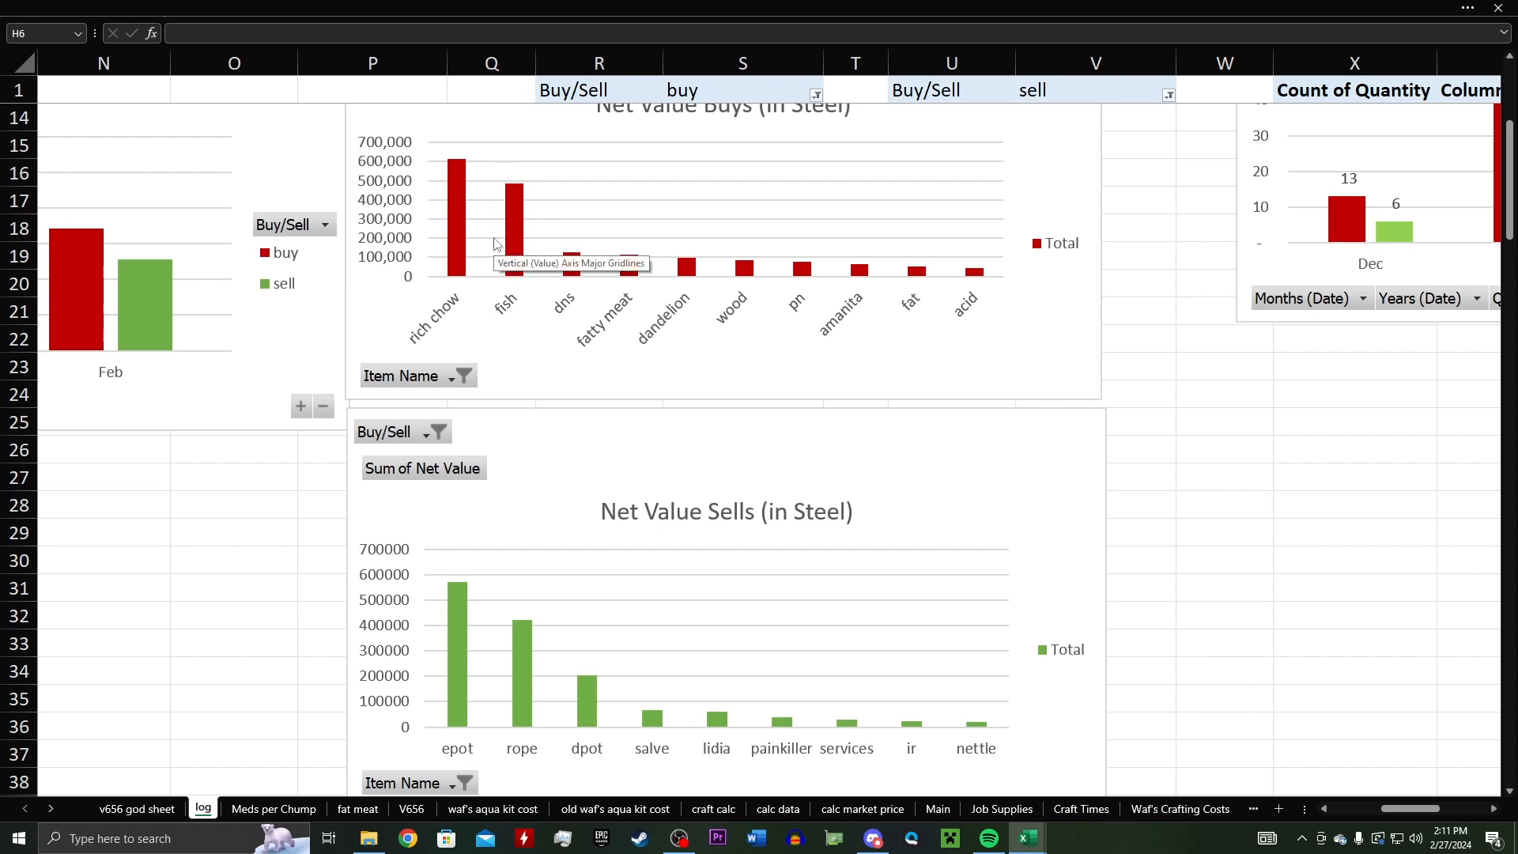
mouse_move(502, 227)
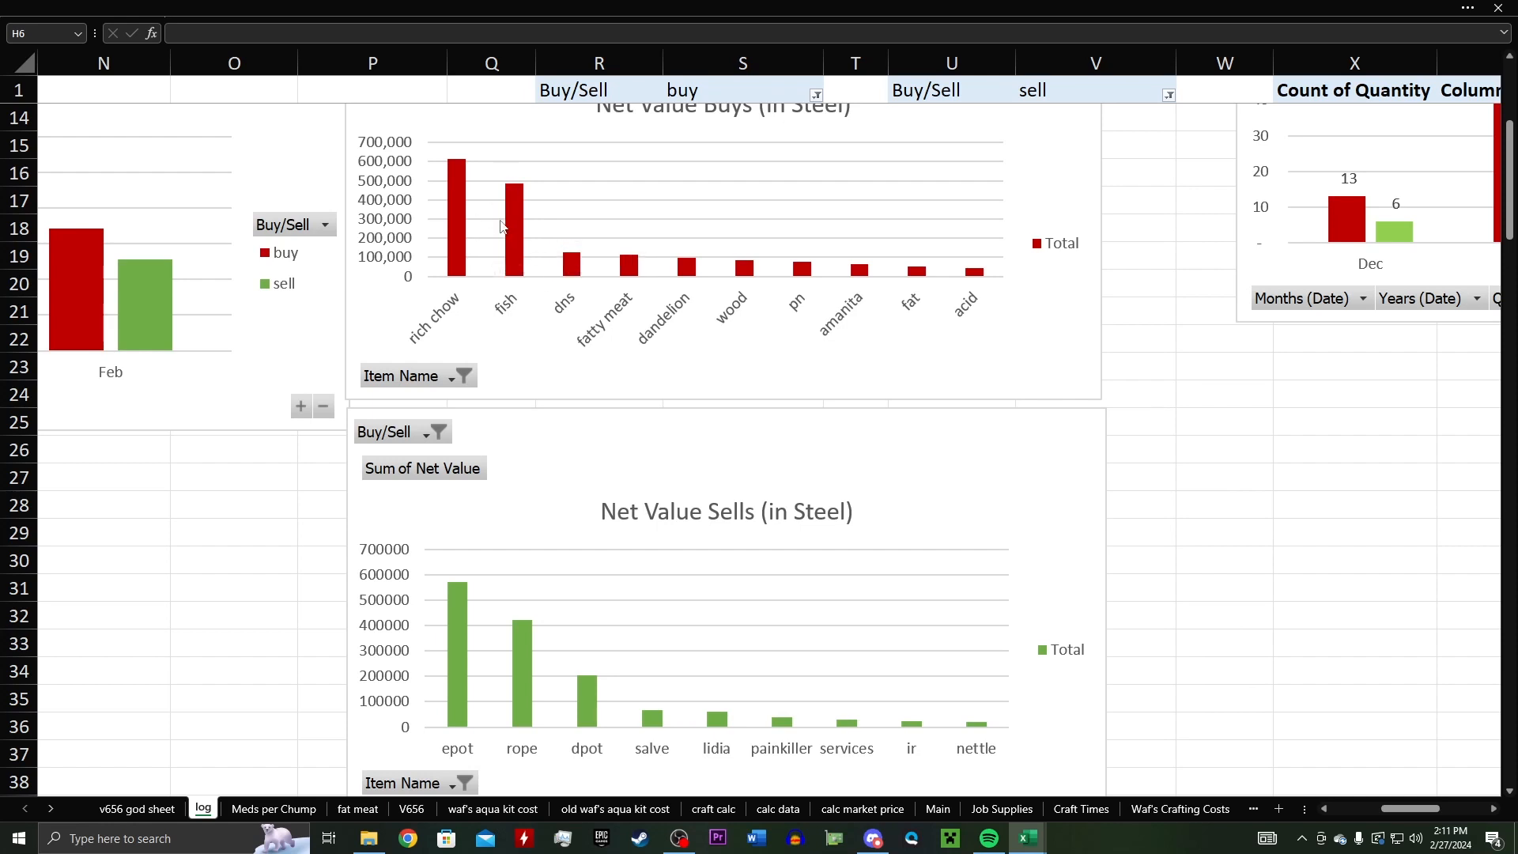
mouse_move(510, 267)
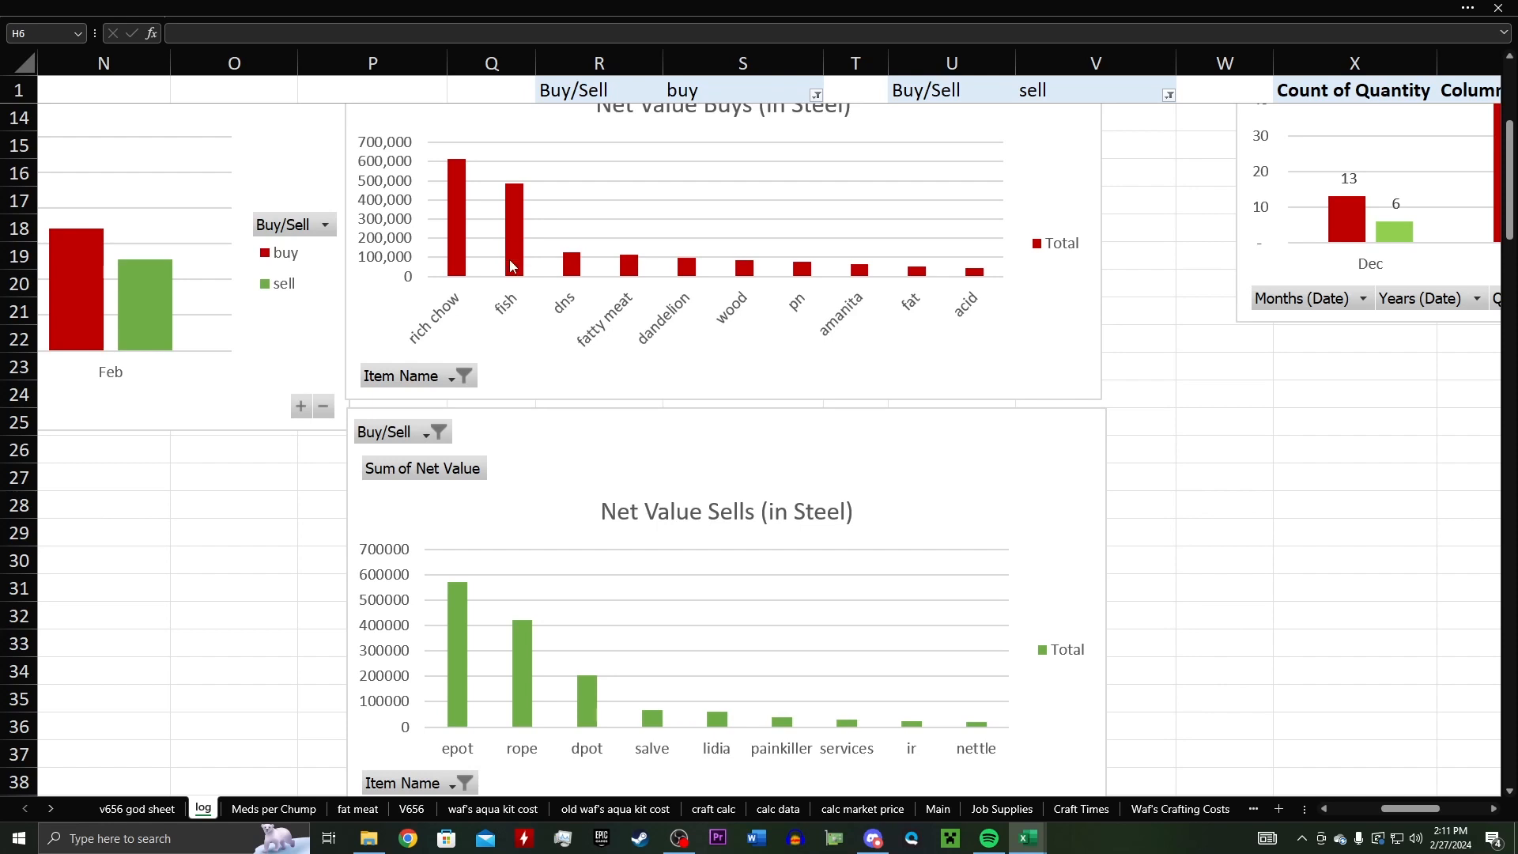
mouse_move(512, 266)
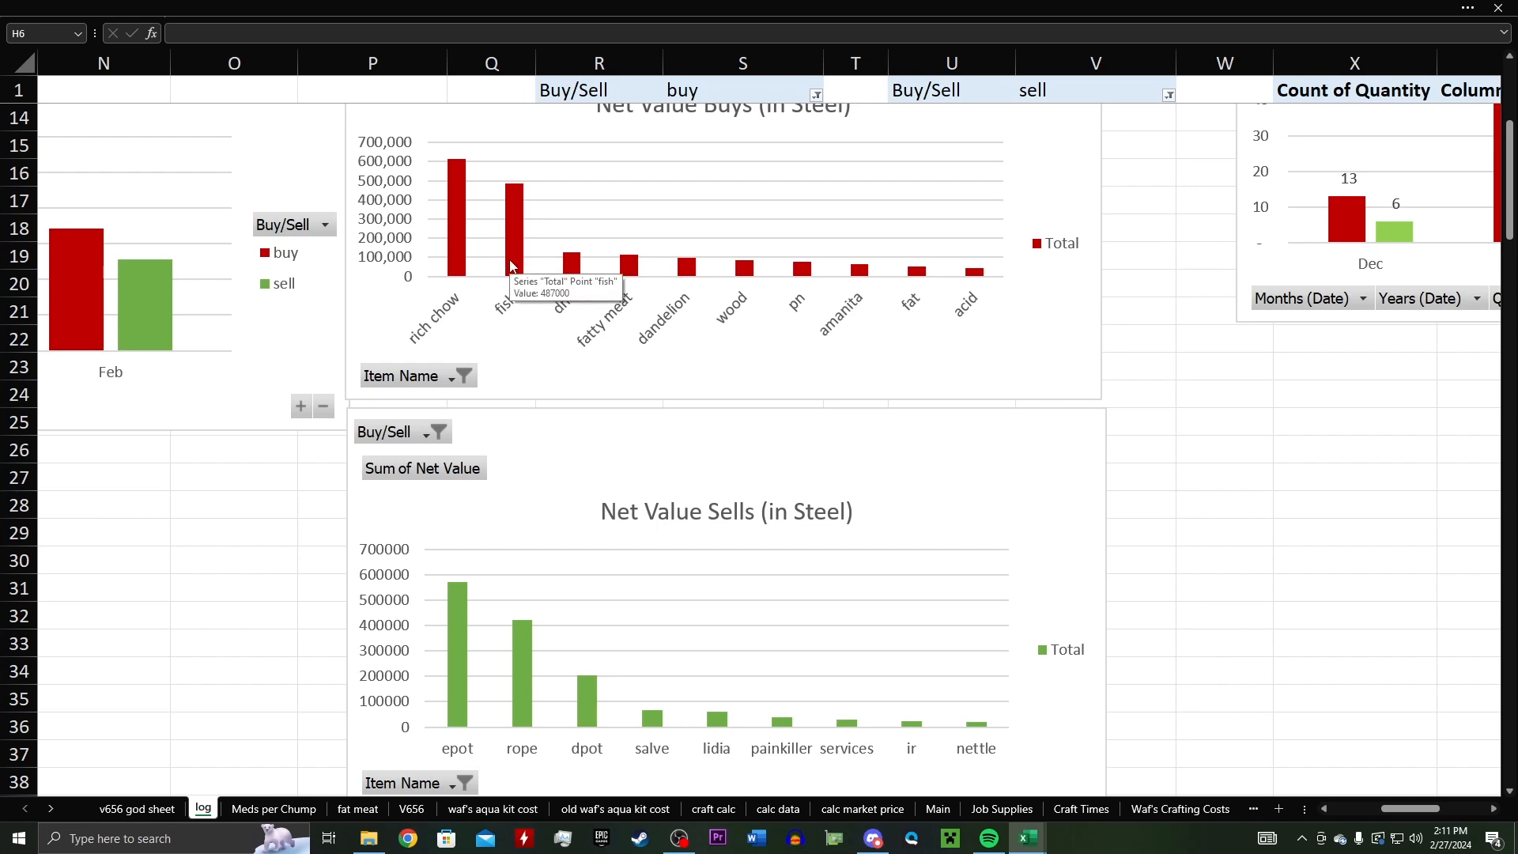
mouse_move(527, 213)
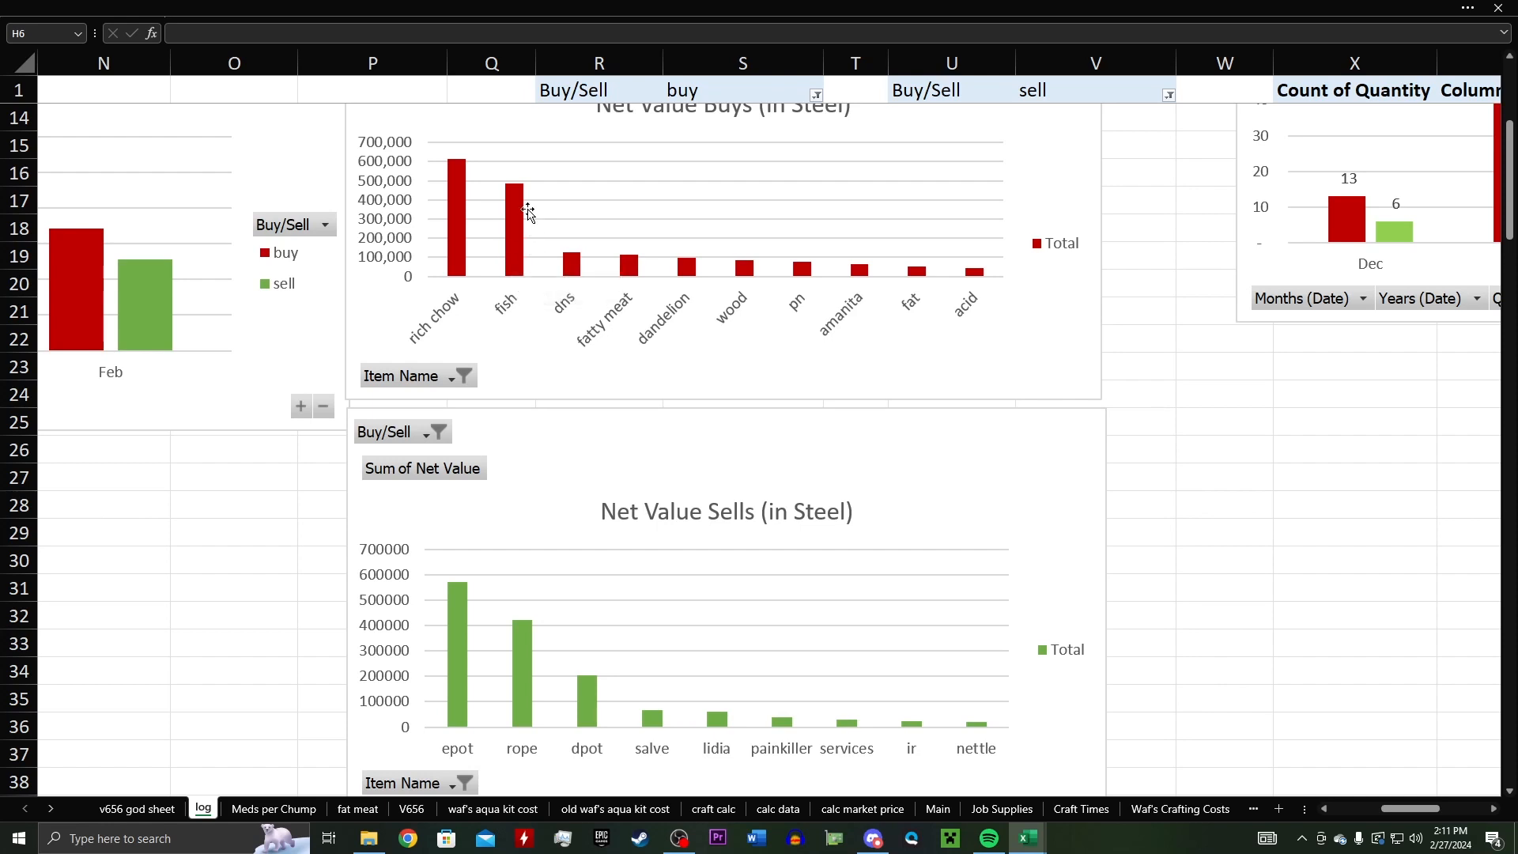
mouse_move(513, 224)
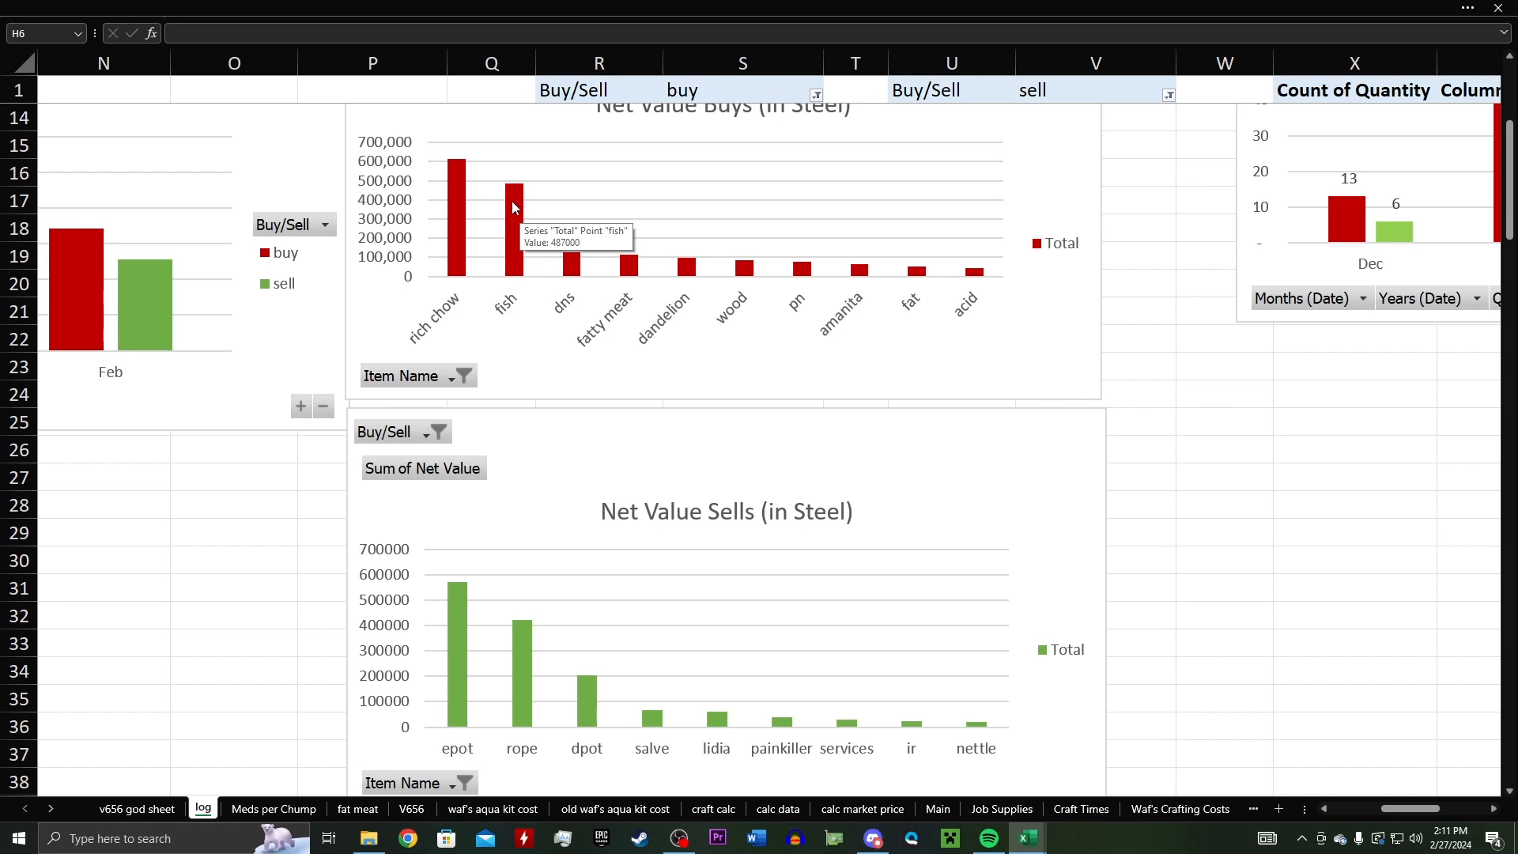
mouse_move(469, 281)
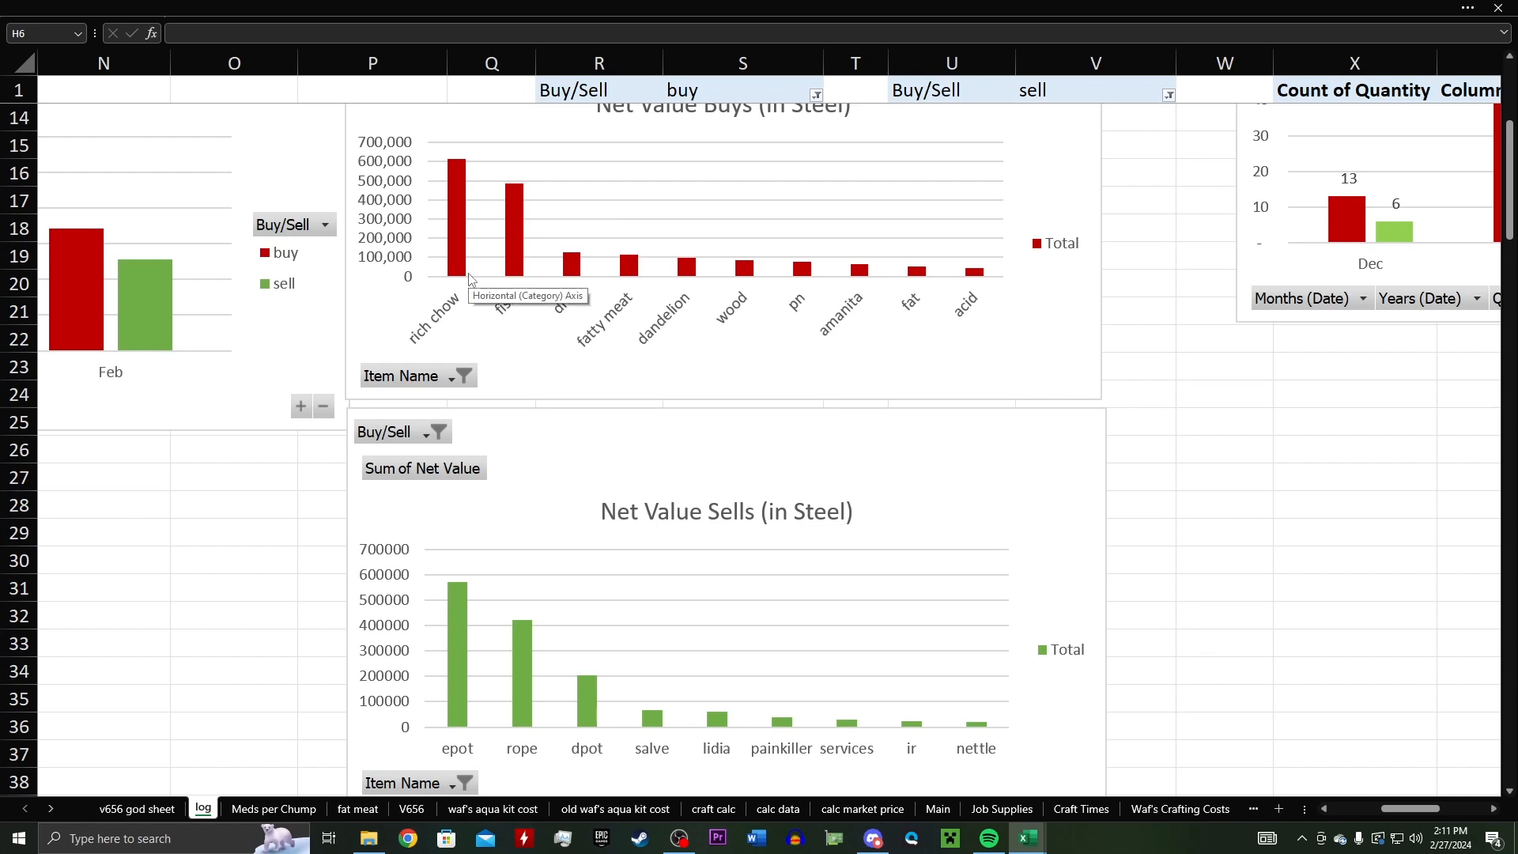
mouse_move(479, 252)
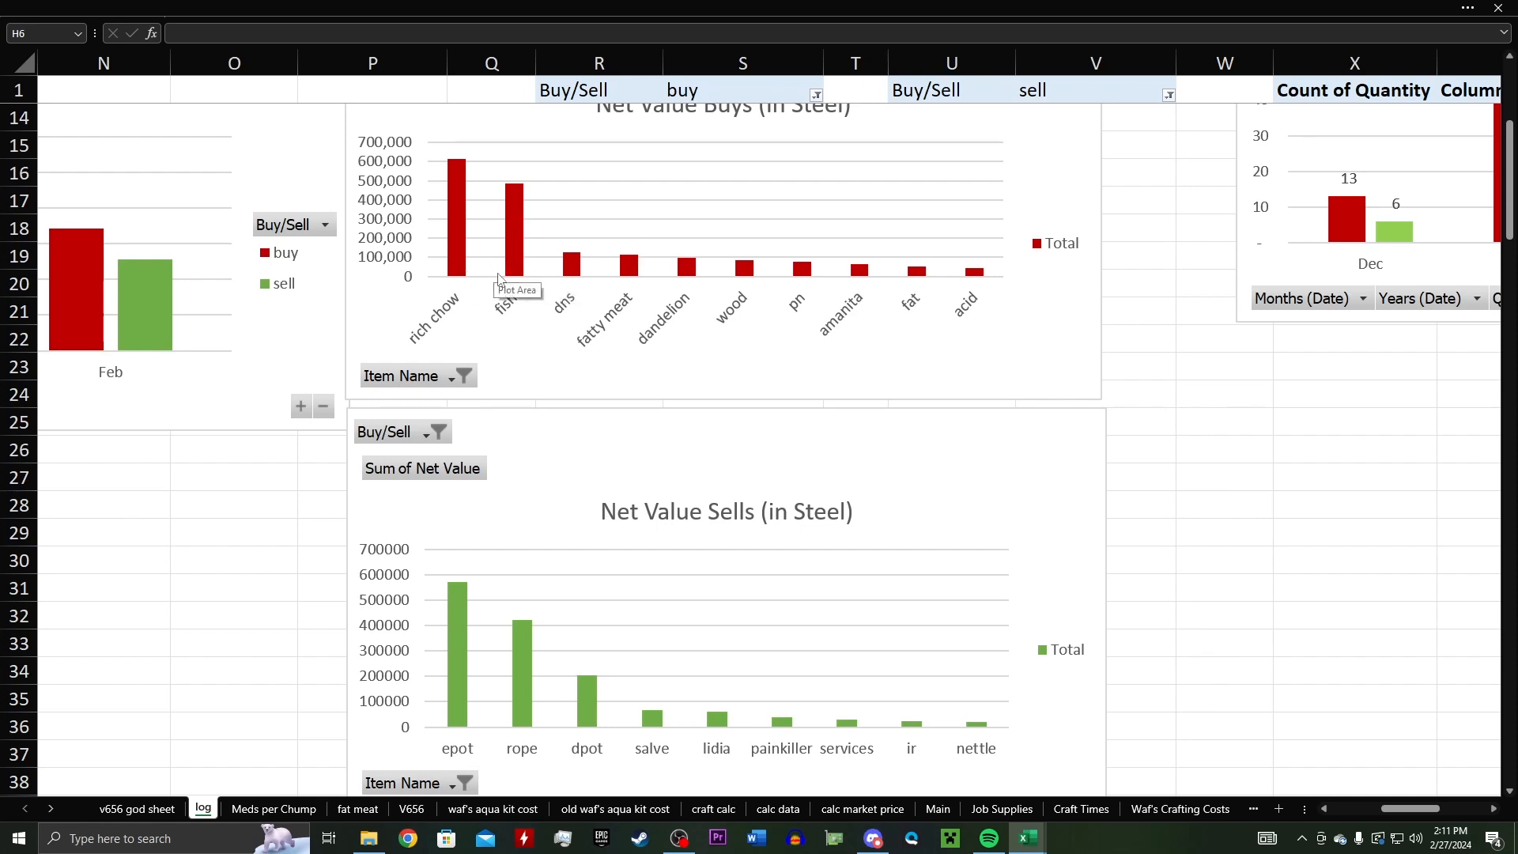
mouse_move(575, 326)
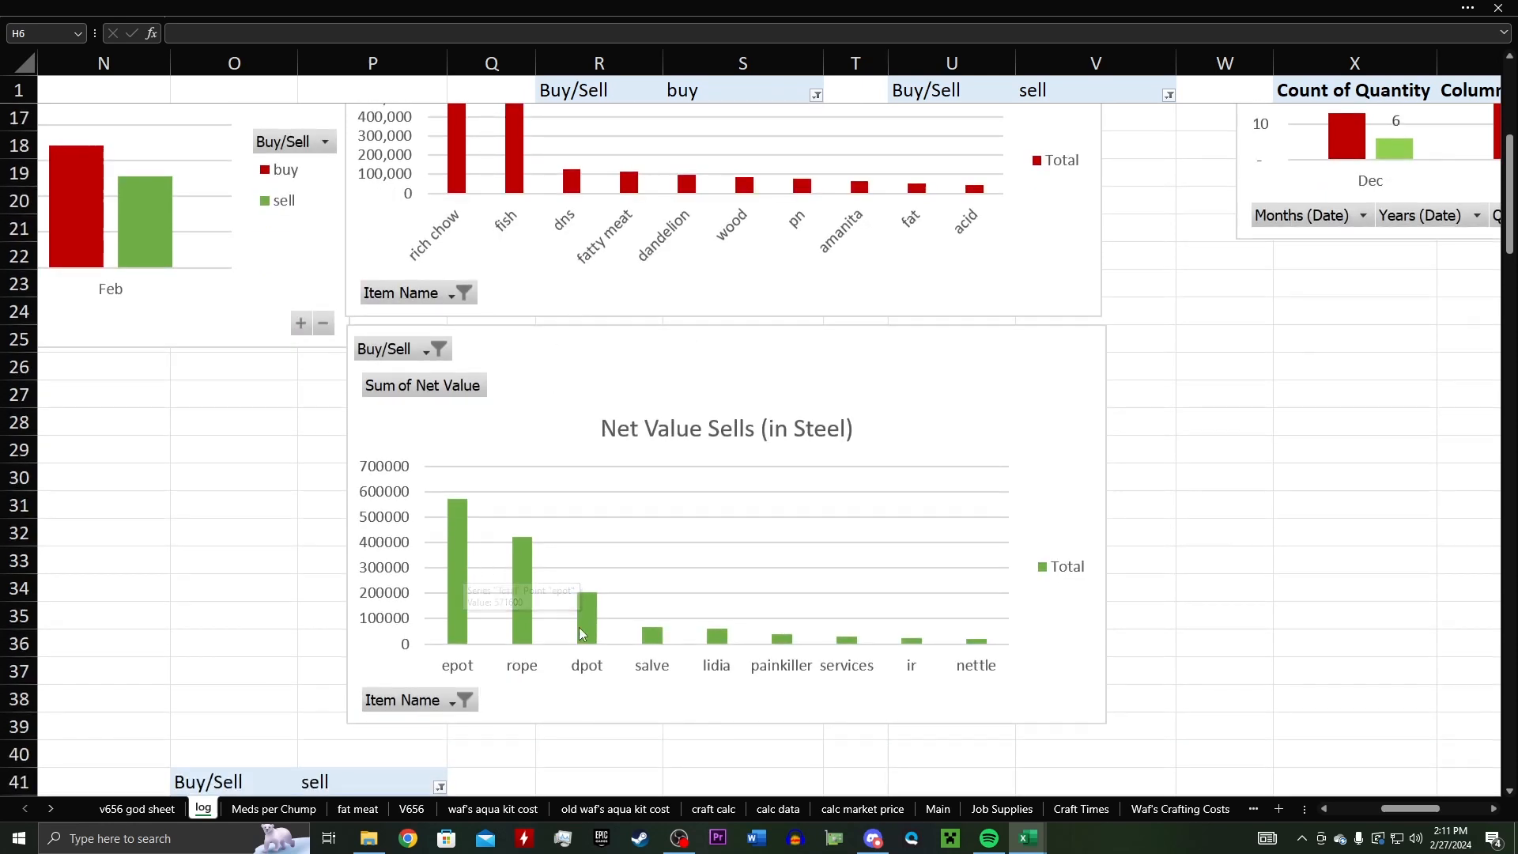
mouse_move(542, 624)
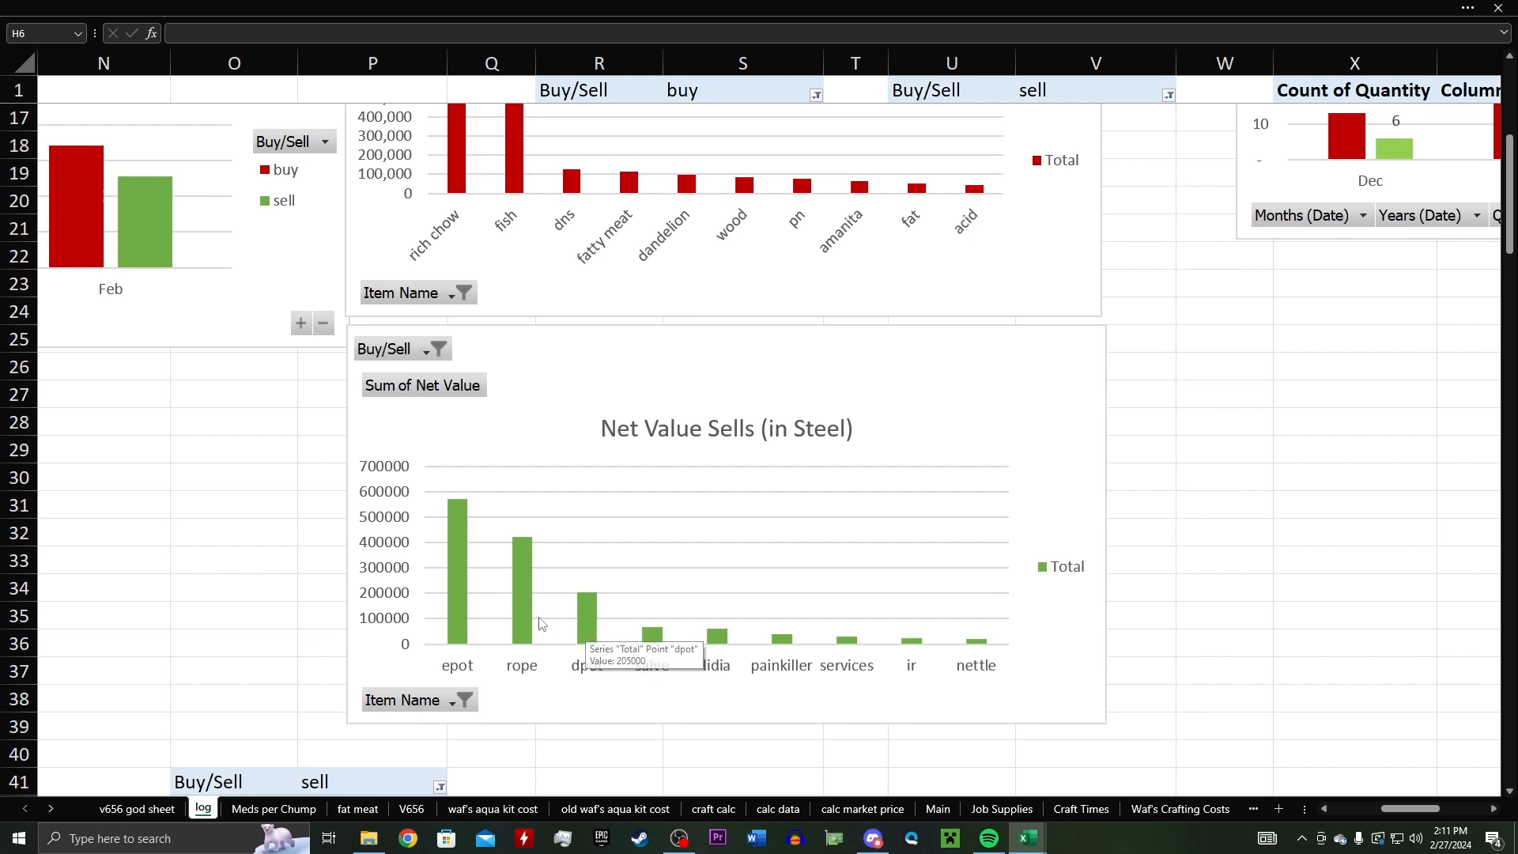
mouse_move(534, 551)
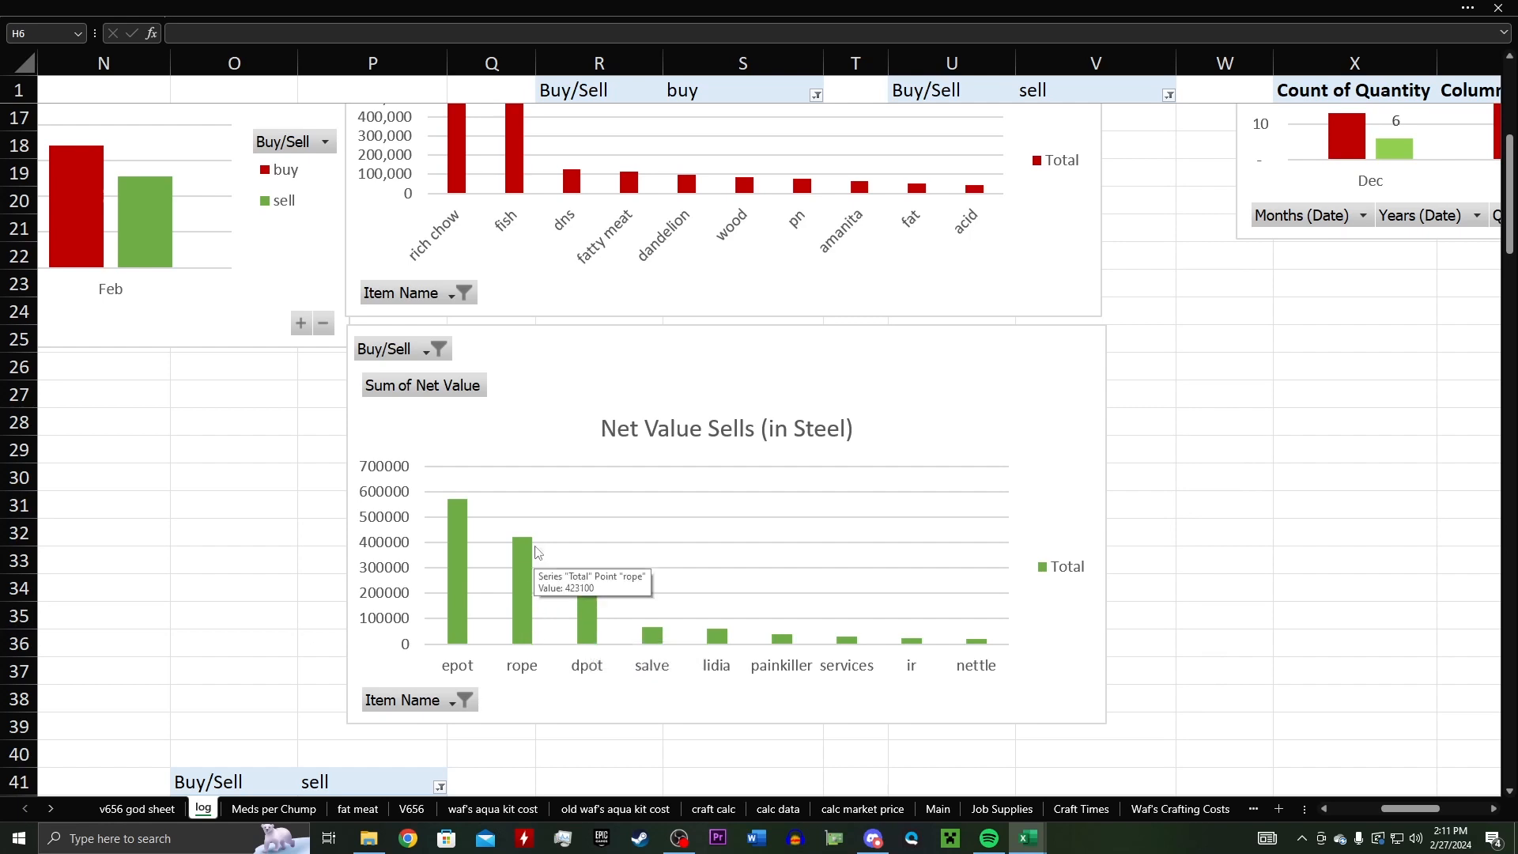
mouse_move(522, 592)
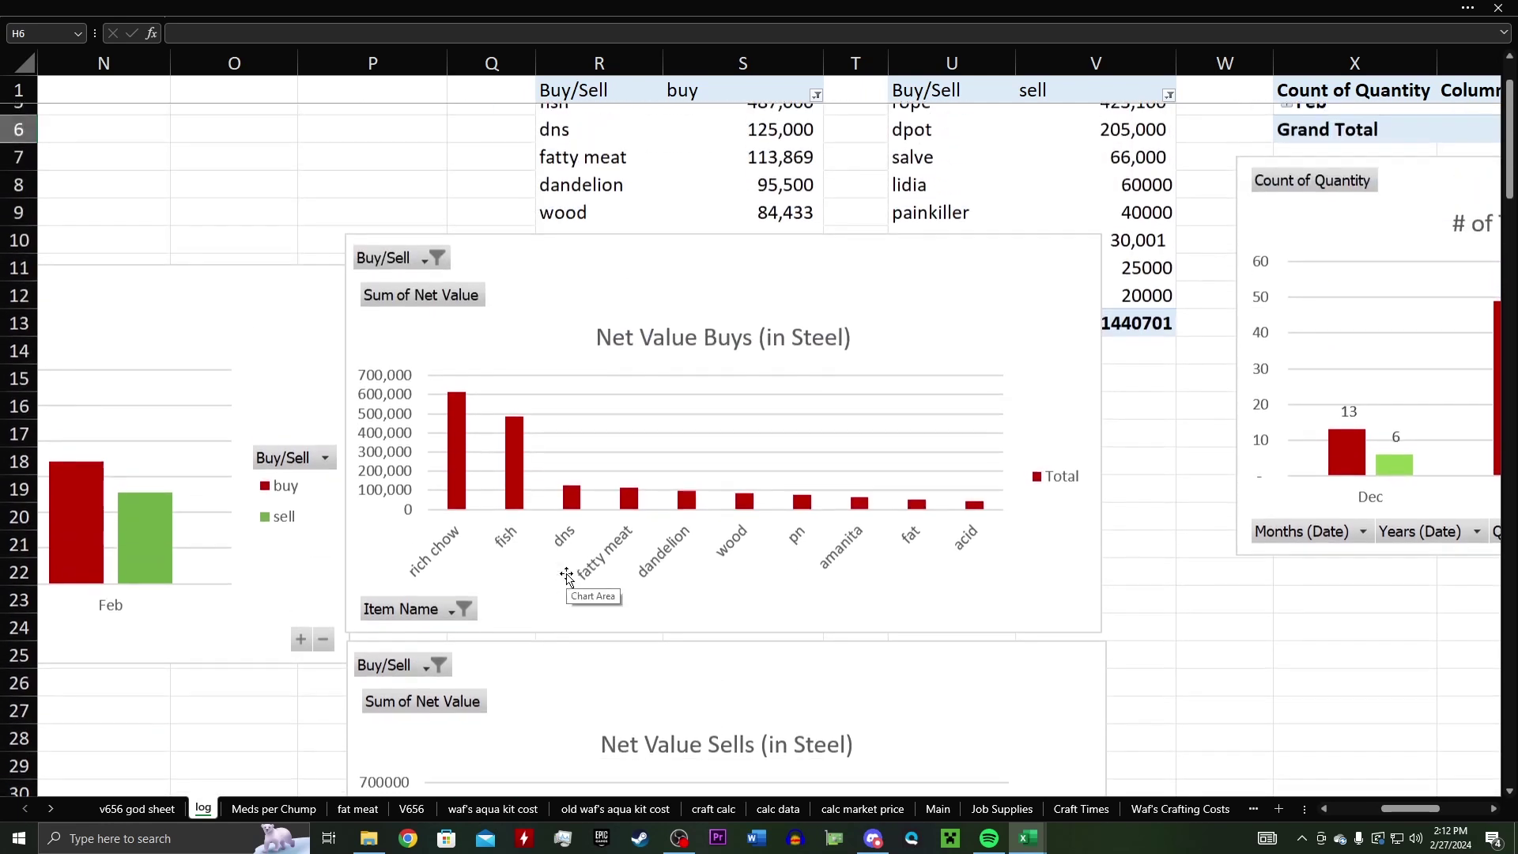
scroll("down", 3)
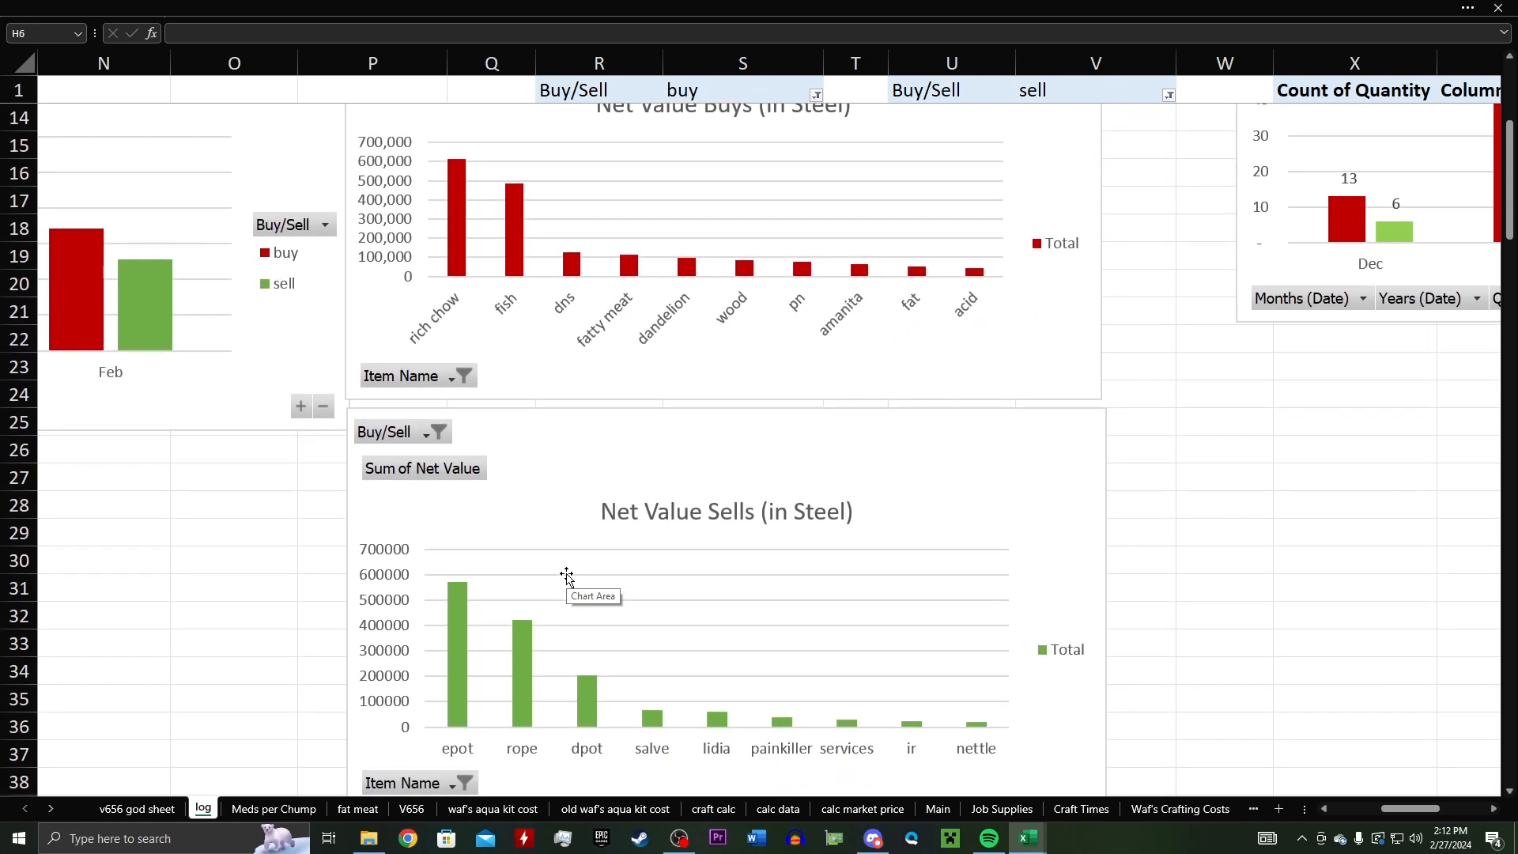
mouse_move(585, 541)
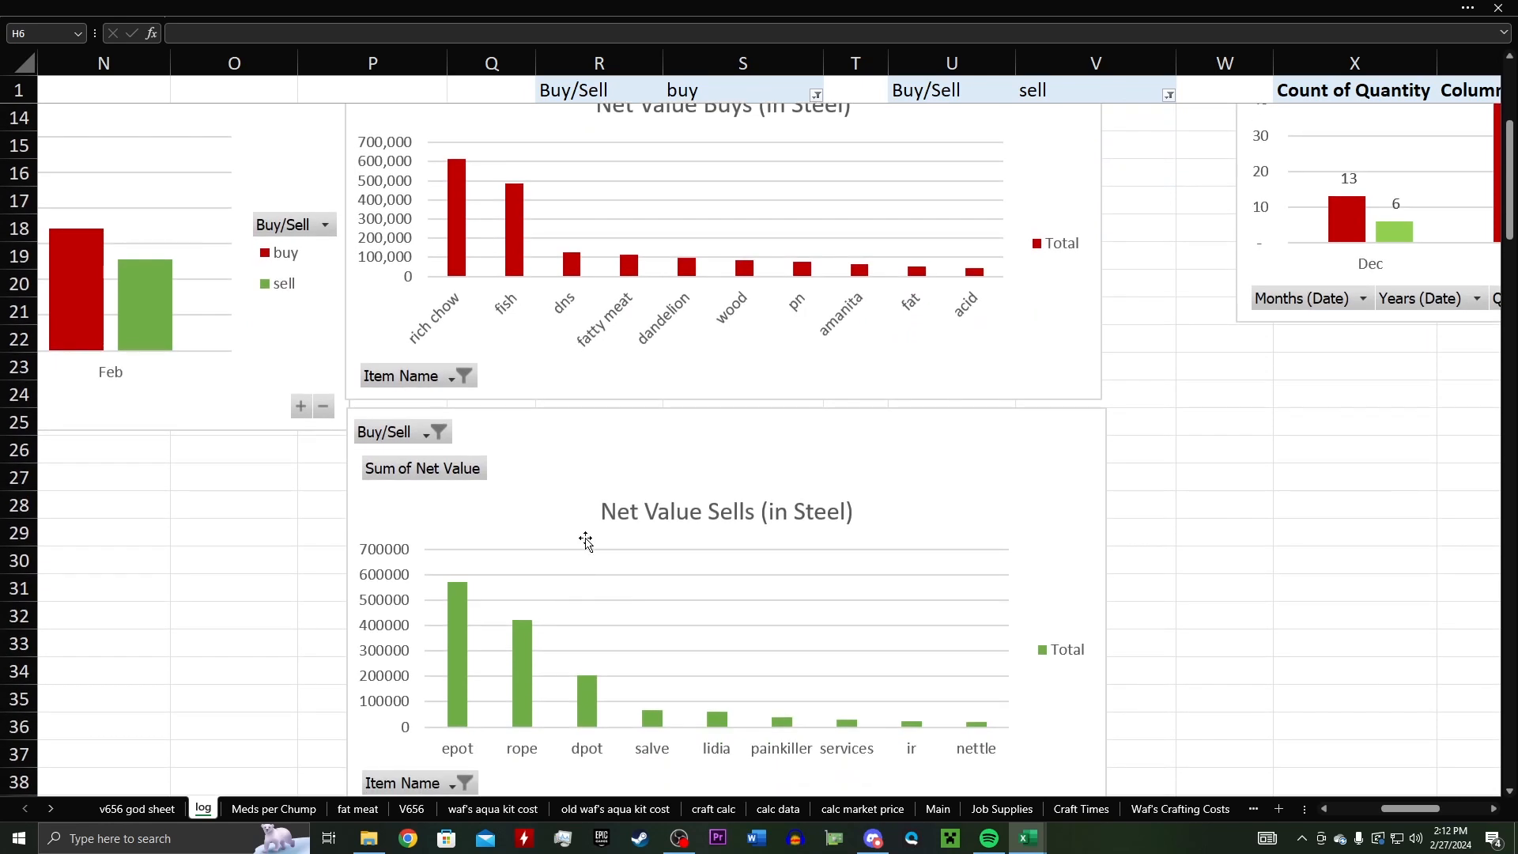
mouse_move(744, 480)
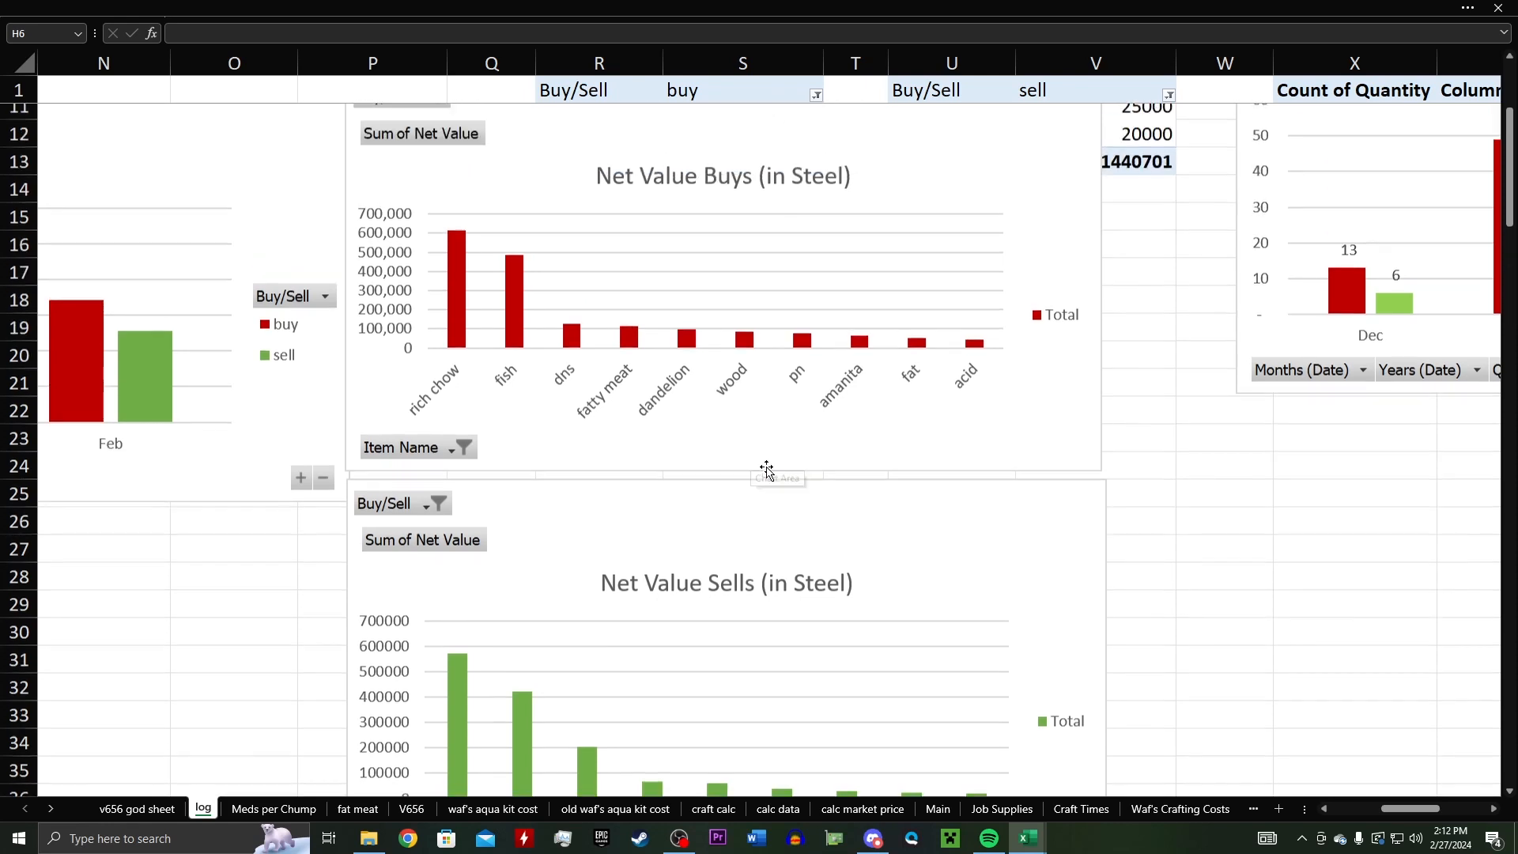
scroll("right", 3)
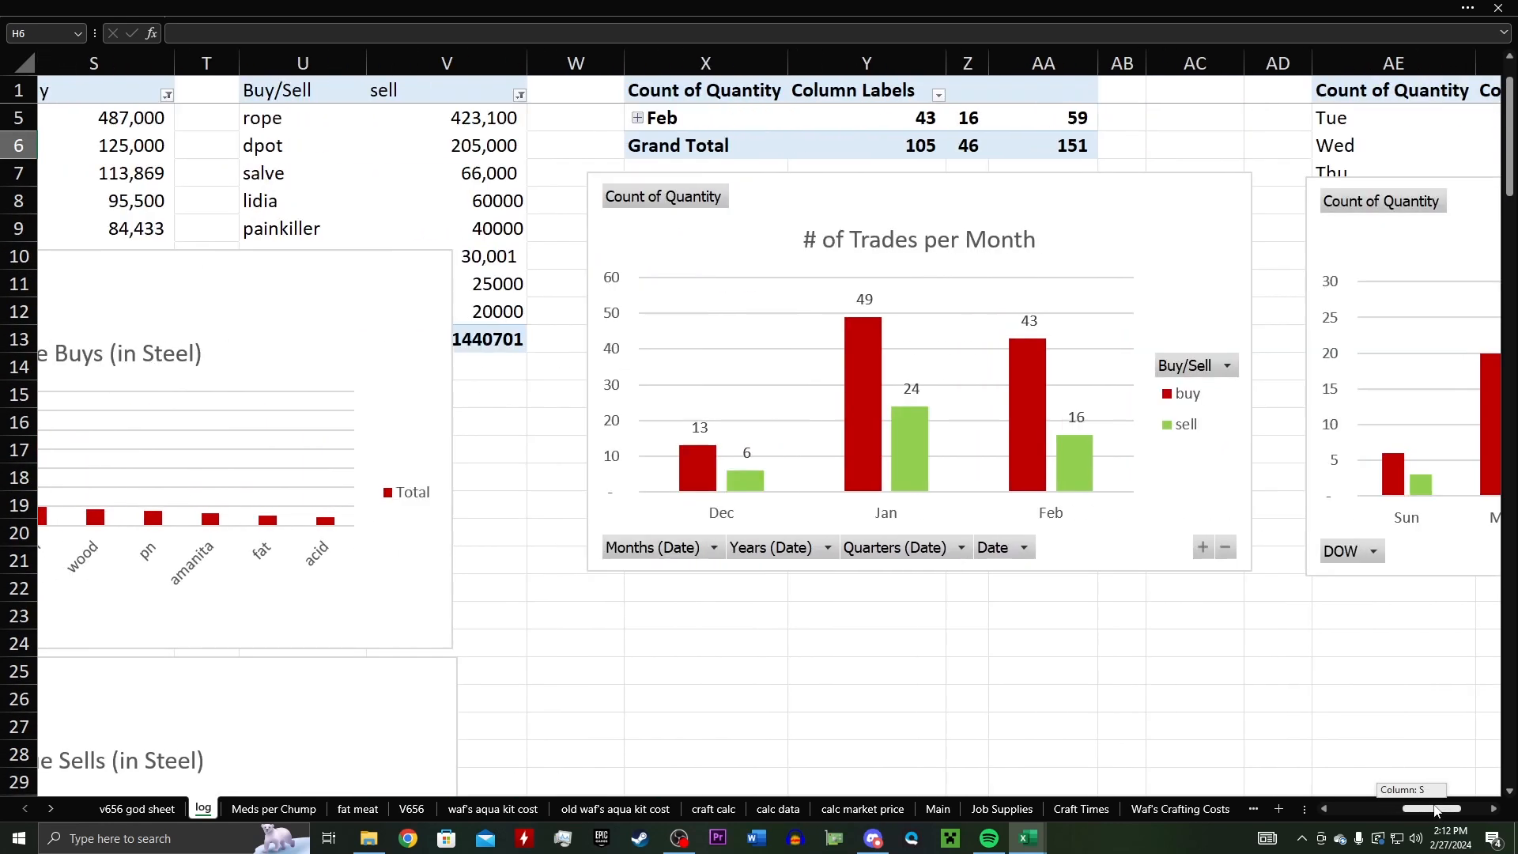
scroll("right", 3)
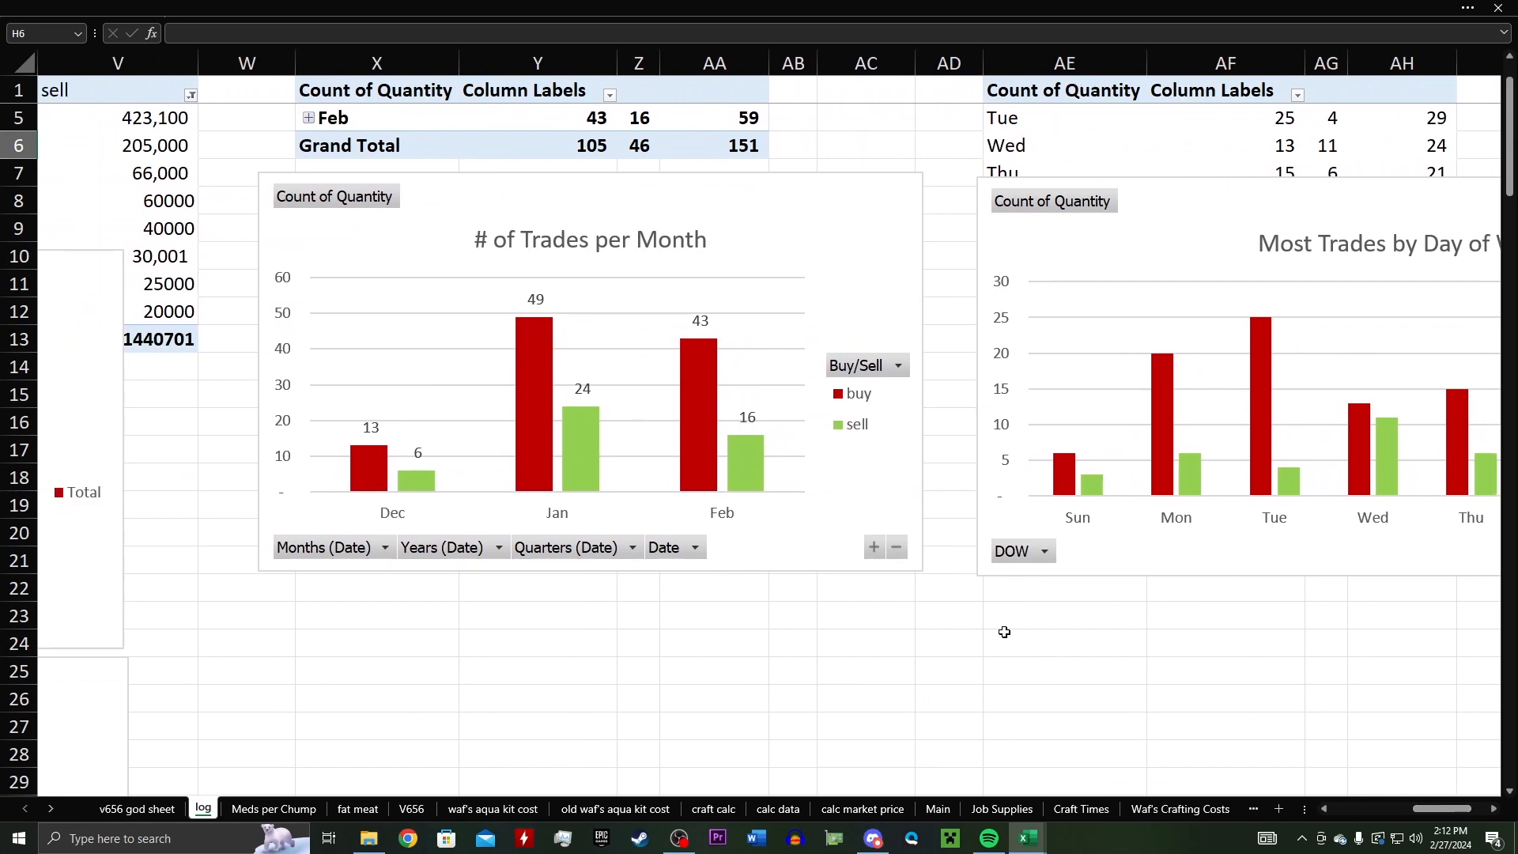
mouse_move(428, 253)
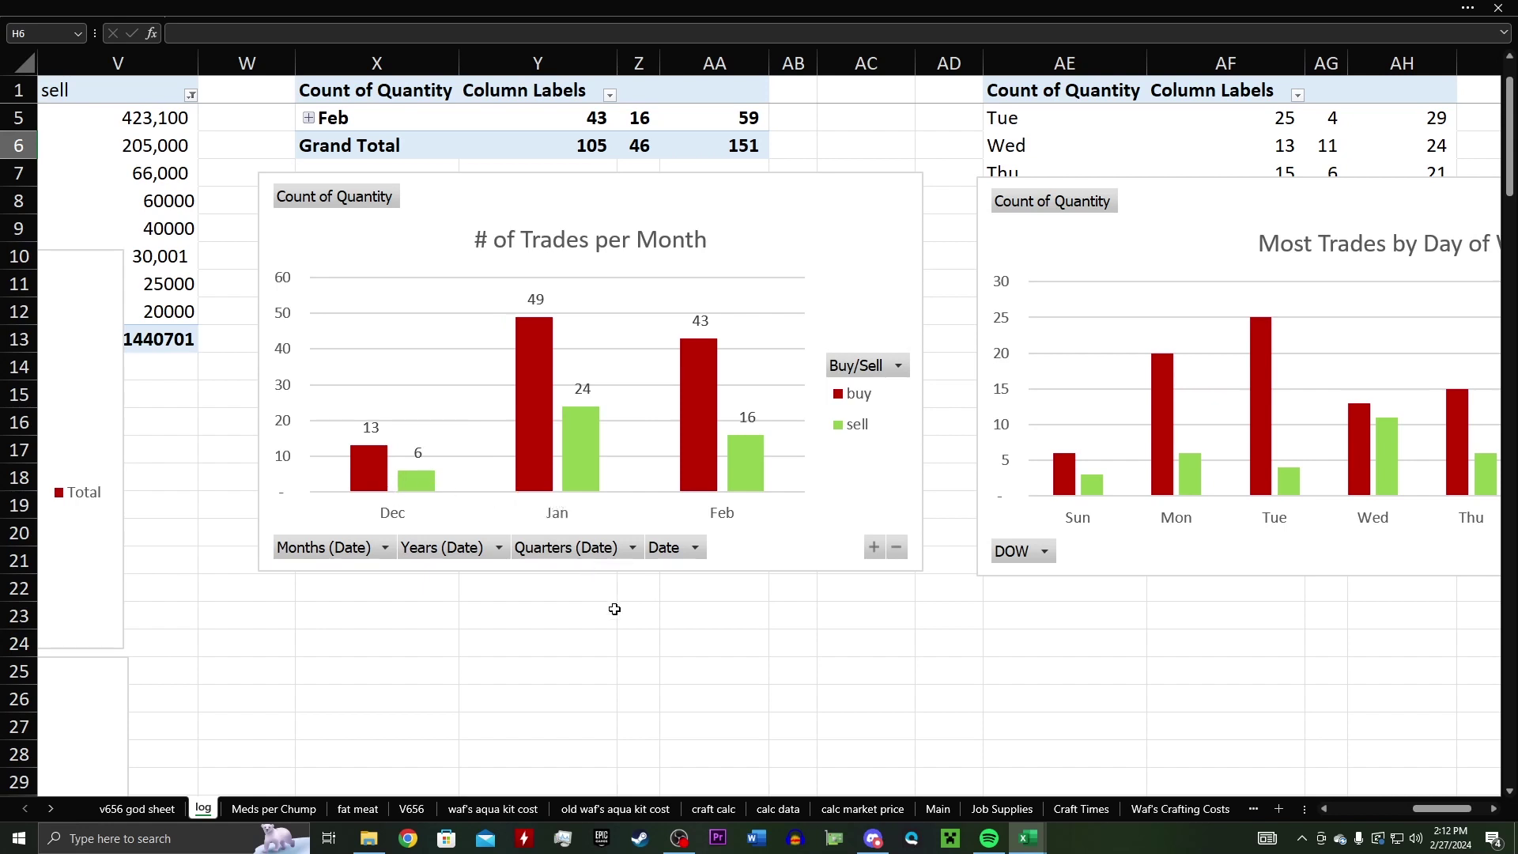
mouse_move(583, 448)
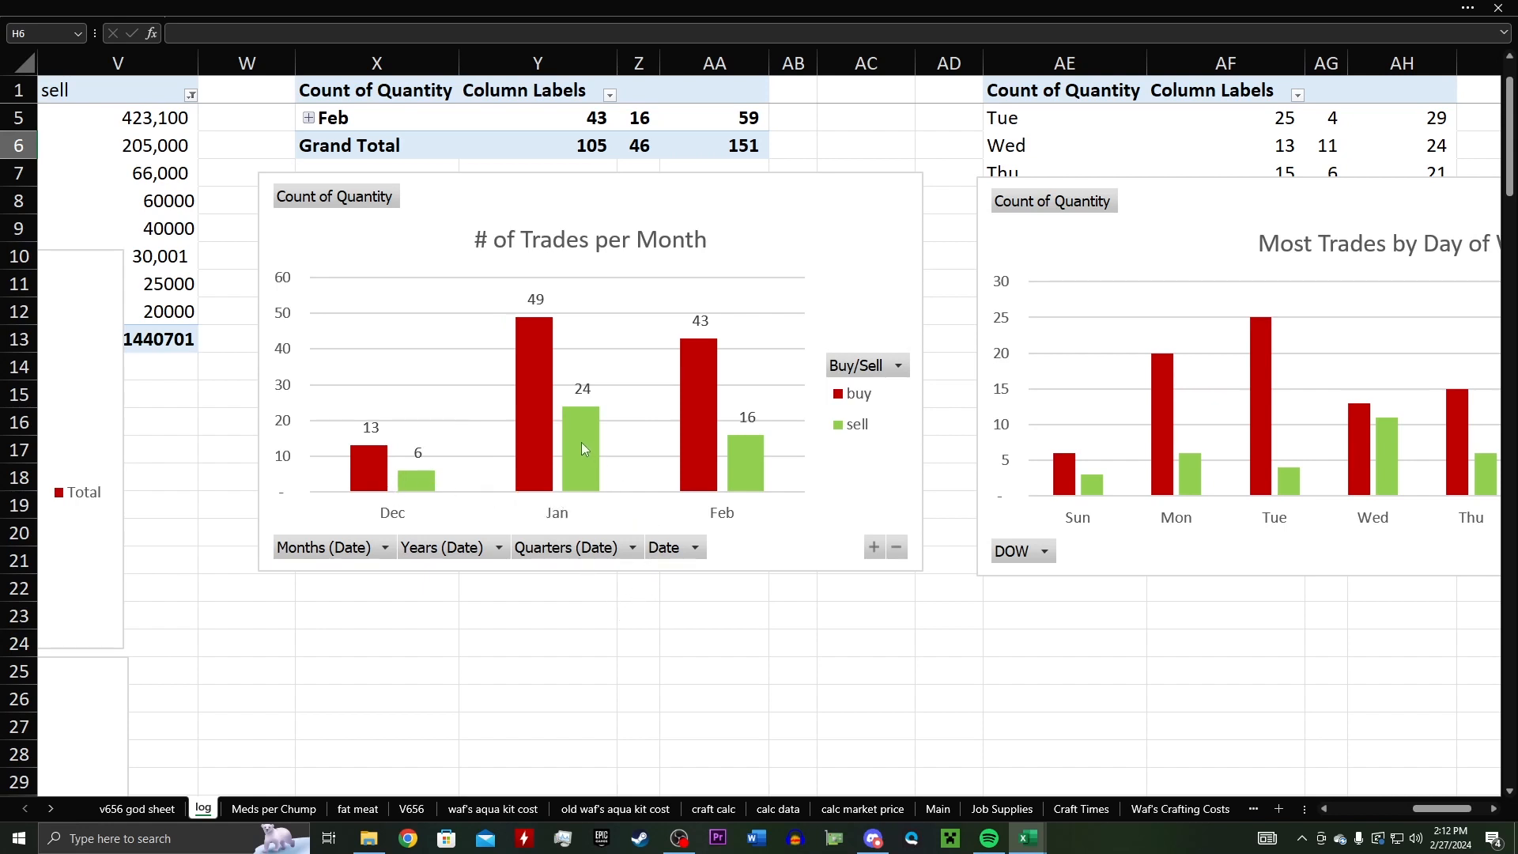
mouse_move(762, 506)
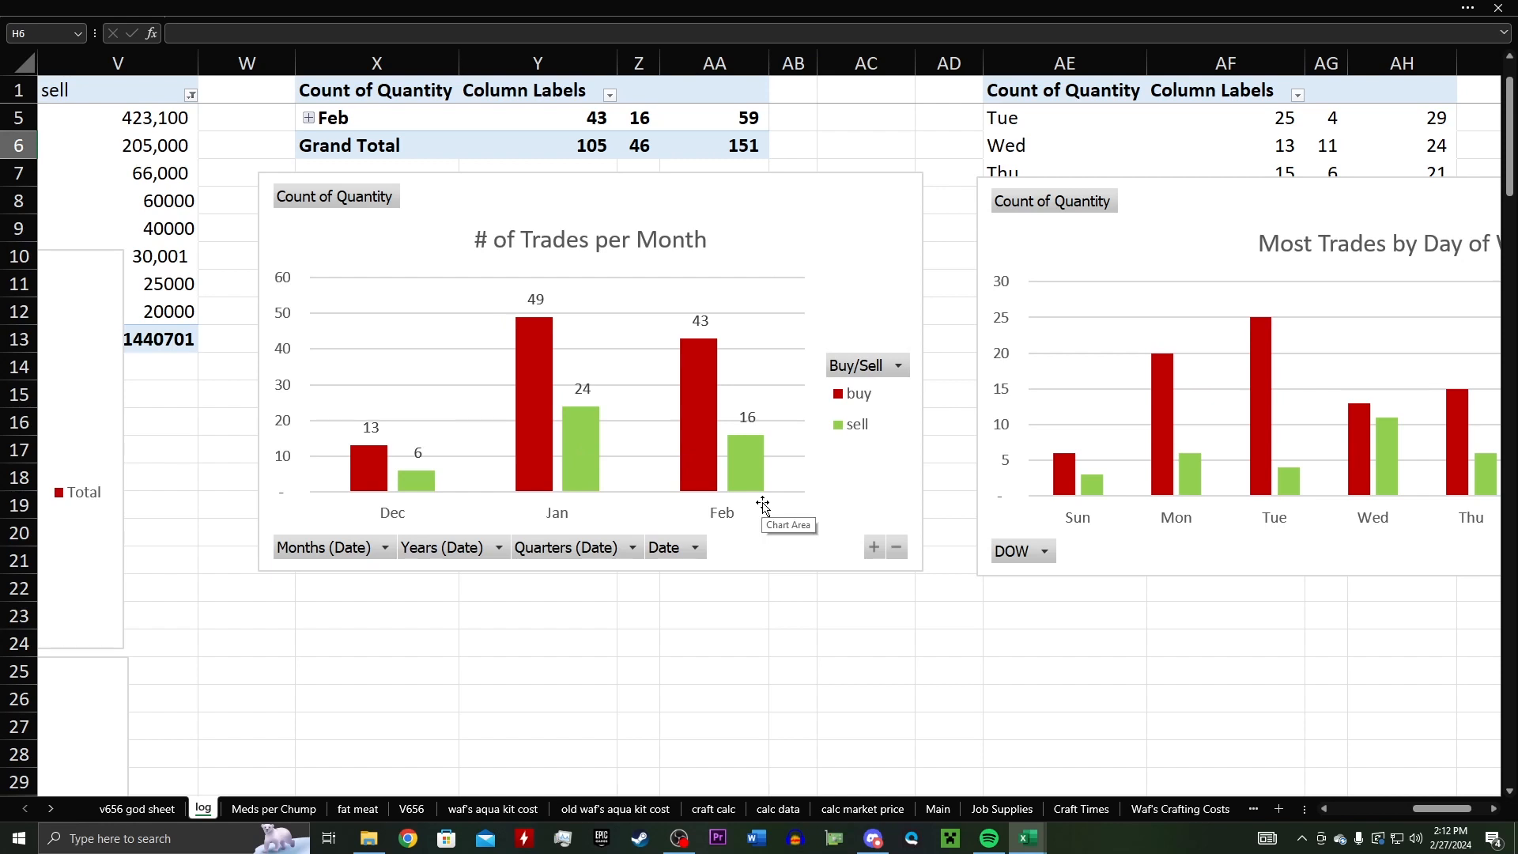
mouse_move(694, 443)
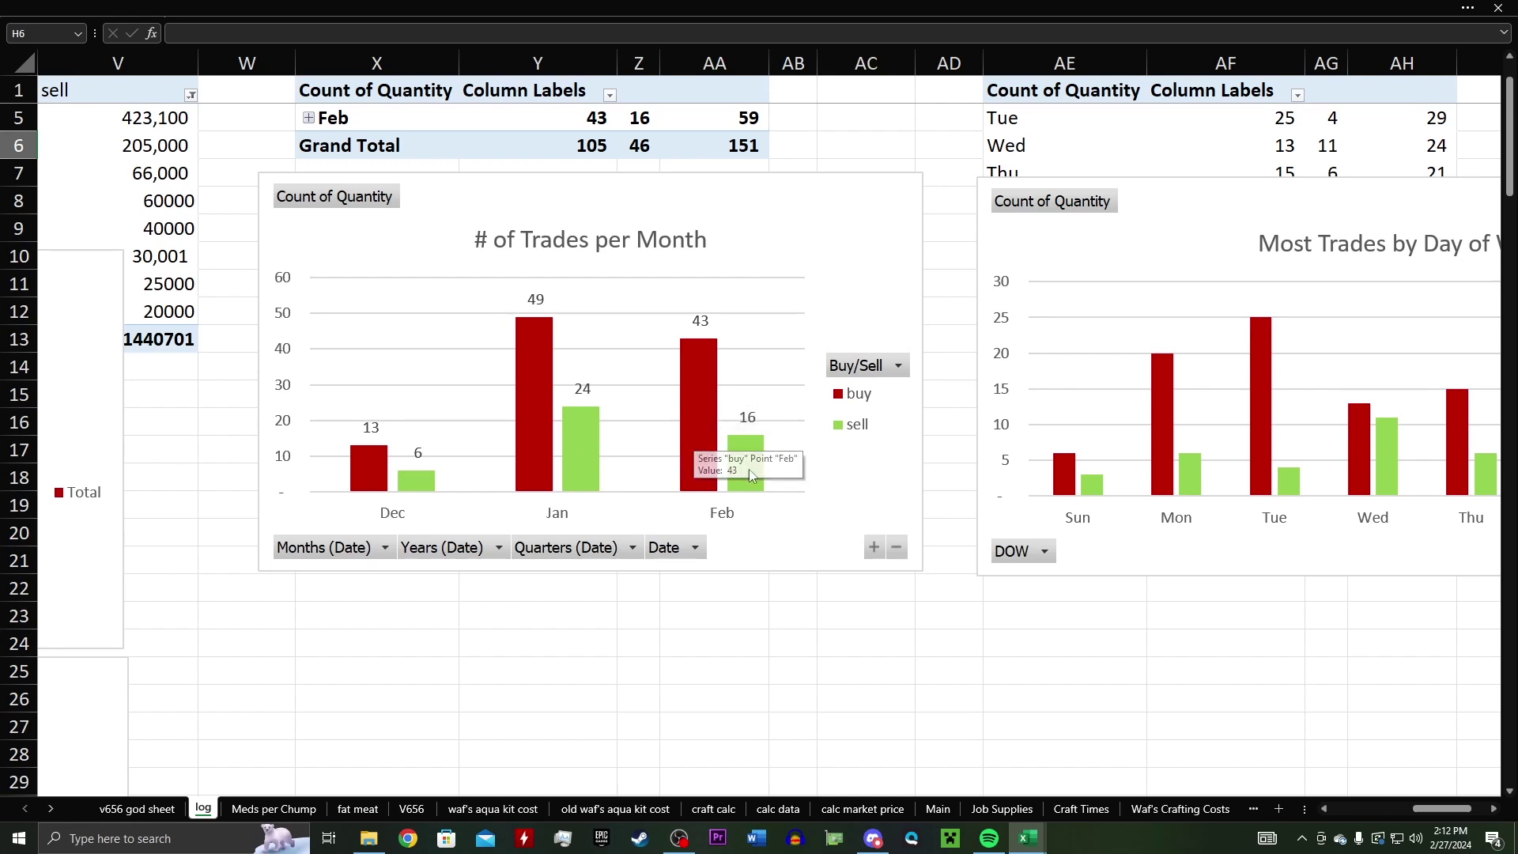
mouse_move(883, 444)
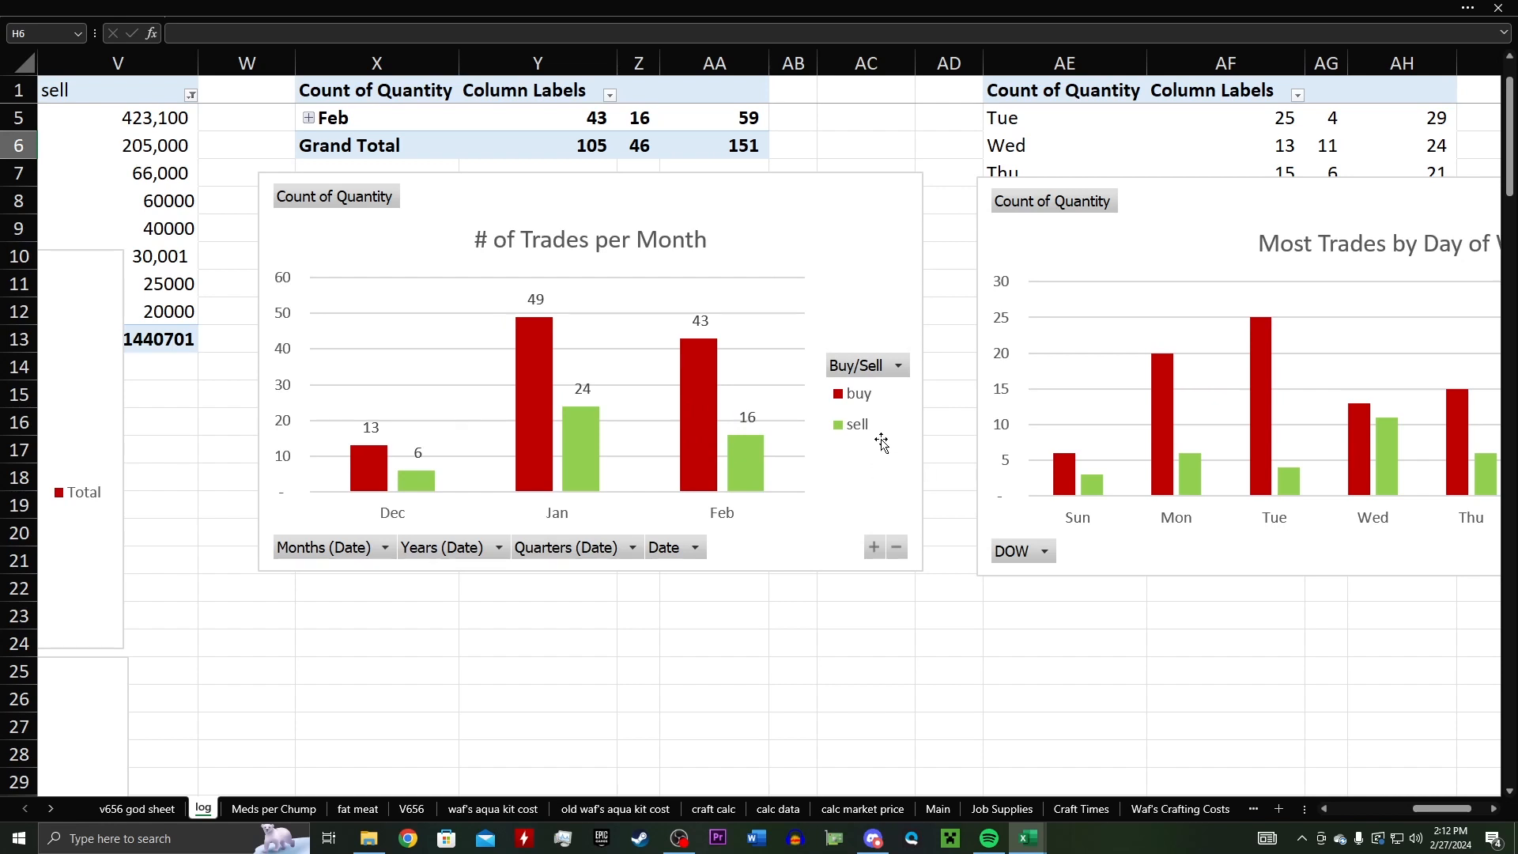
mouse_move(745, 456)
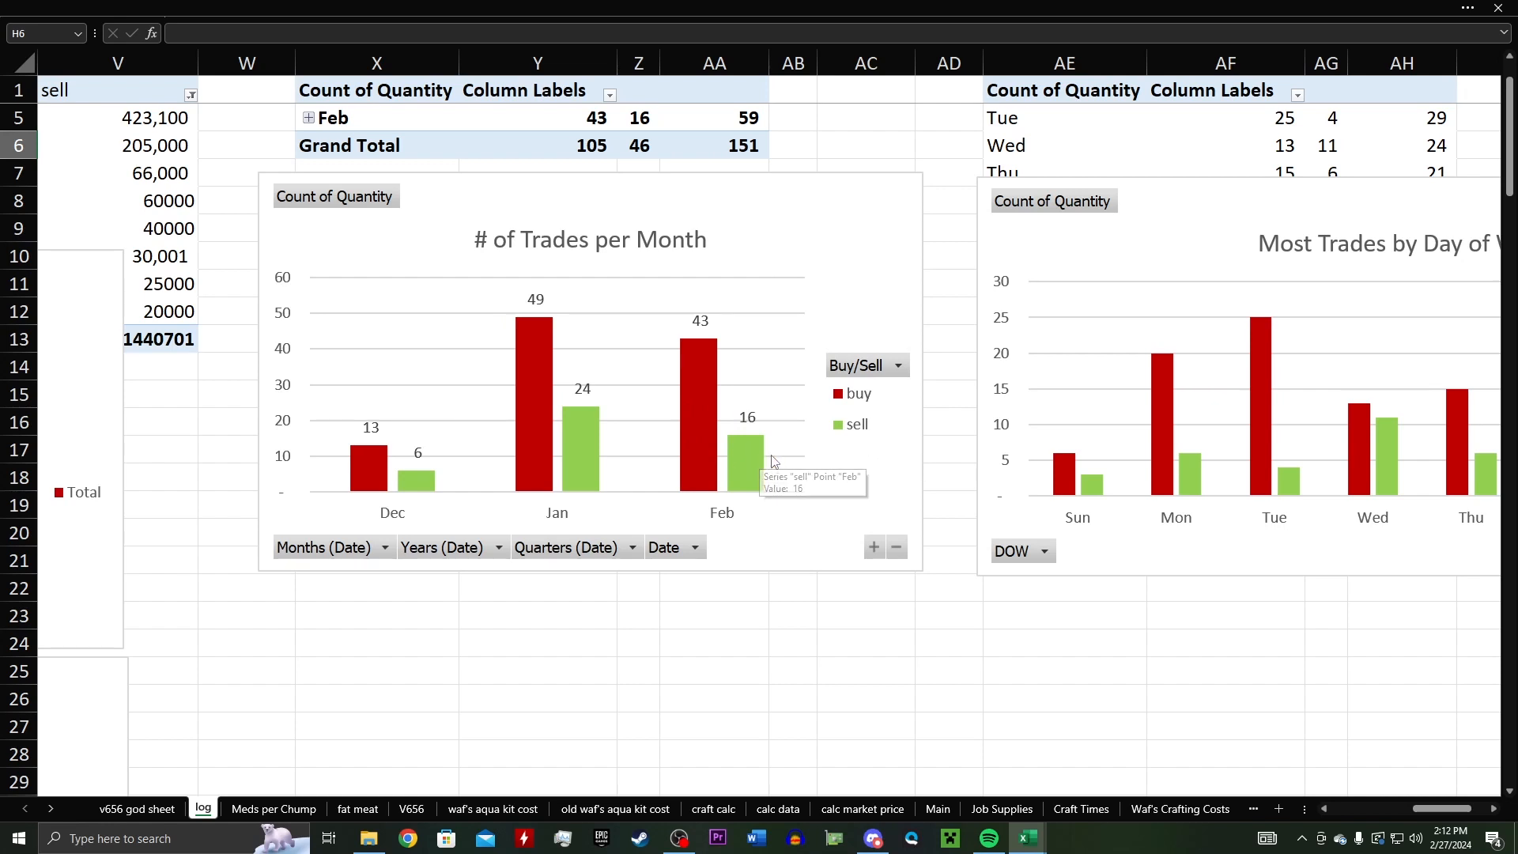
mouse_move(532, 463)
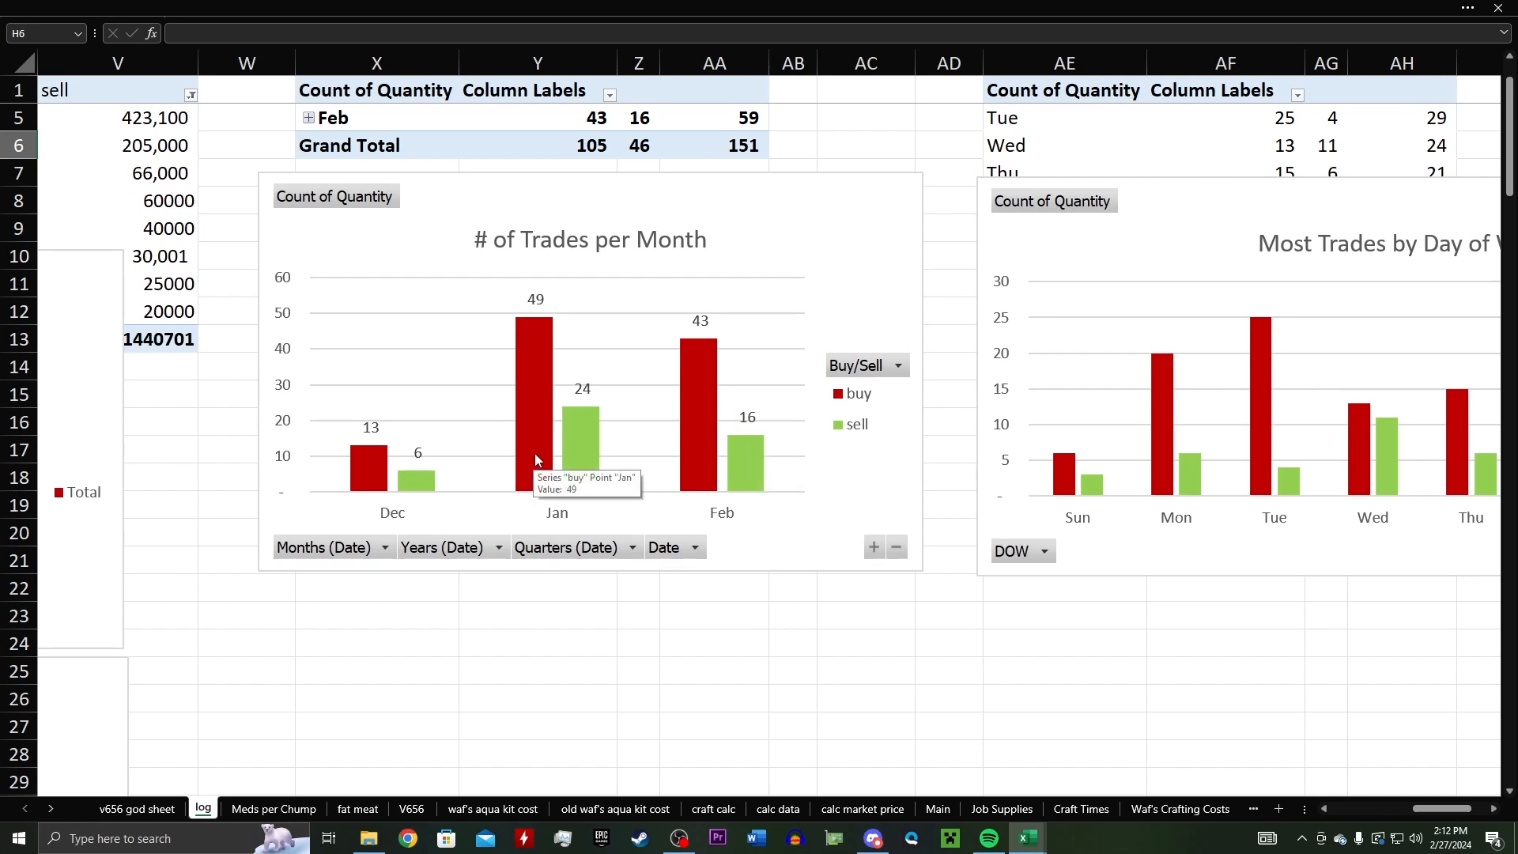
mouse_move(583, 493)
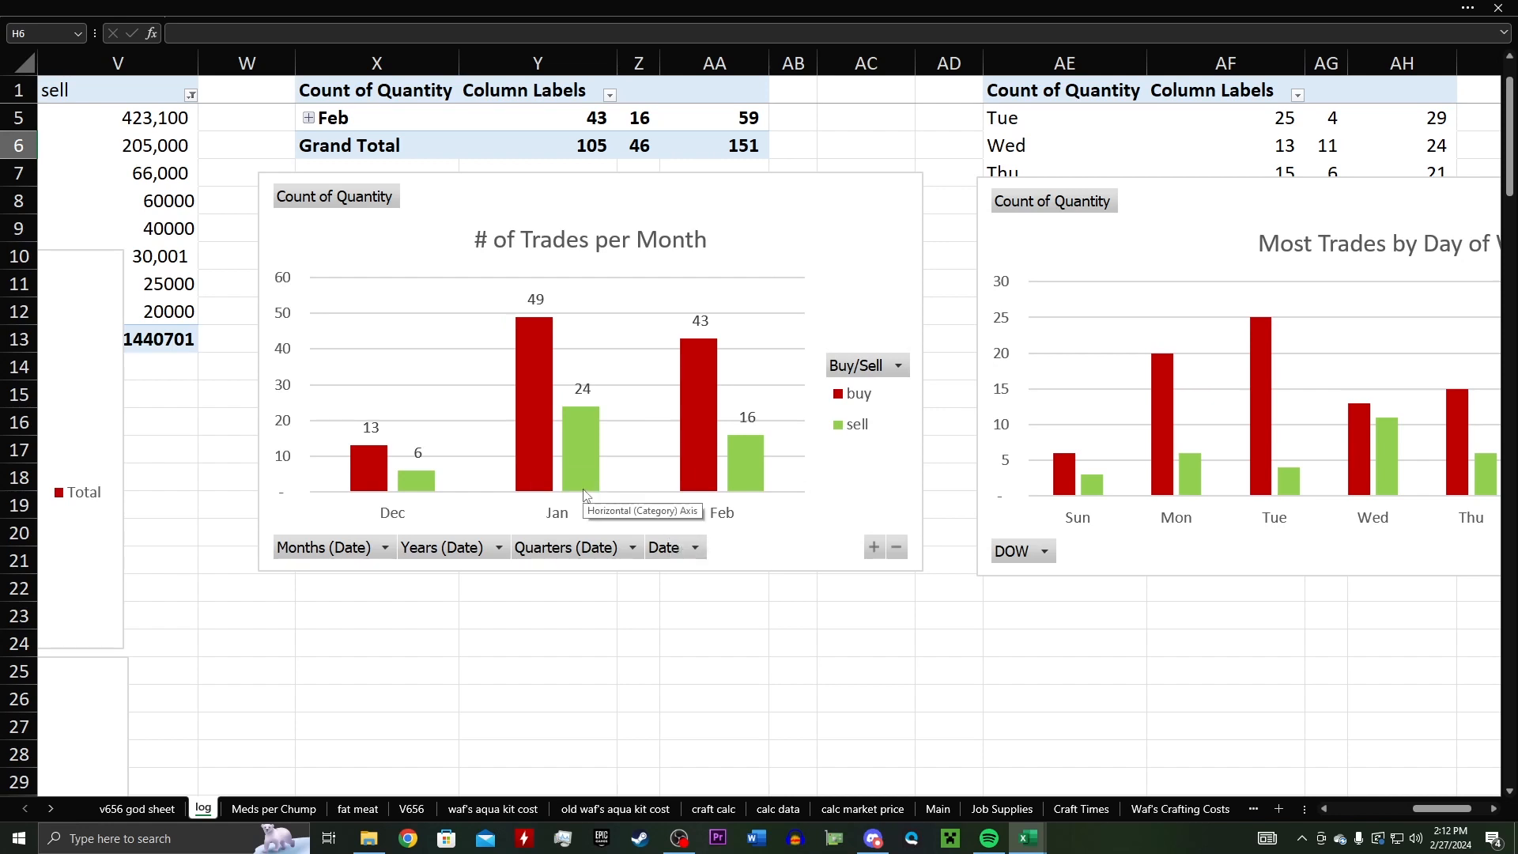
mouse_move(774, 472)
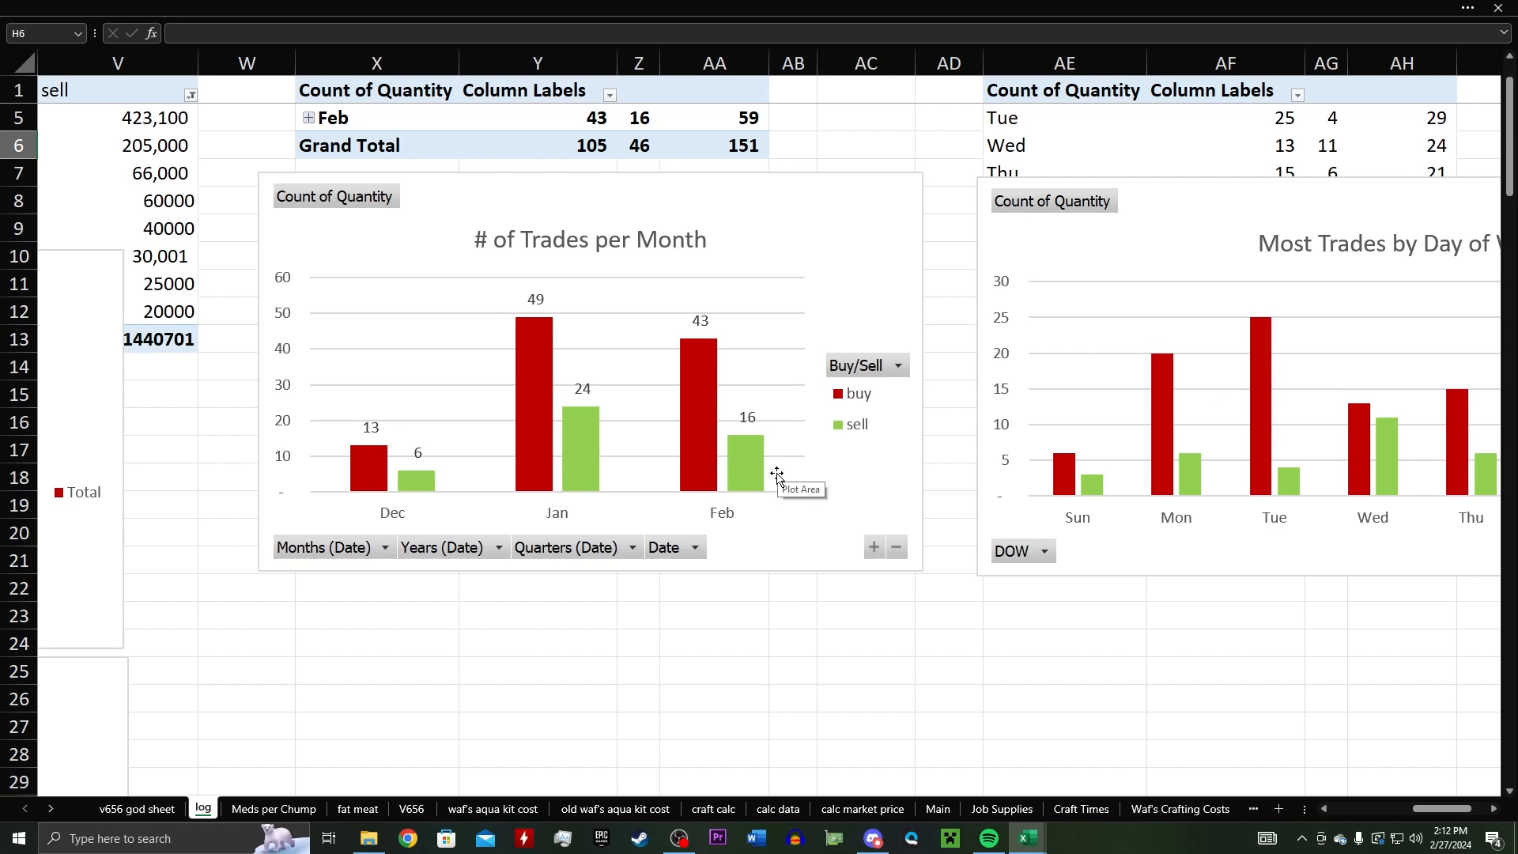
mouse_move(766, 510)
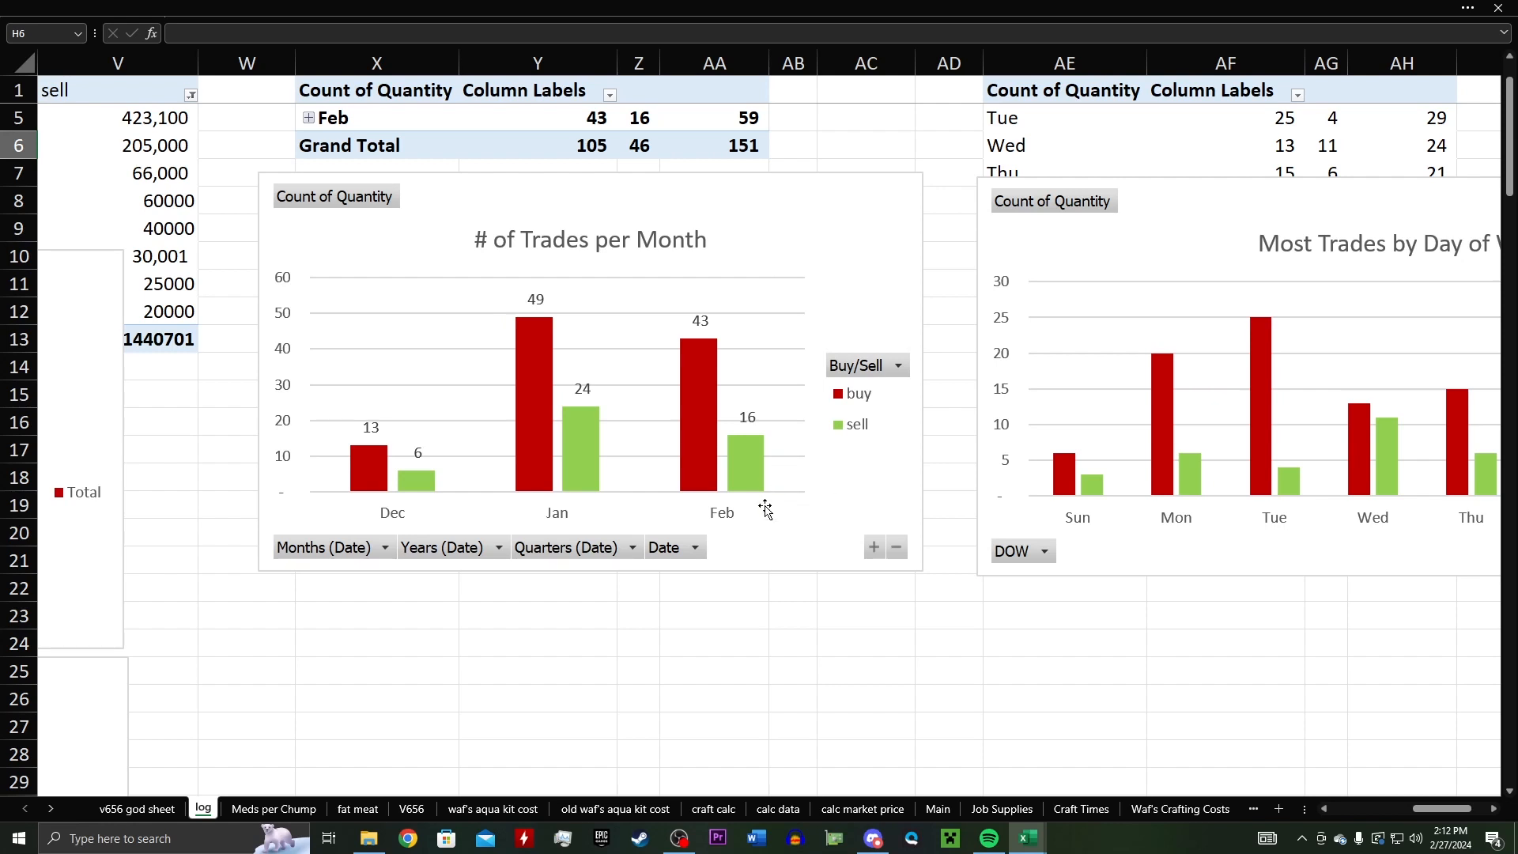
mouse_move(764, 510)
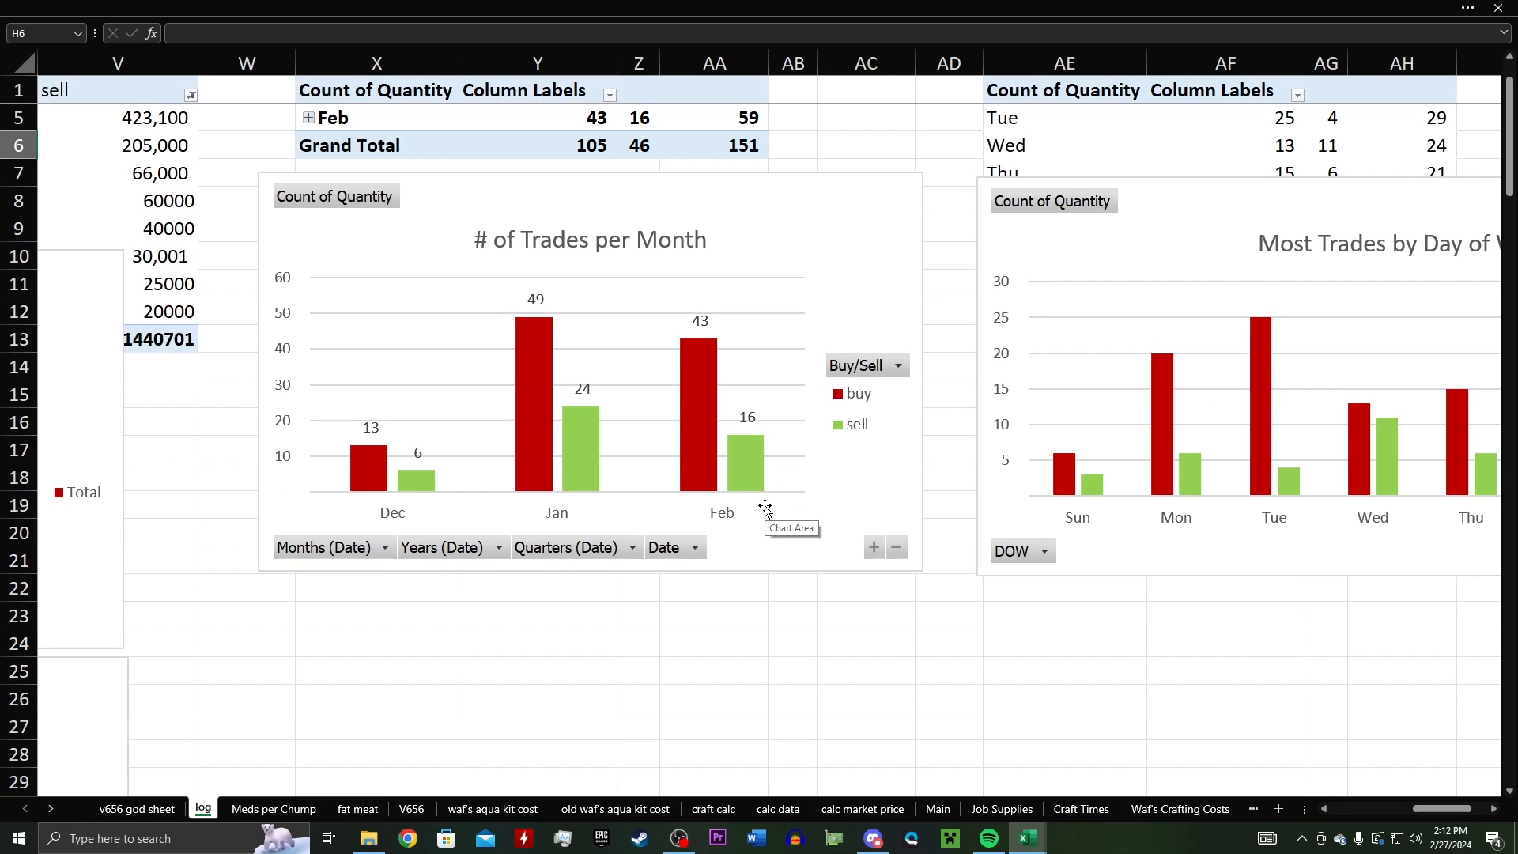
mouse_move(770, 504)
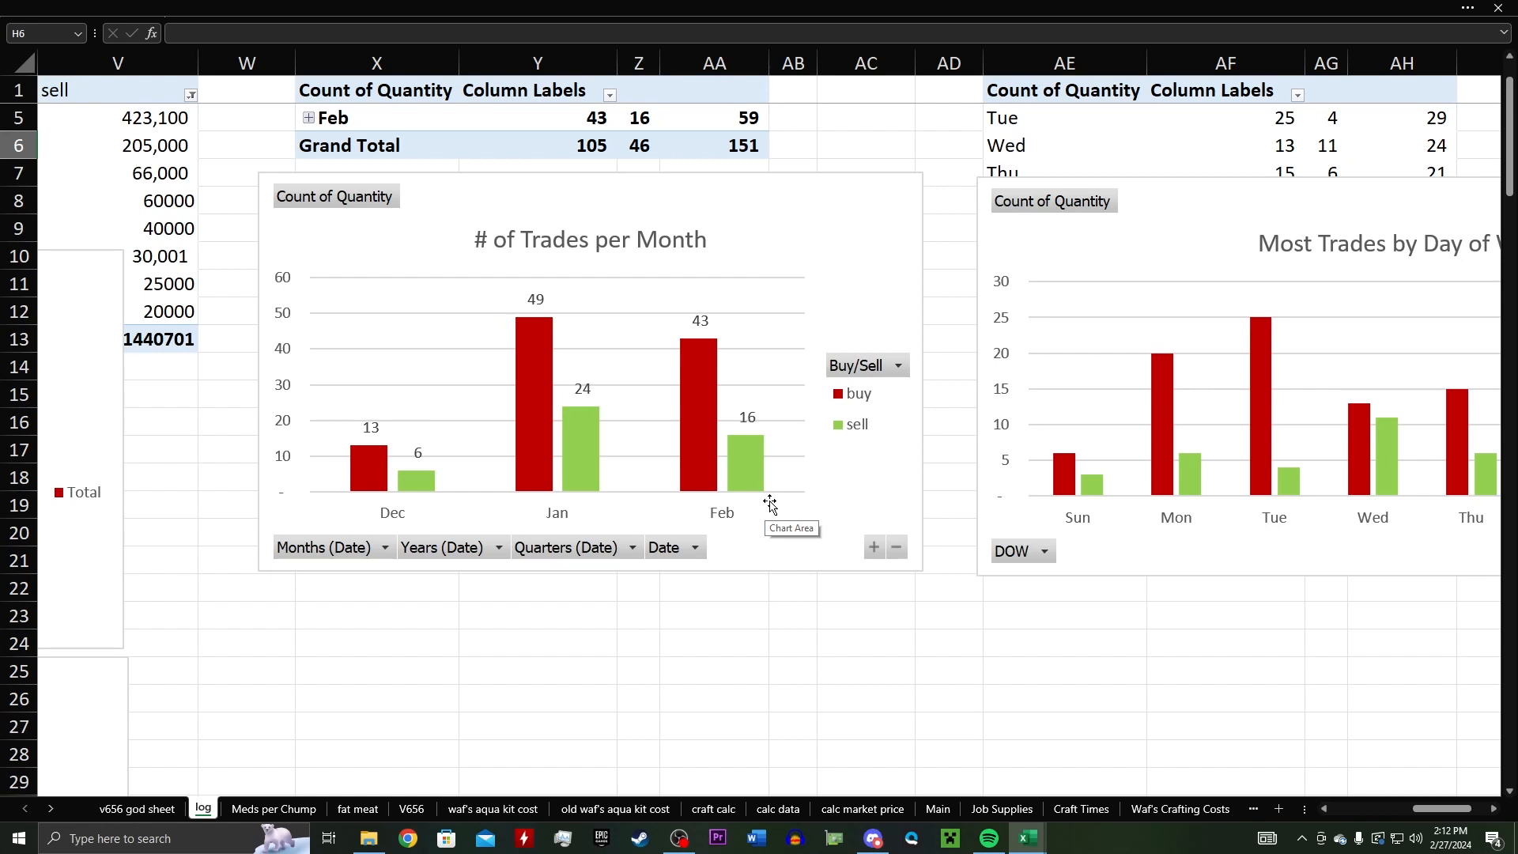
mouse_move(598, 443)
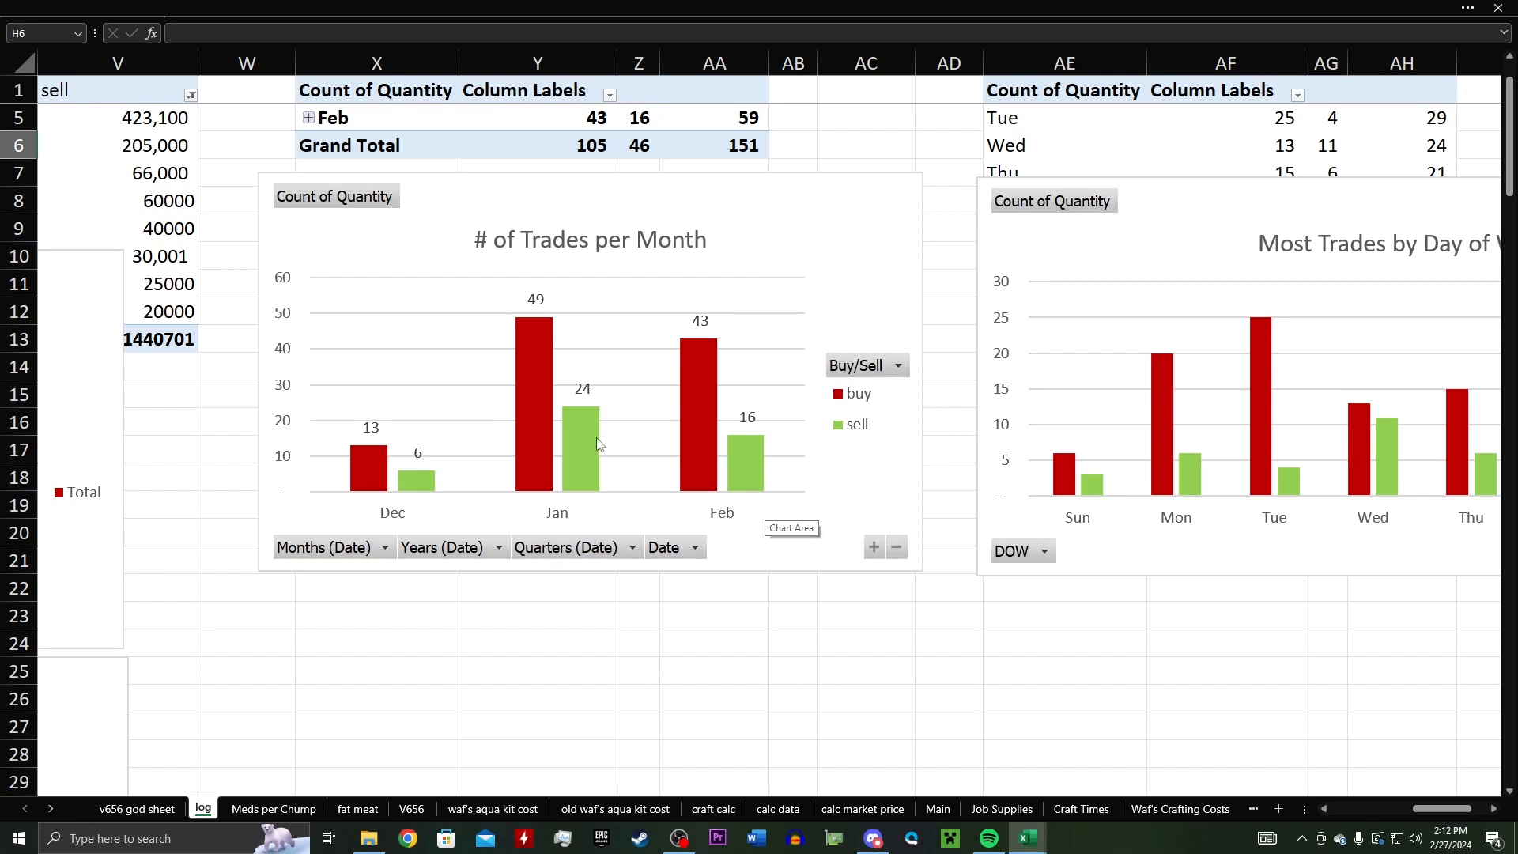
mouse_move(512, 459)
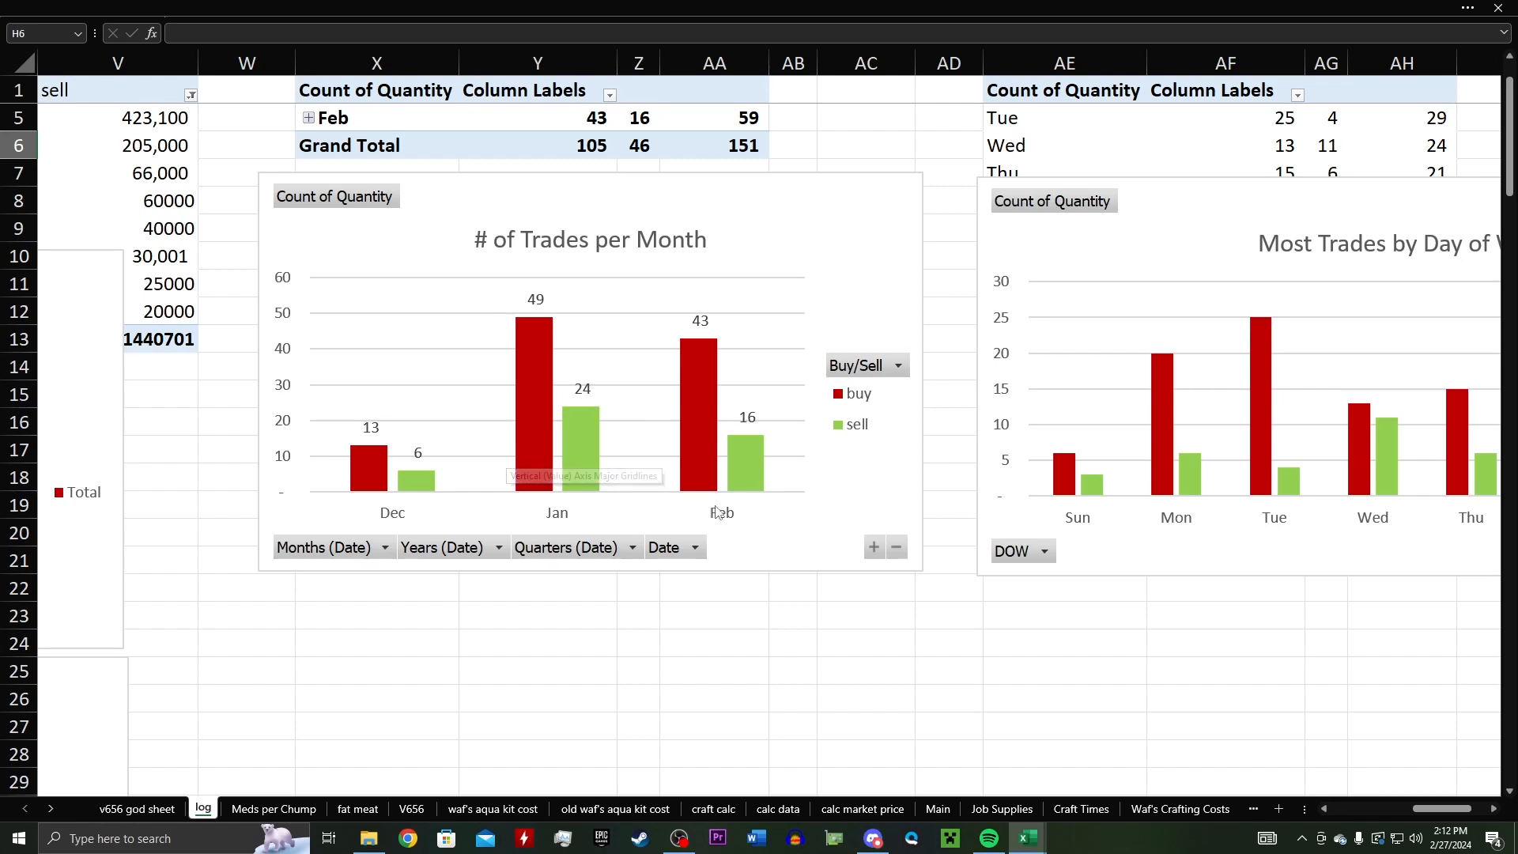
scroll("right", 3)
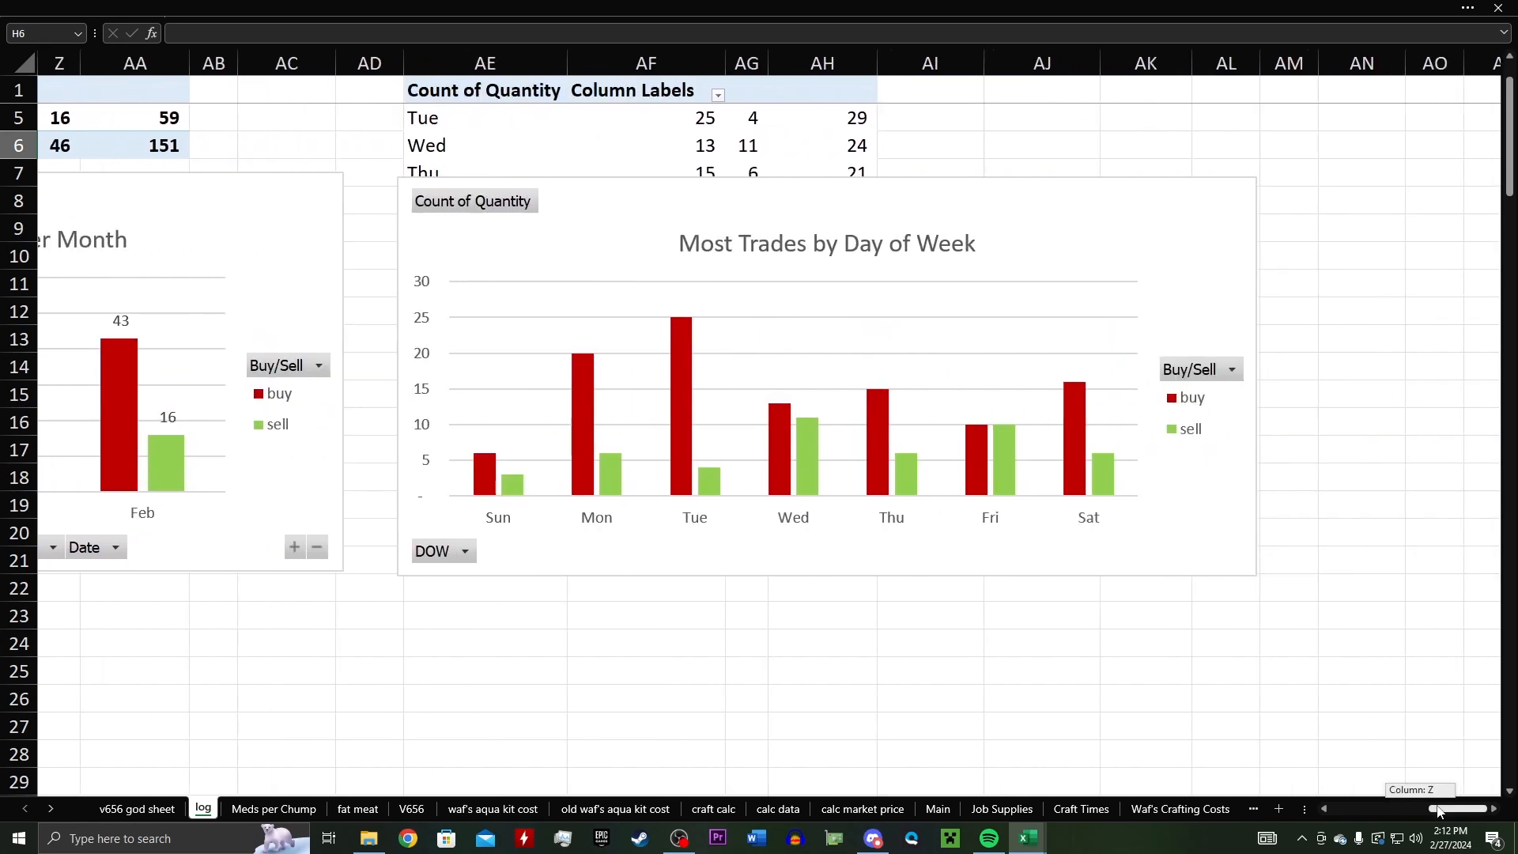
mouse_move(750, 314)
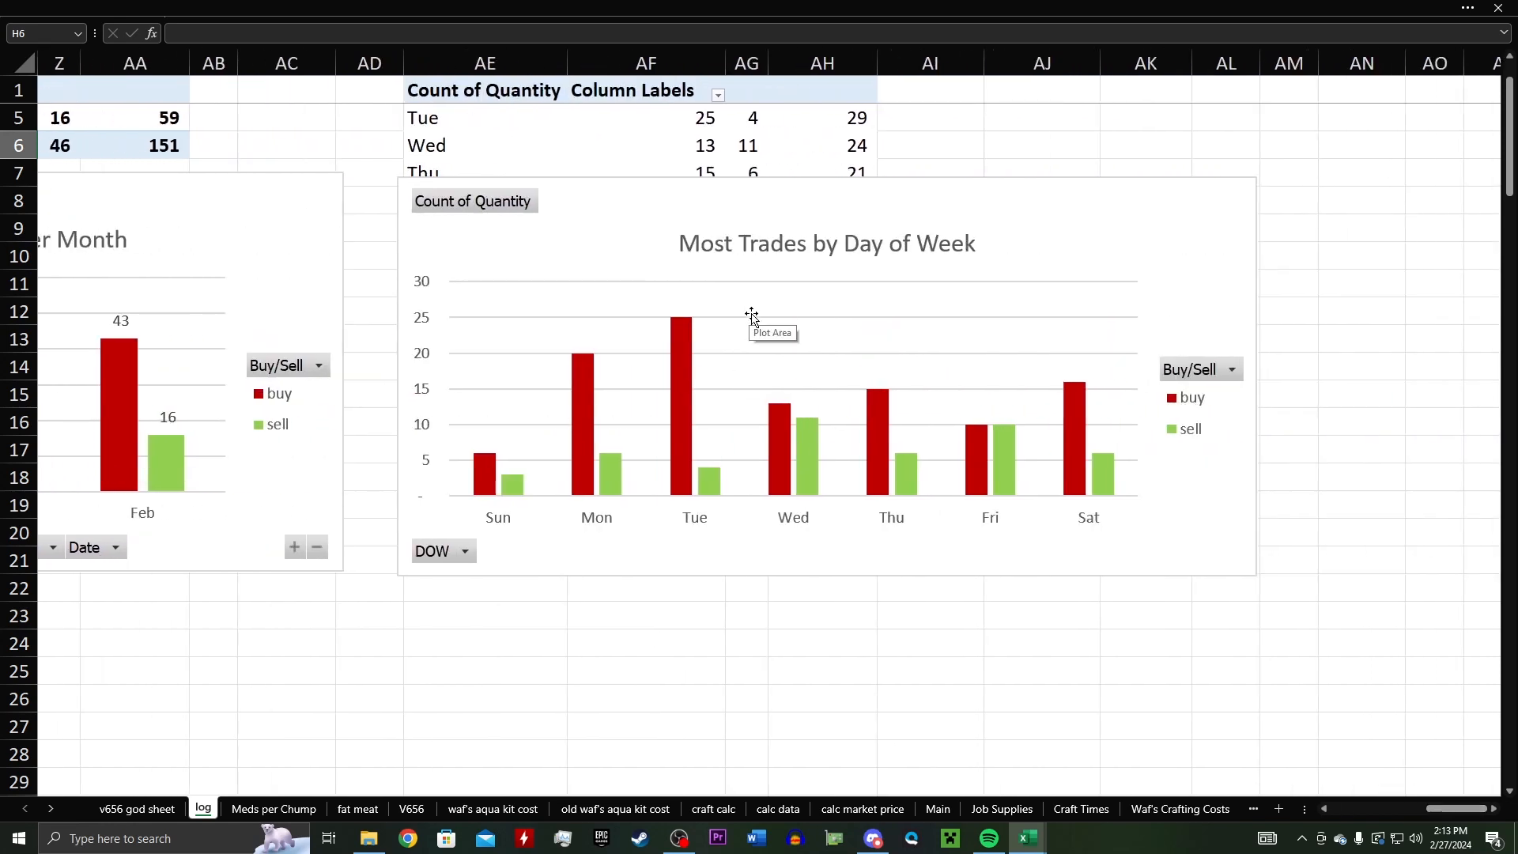
mouse_move(708, 455)
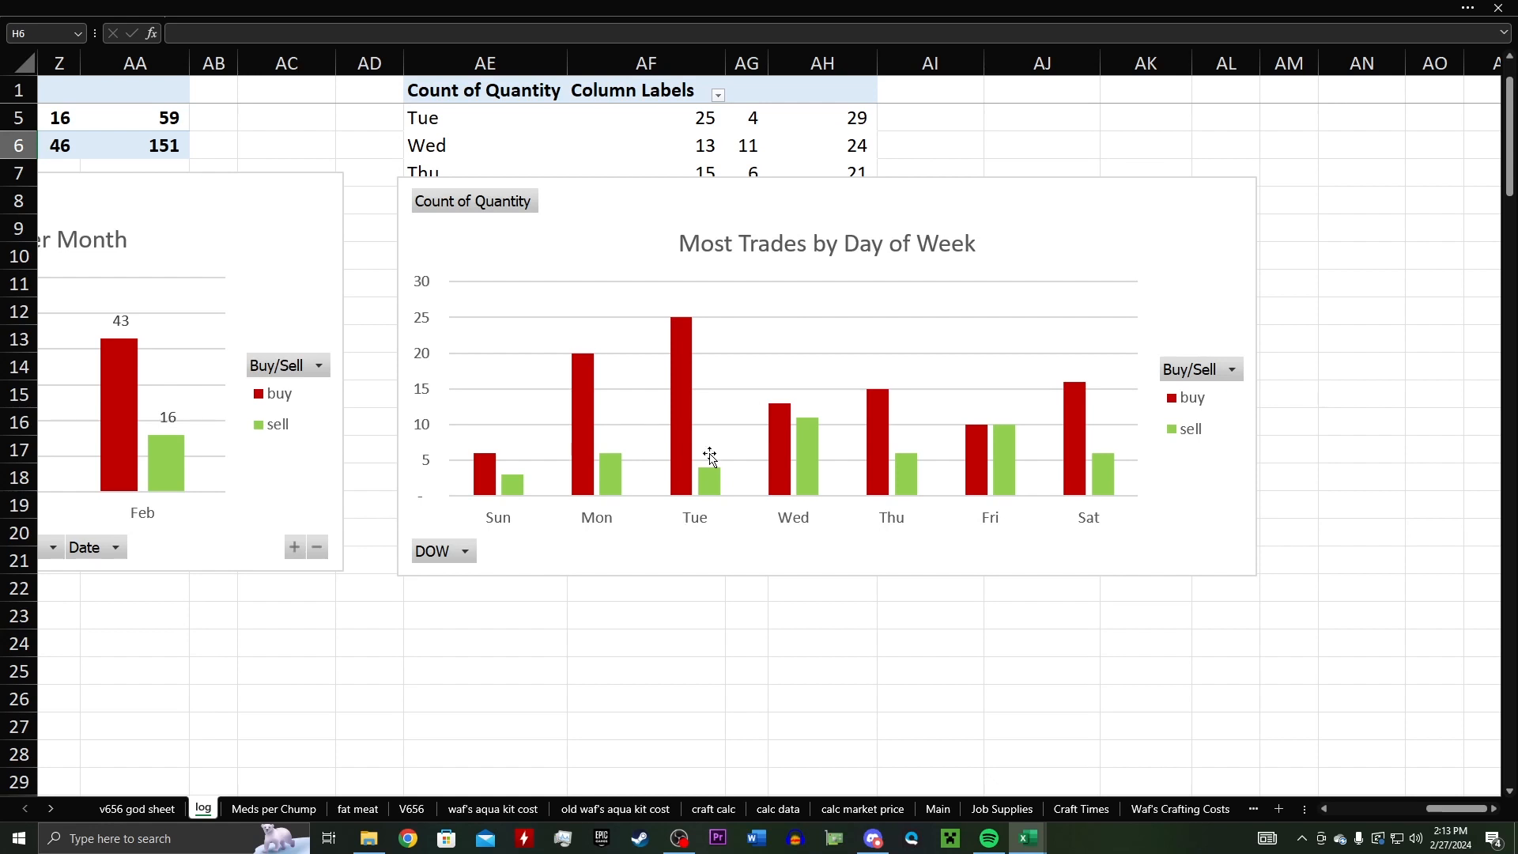
mouse_move(901, 263)
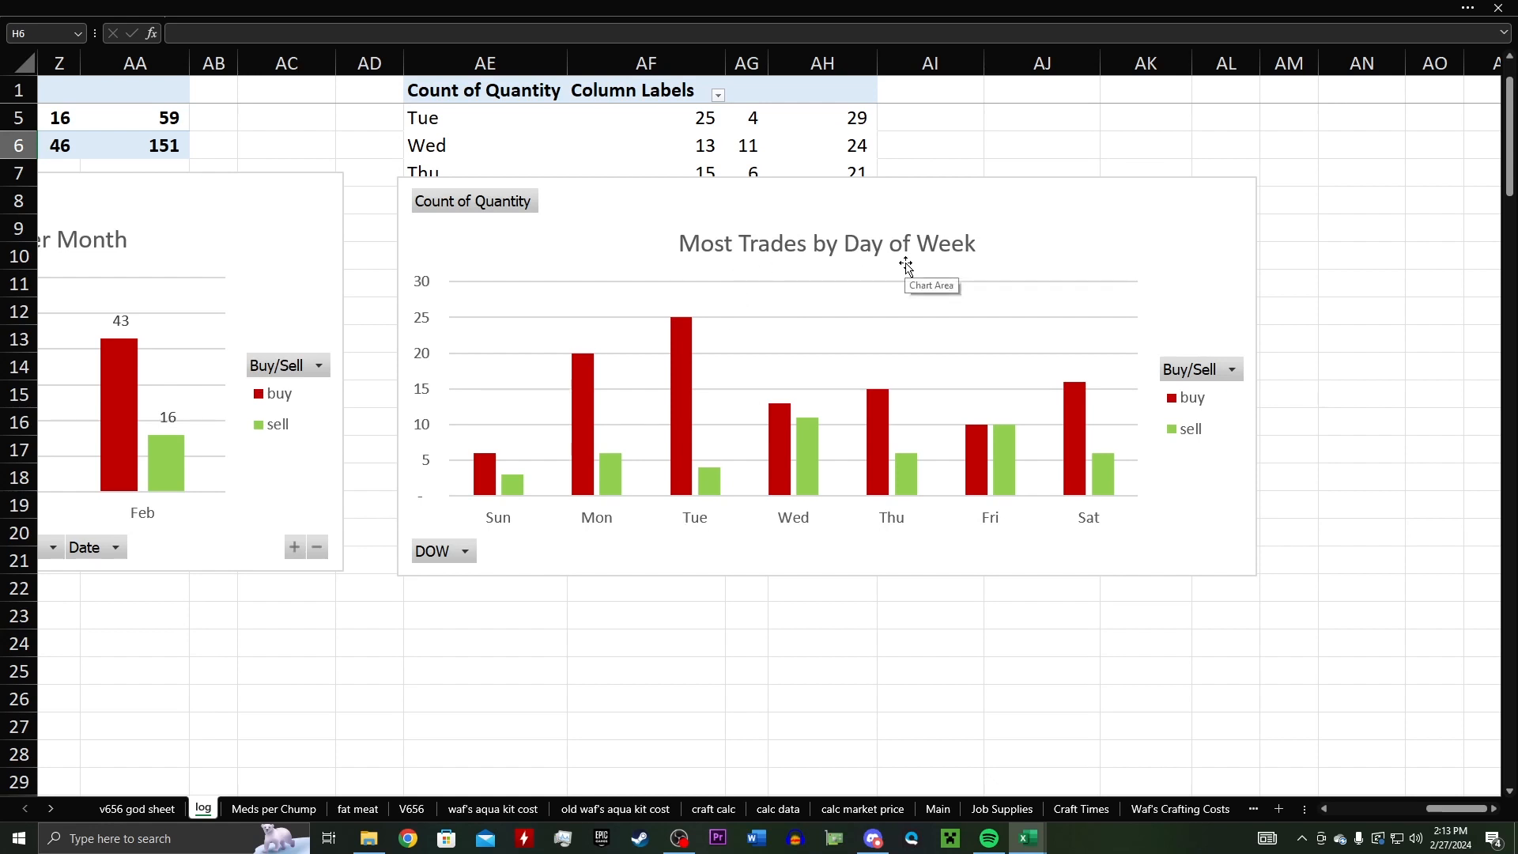
mouse_move(1126, 580)
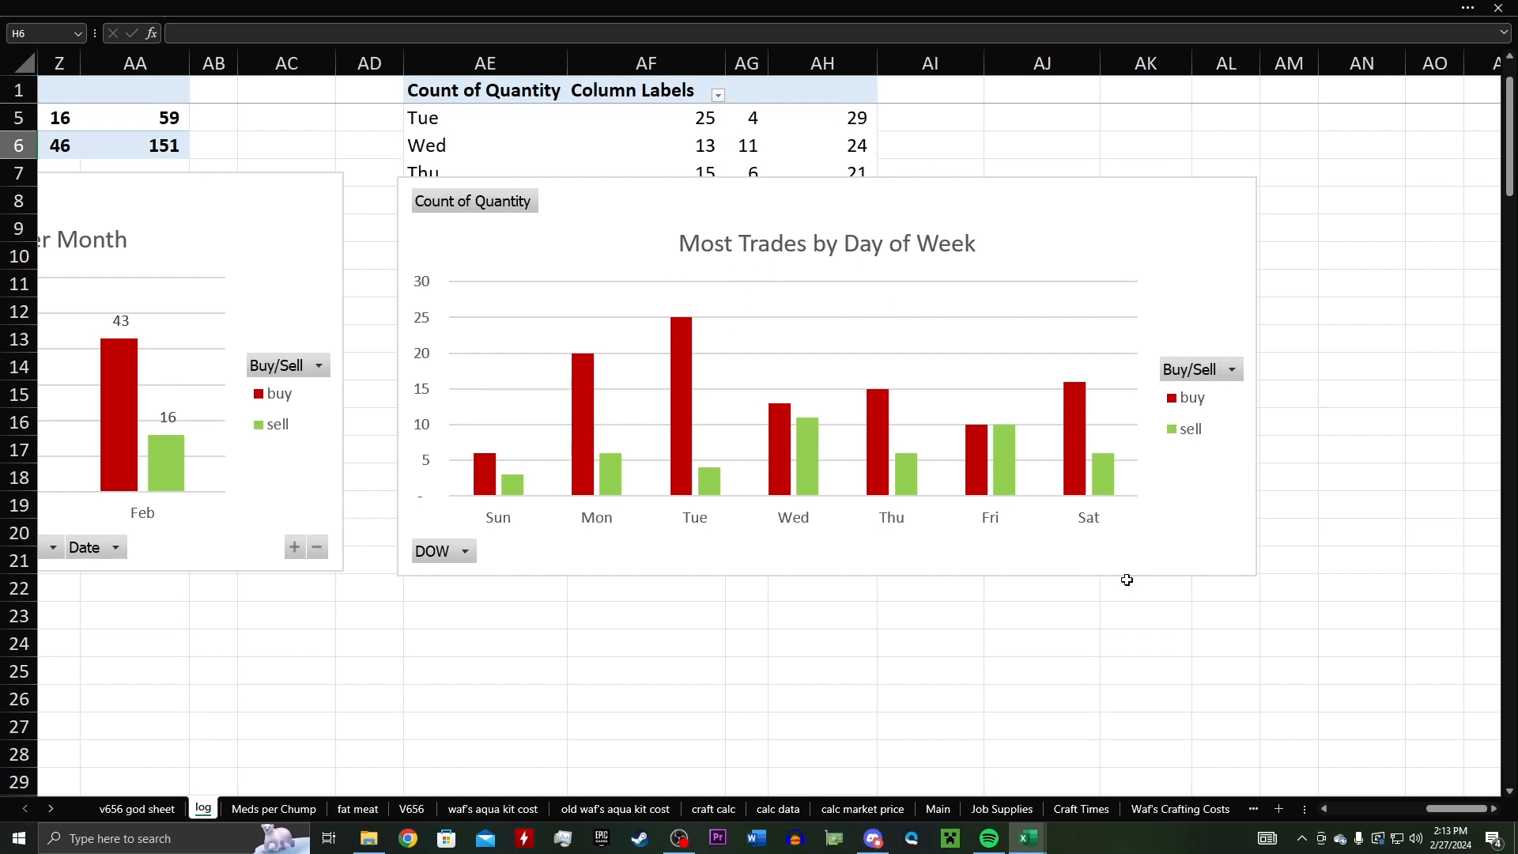
mouse_move(606, 435)
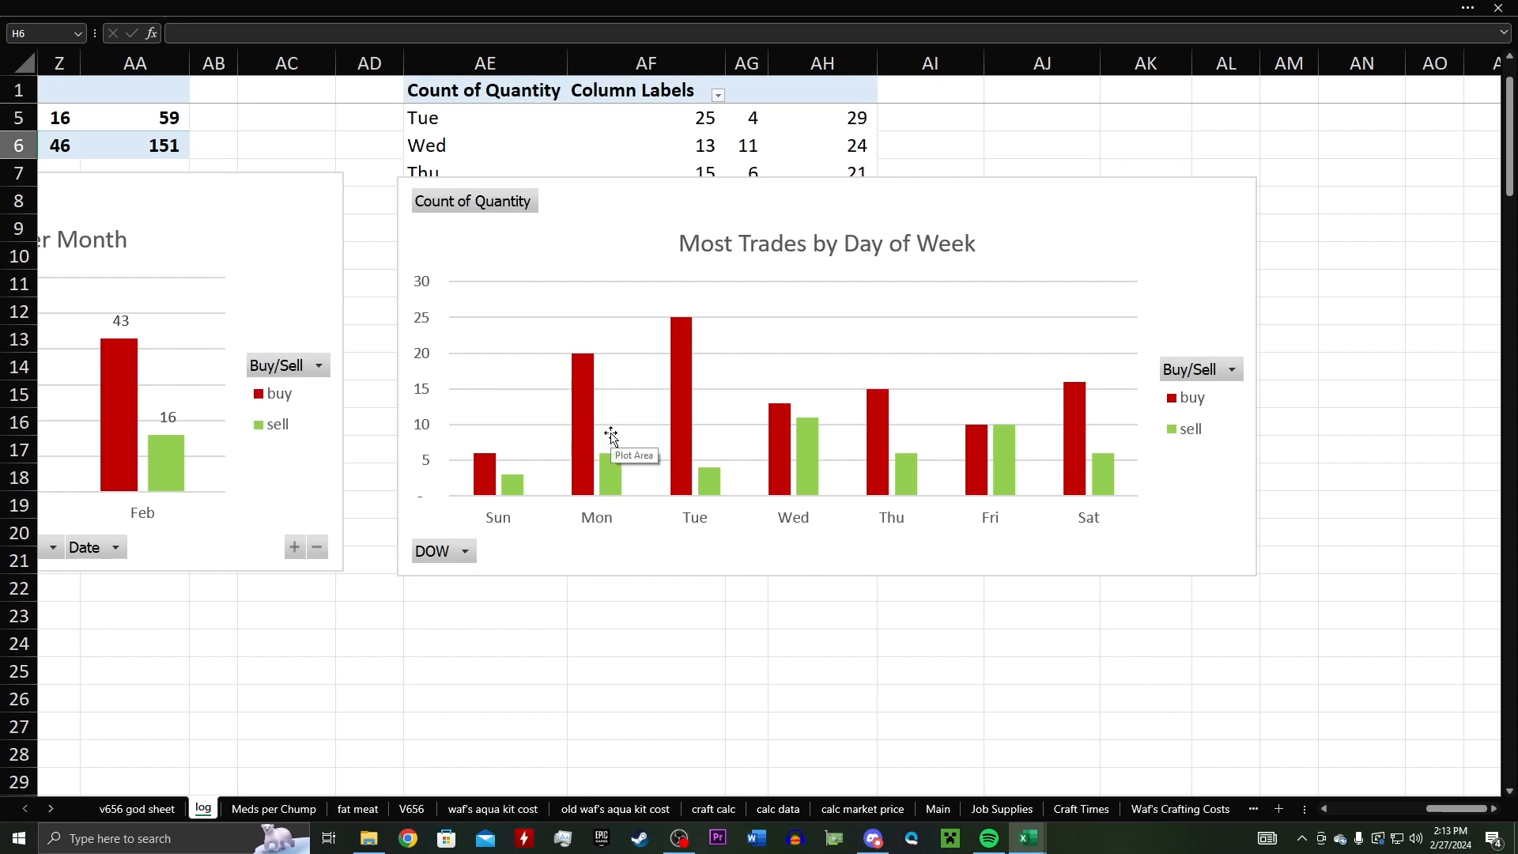
mouse_move(727, 435)
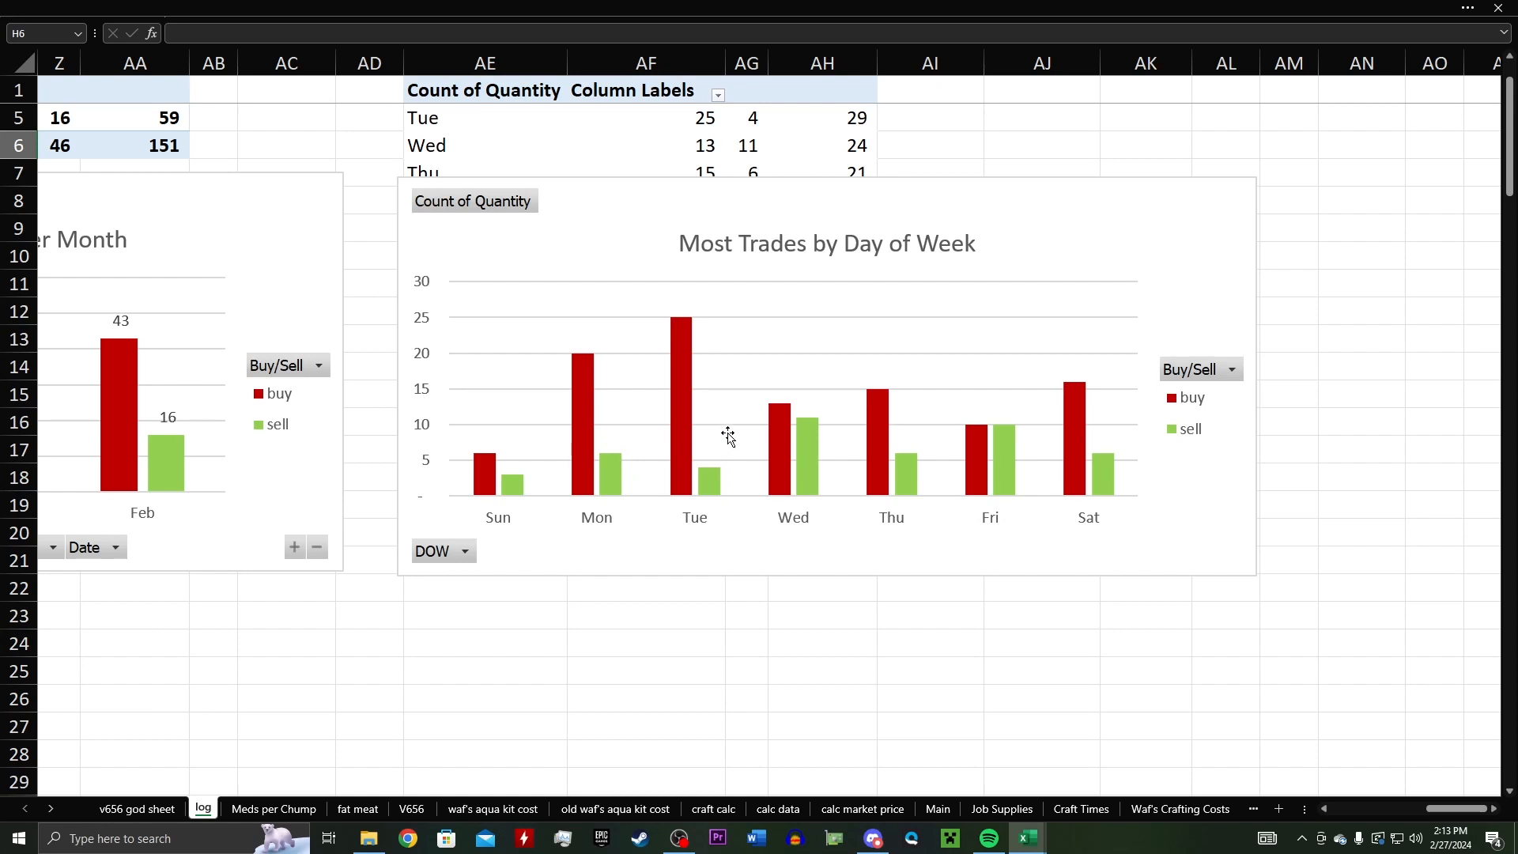
mouse_move(727, 471)
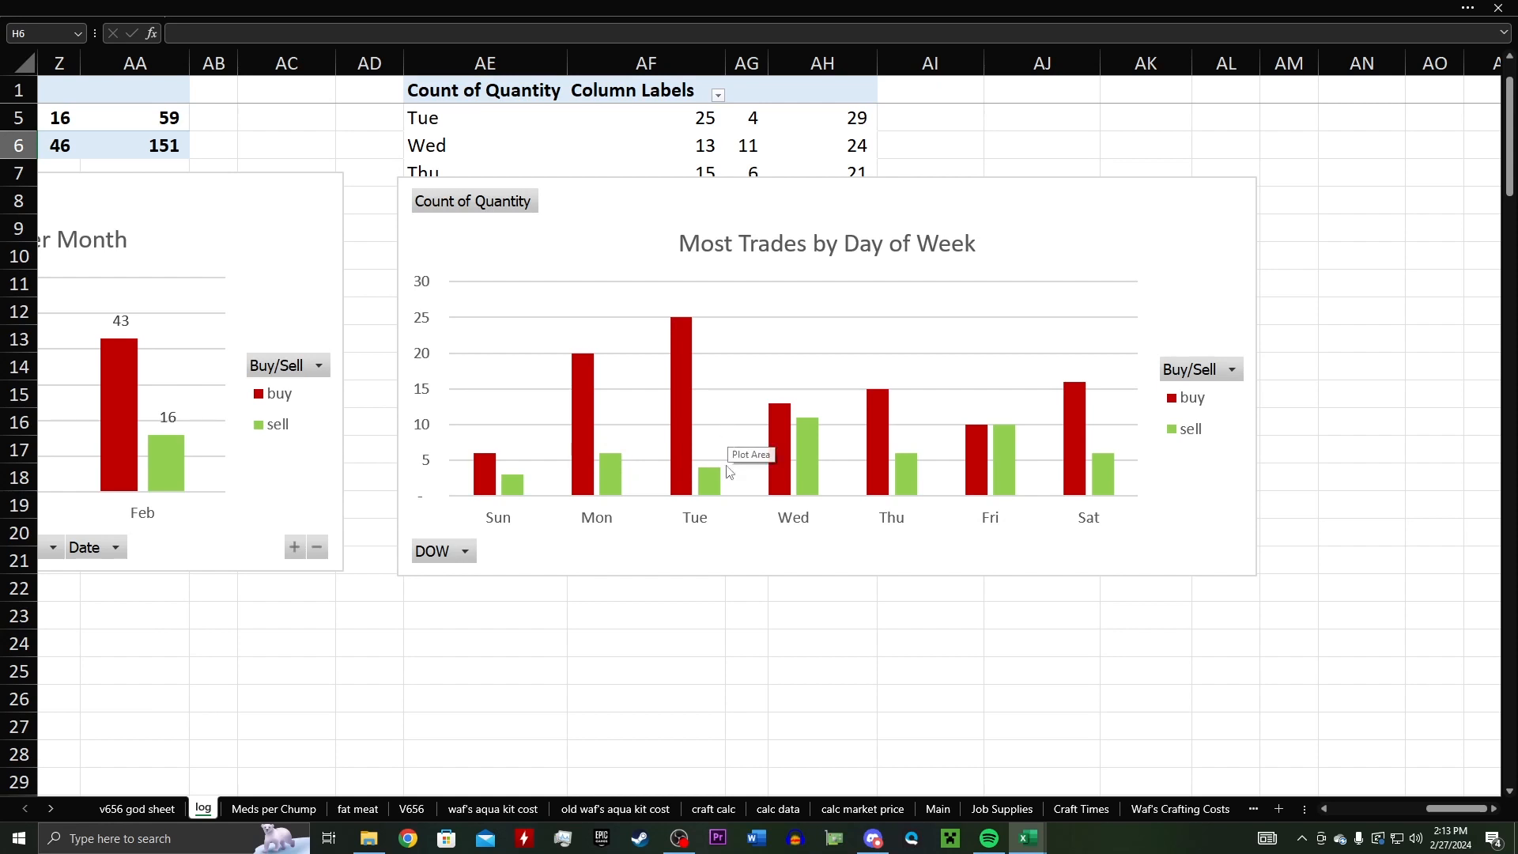
mouse_move(610, 392)
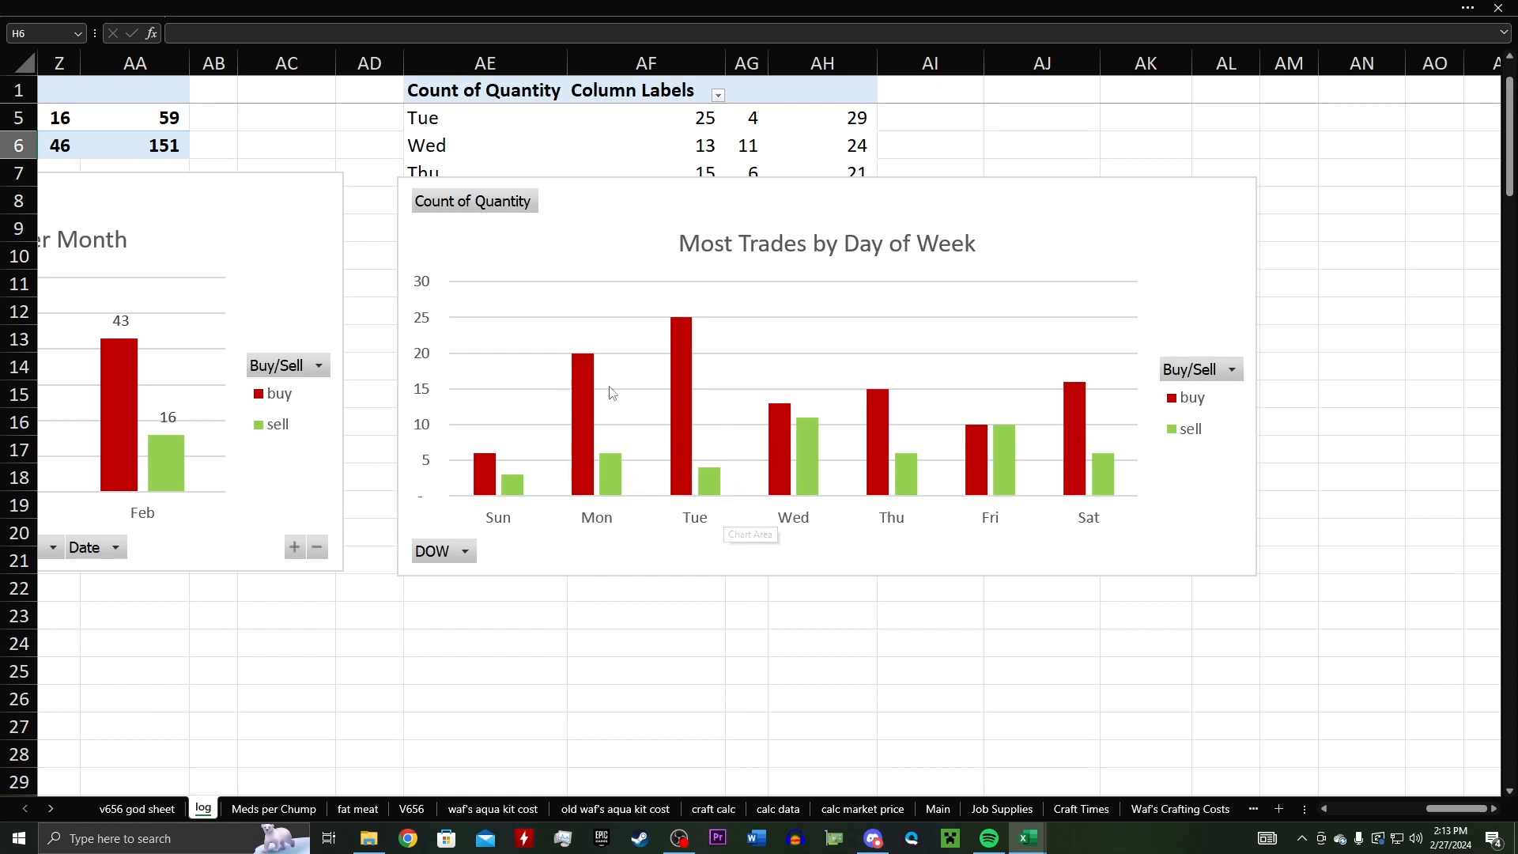
mouse_move(714, 499)
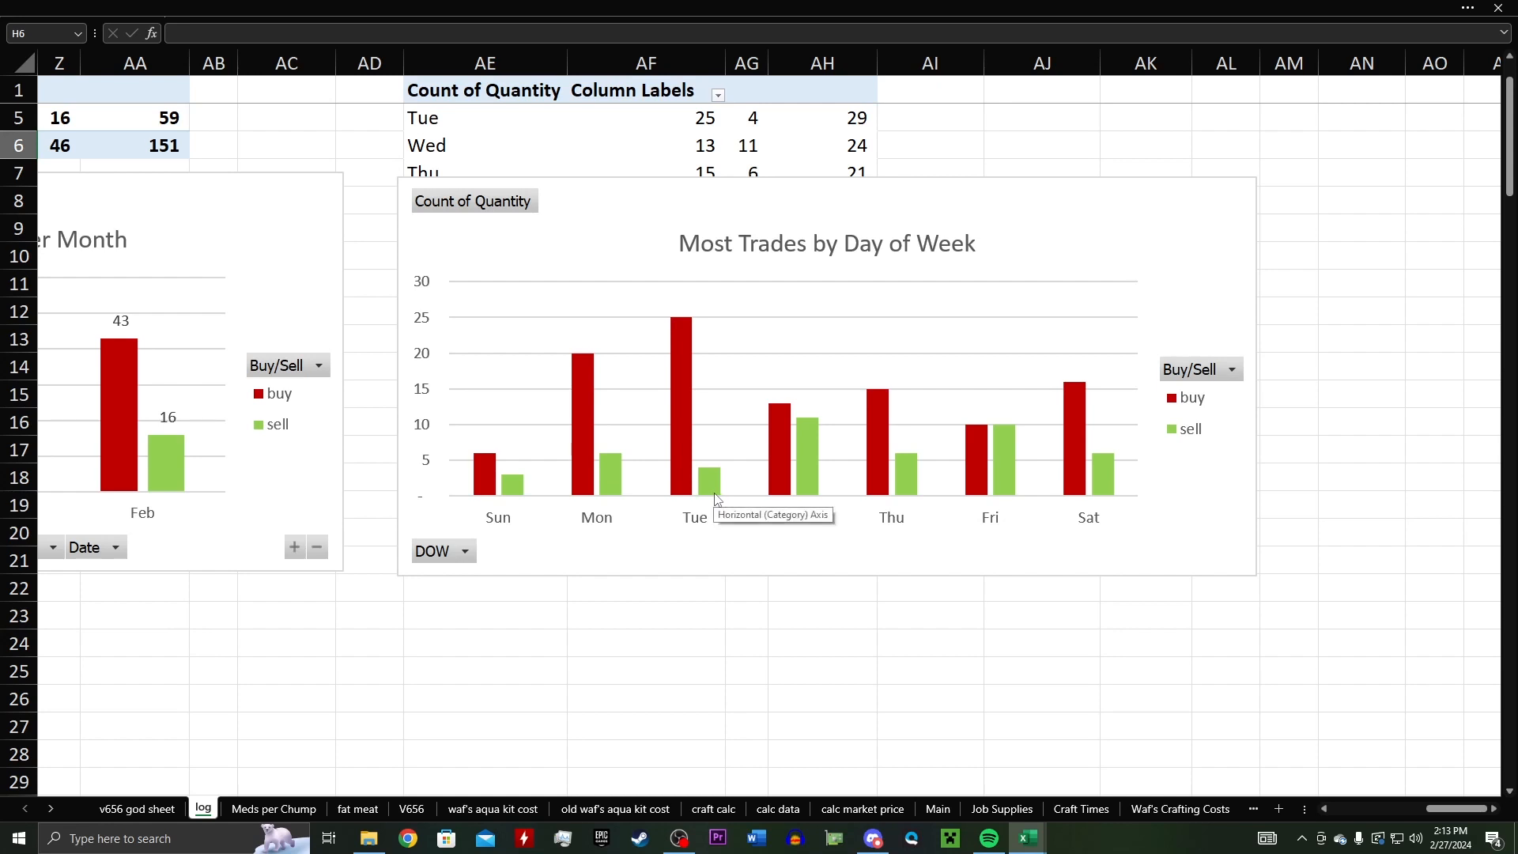
mouse_move(729, 480)
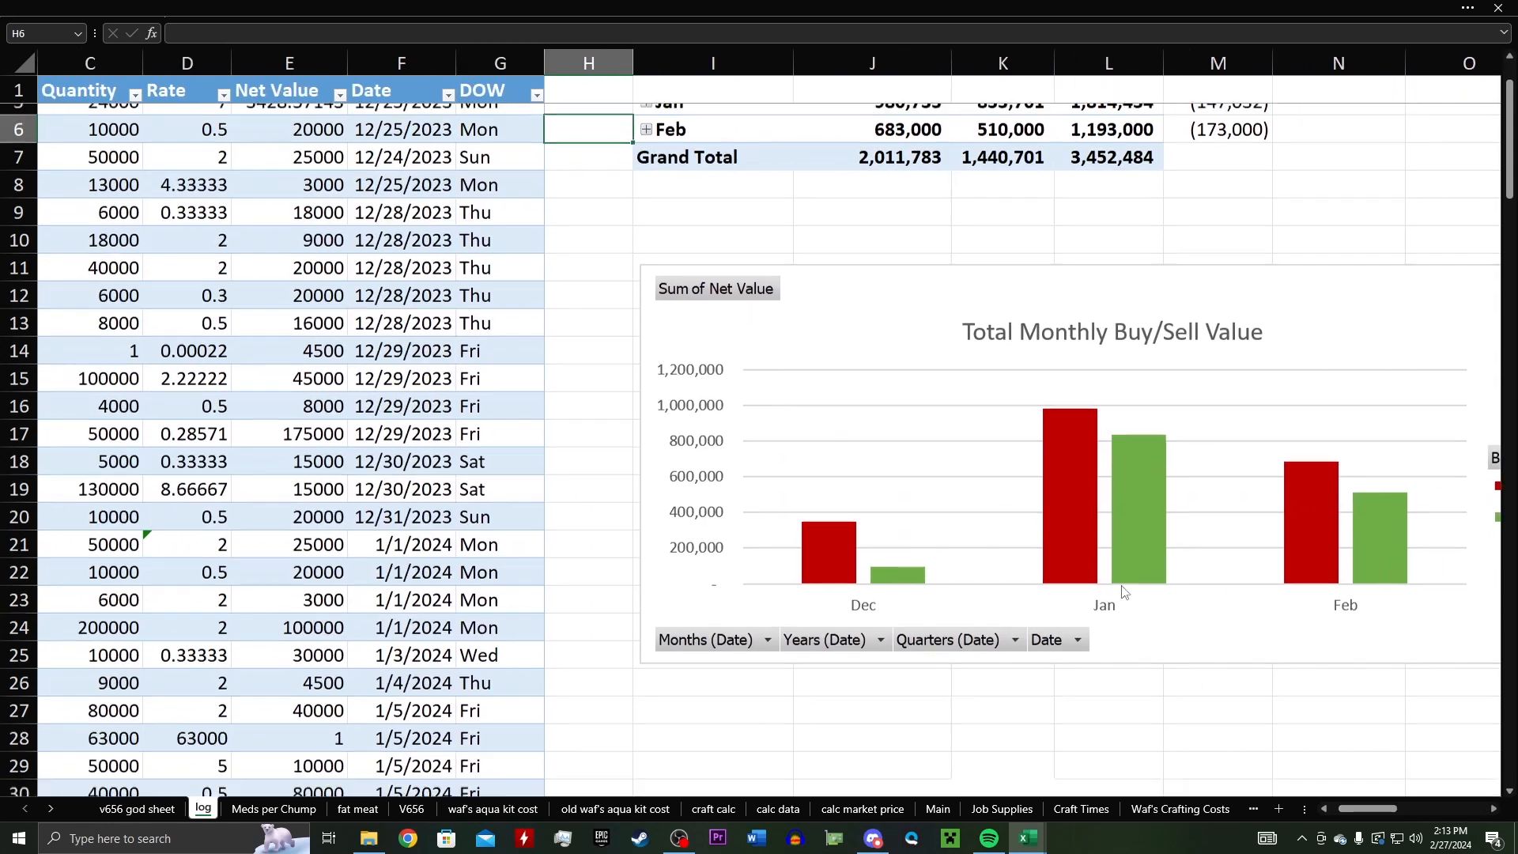
scroll("down", 3)
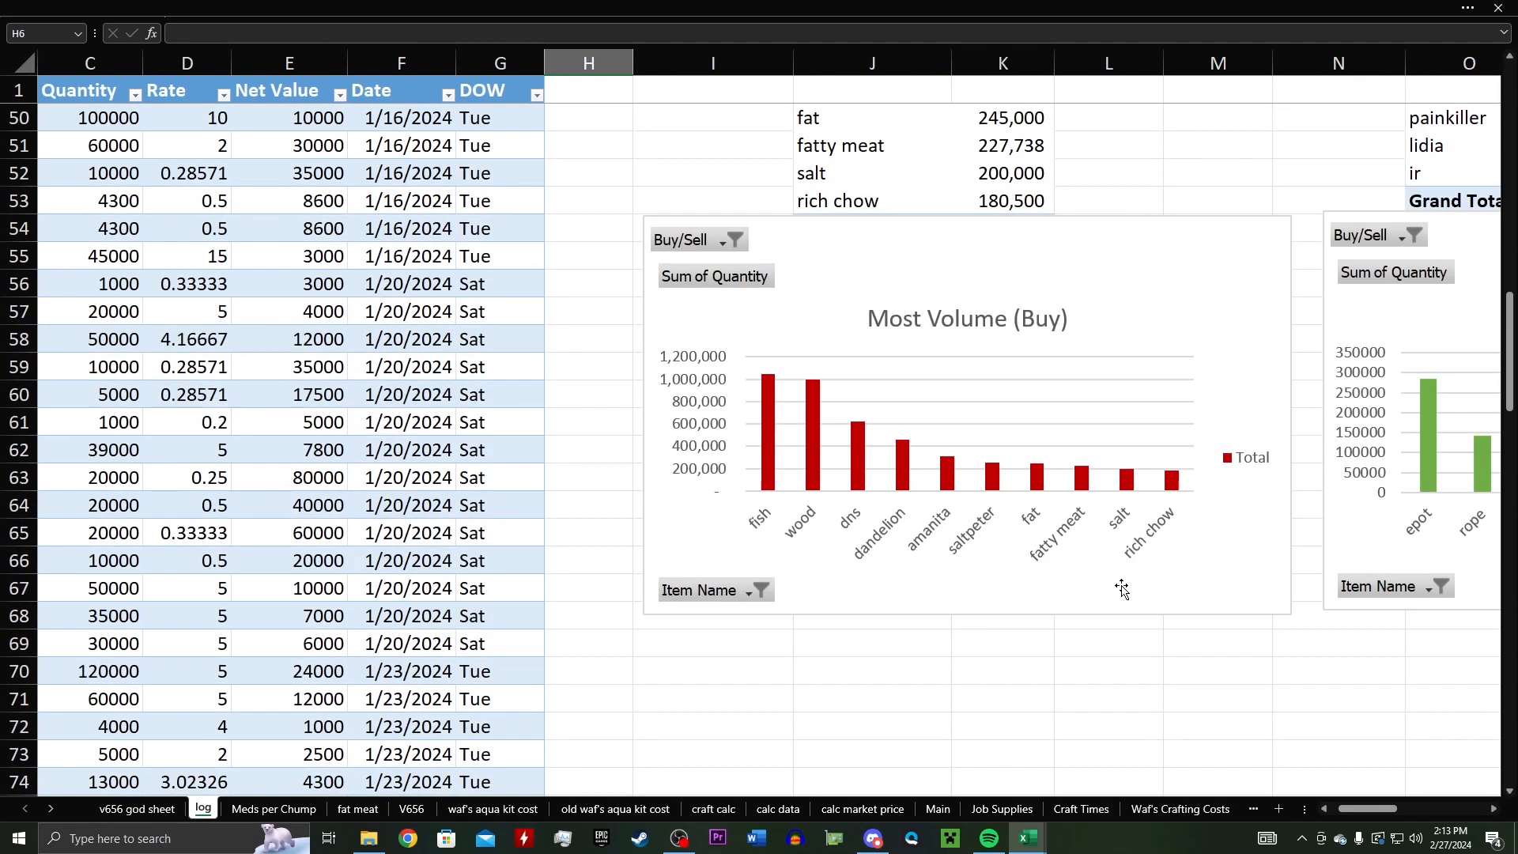
scroll("right", 3)
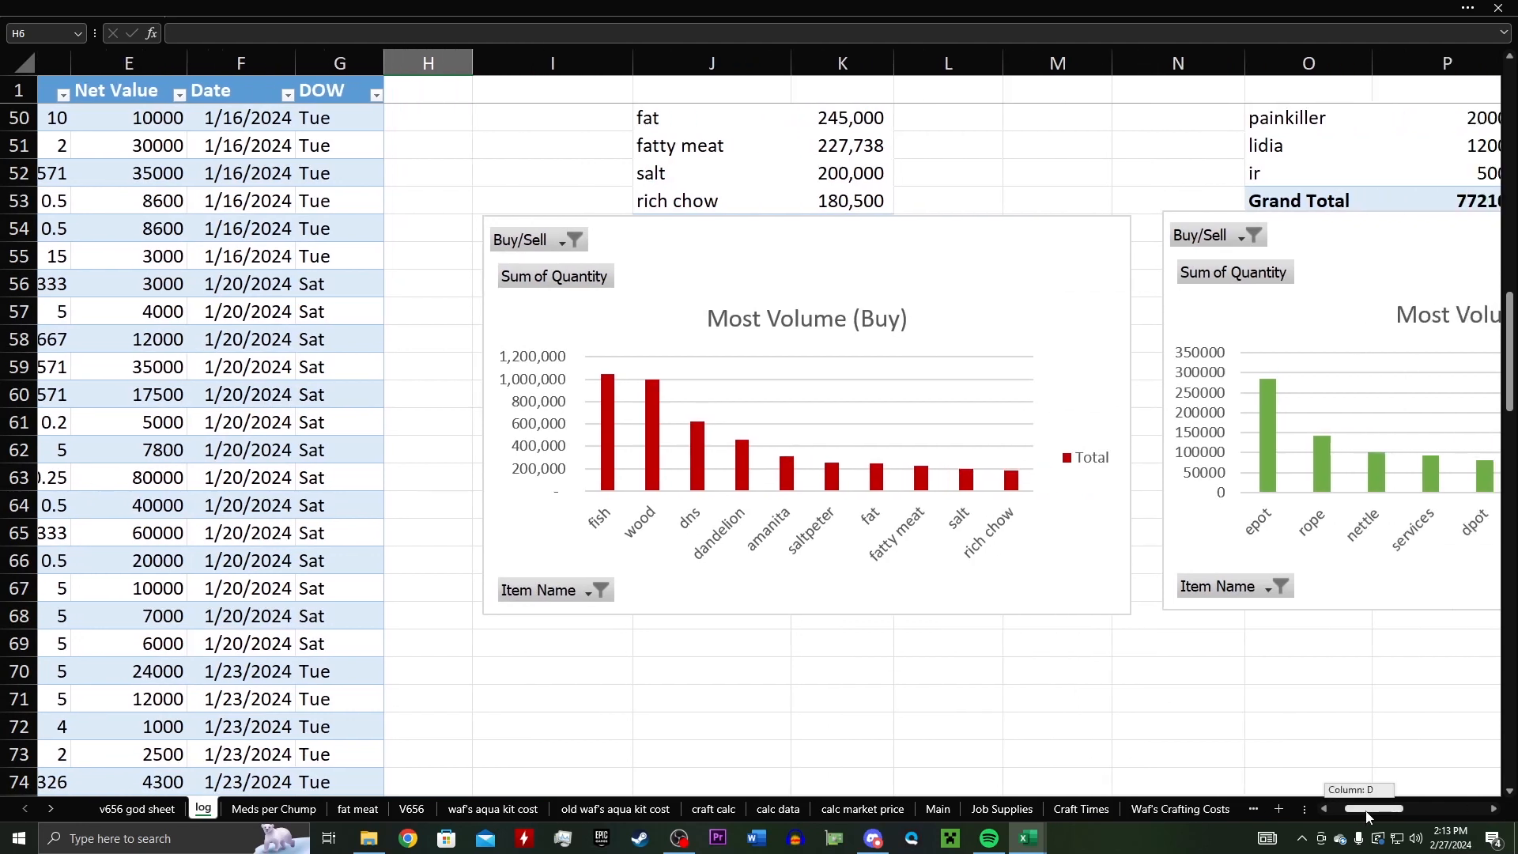
scroll("right", 3)
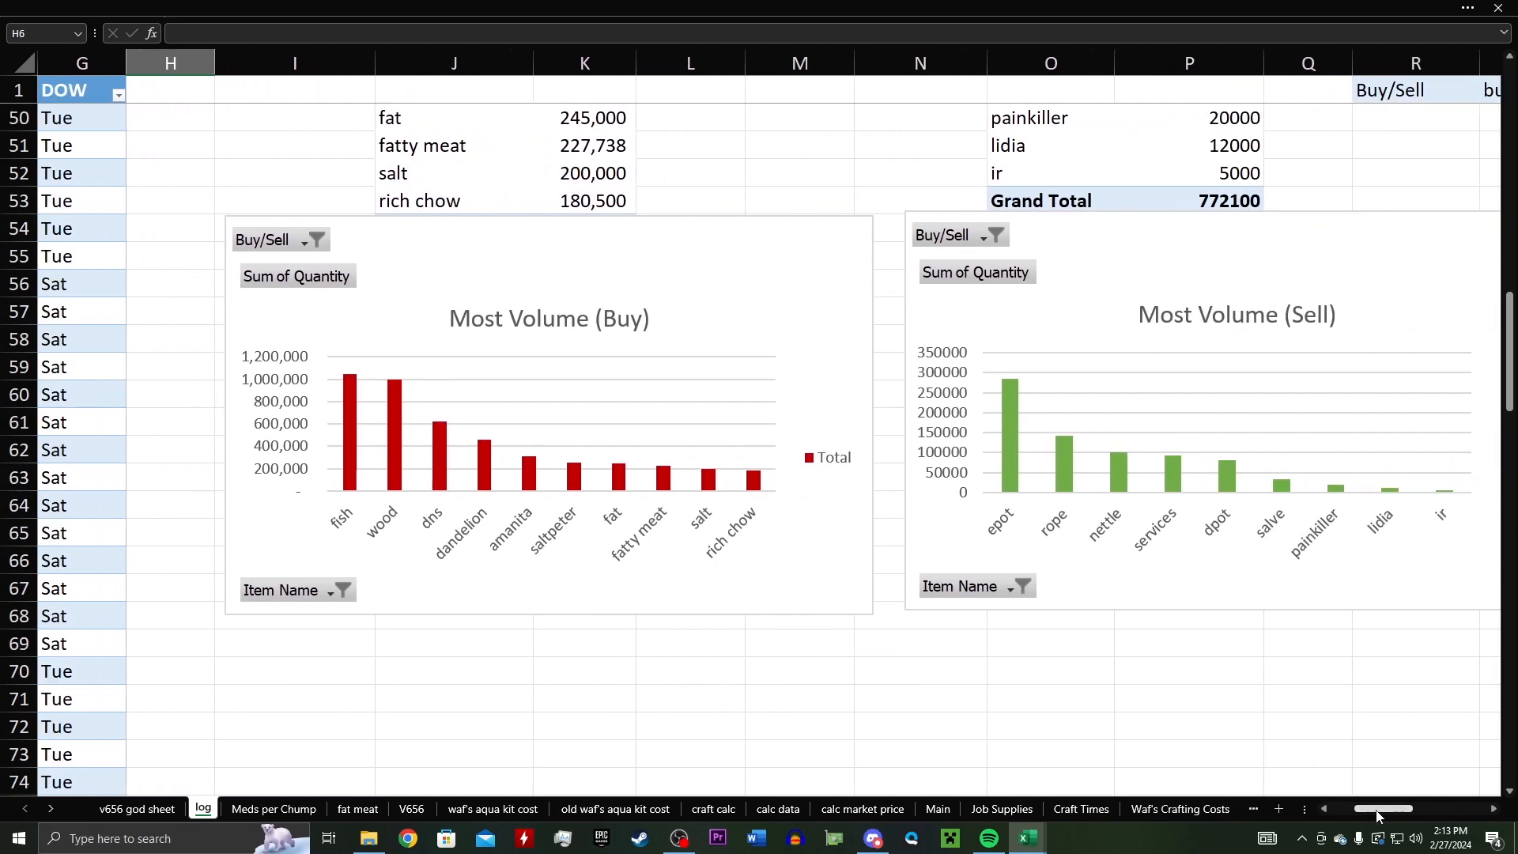
mouse_move(751, 569)
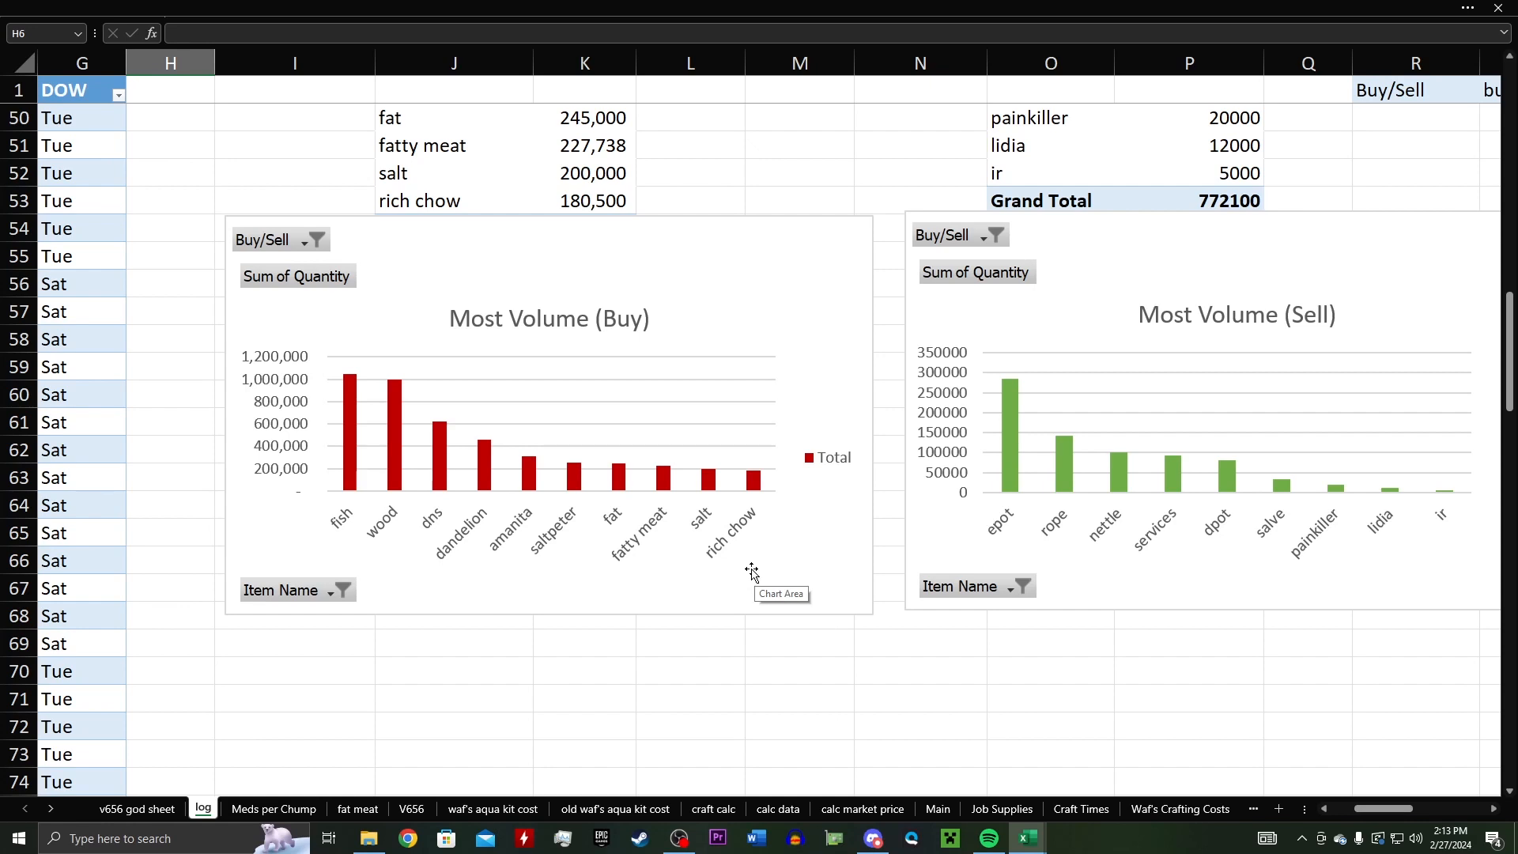
mouse_move(466, 474)
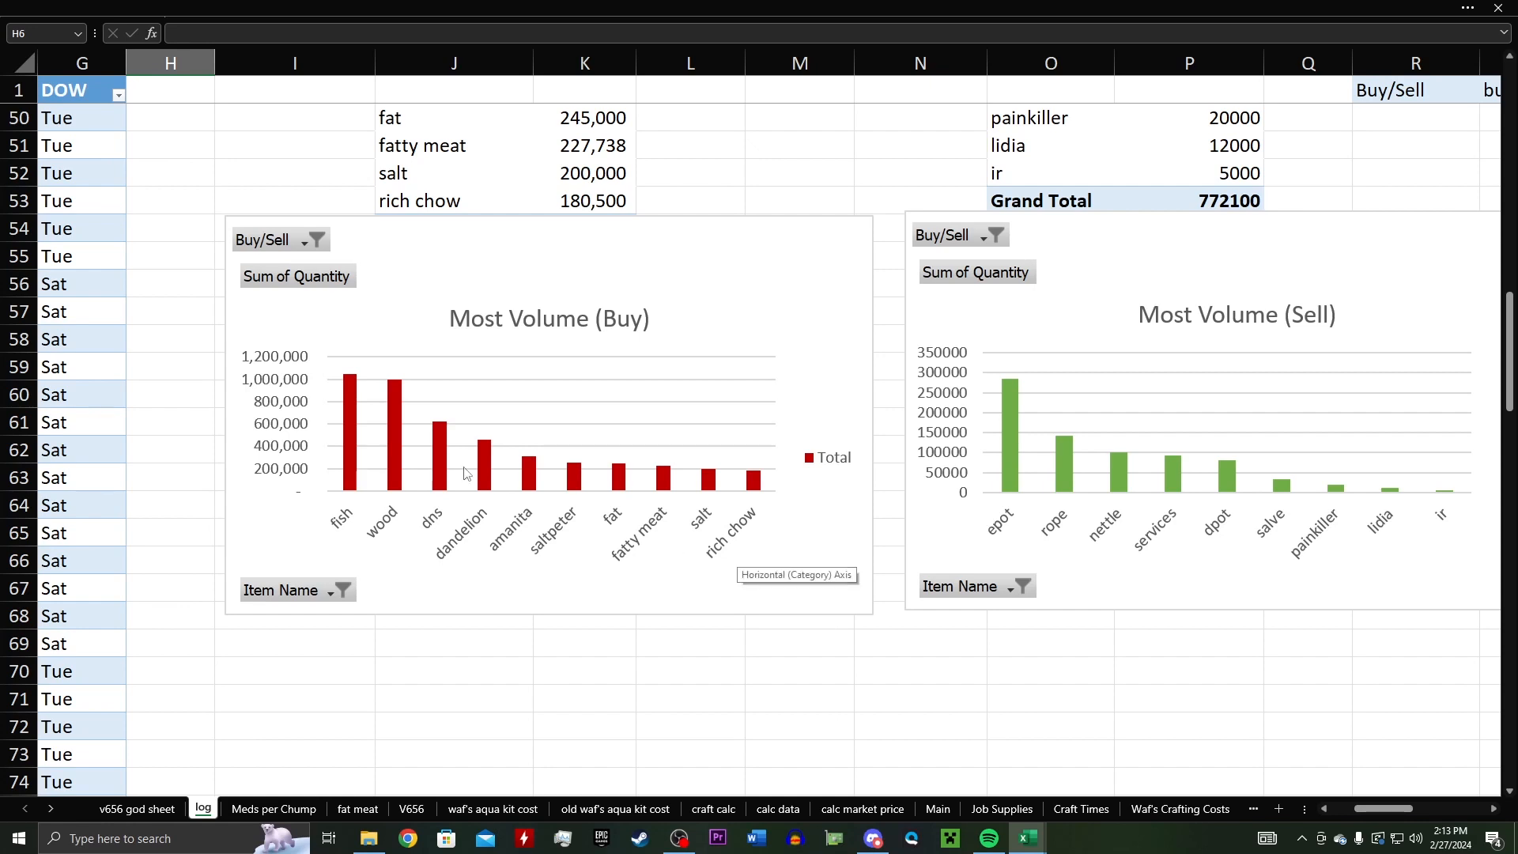
mouse_move(344, 406)
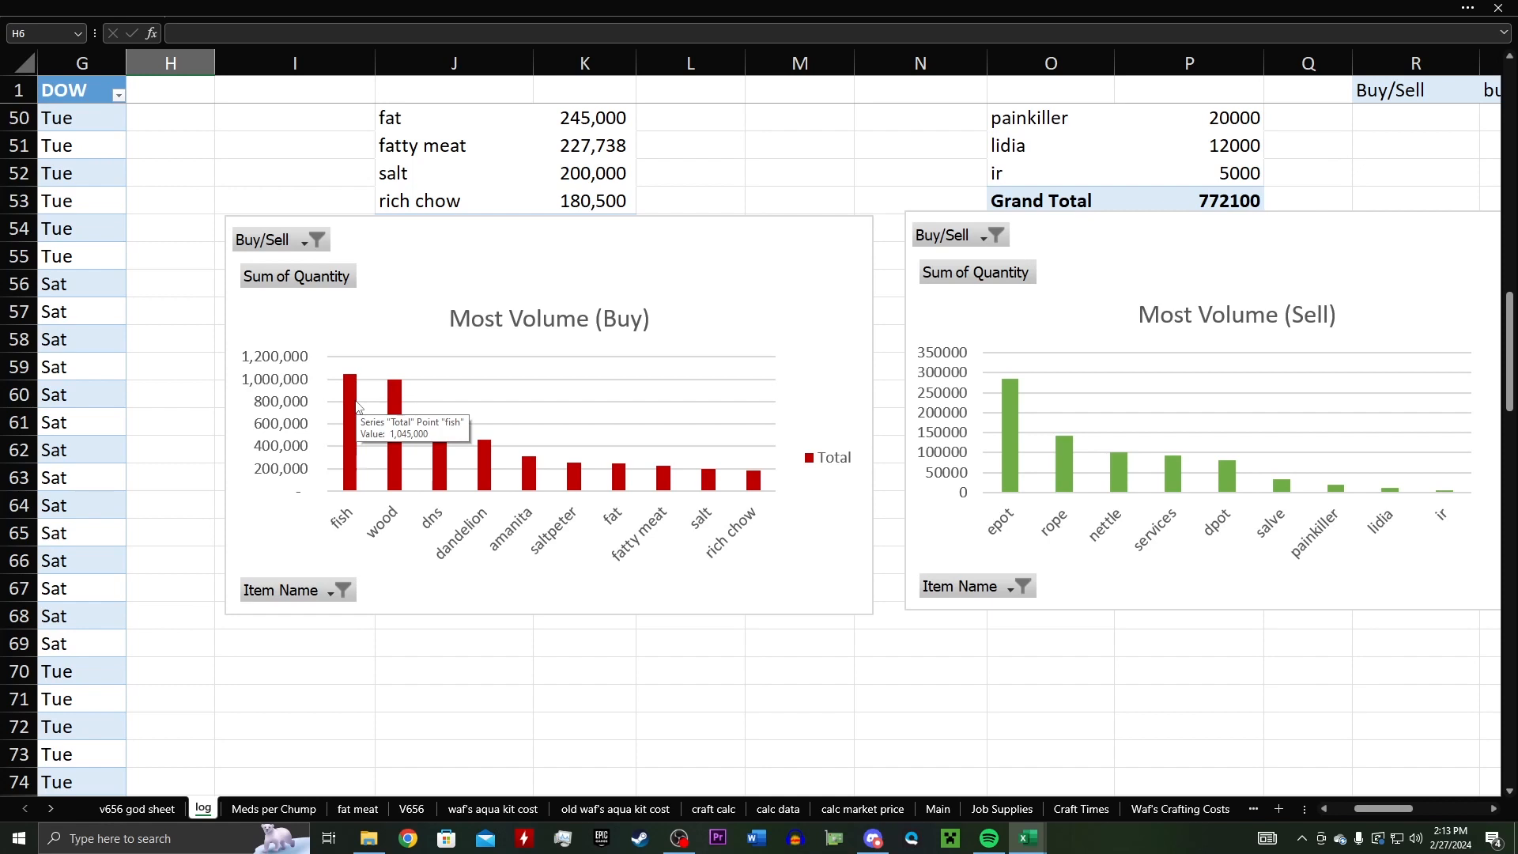
mouse_move(365, 434)
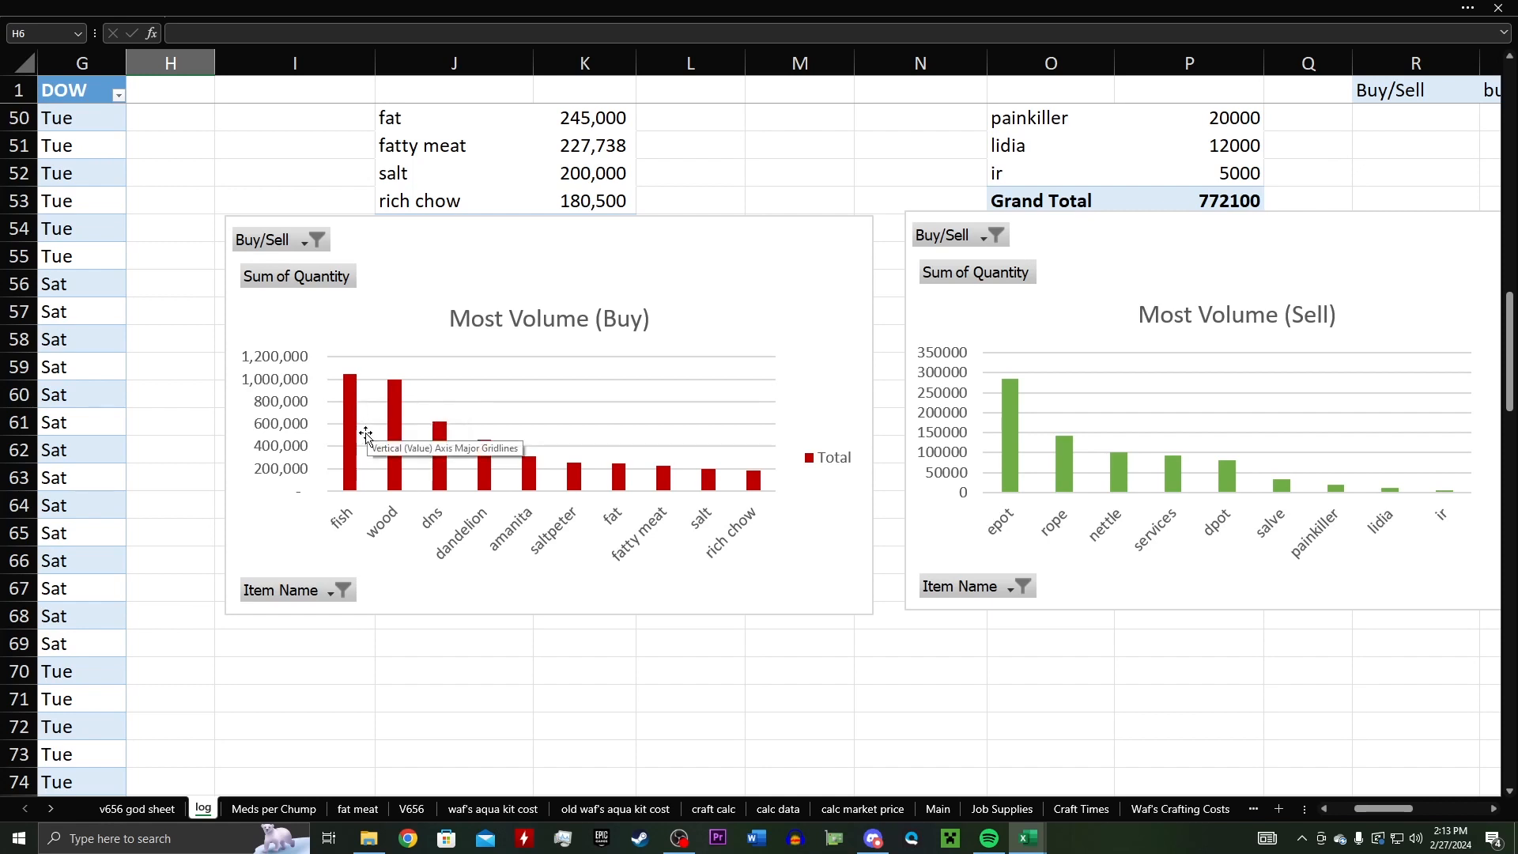
mouse_move(396, 447)
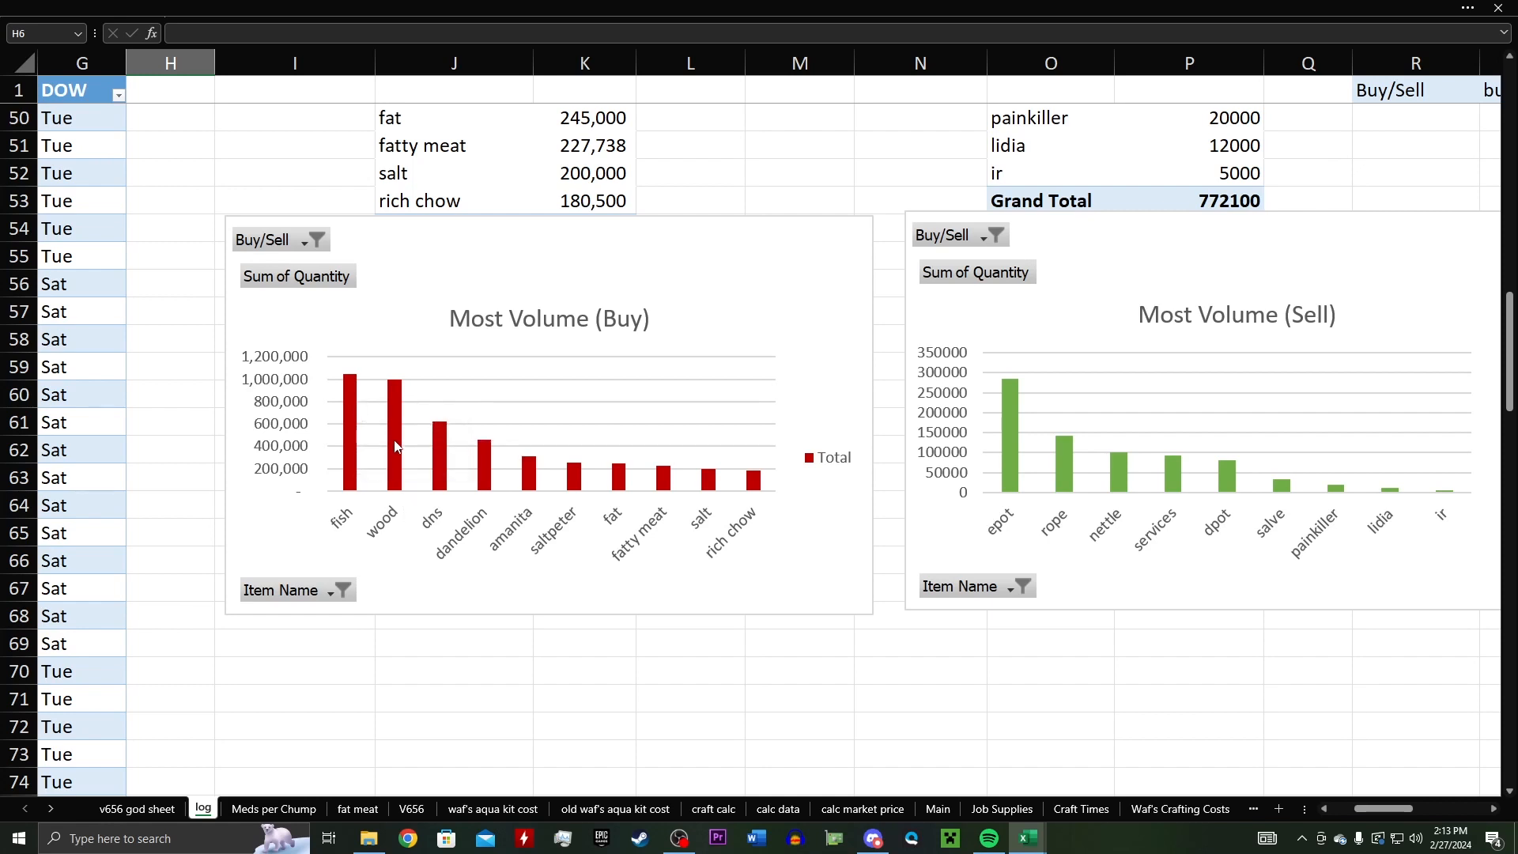
mouse_move(424, 437)
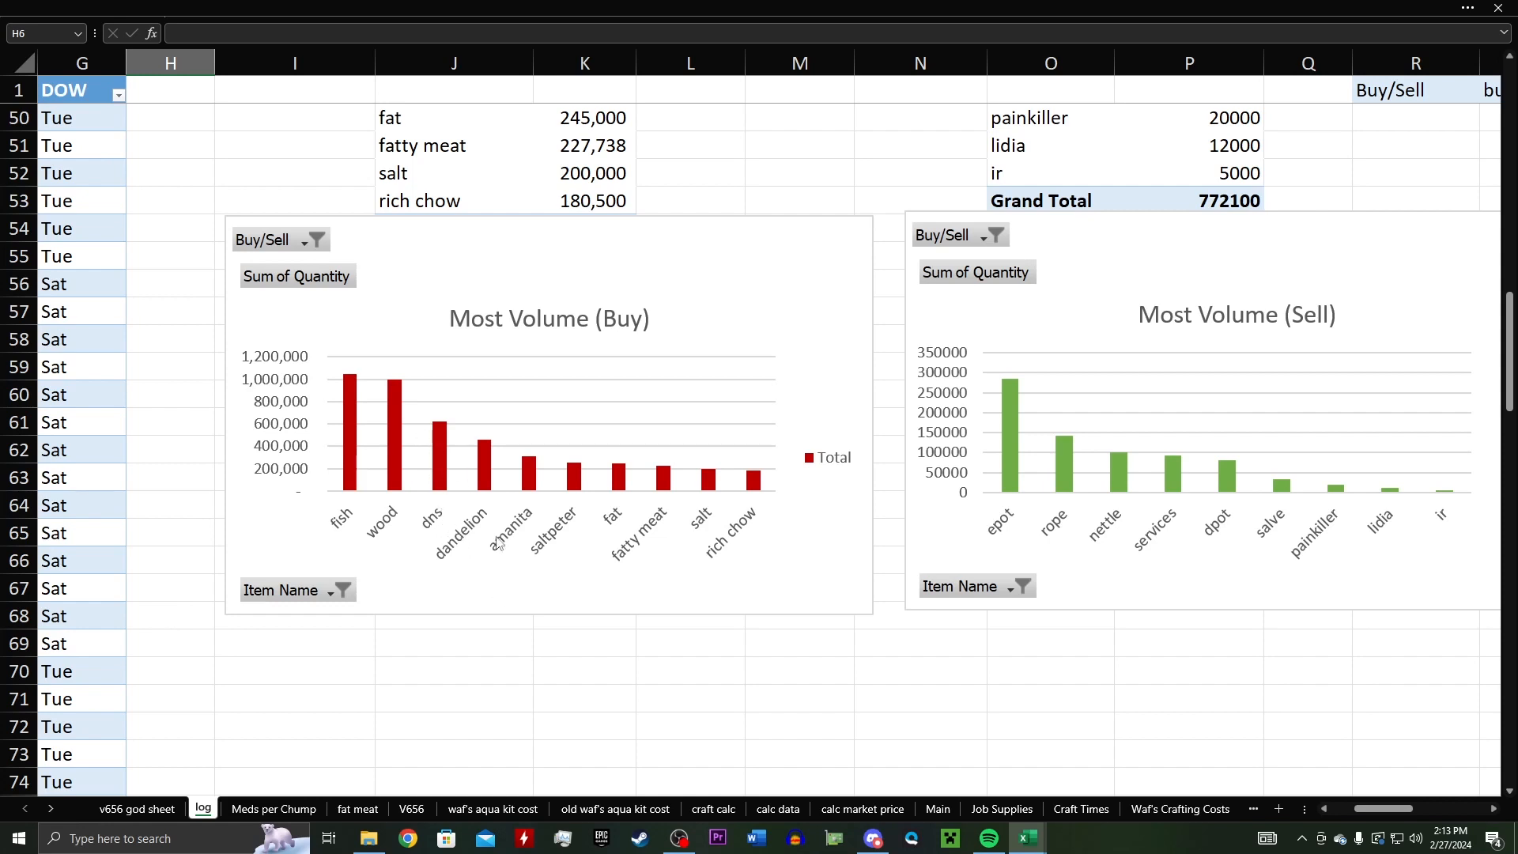
mouse_move(667, 457)
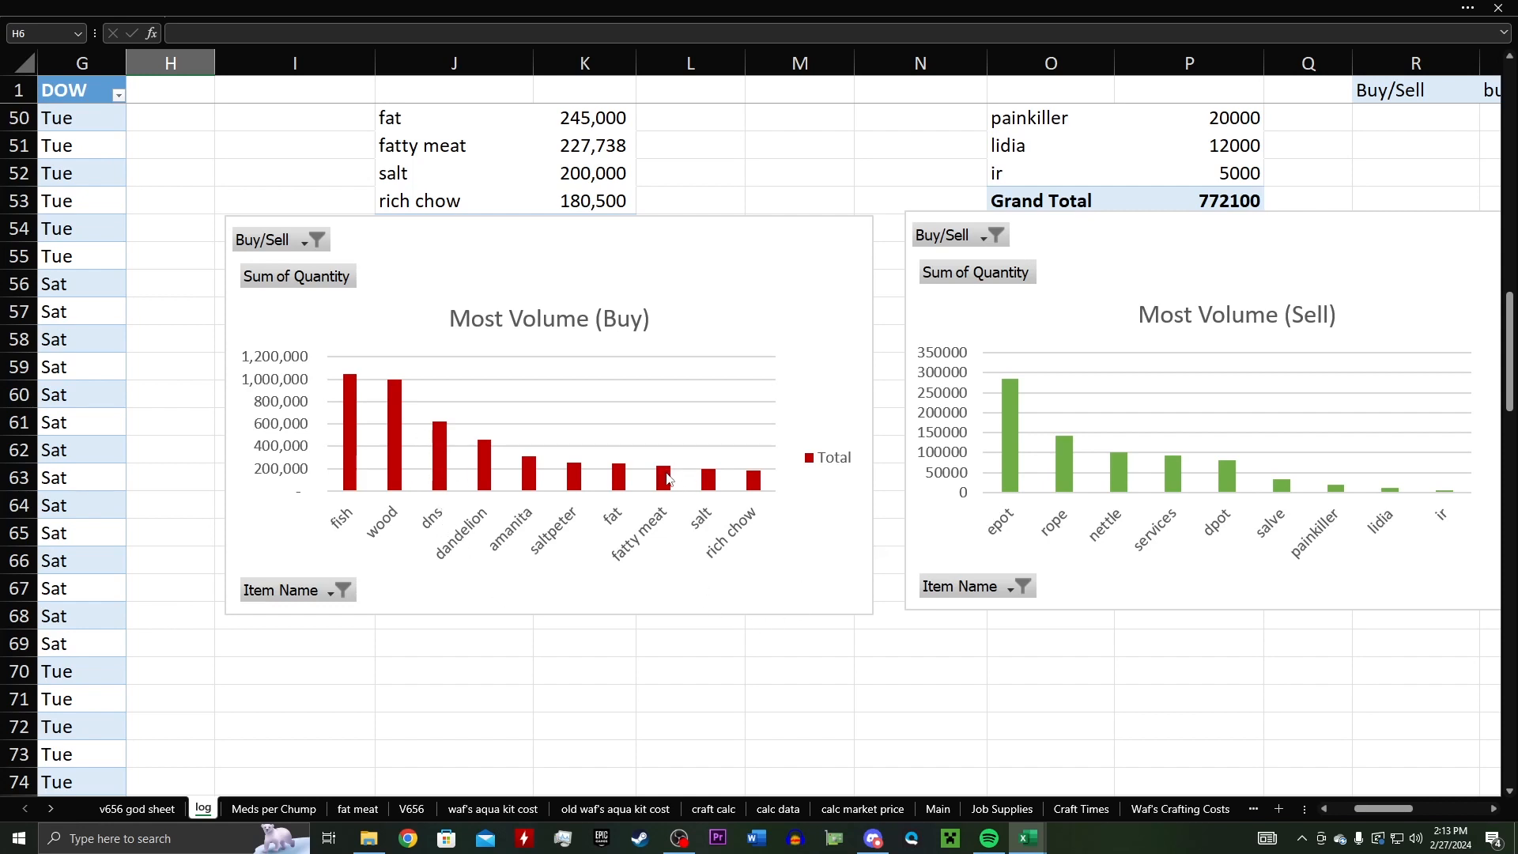
mouse_move(676, 600)
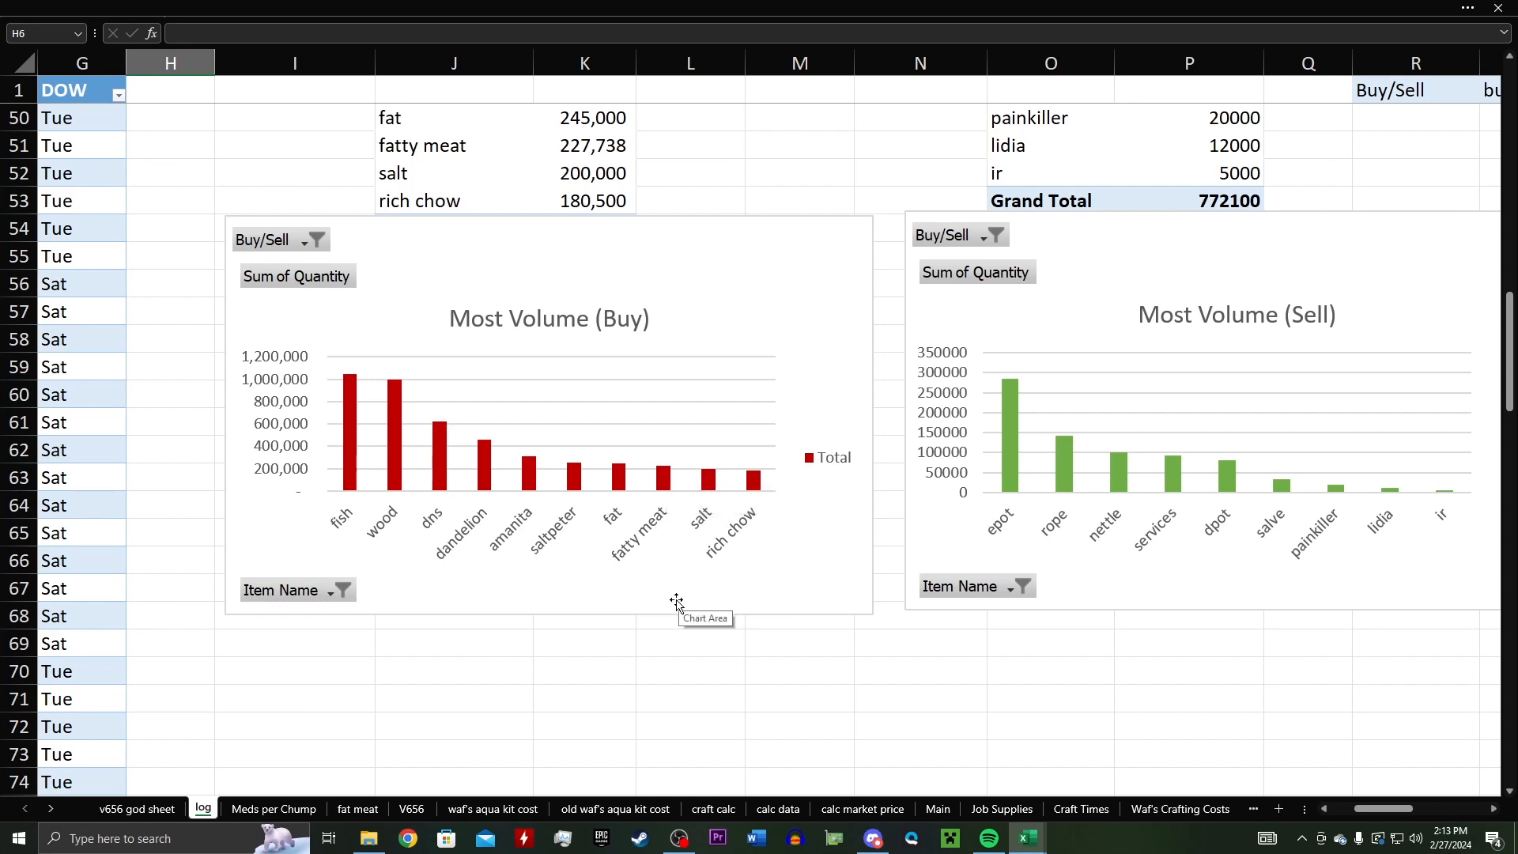
mouse_move(674, 587)
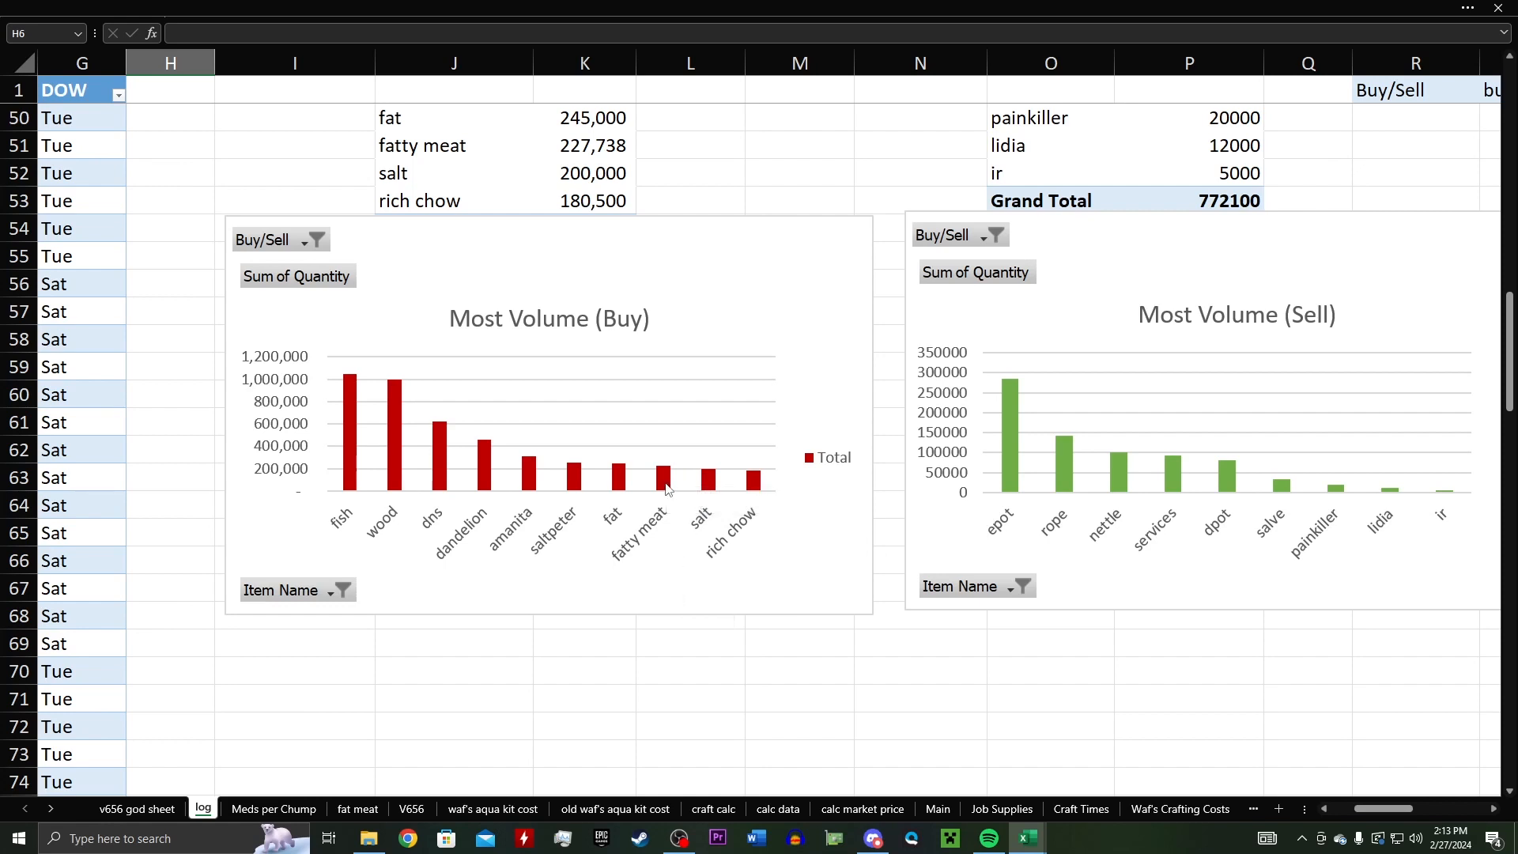
mouse_move(667, 488)
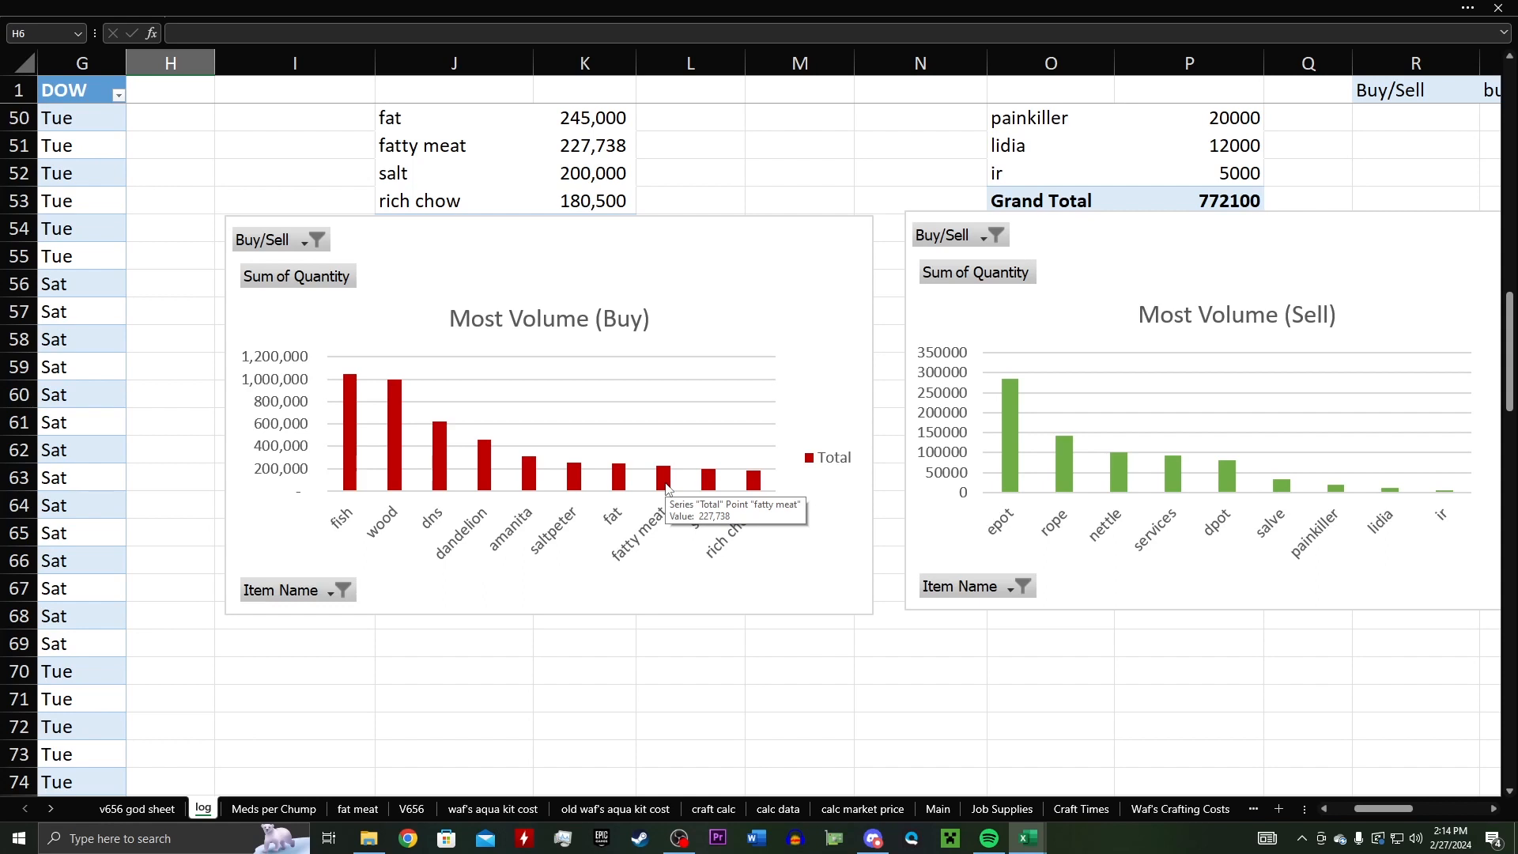
mouse_move(450, 463)
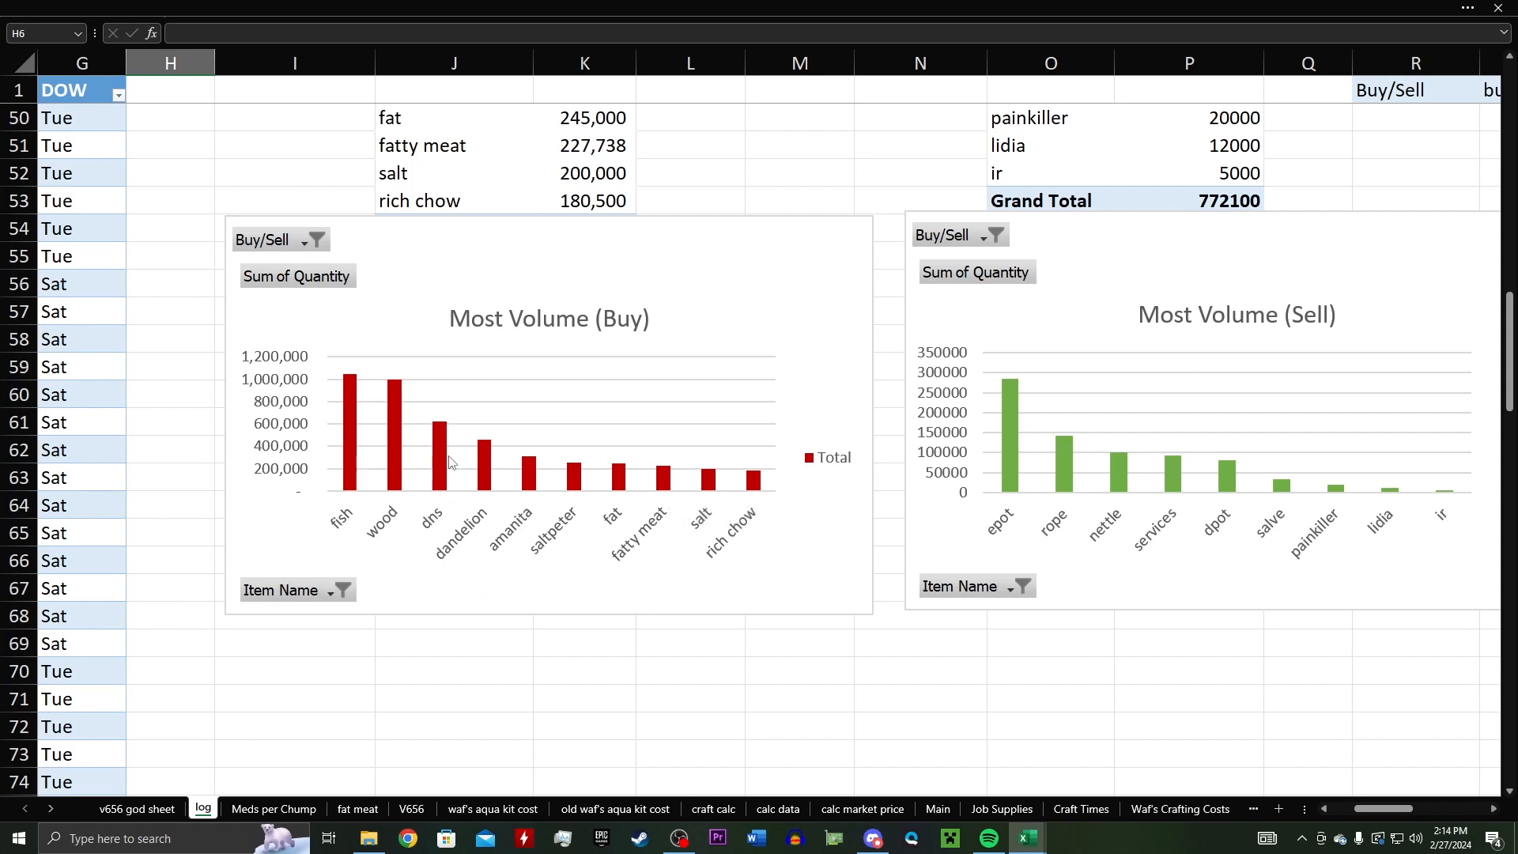
mouse_move(441, 450)
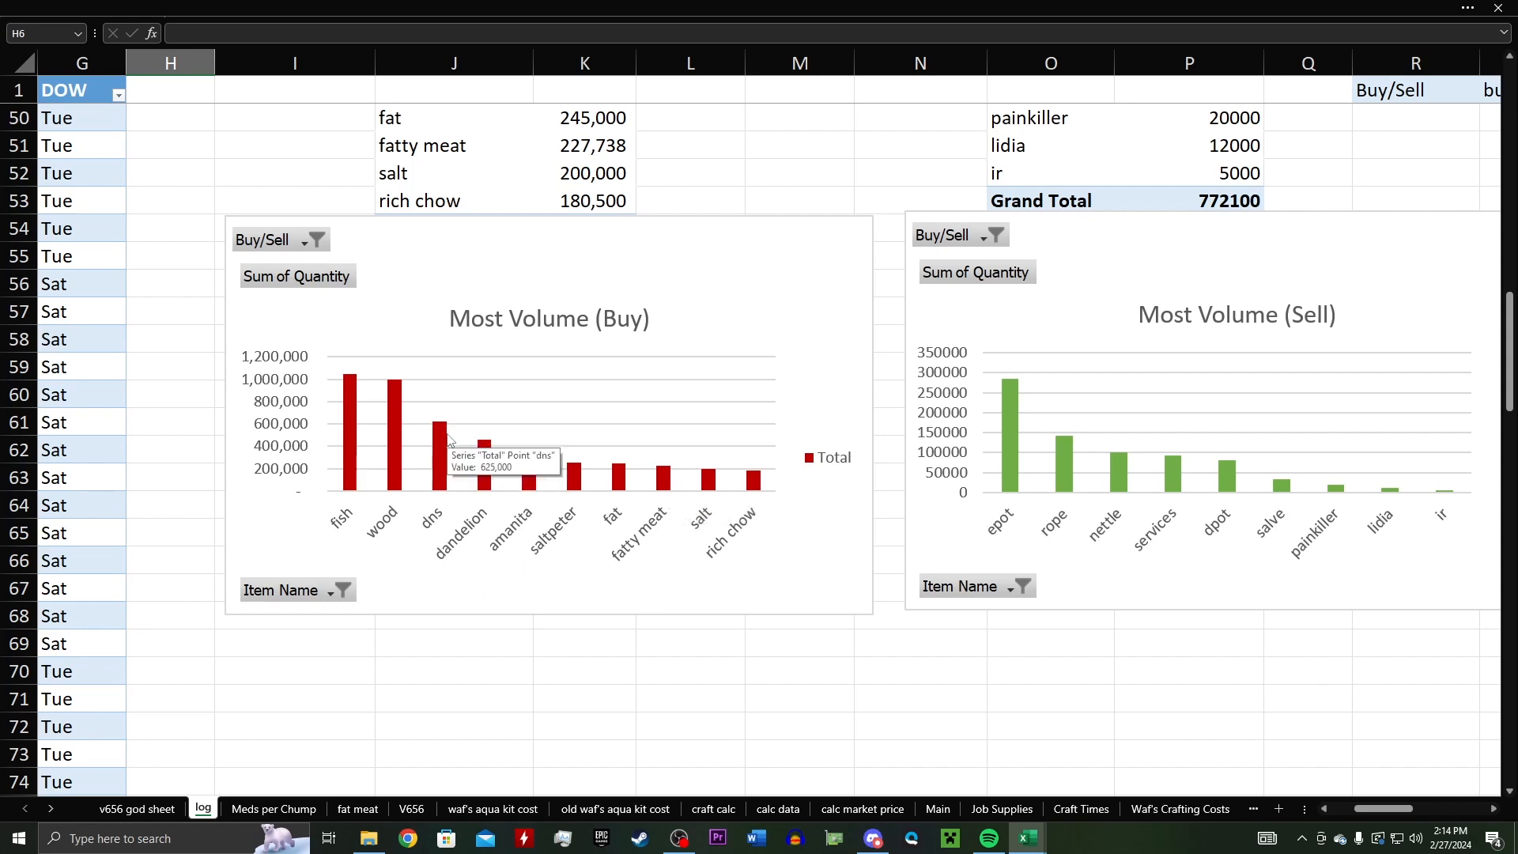
mouse_move(478, 483)
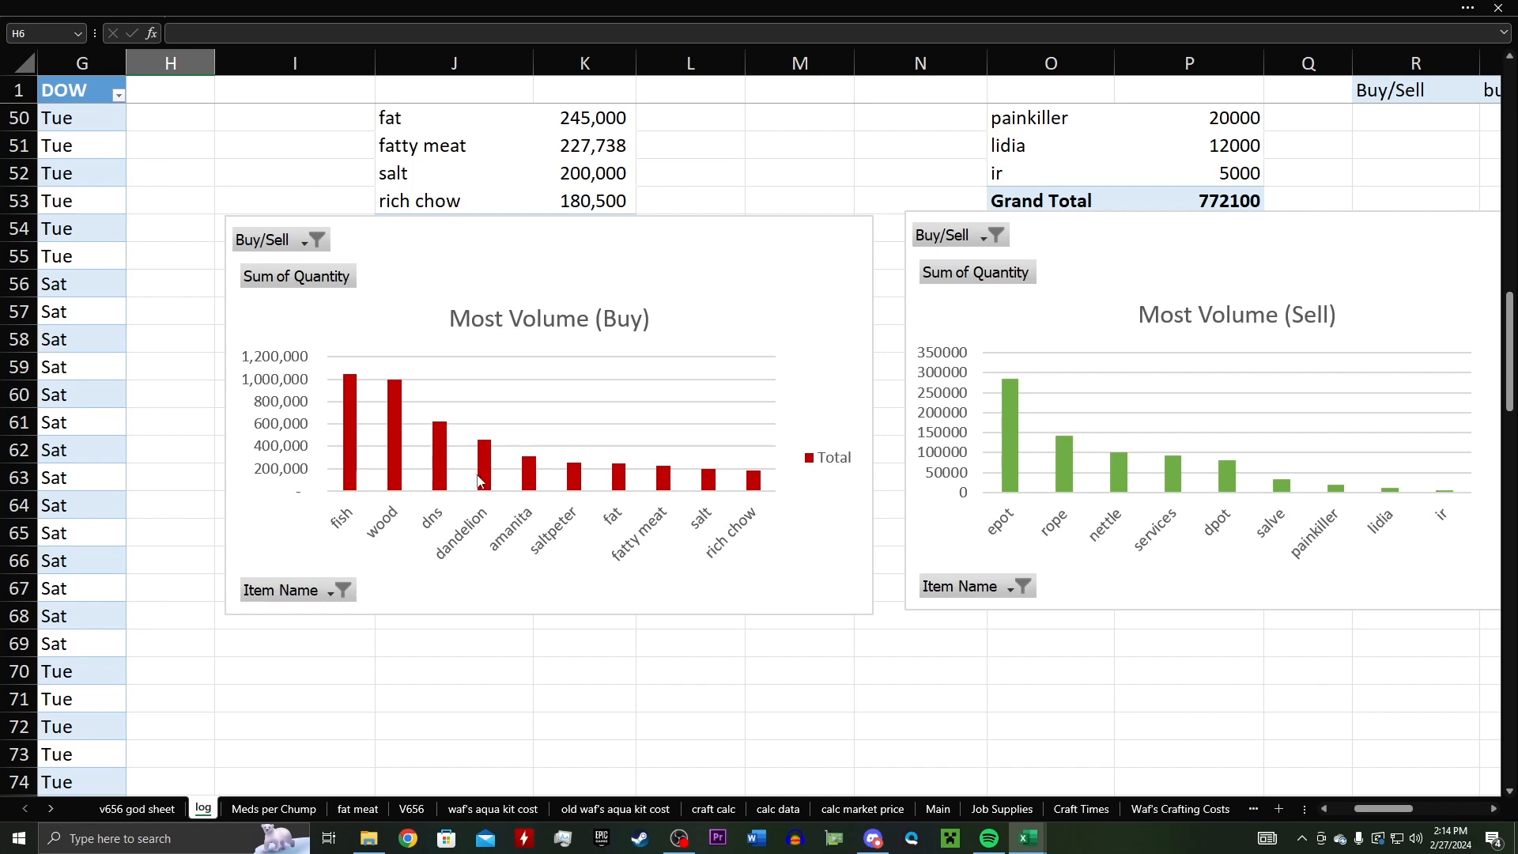
mouse_move(667, 498)
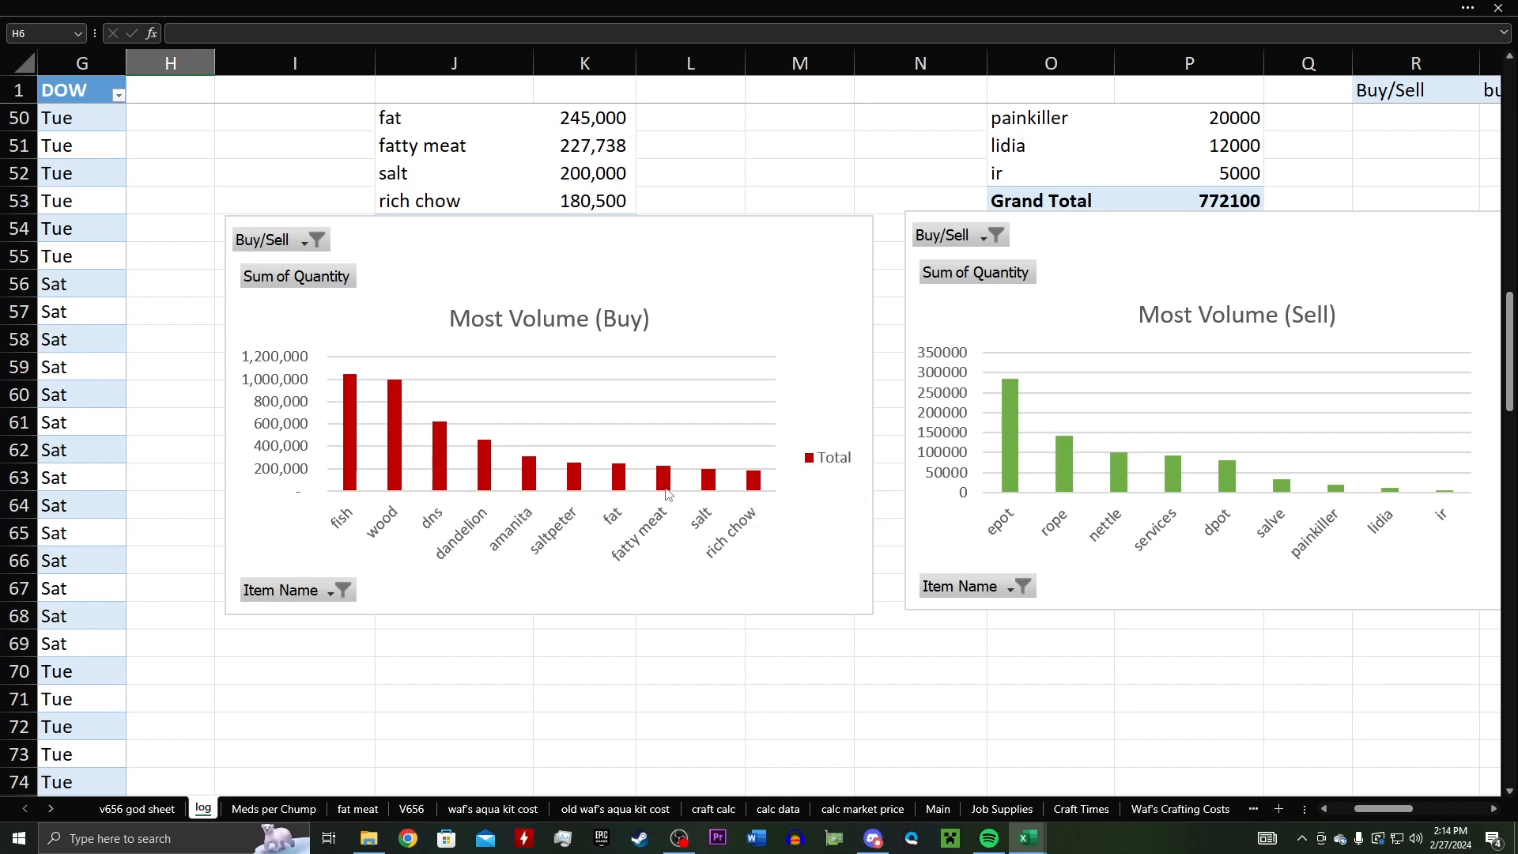
mouse_move(665, 488)
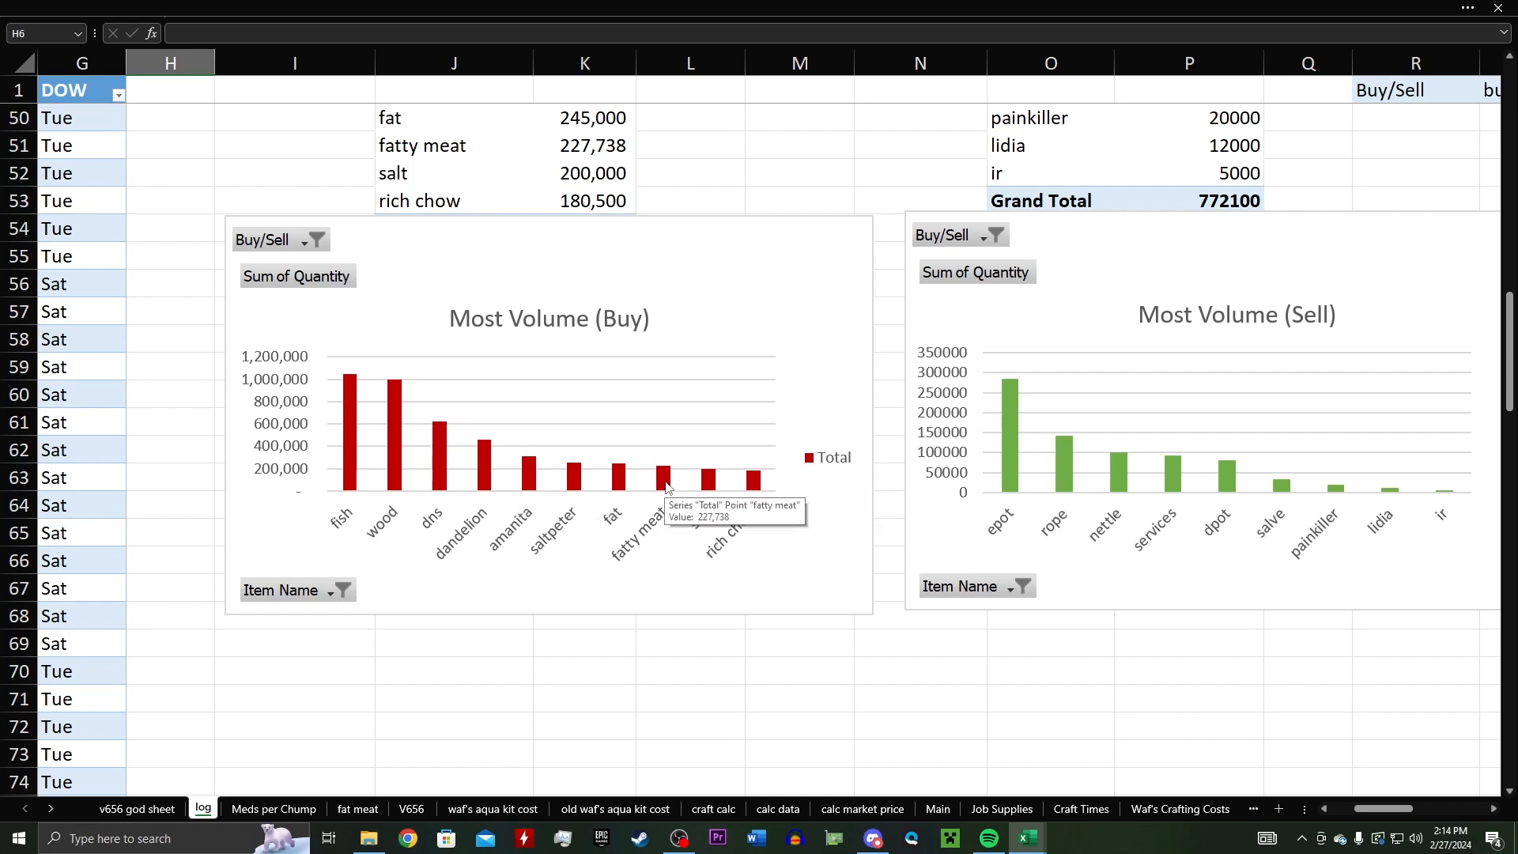
mouse_move(664, 481)
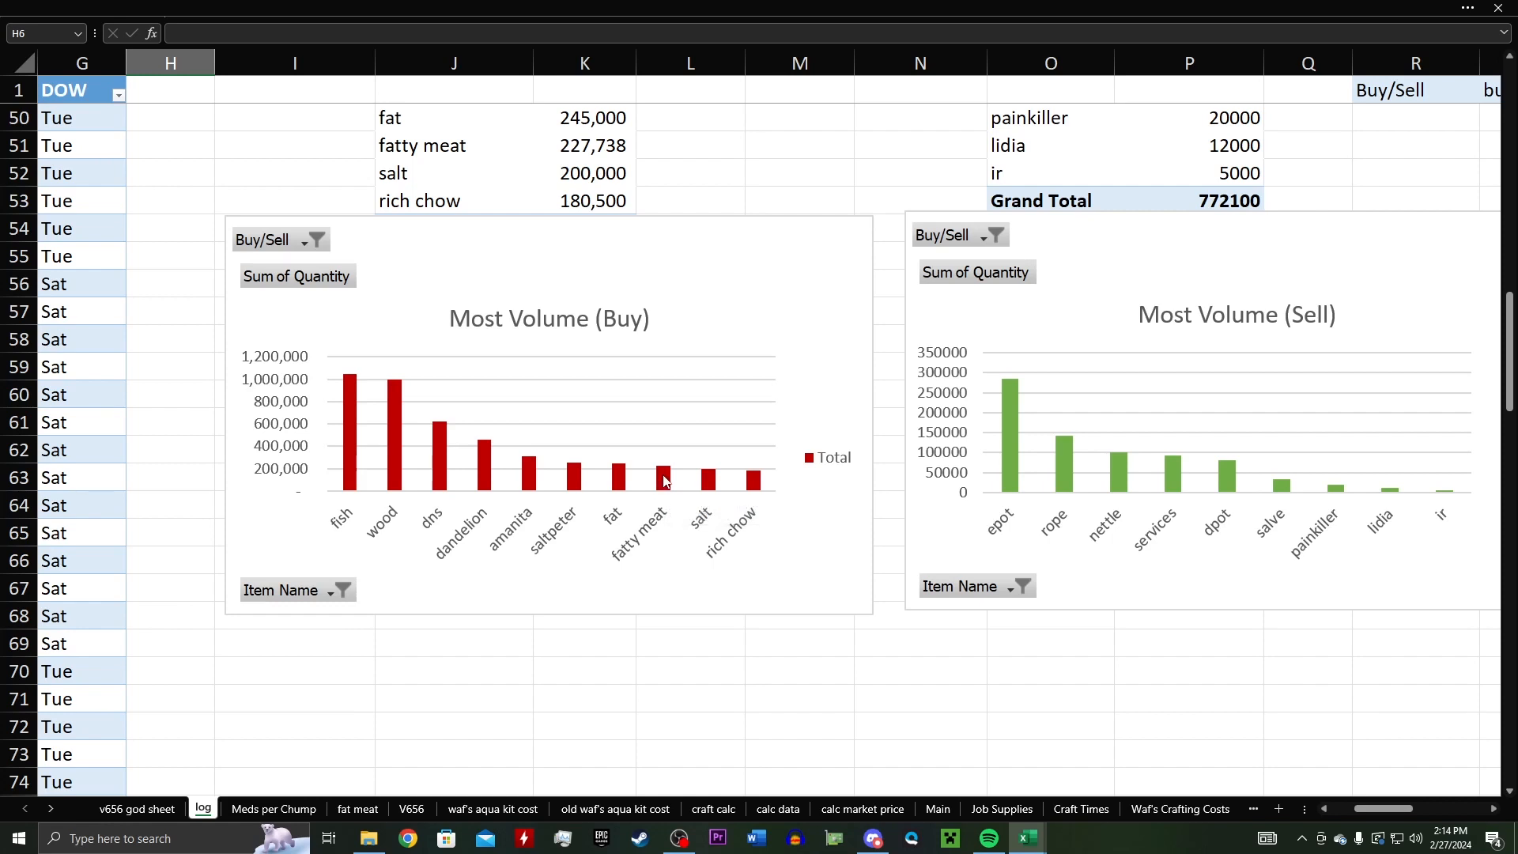
mouse_move(616, 496)
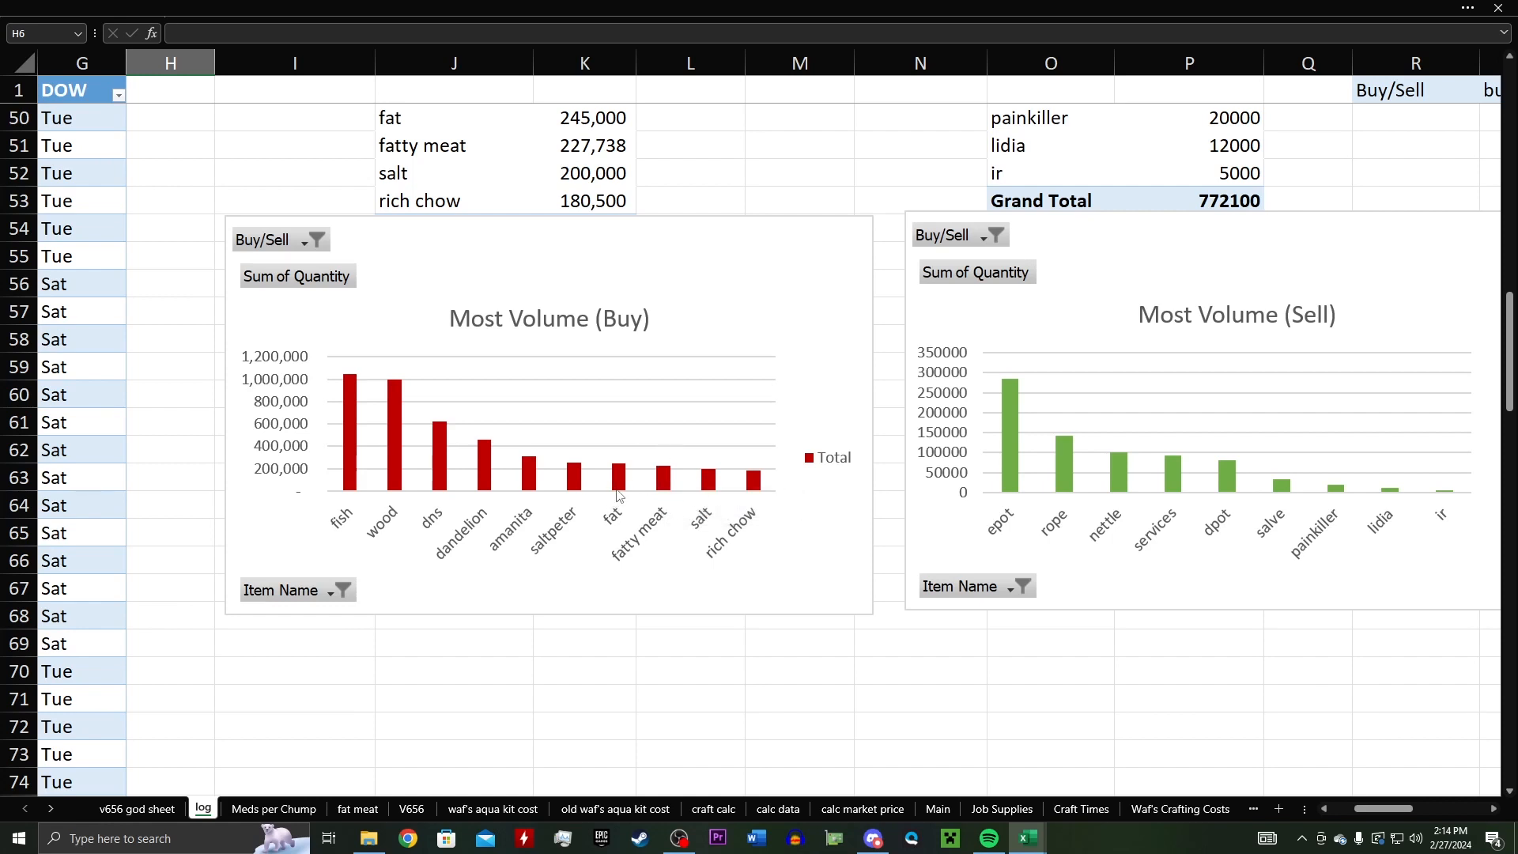
mouse_move(331, 427)
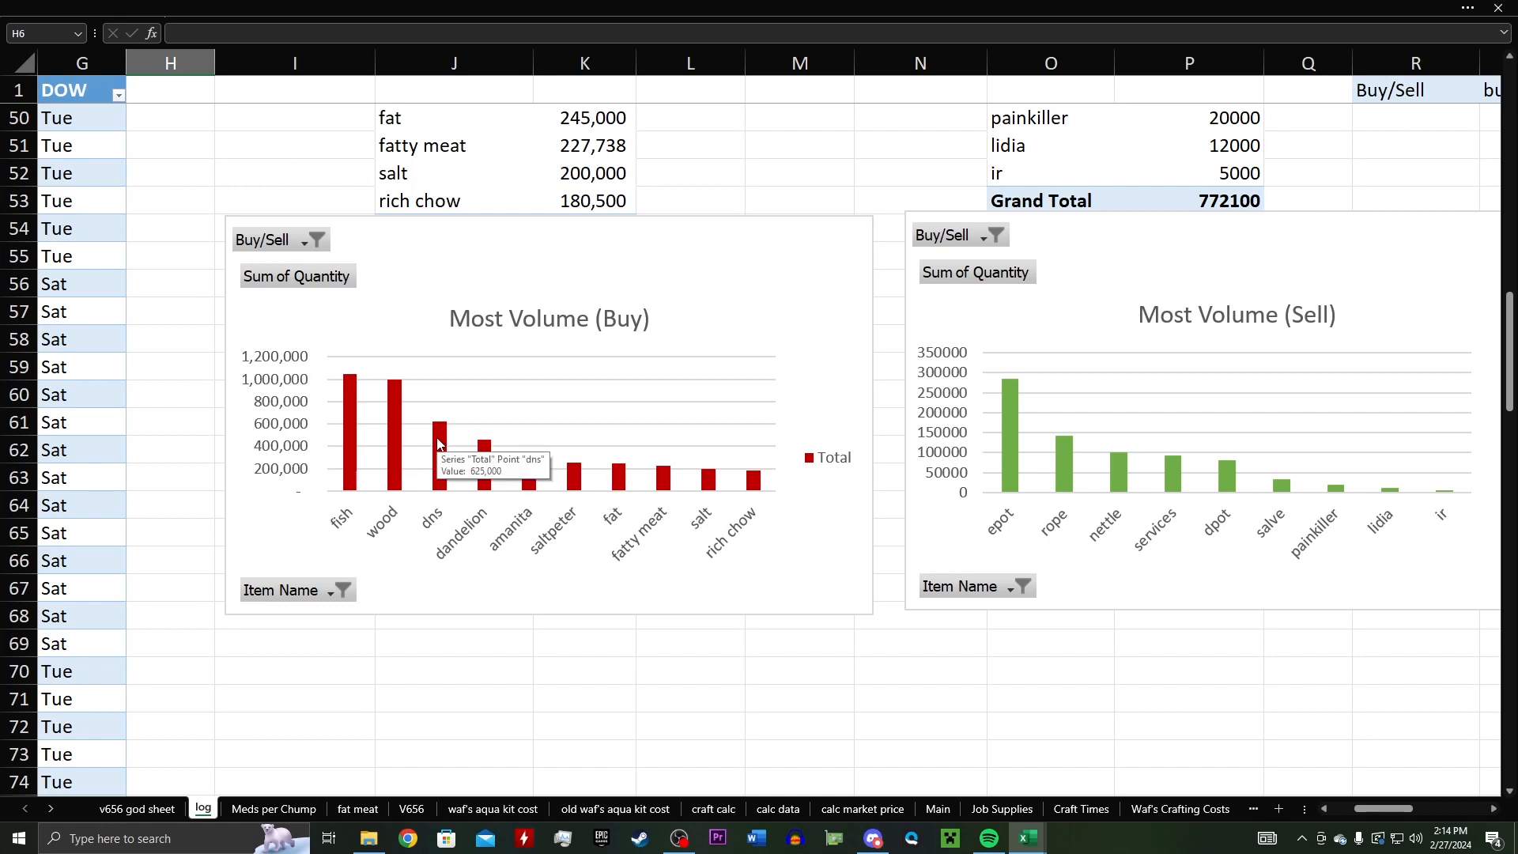
mouse_move(345, 415)
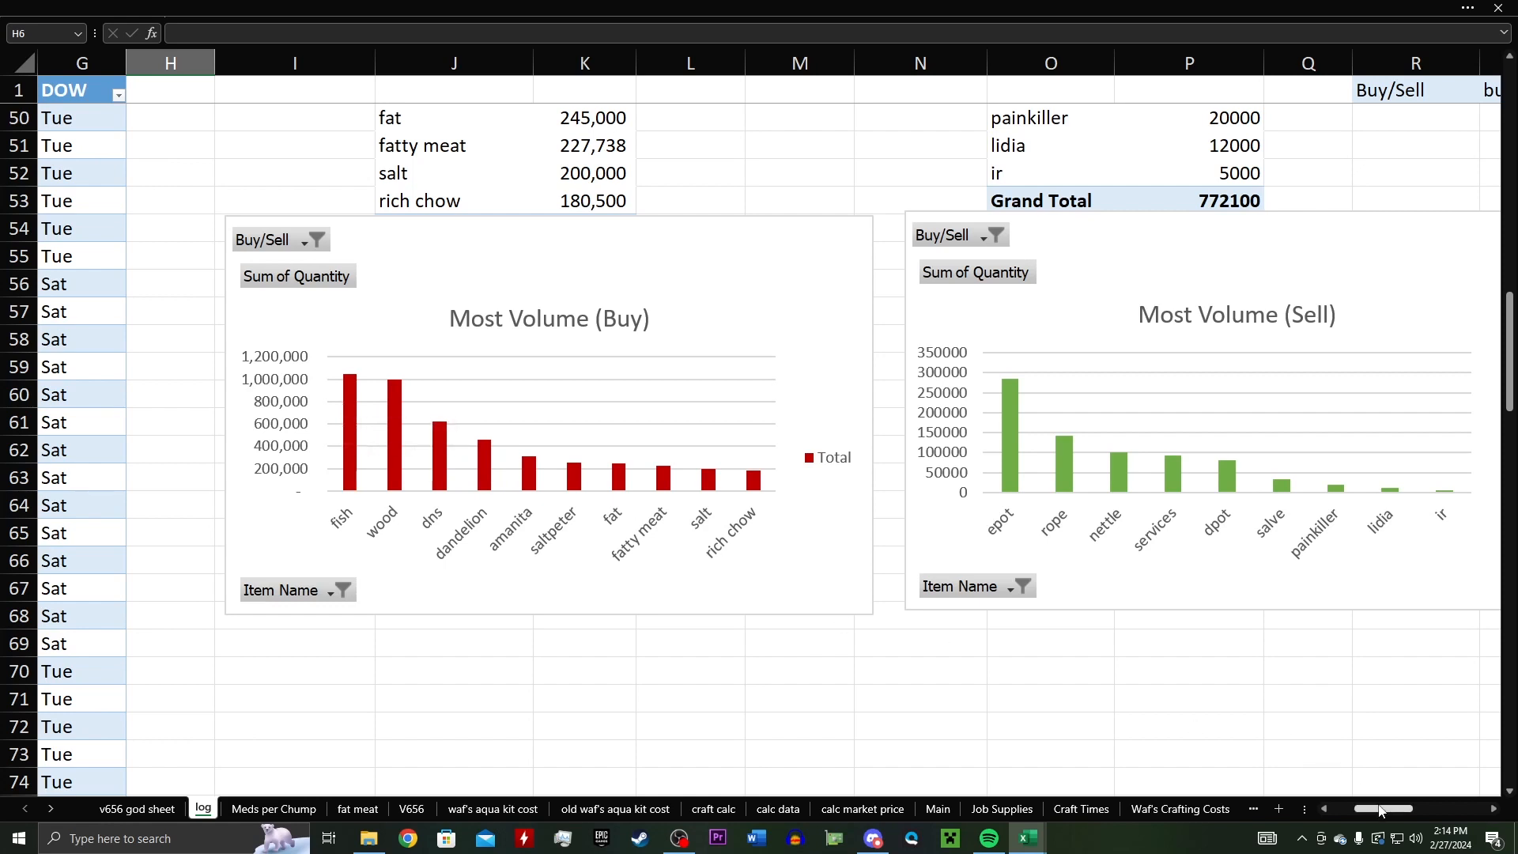
Step: Scroll through the v656 god sheet's item cost rows with elf and chump yields
scroll("right", 3)
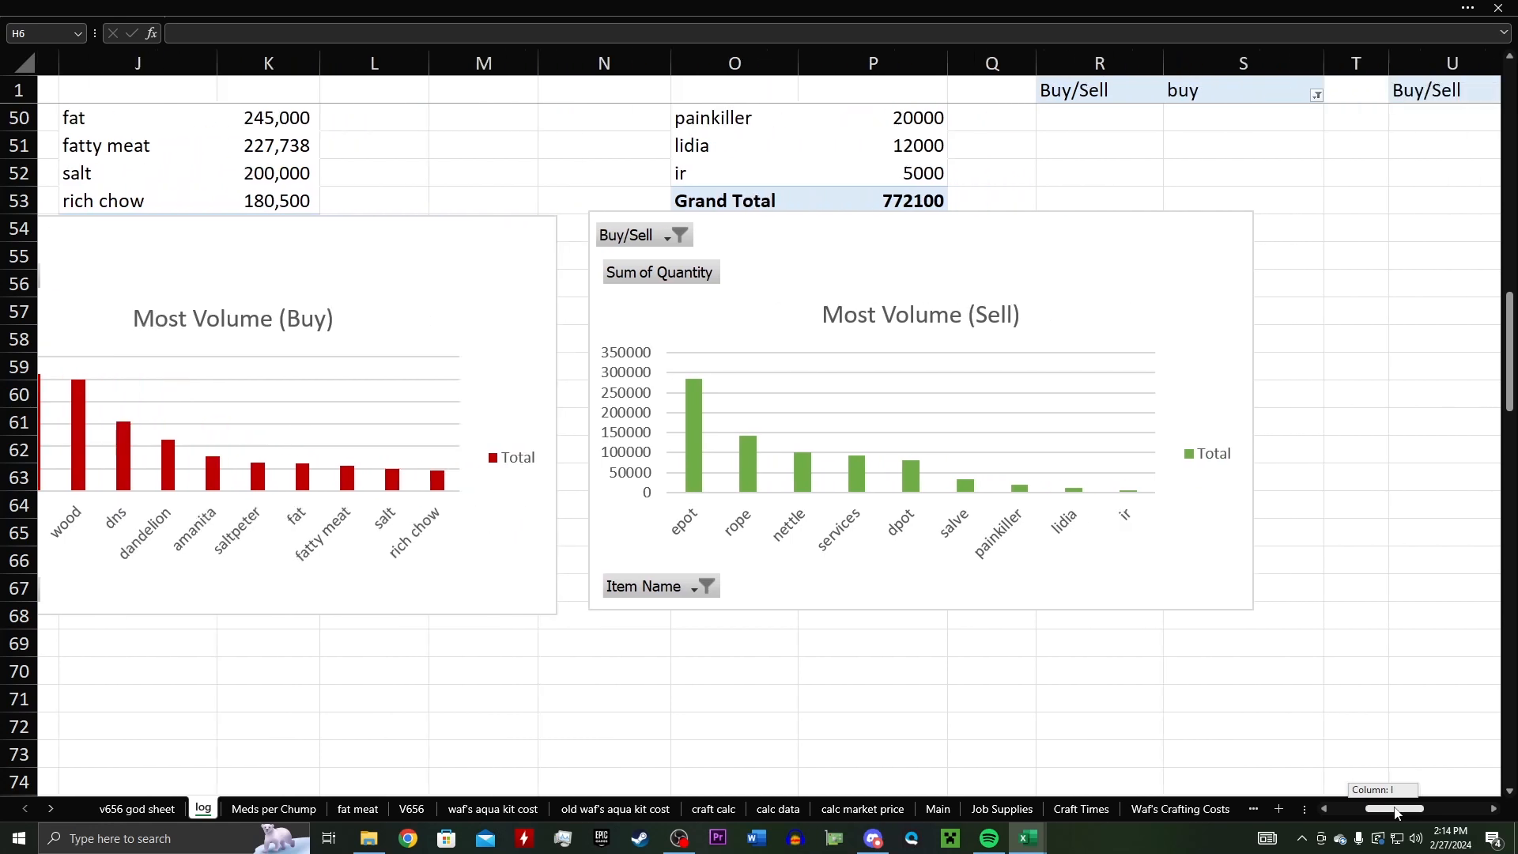
scroll("right", 3)
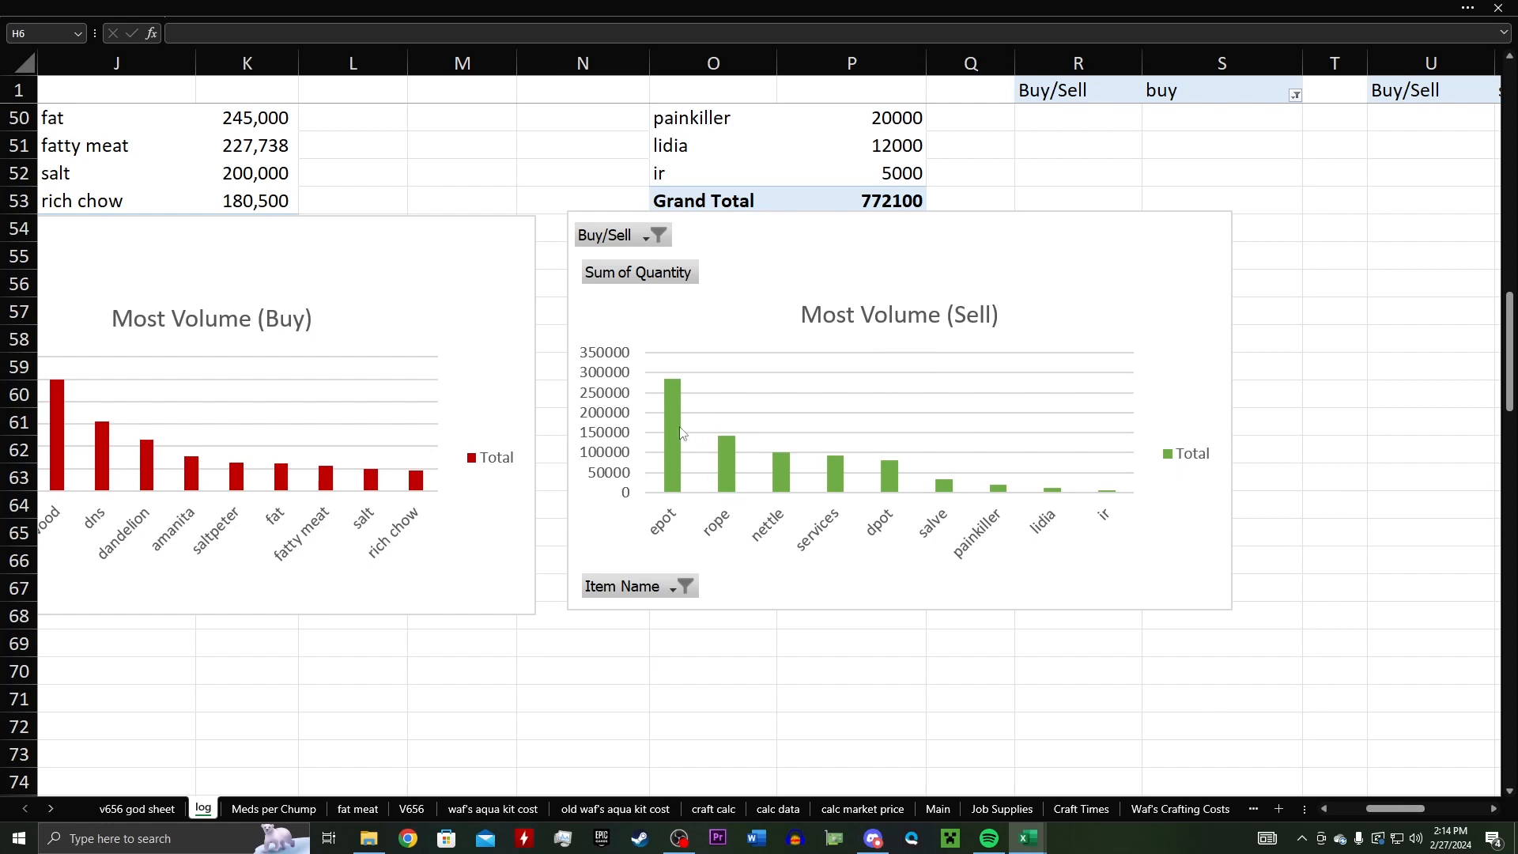
mouse_move(844, 627)
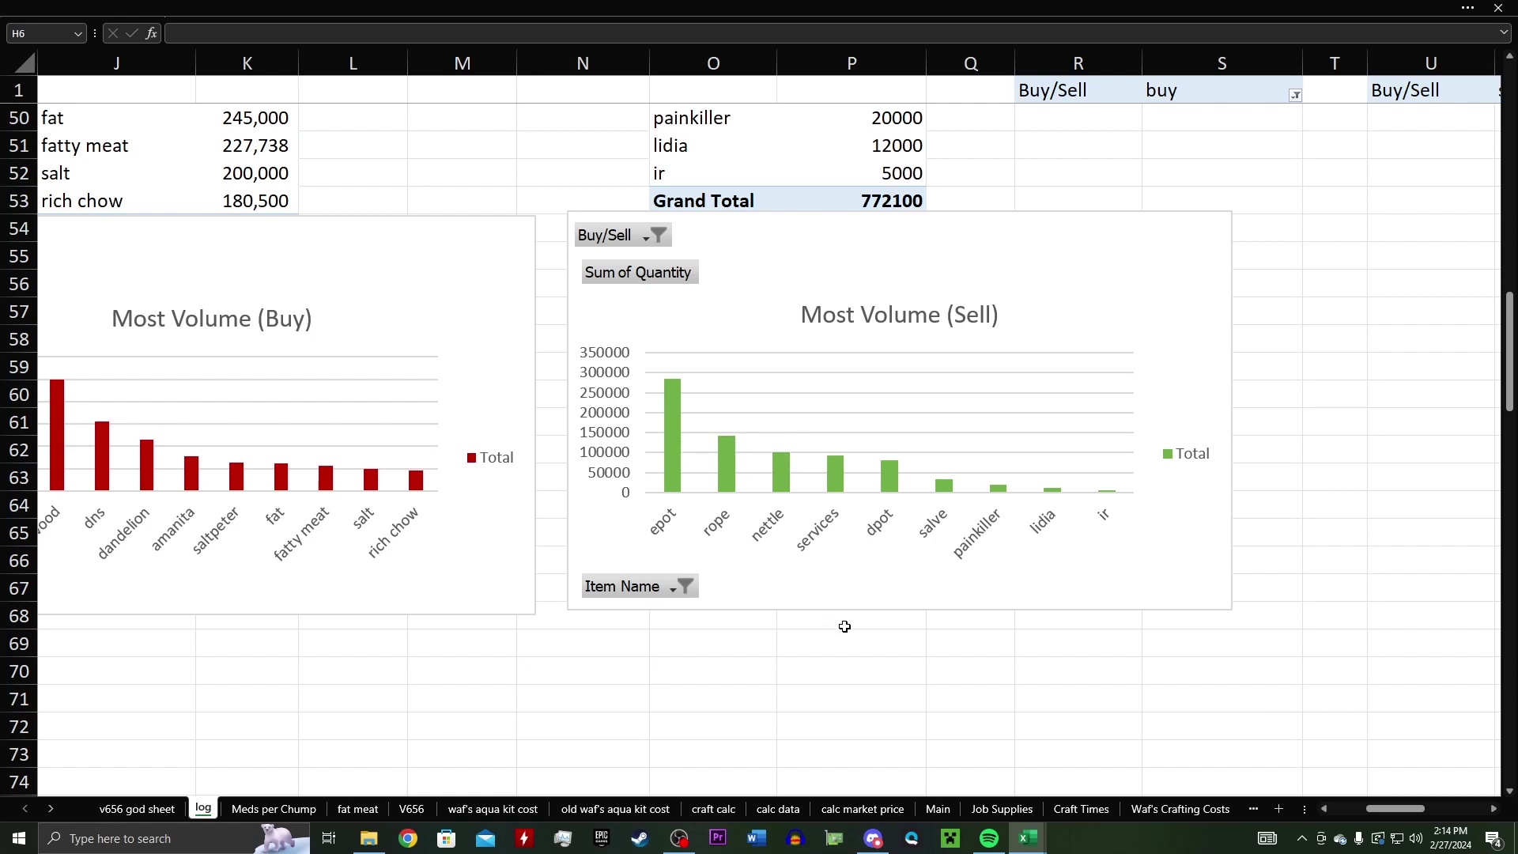
mouse_move(729, 447)
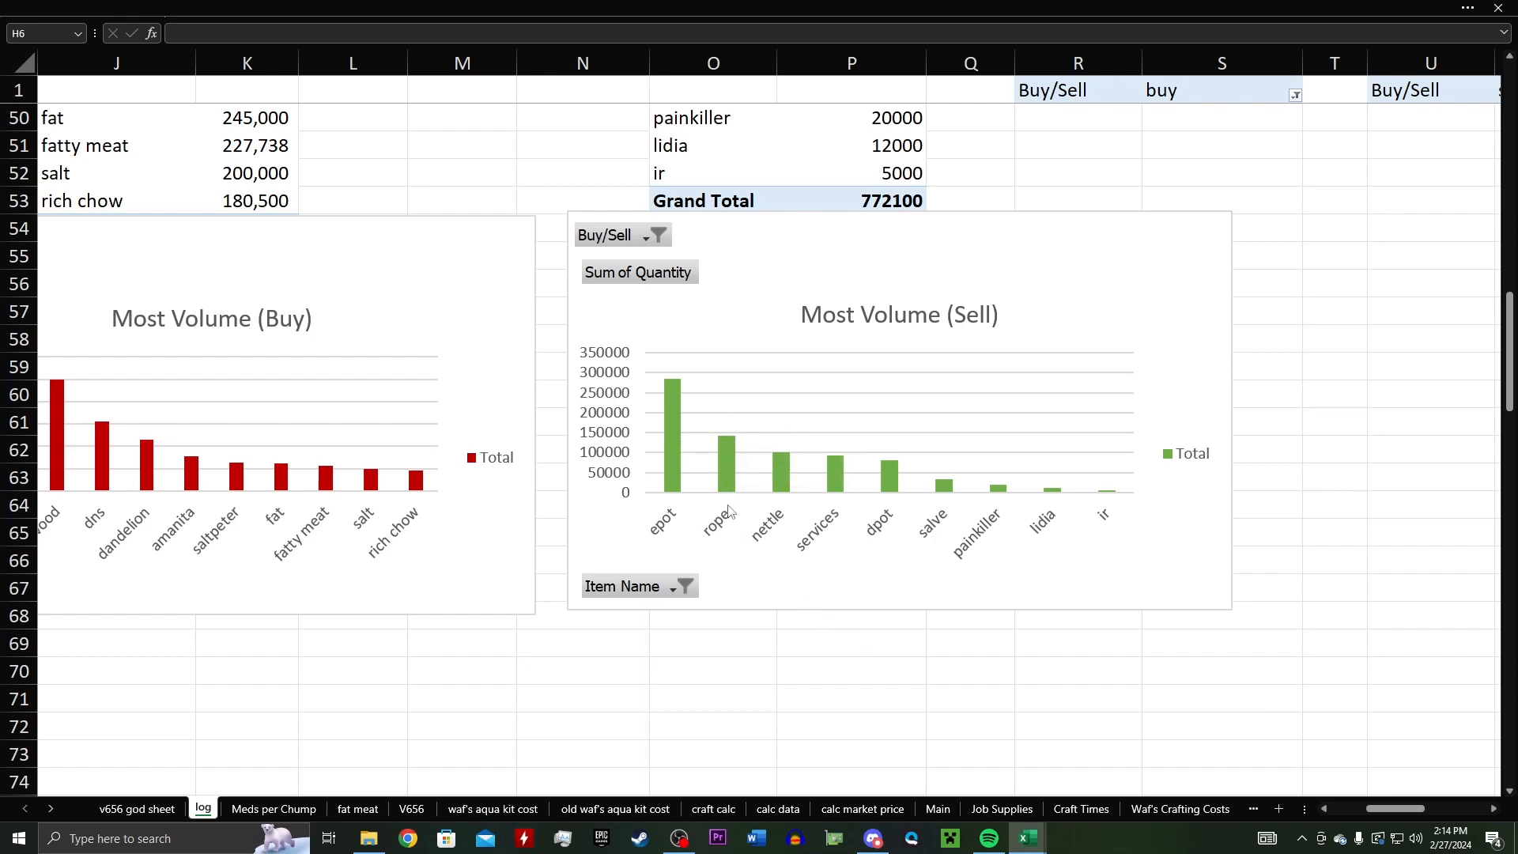
mouse_move(730, 494)
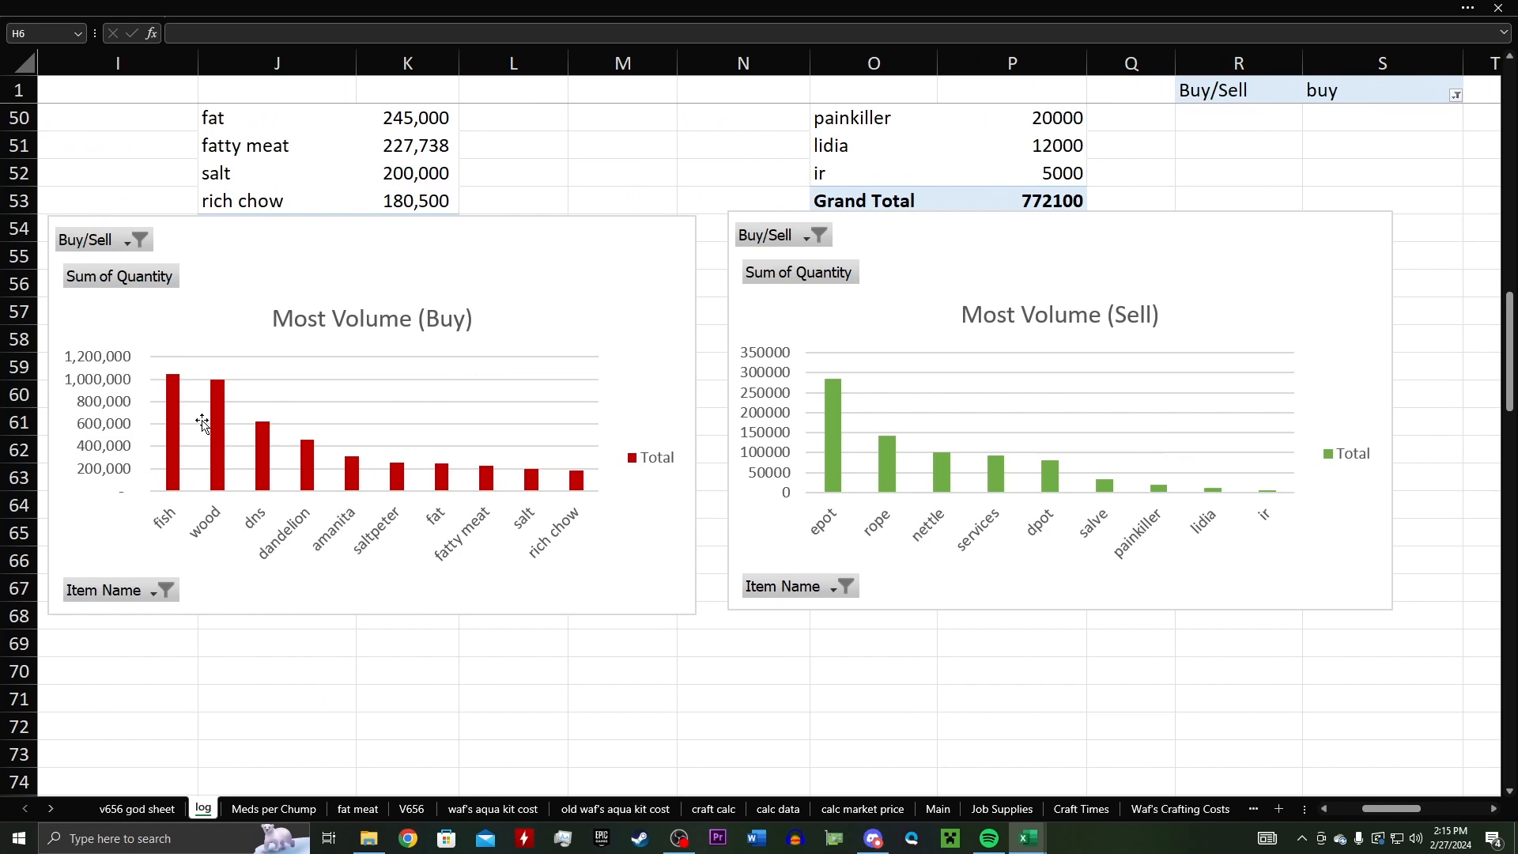
mouse_move(889, 499)
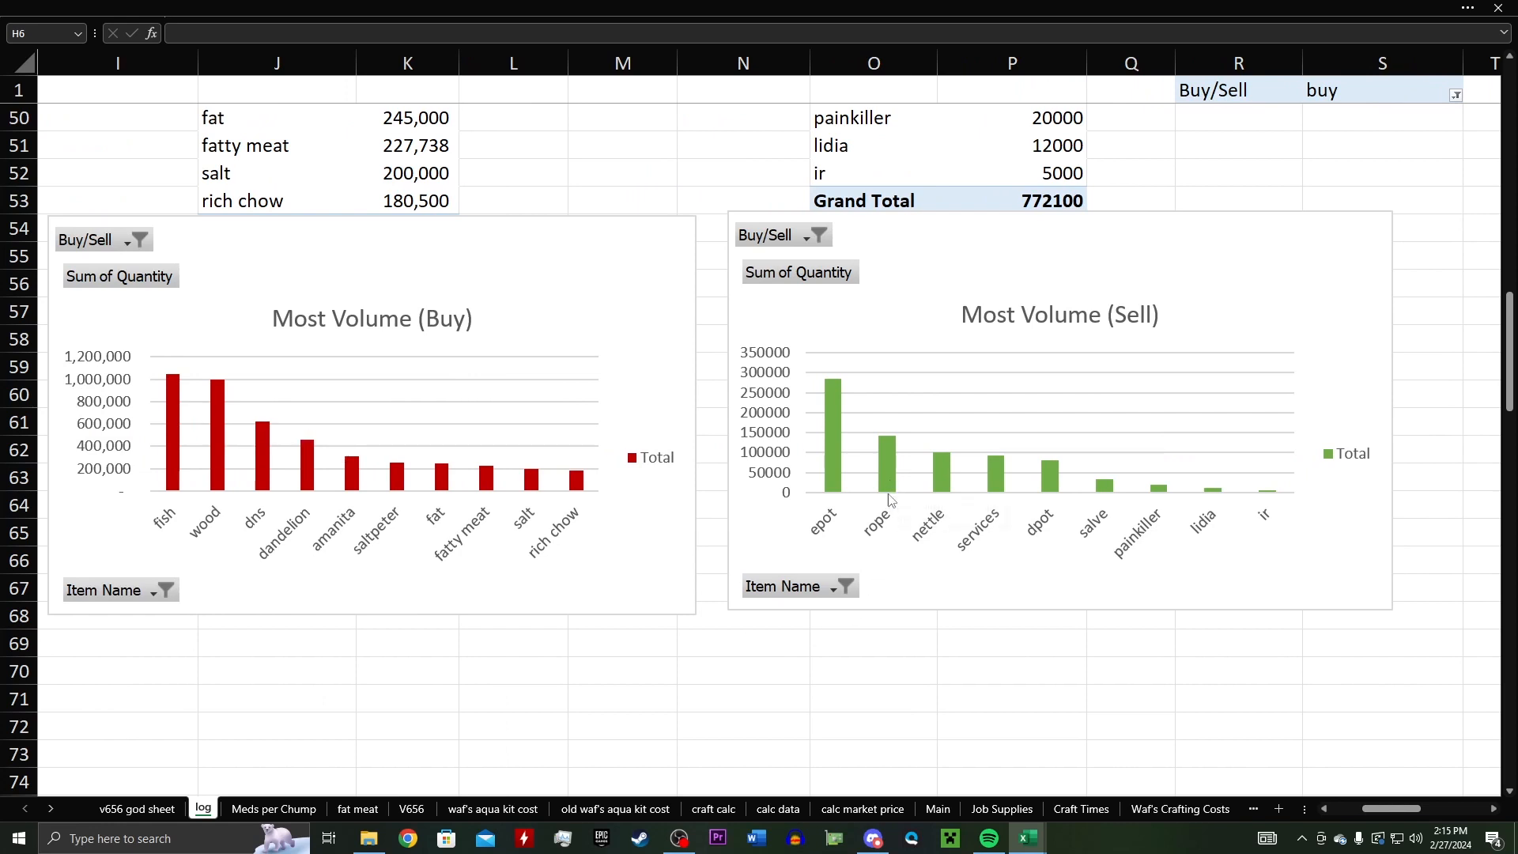
mouse_move(961, 620)
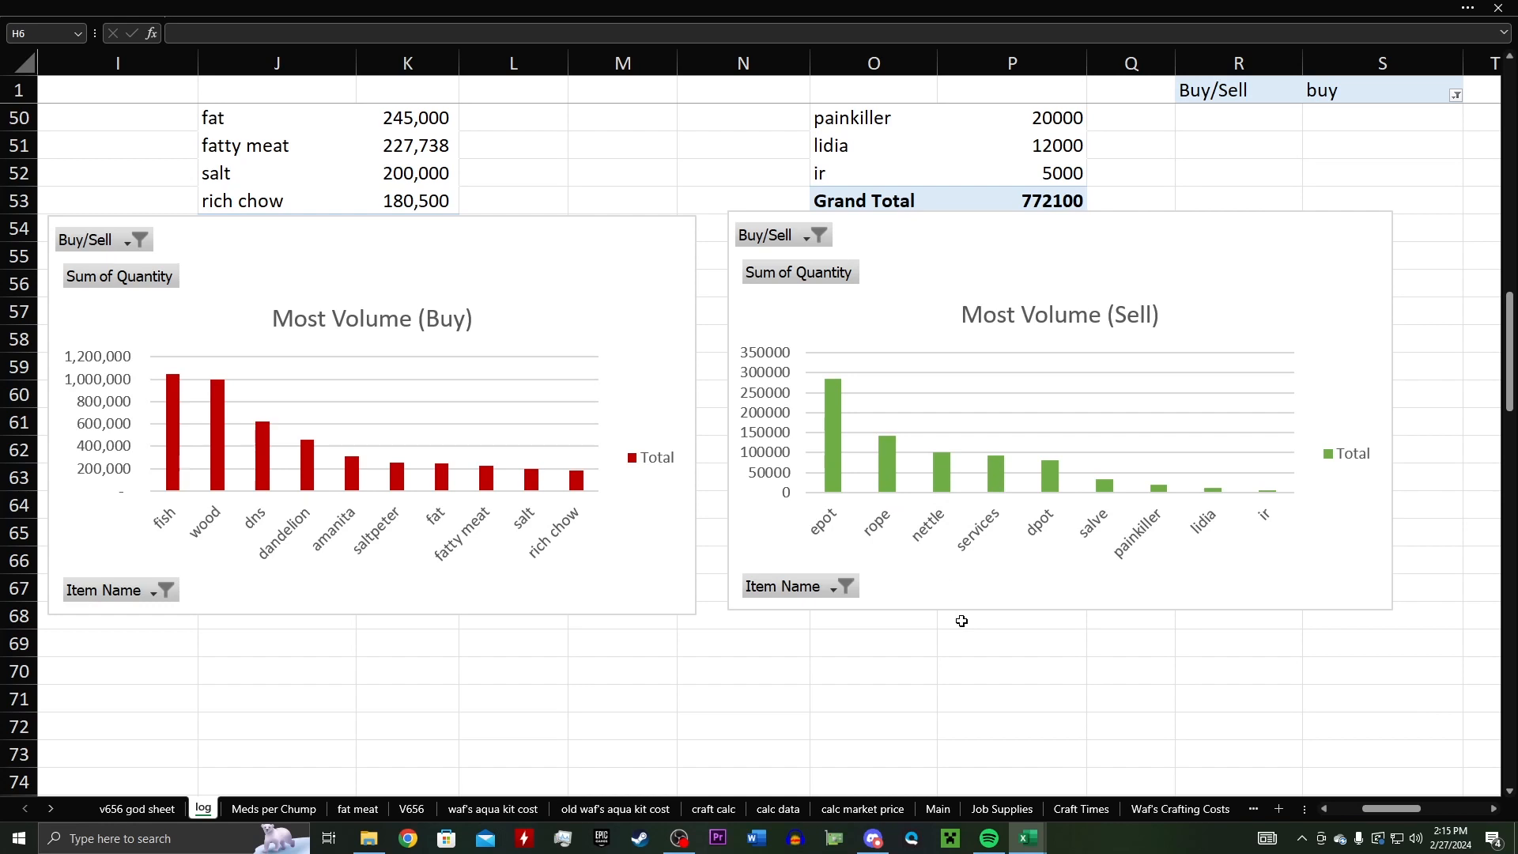
mouse_move(945, 492)
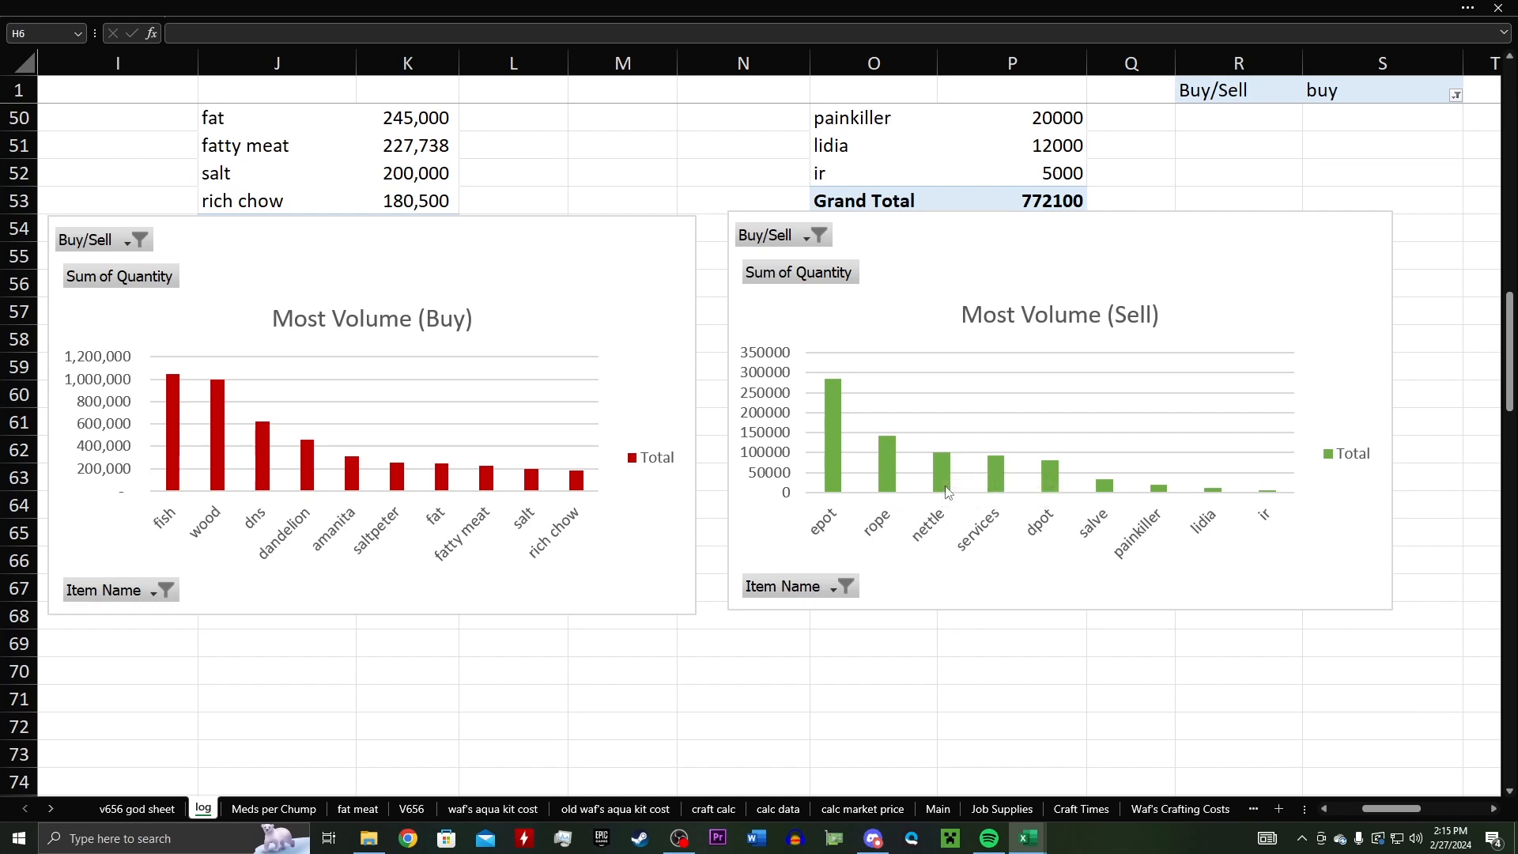
mouse_move(934, 551)
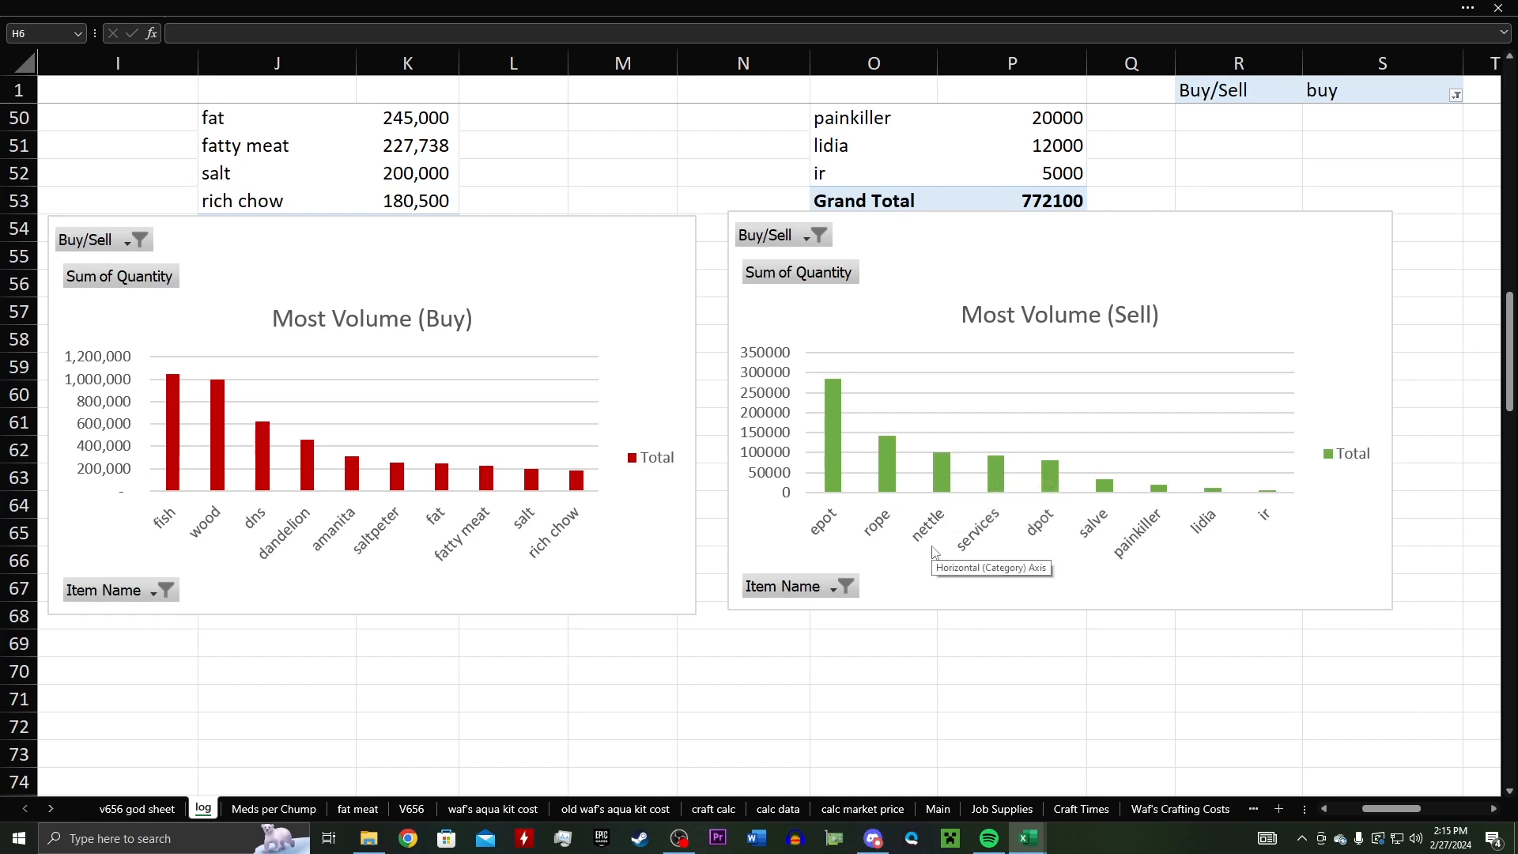
mouse_move(932, 530)
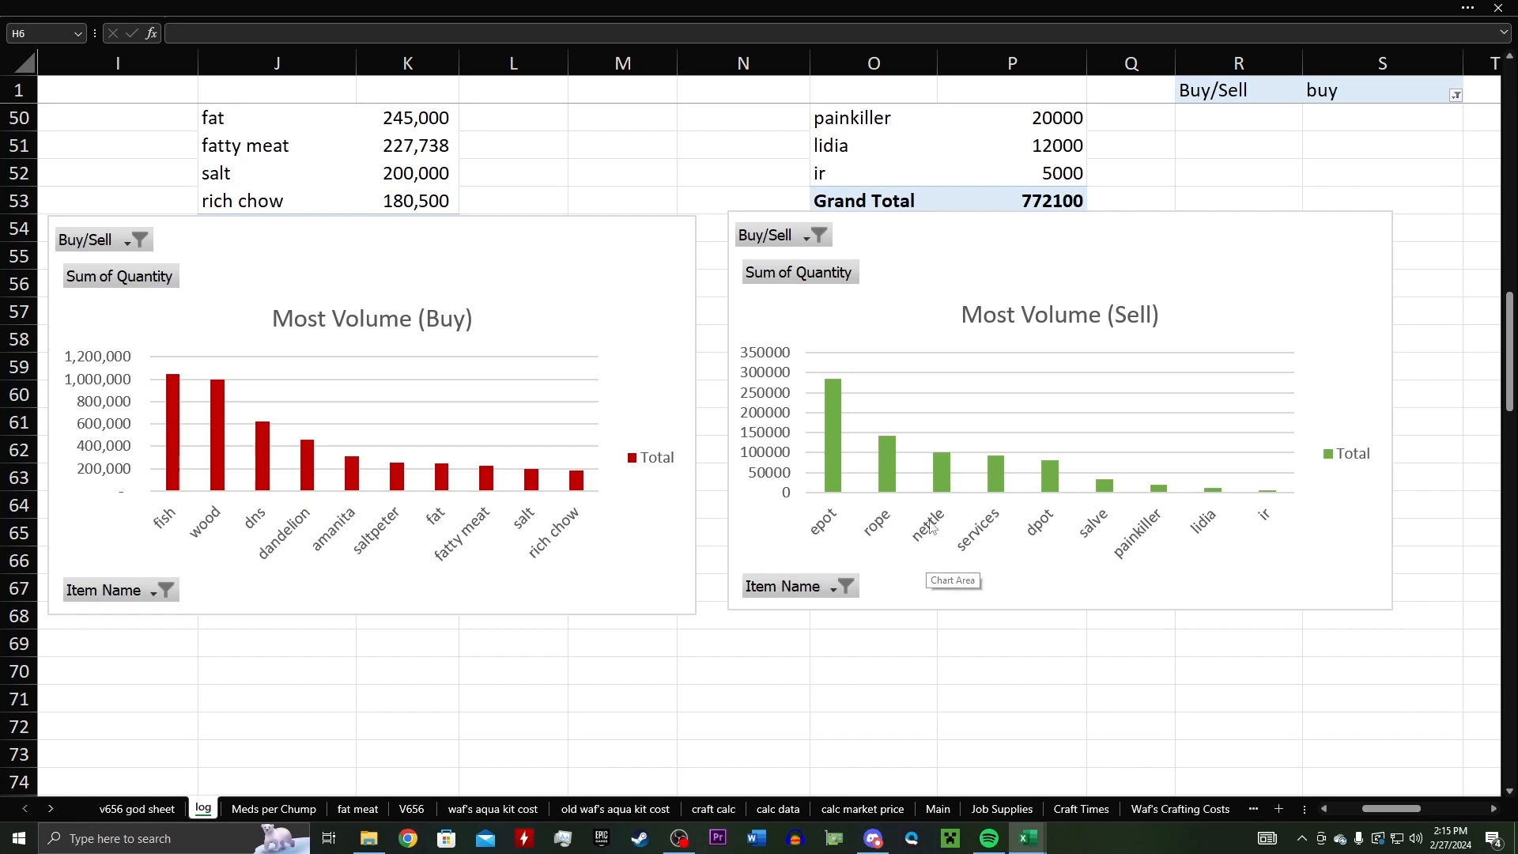
mouse_move(906, 556)
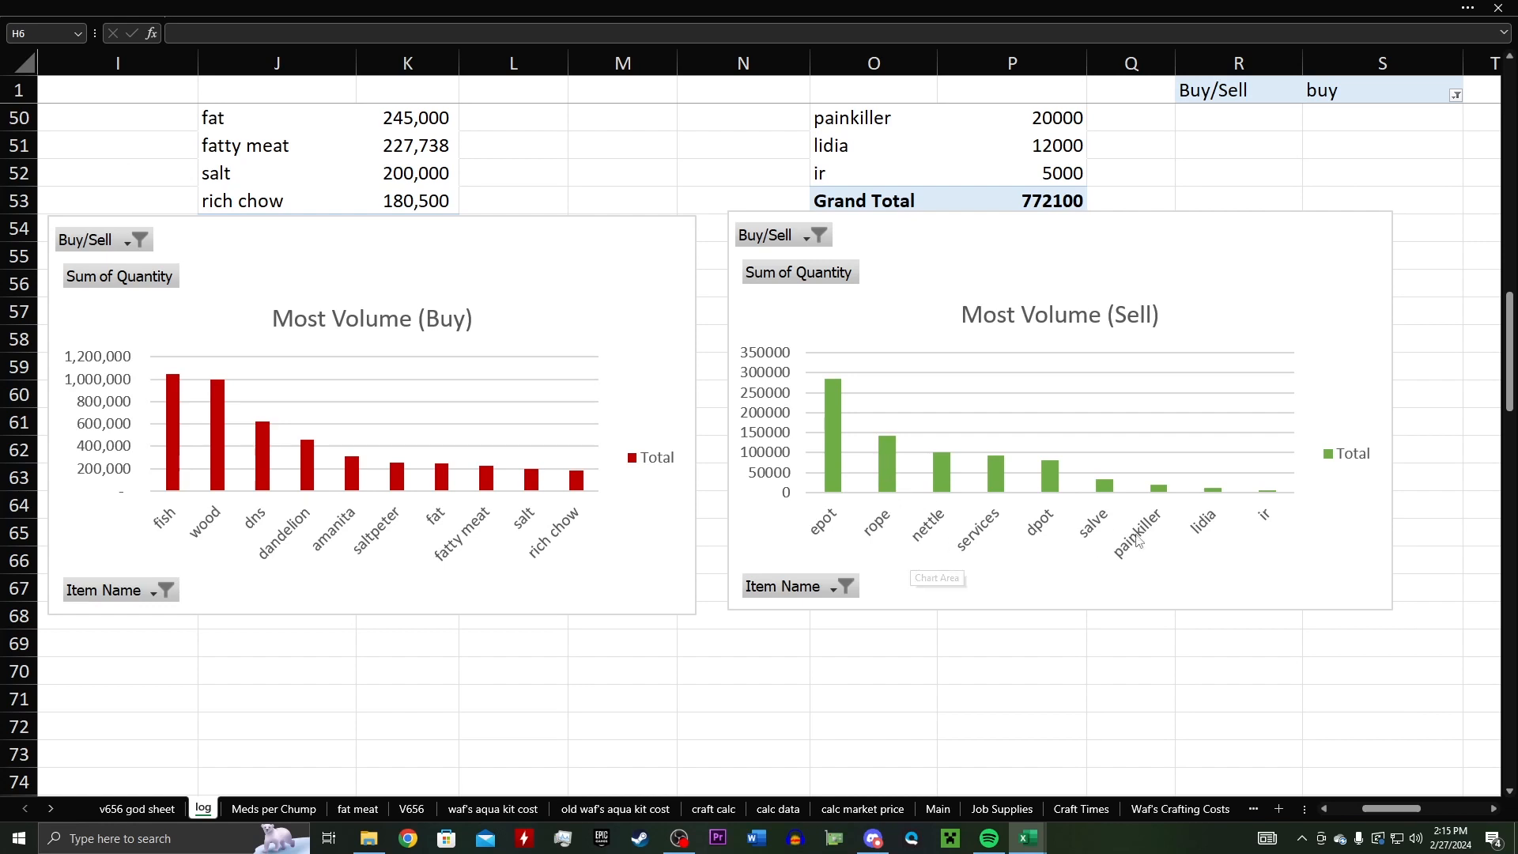
mouse_move(1107, 583)
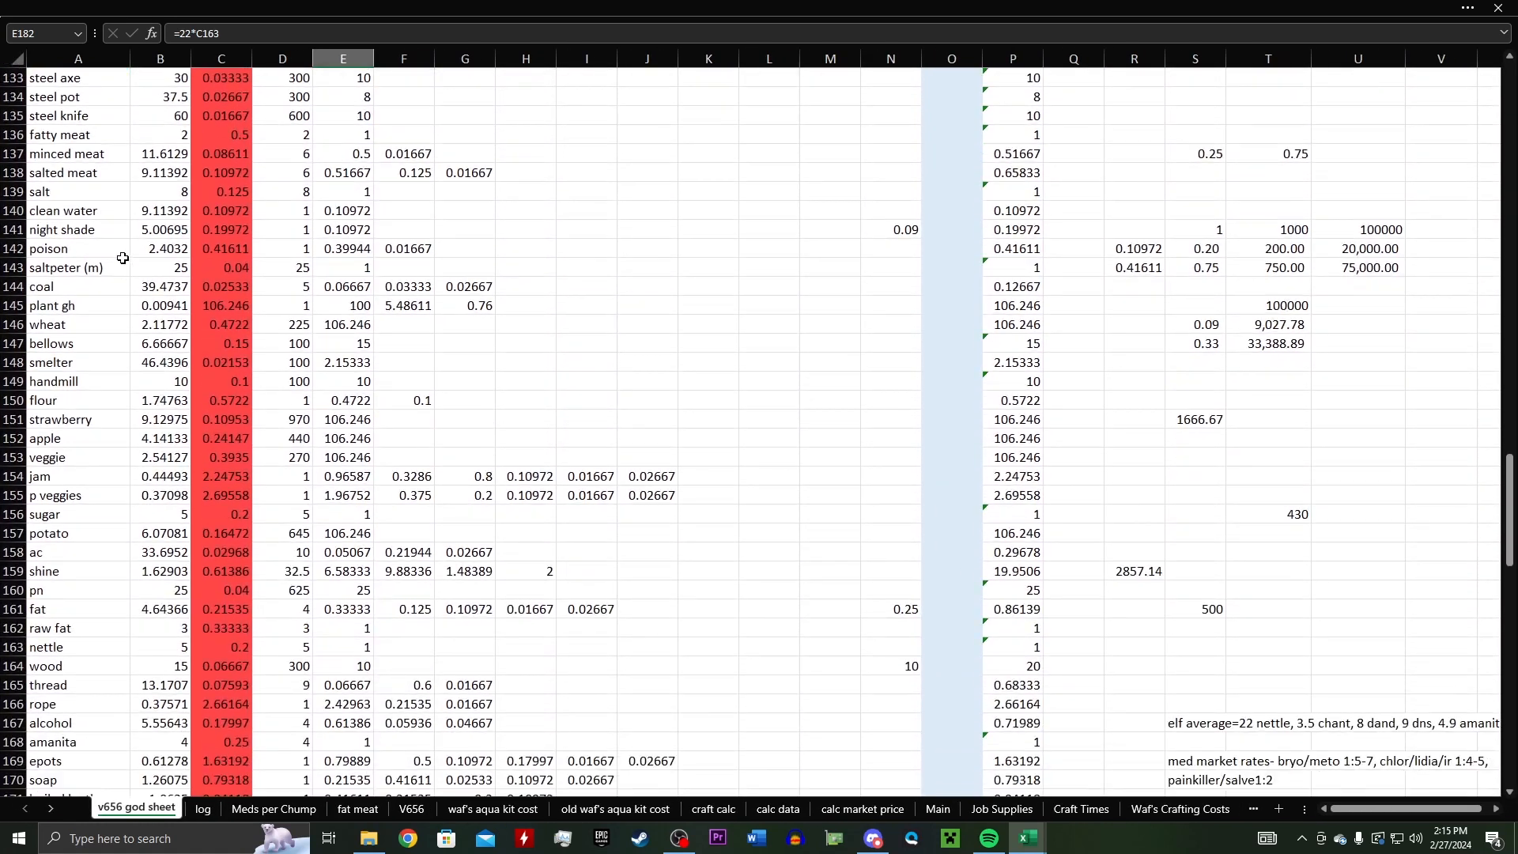
scroll("down", 3)
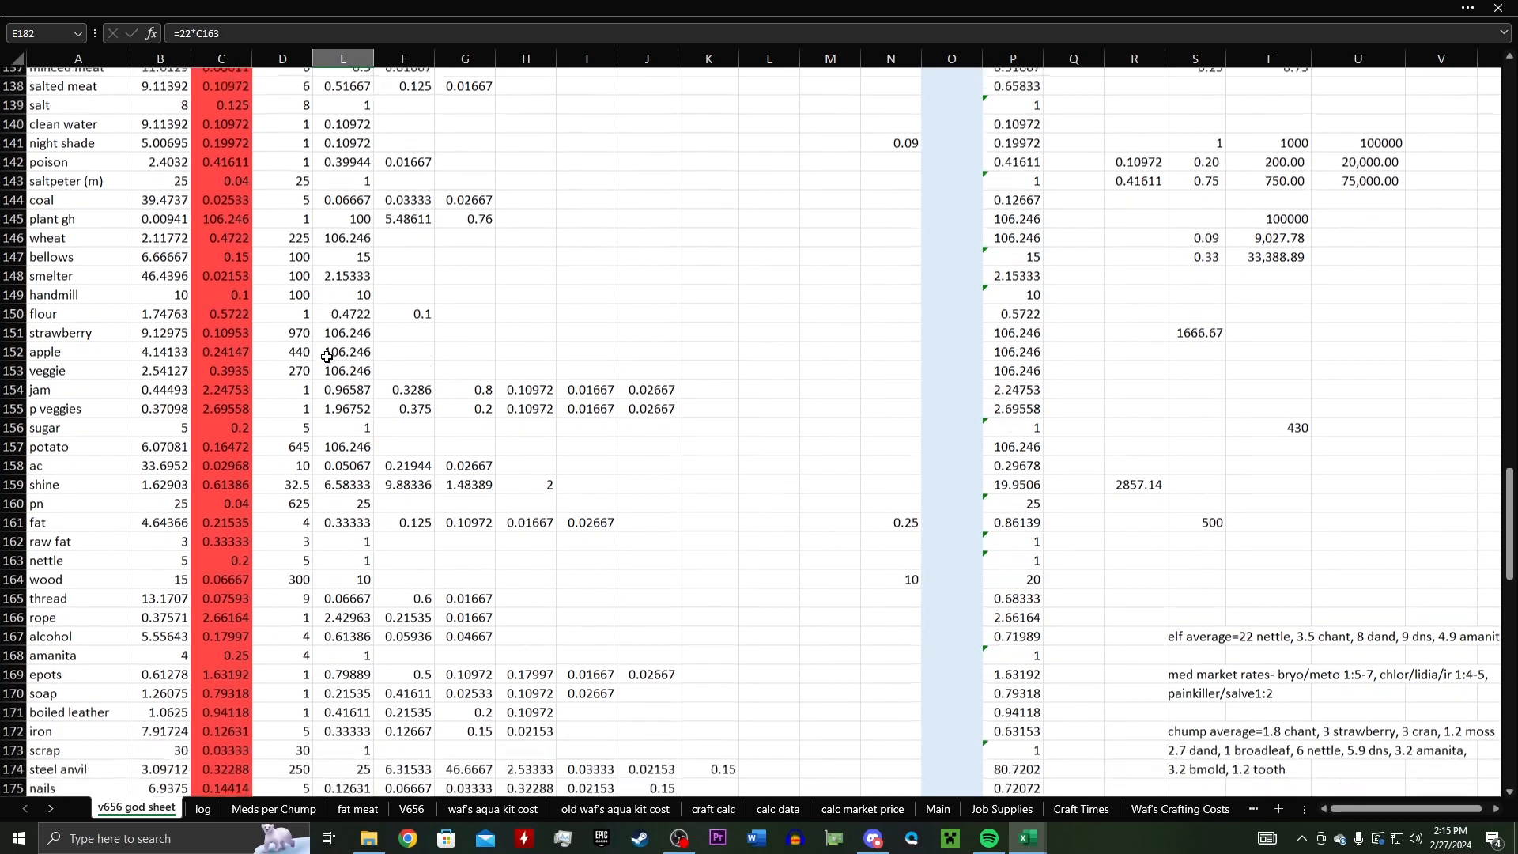
scroll("down", 3)
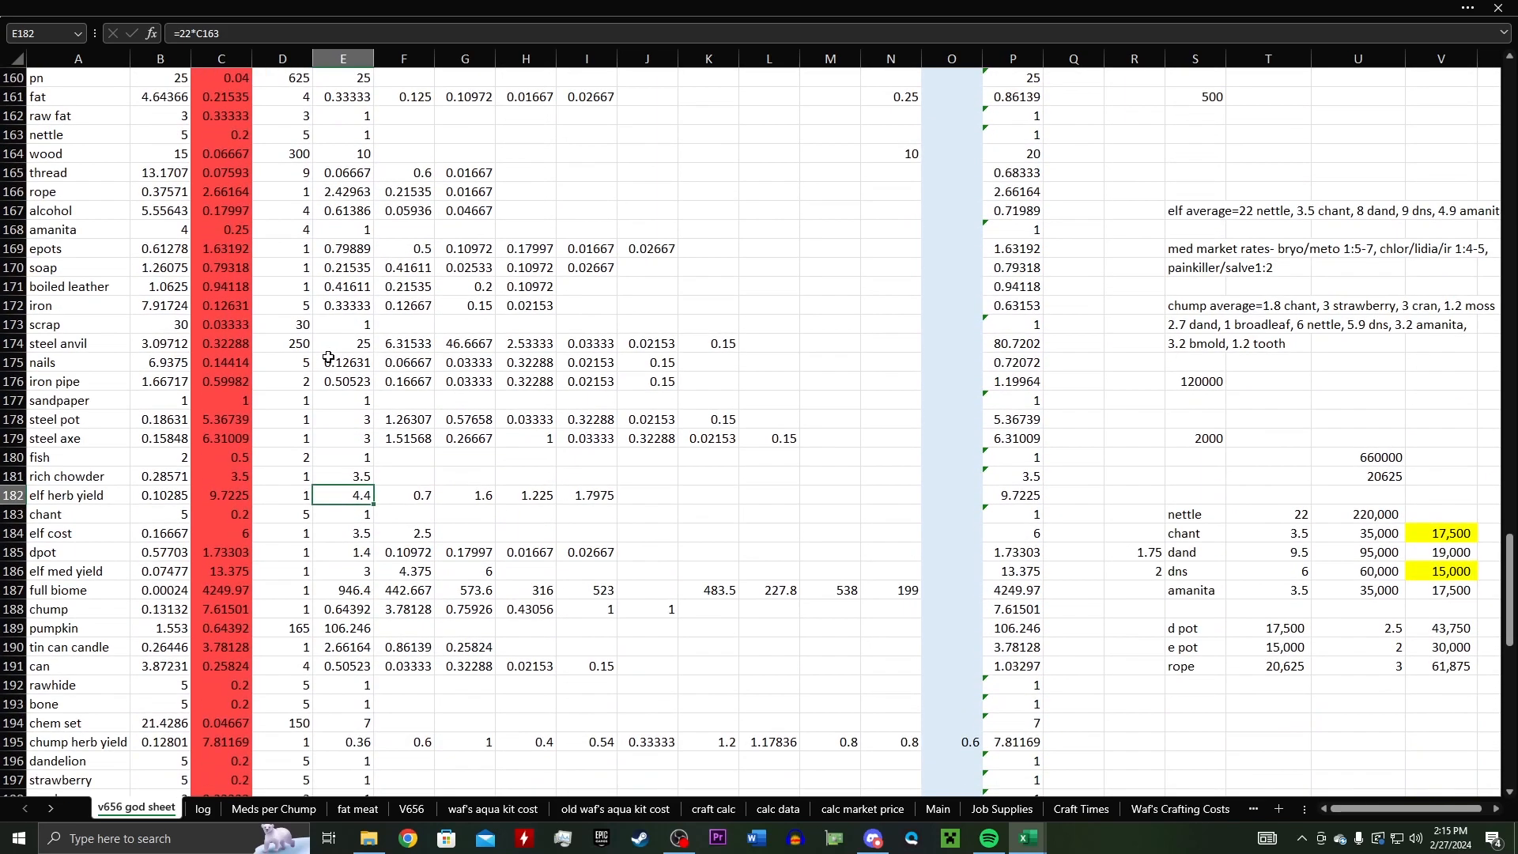
scroll("down", 3)
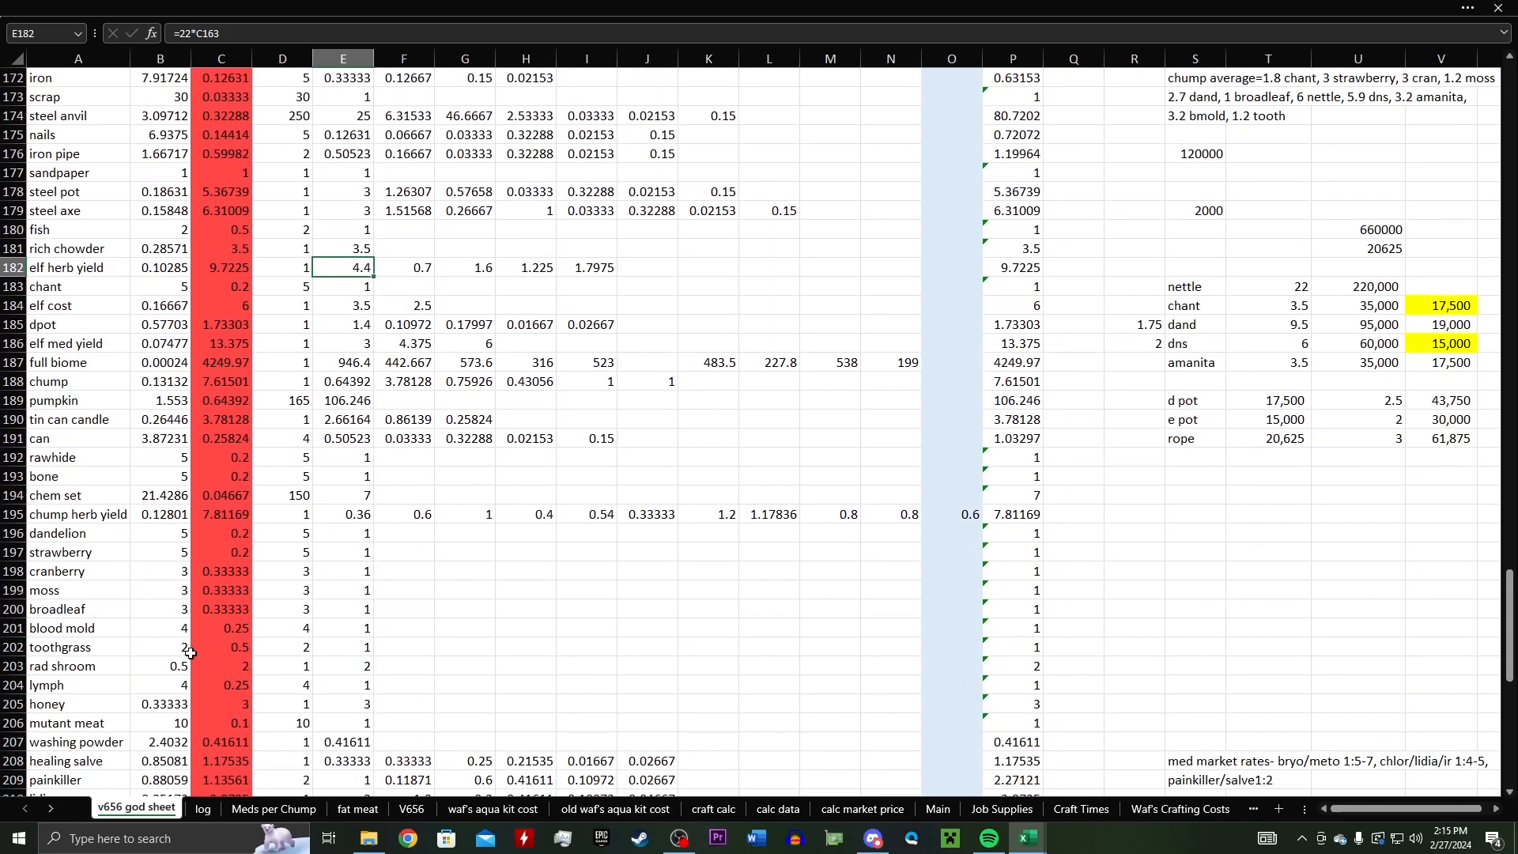
Step: Return to the log sheet, select empty cell P70, and scroll the trade table down and back
left_click(202, 809)
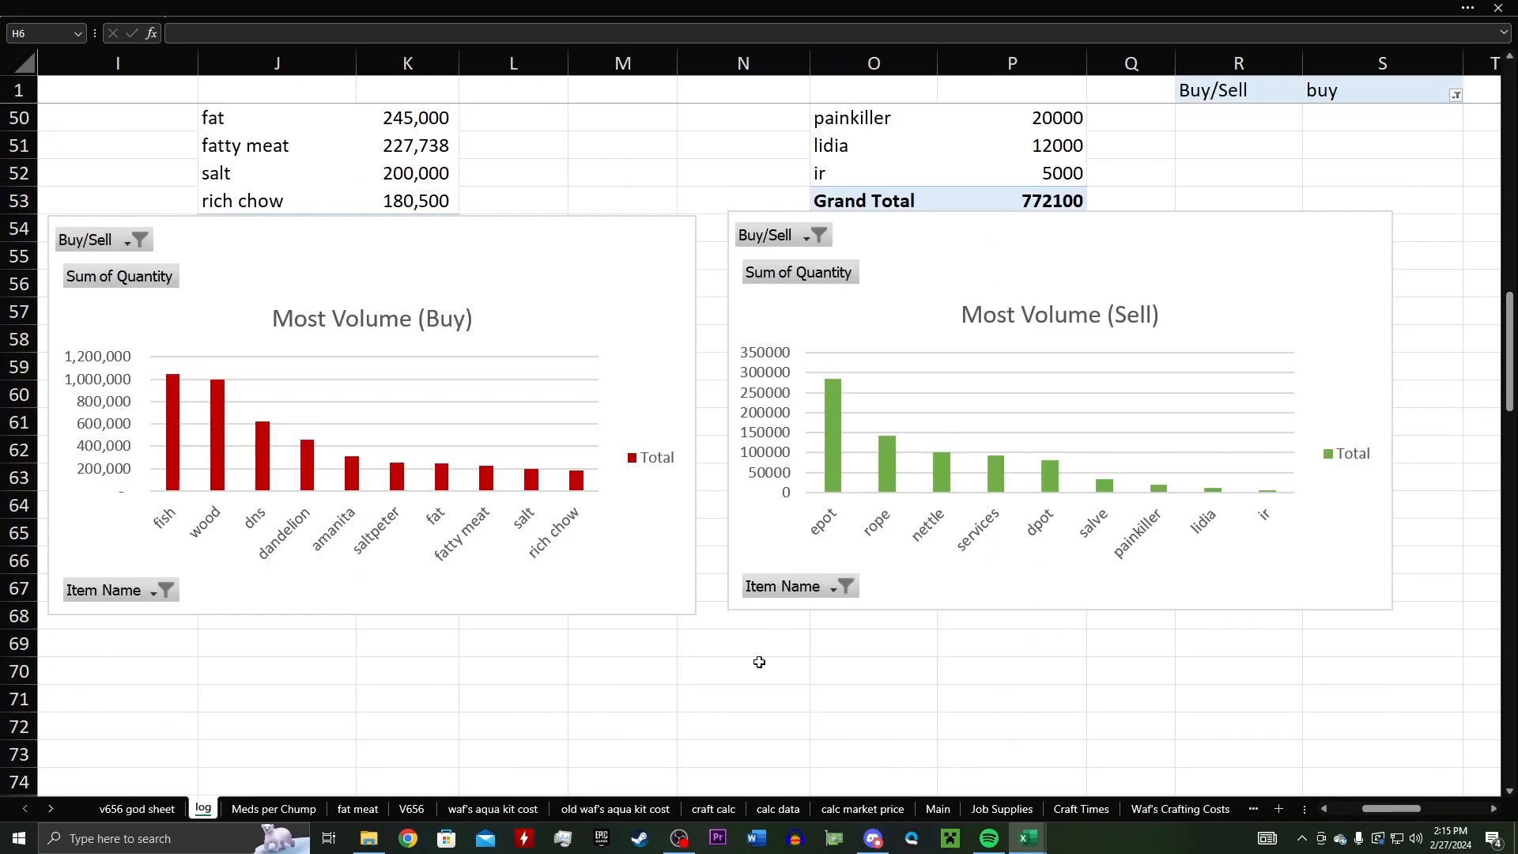
left_click(952, 668)
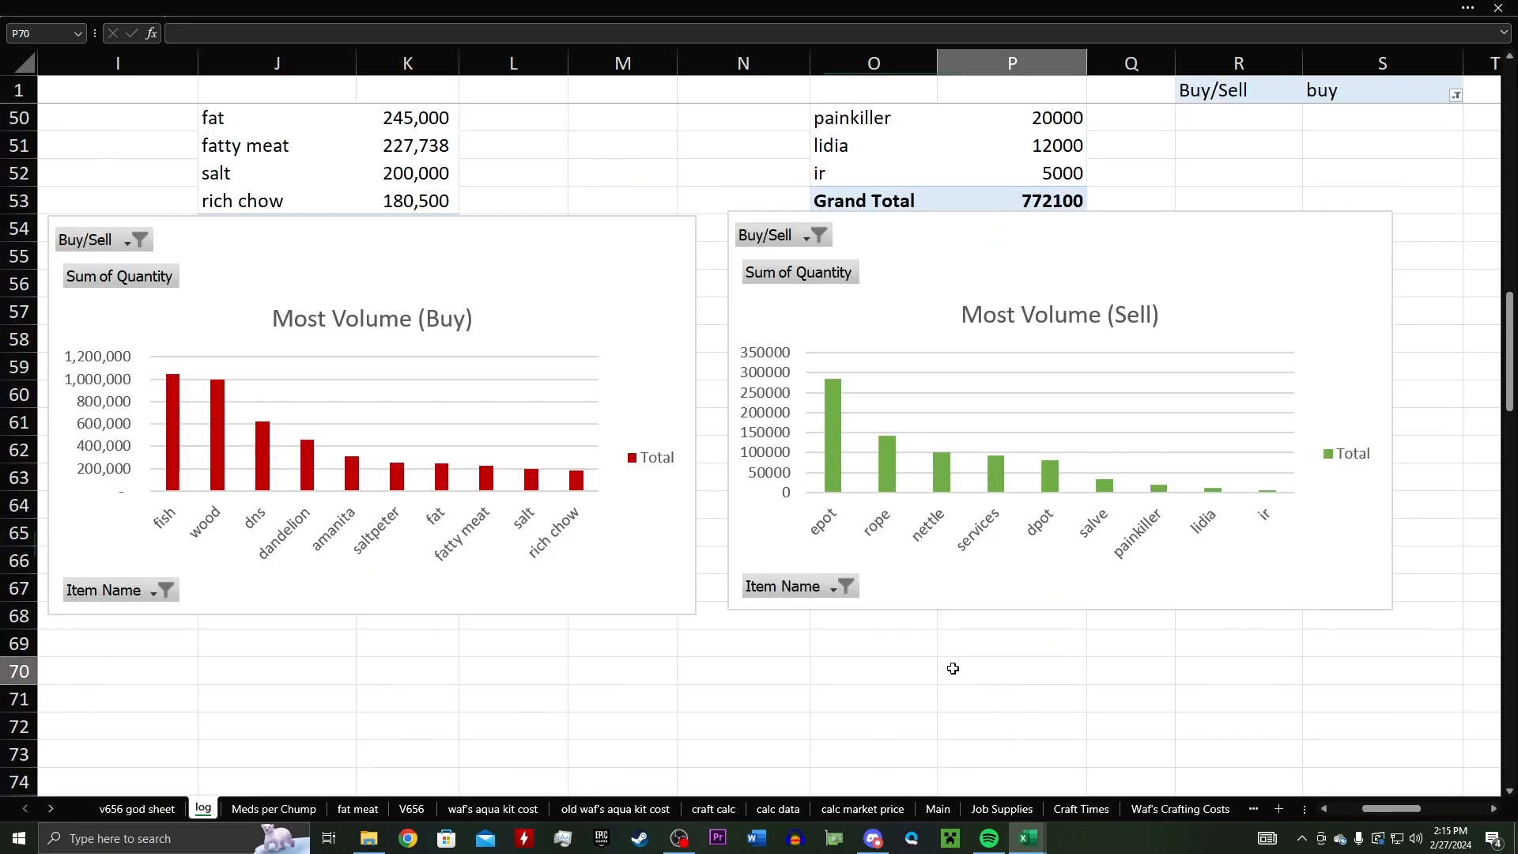
scroll("left", 3)
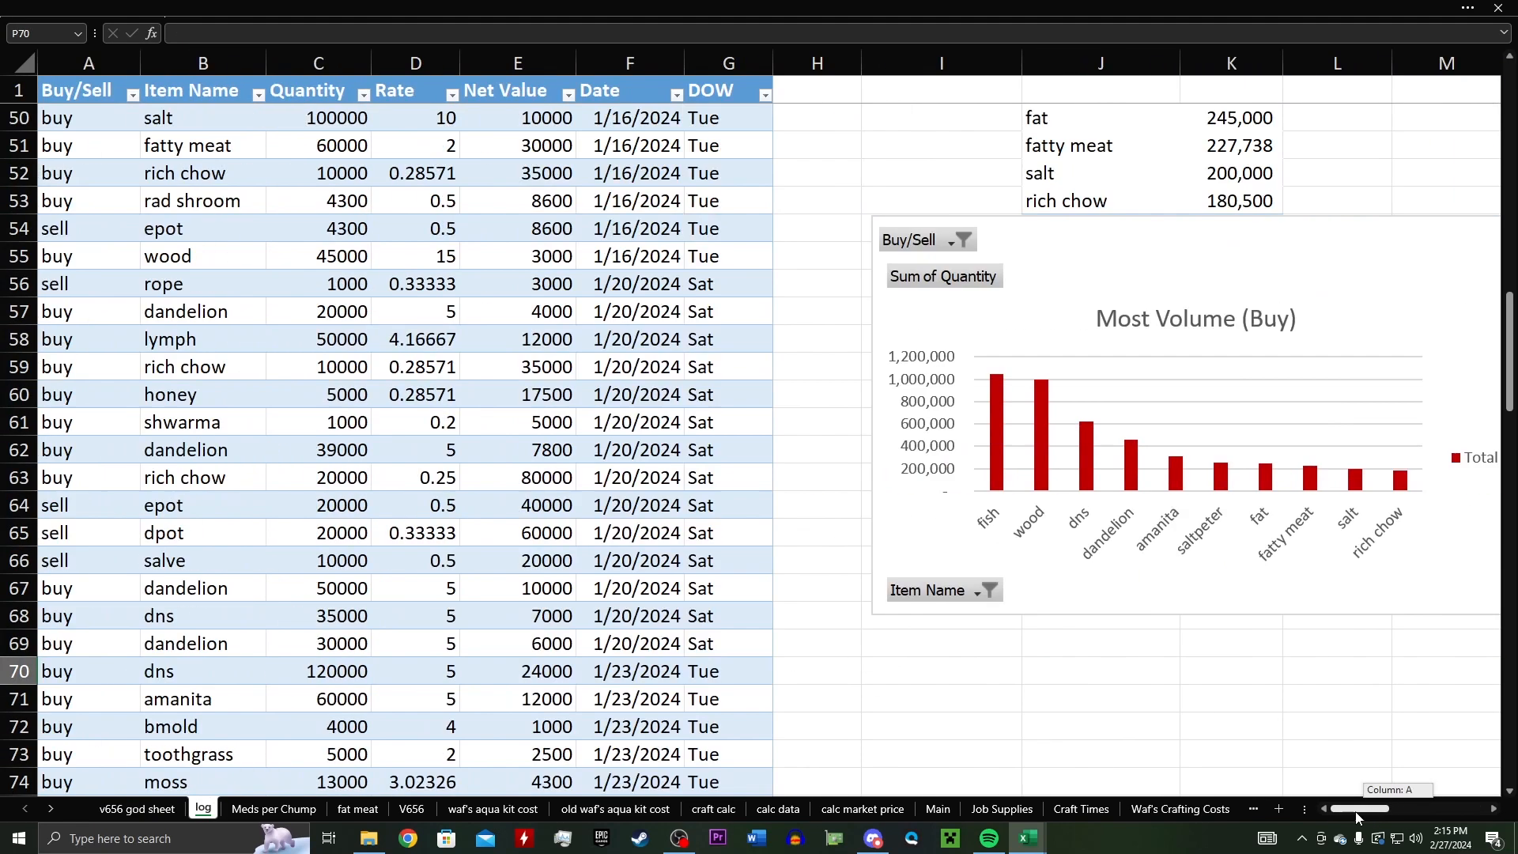
scroll("down", 3)
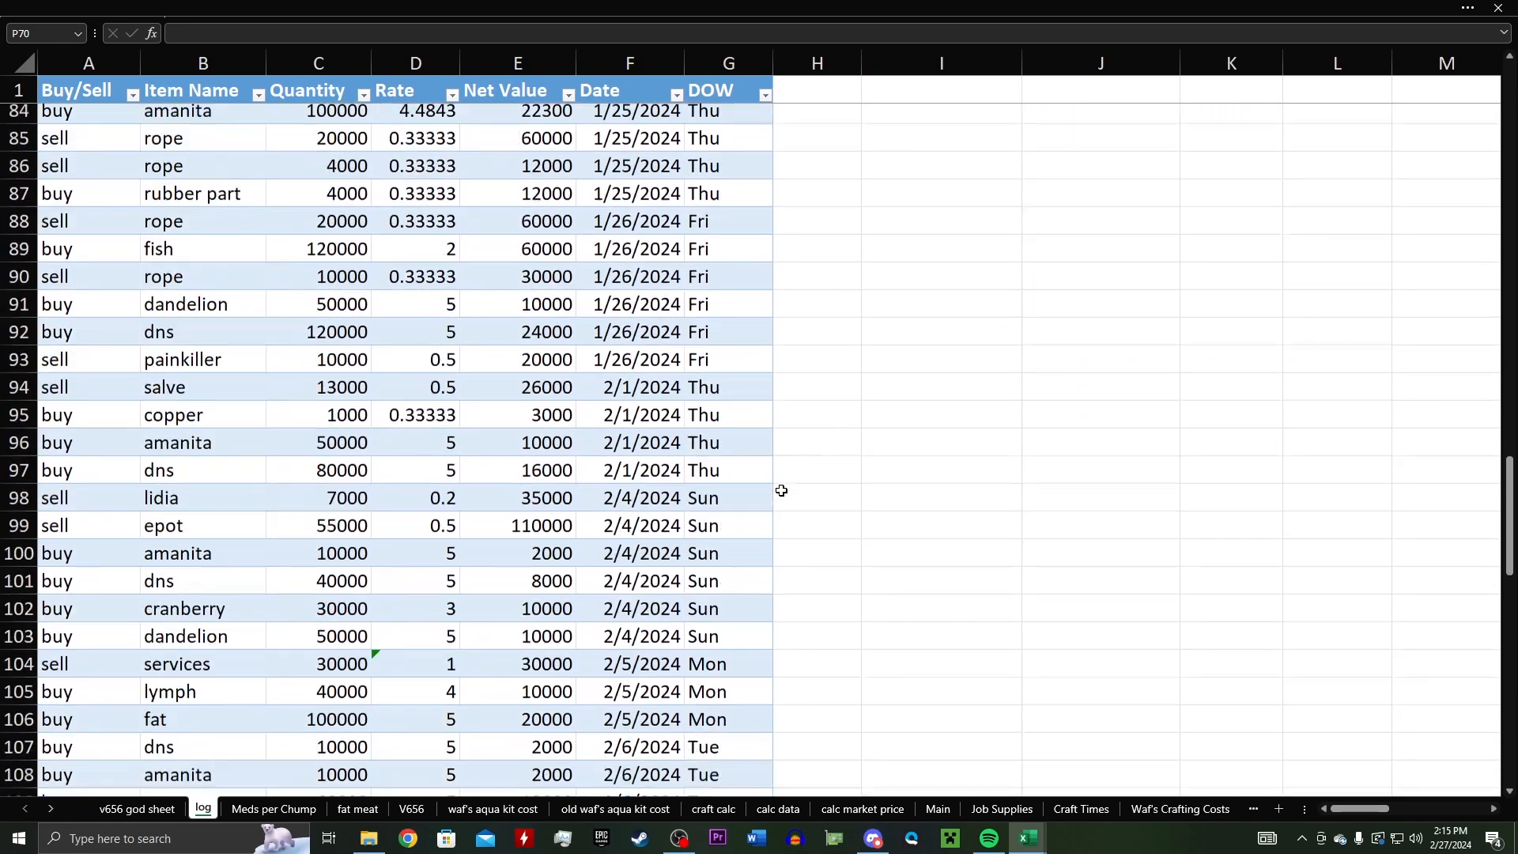
scroll("down", 3)
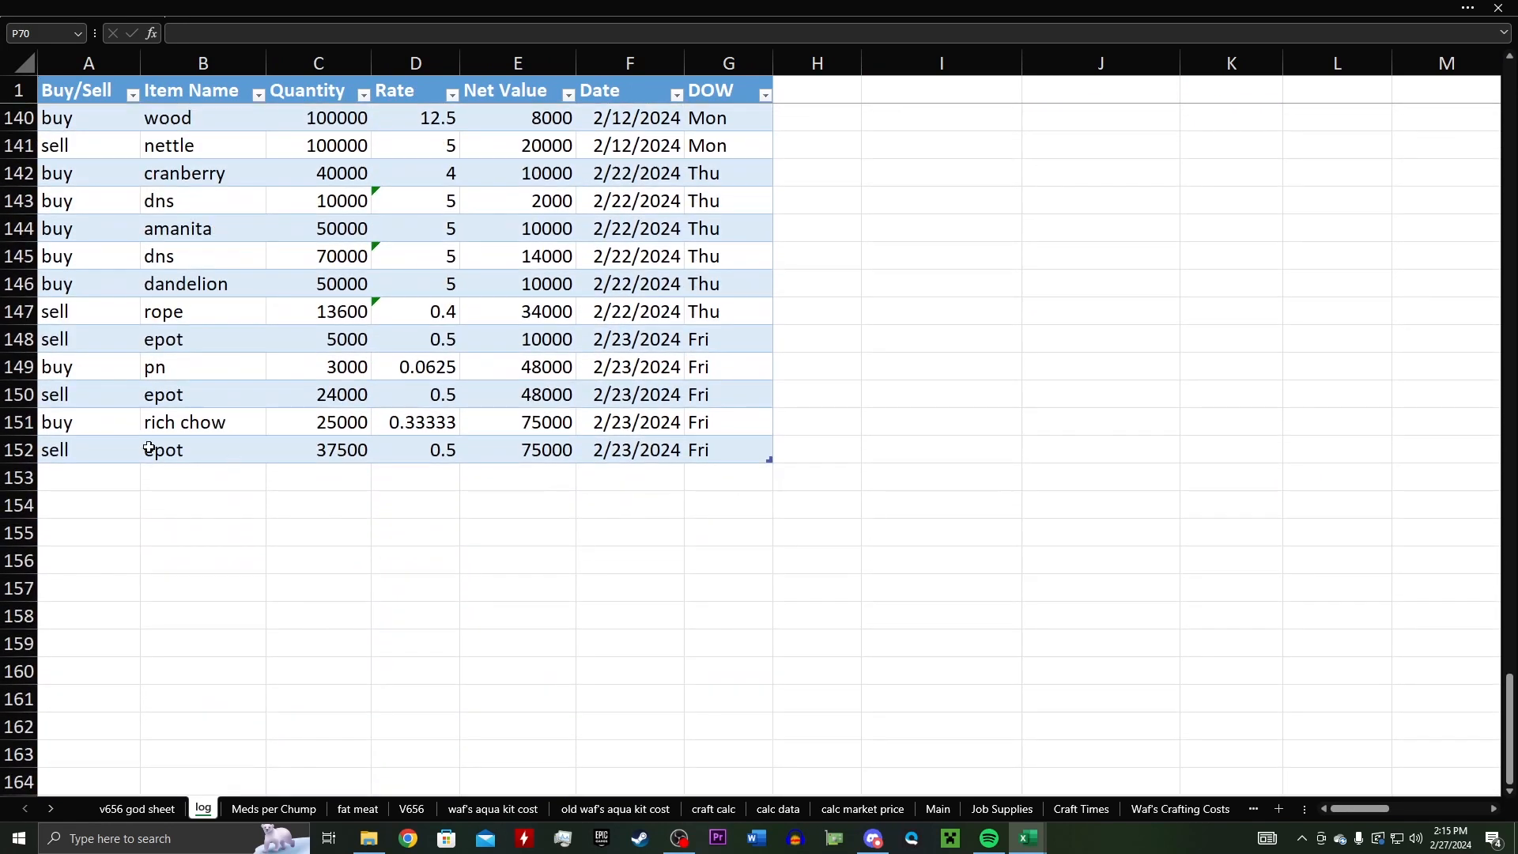
scroll("up", 3)
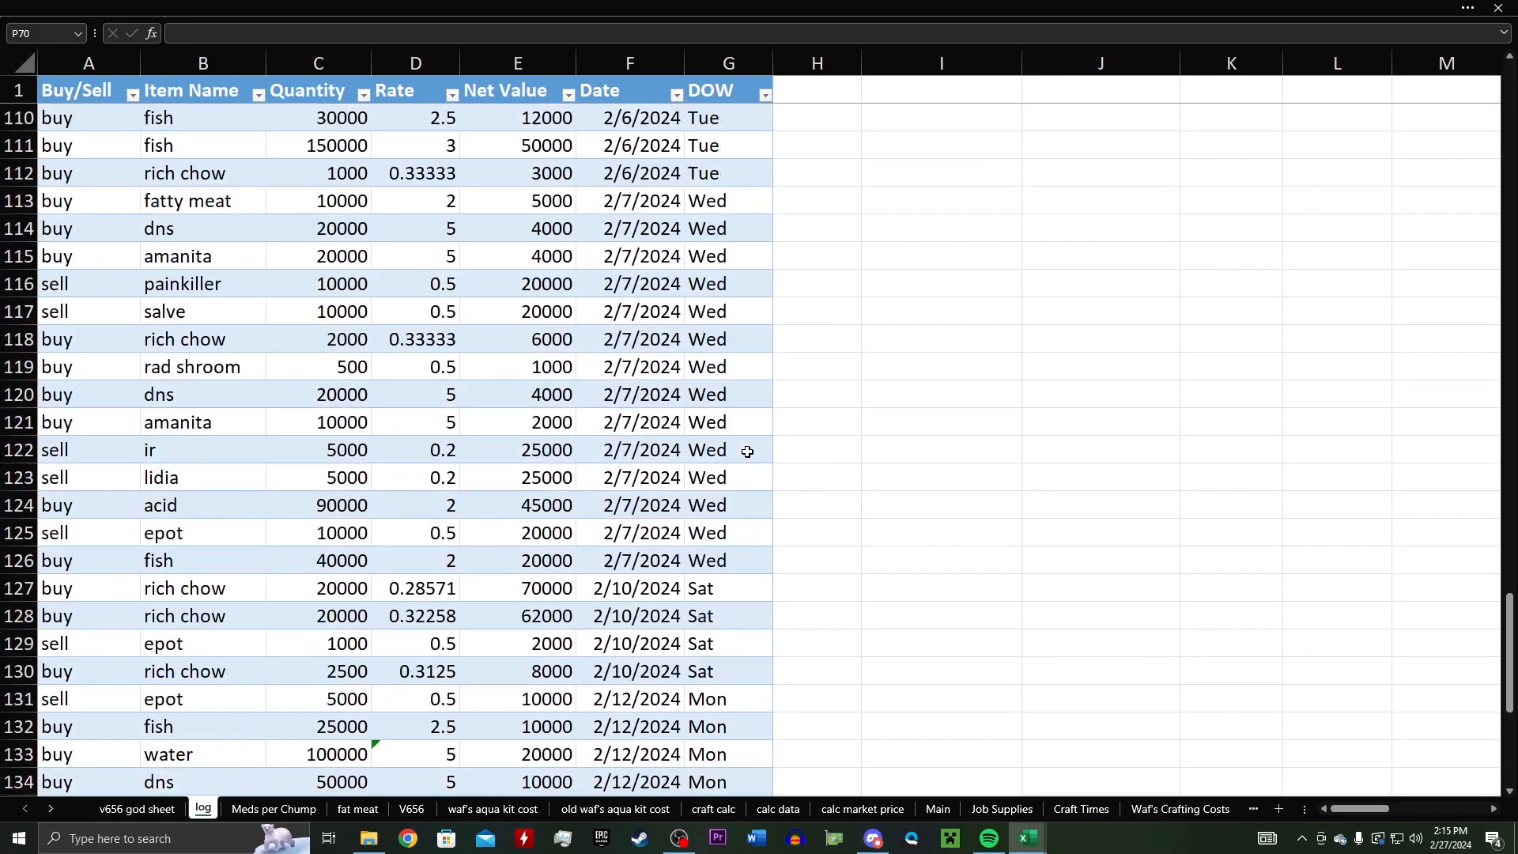
scroll("up", 3)
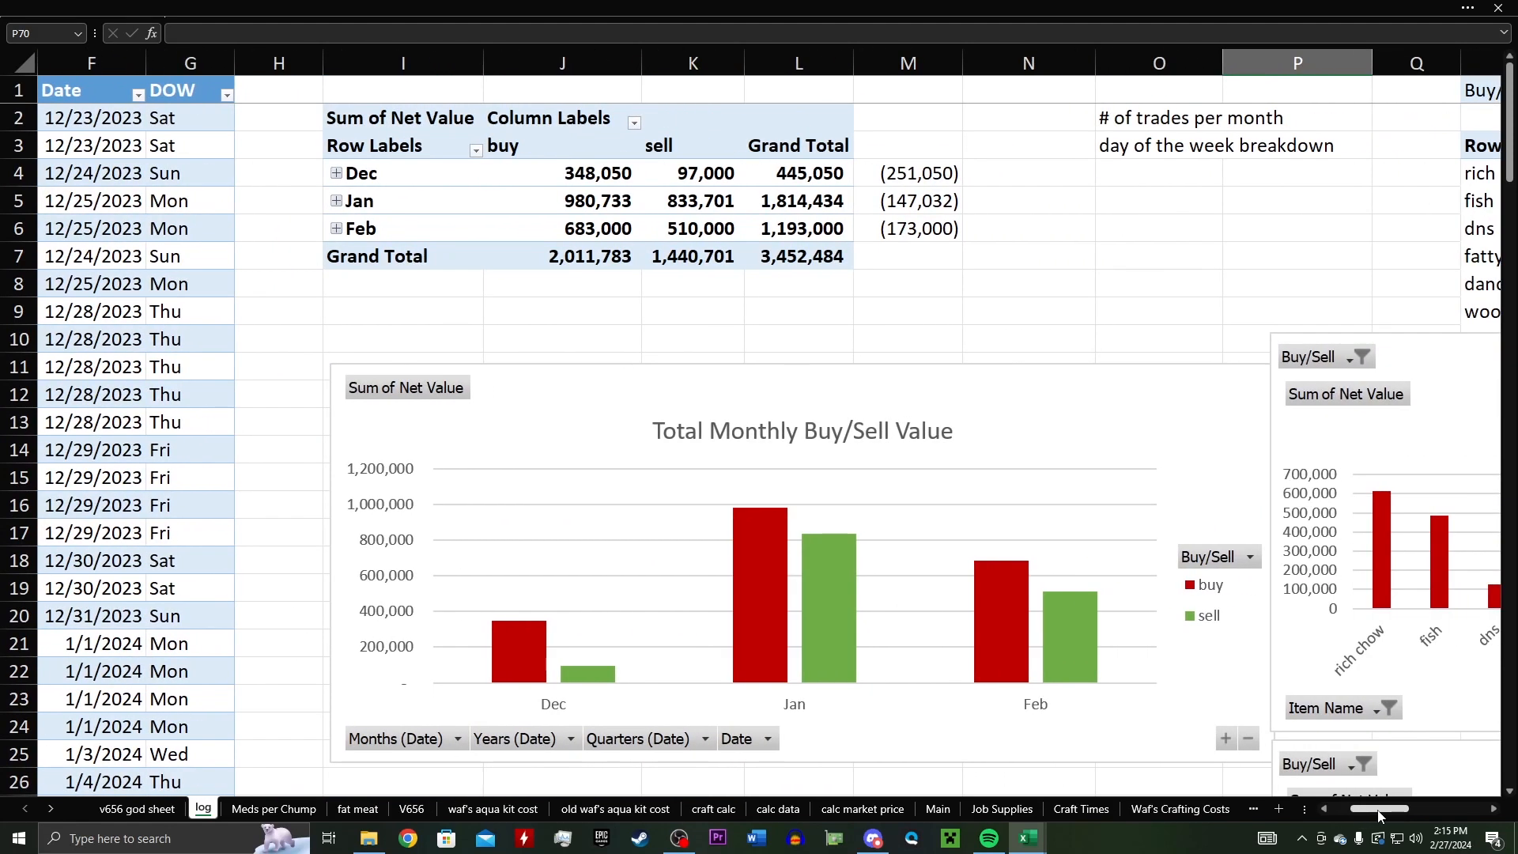
mouse_move(1086, 531)
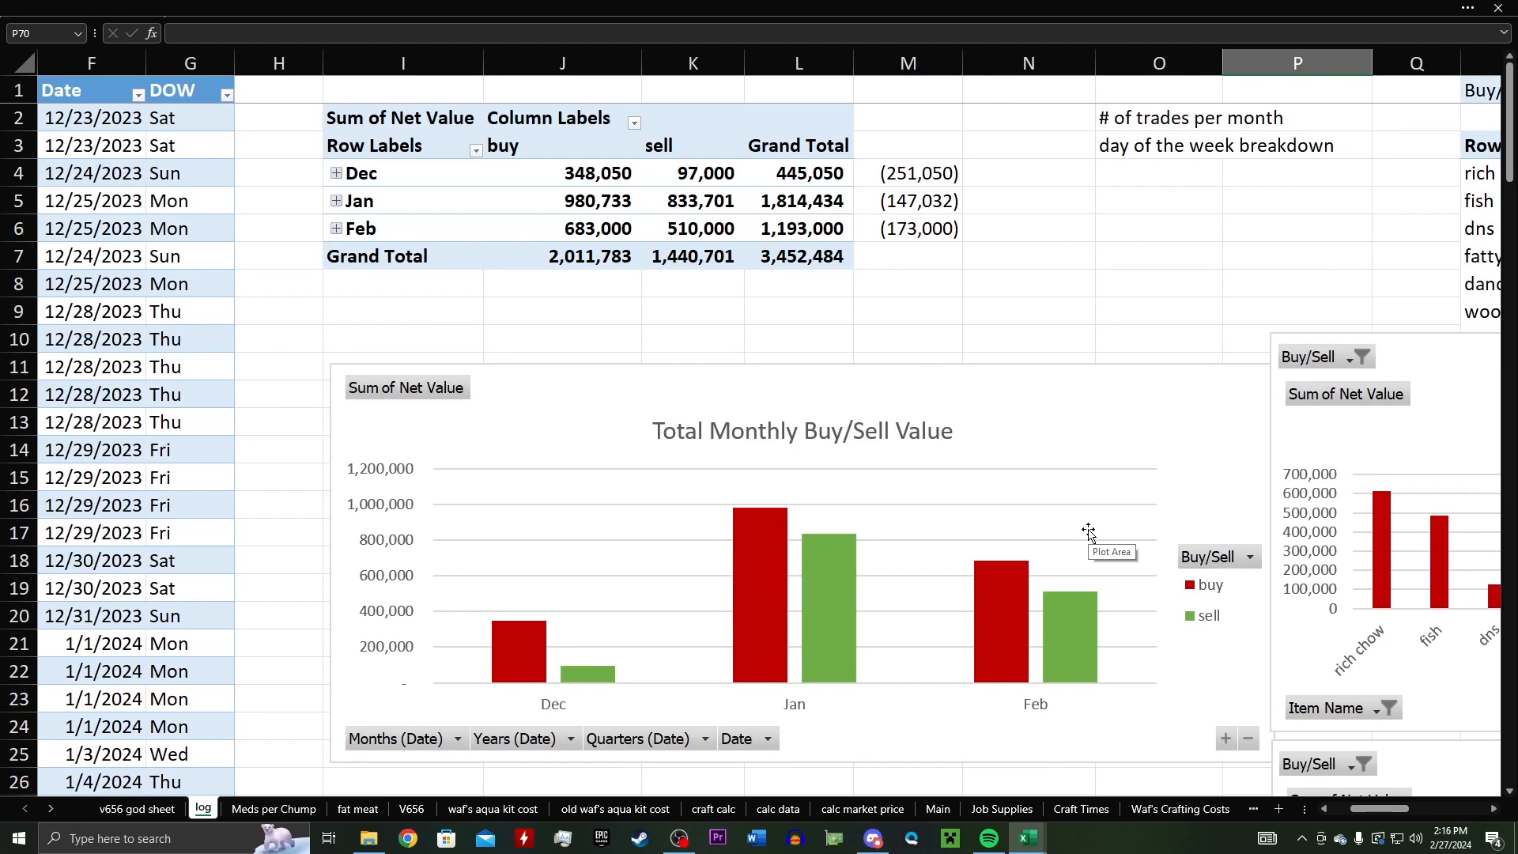
mouse_move(702, 351)
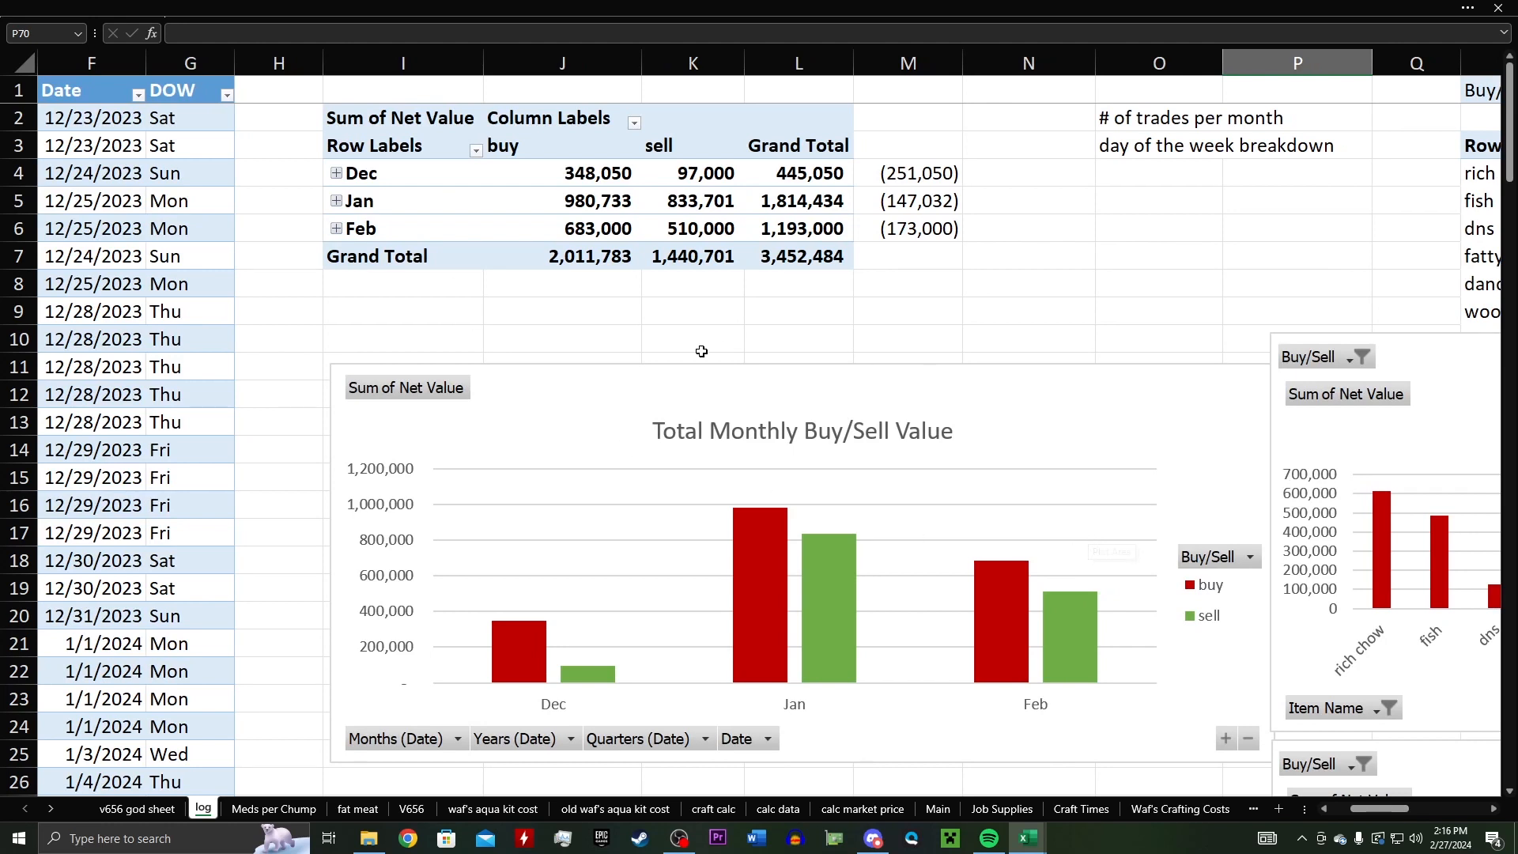
mouse_move(870, 432)
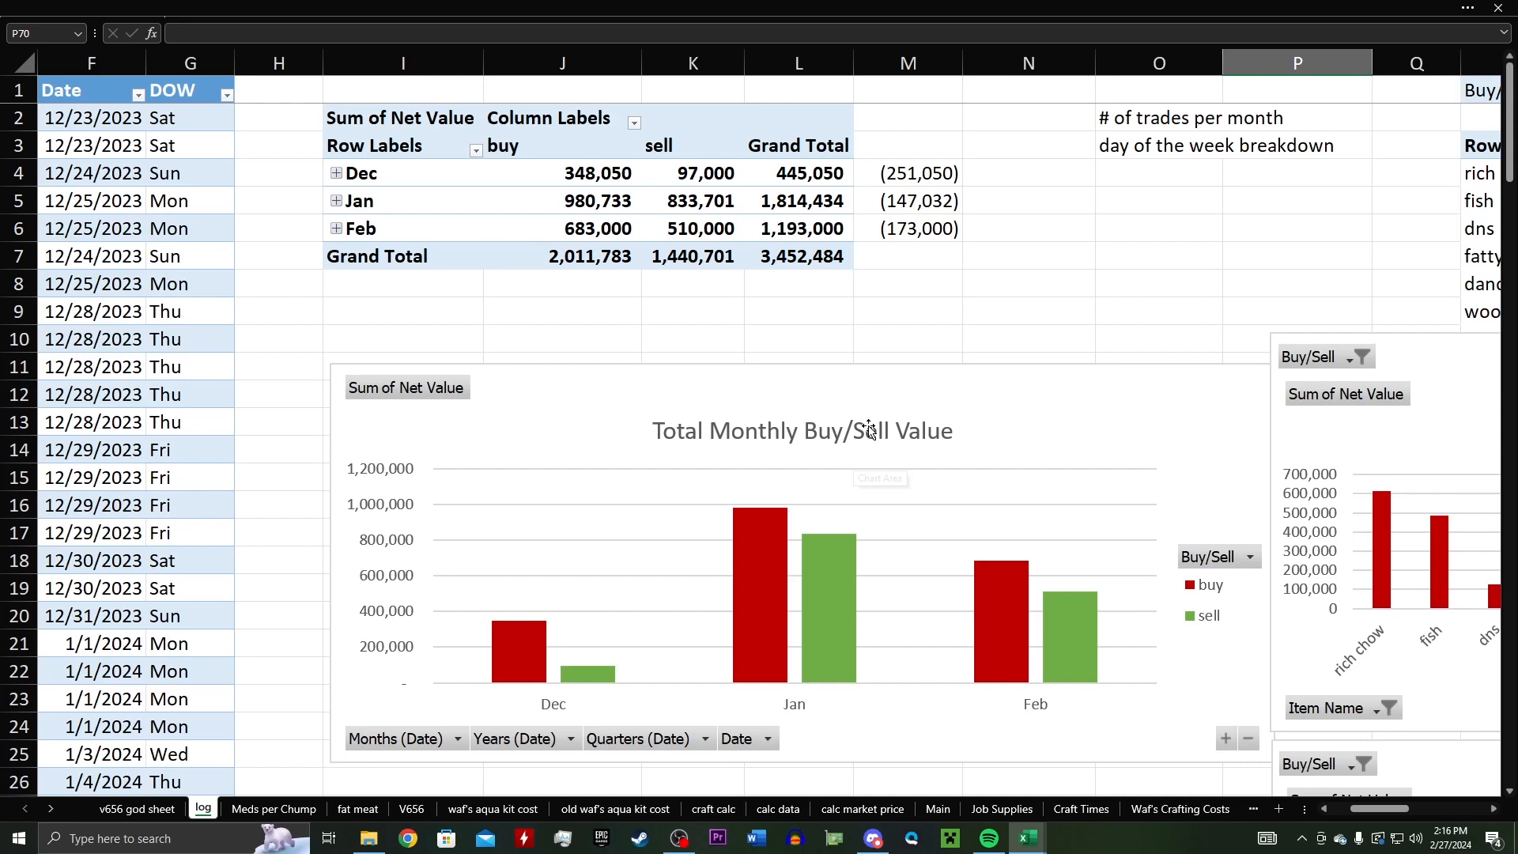
mouse_move(1073, 564)
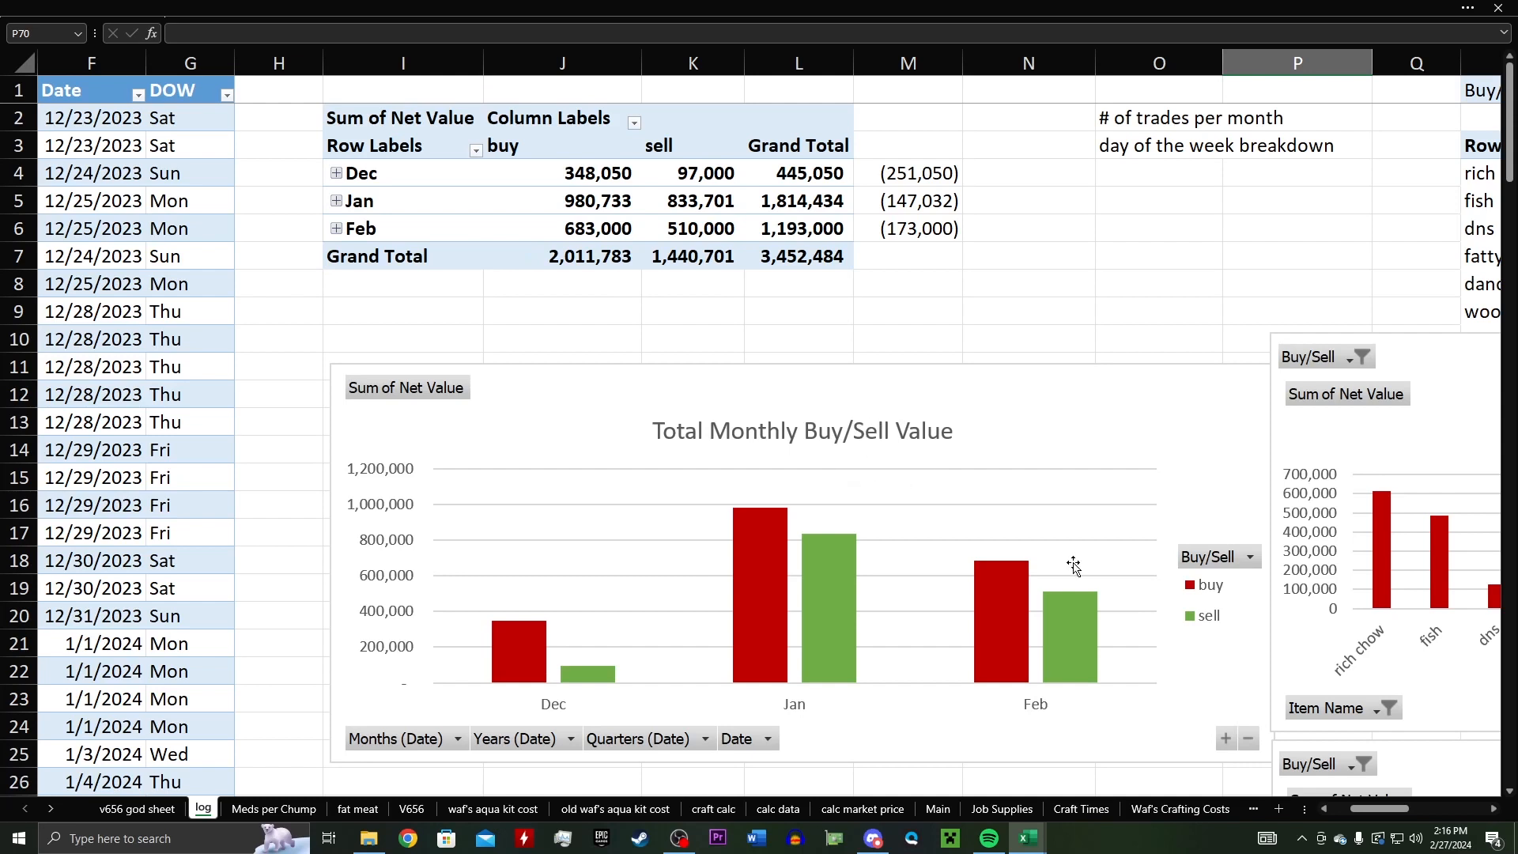
mouse_move(1081, 581)
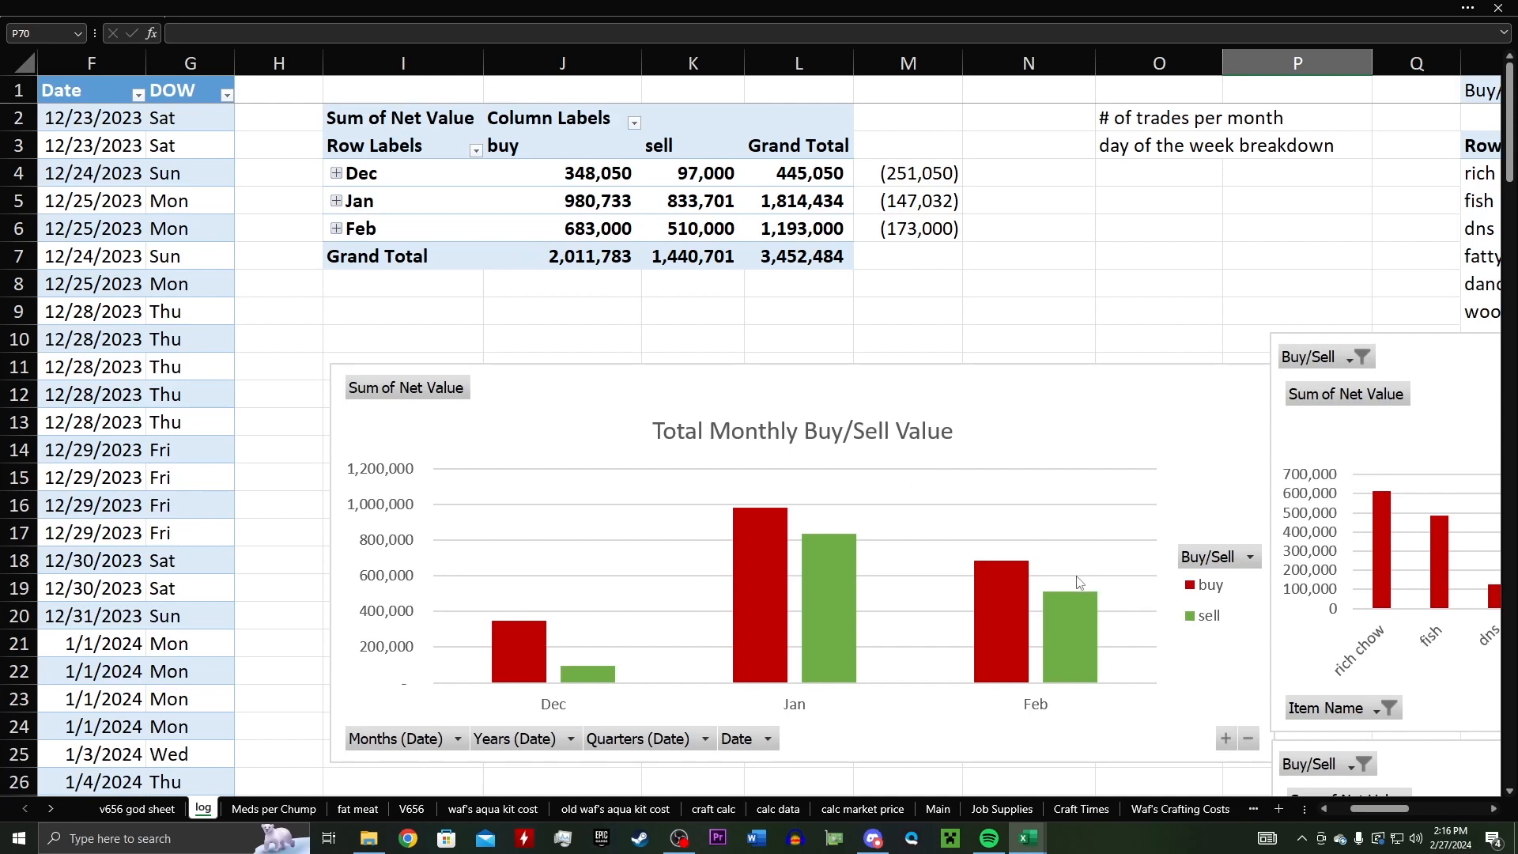
mouse_move(1053, 552)
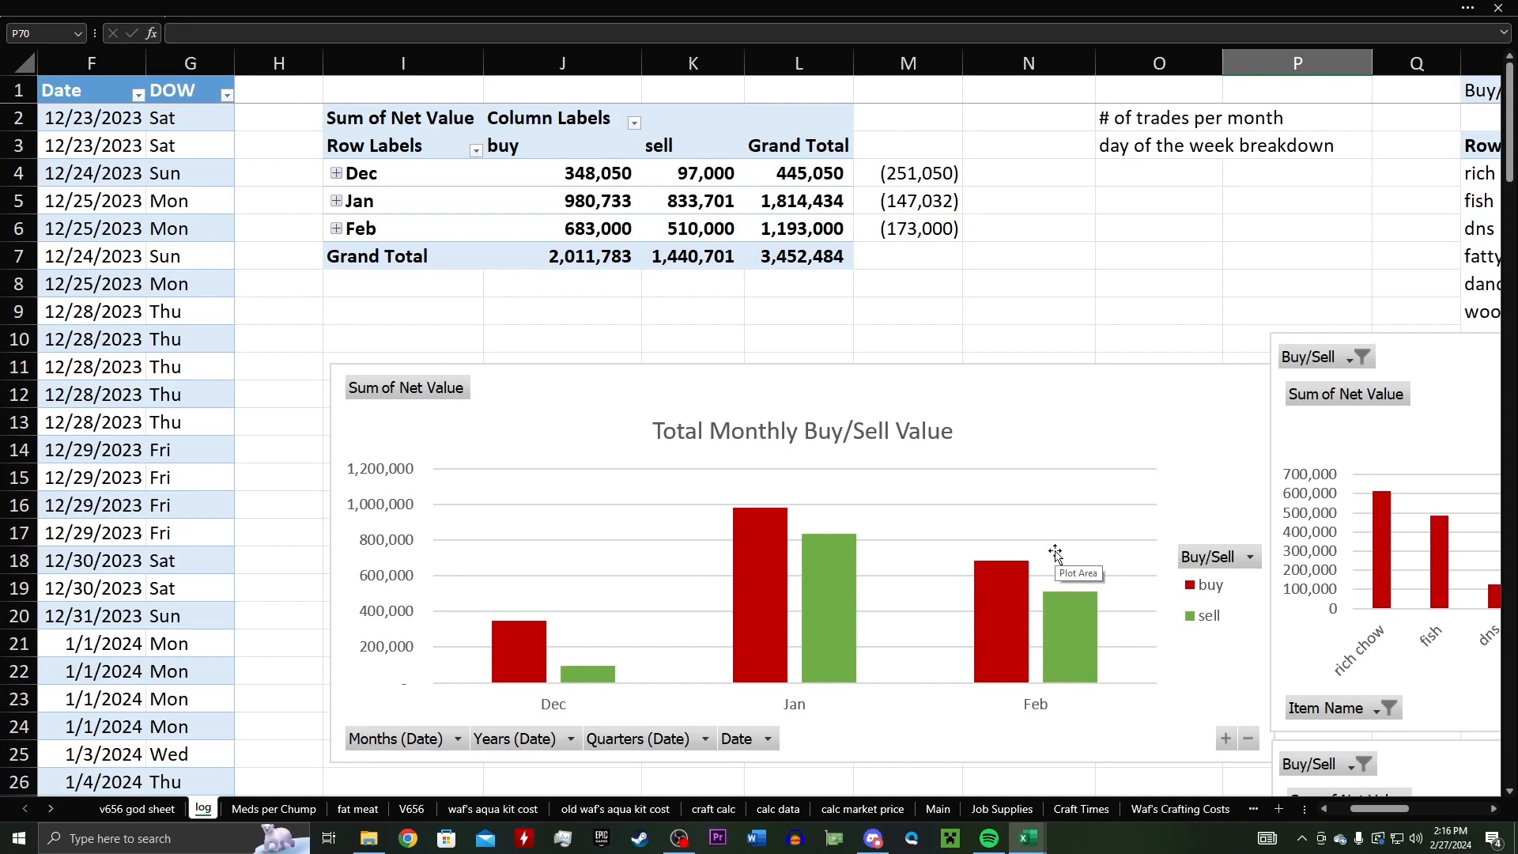
mouse_move(1000, 454)
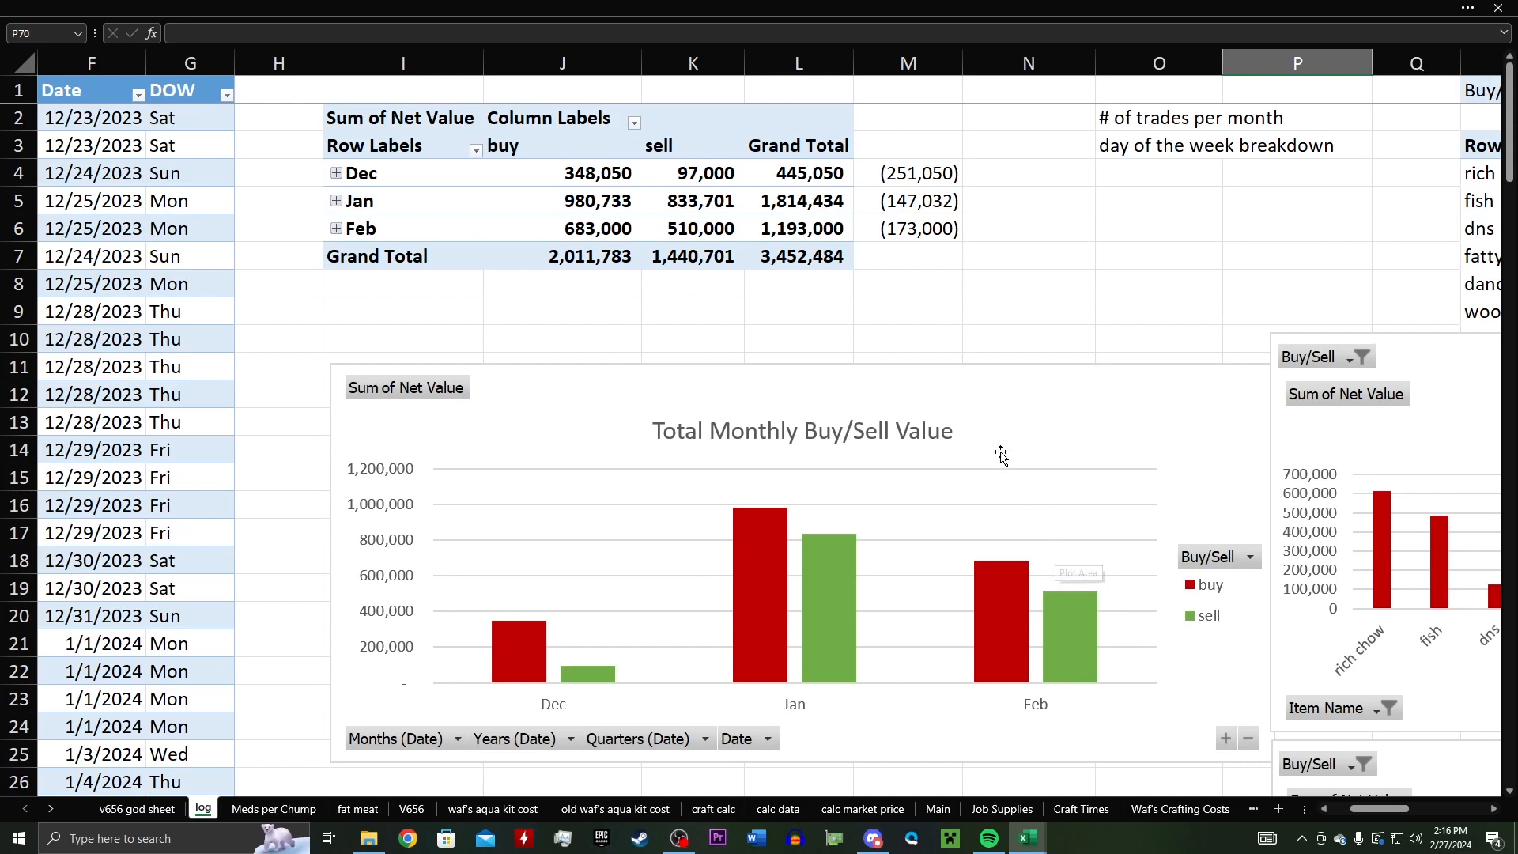
scroll("down", 3)
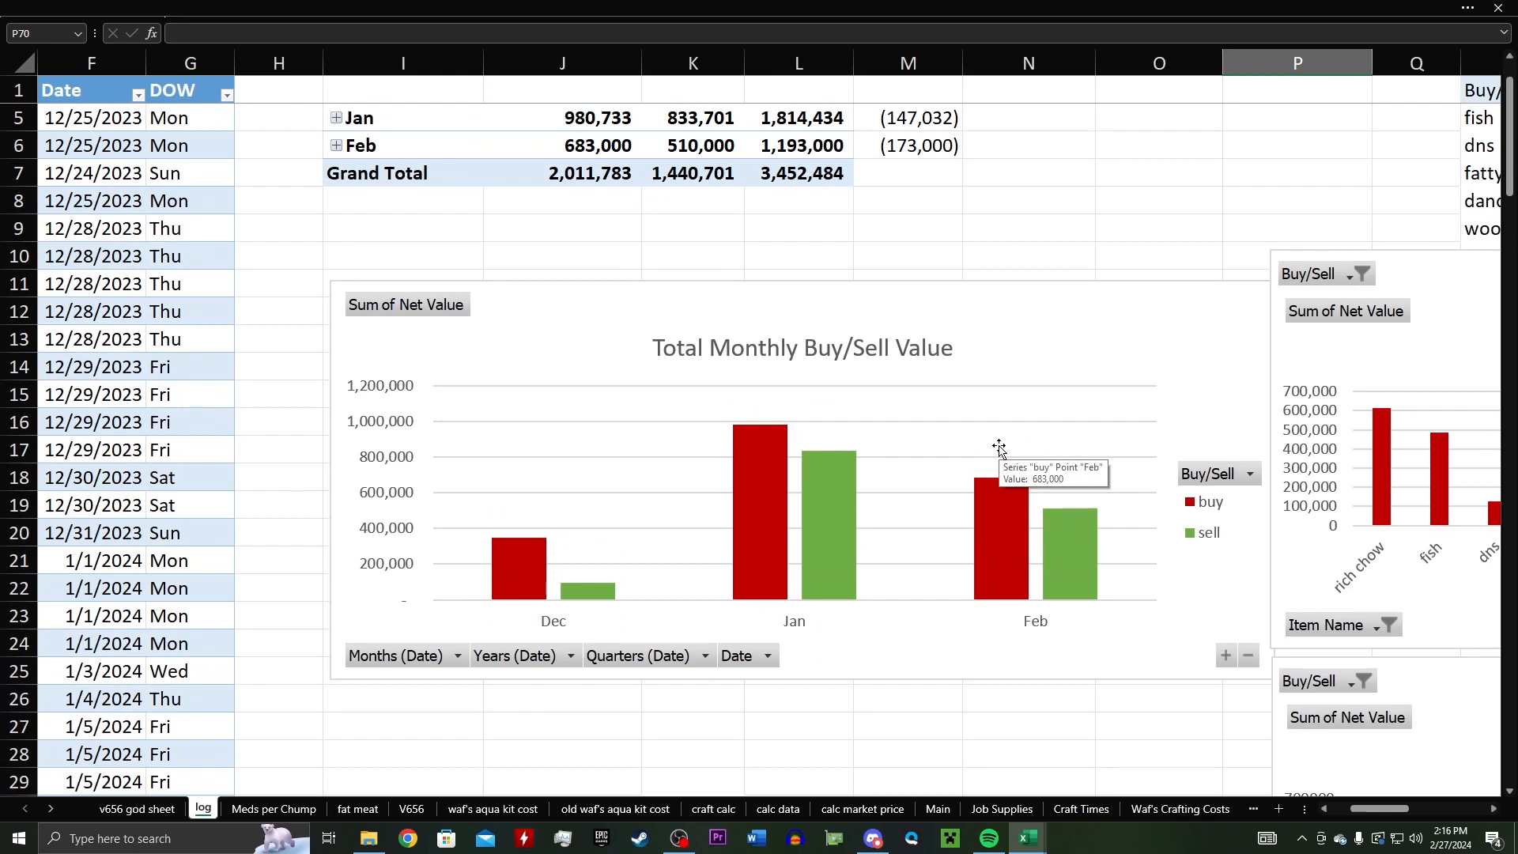
mouse_move(1011, 398)
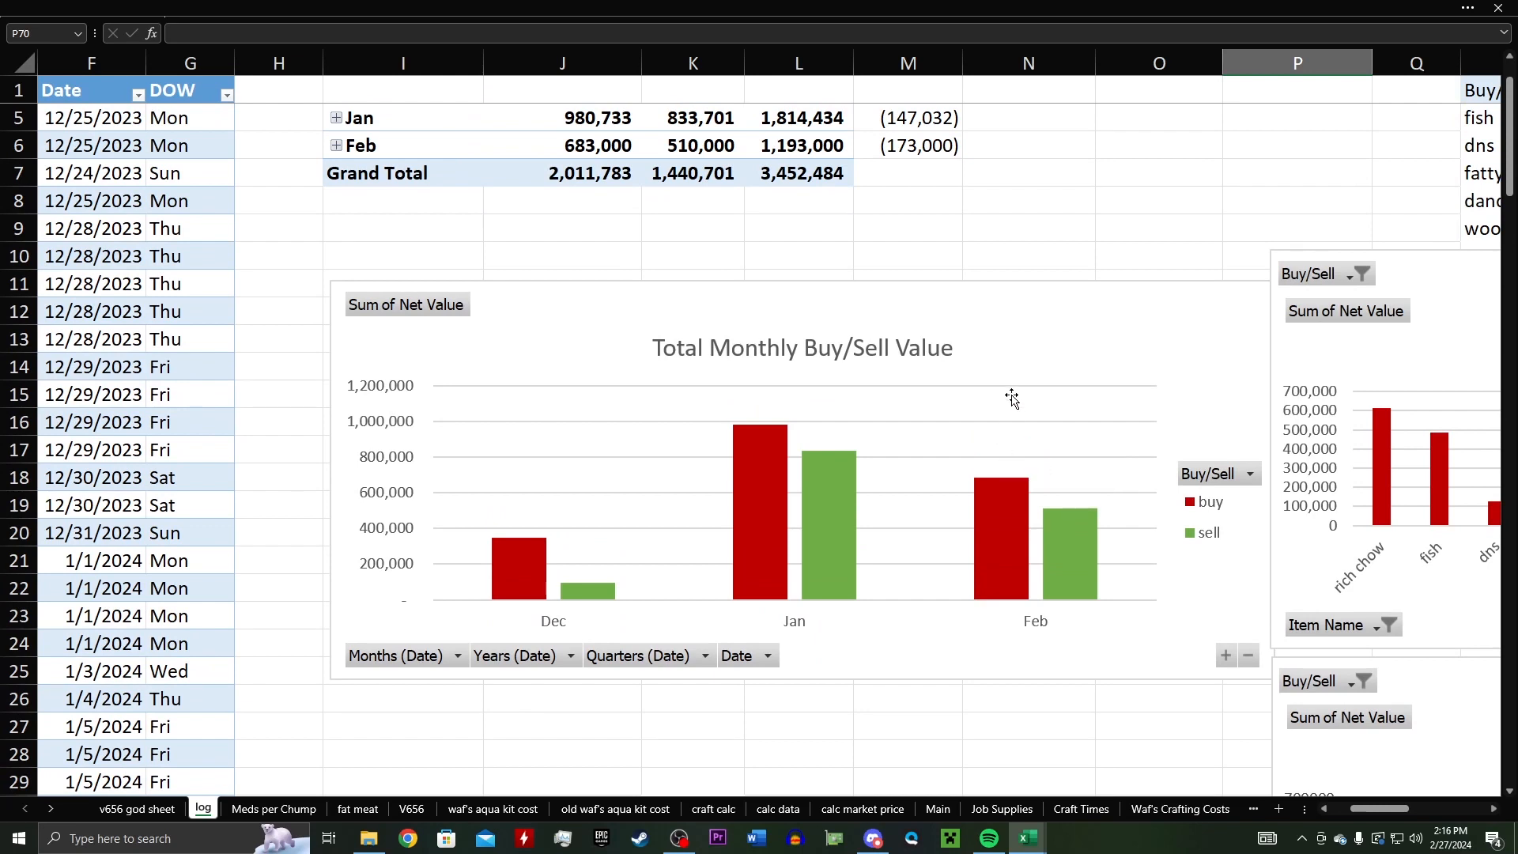
mouse_move(1001, 411)
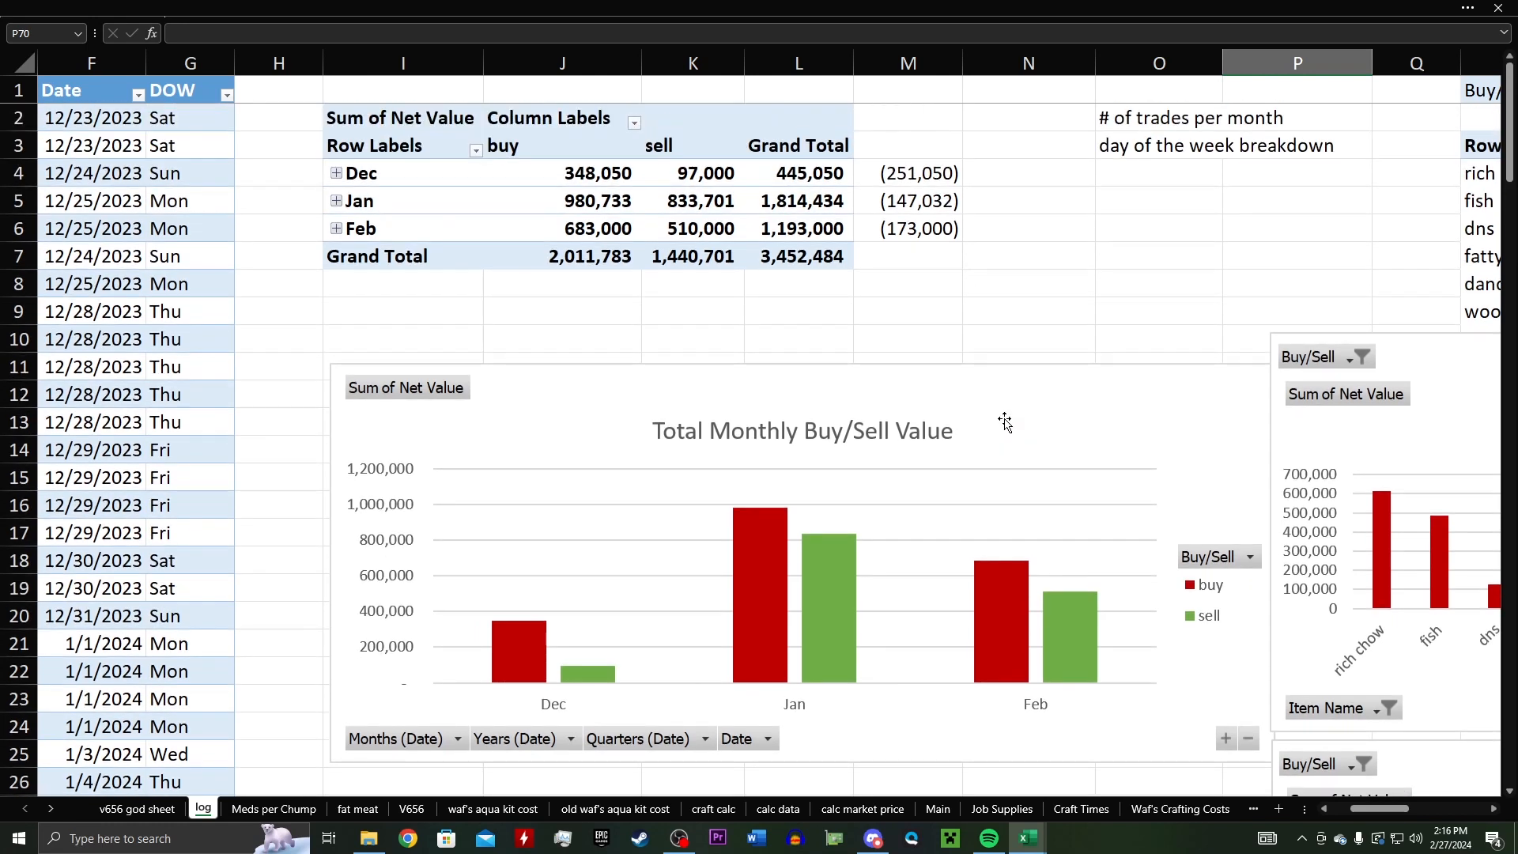
scroll("down", 3)
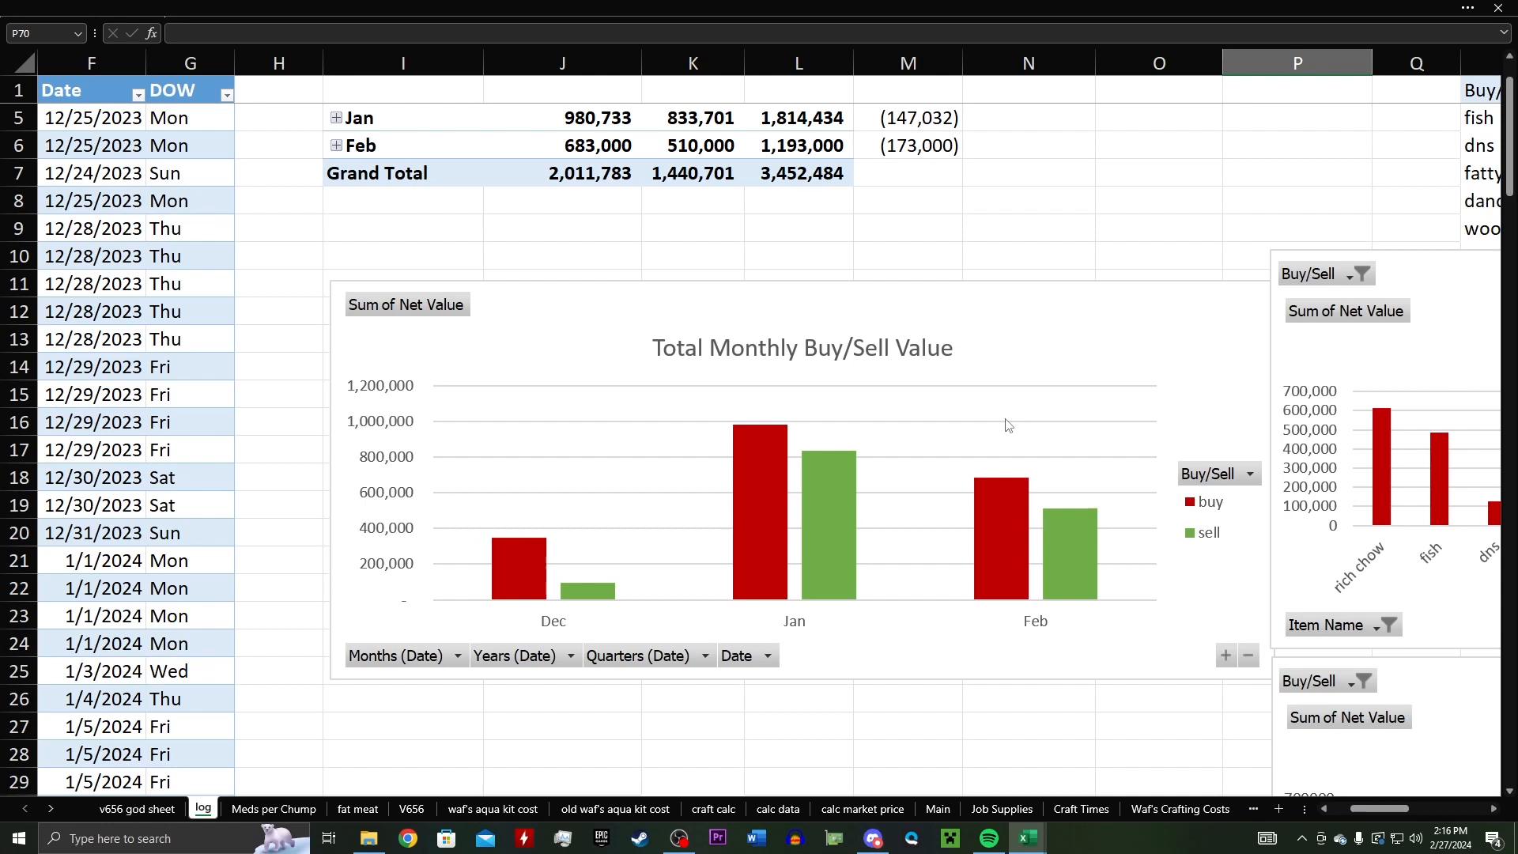
mouse_move(1019, 401)
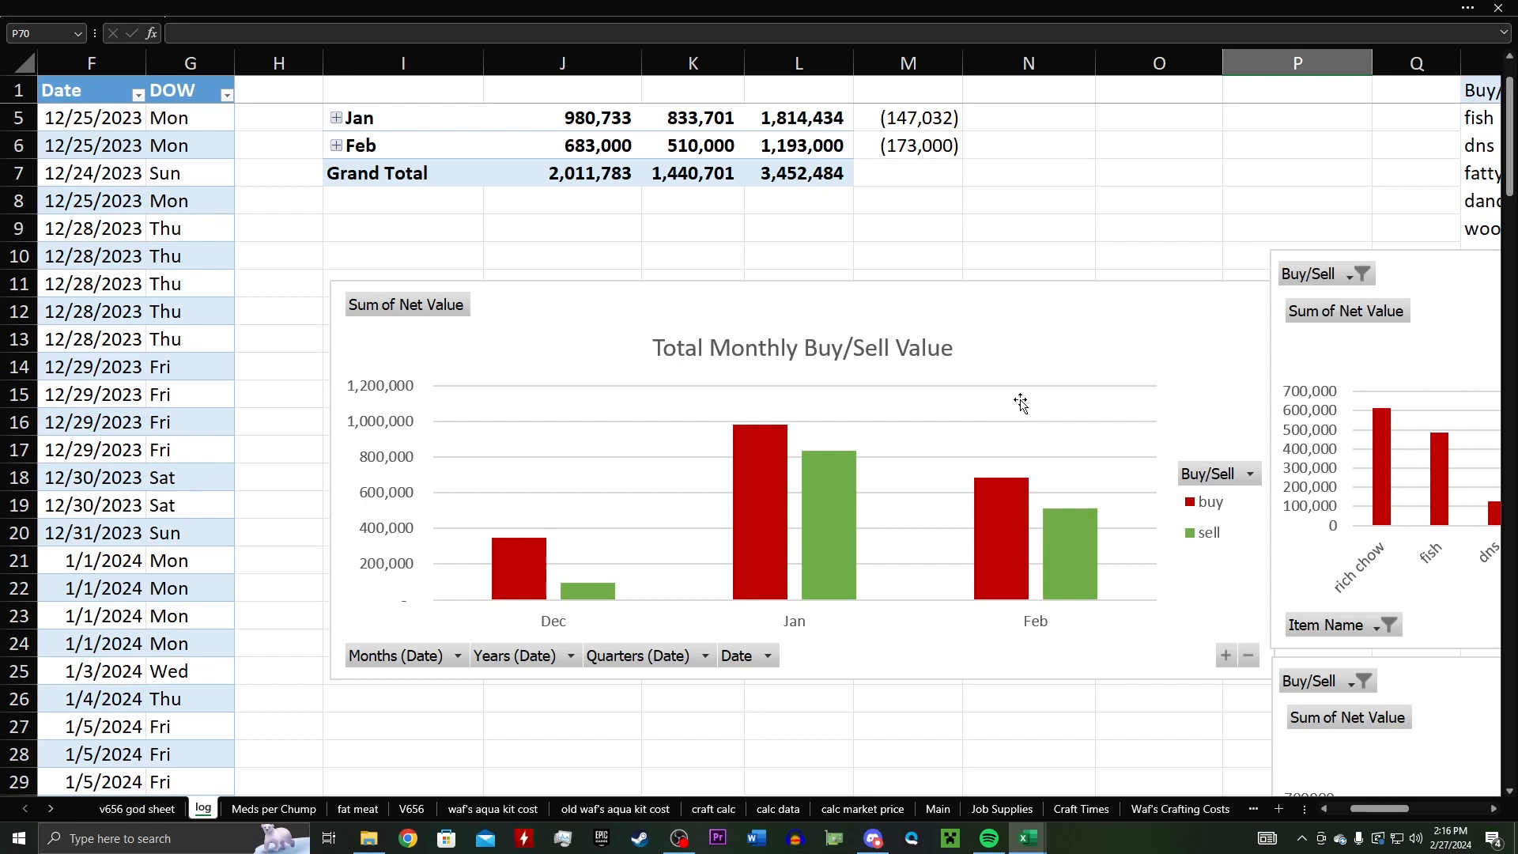
mouse_move(1015, 408)
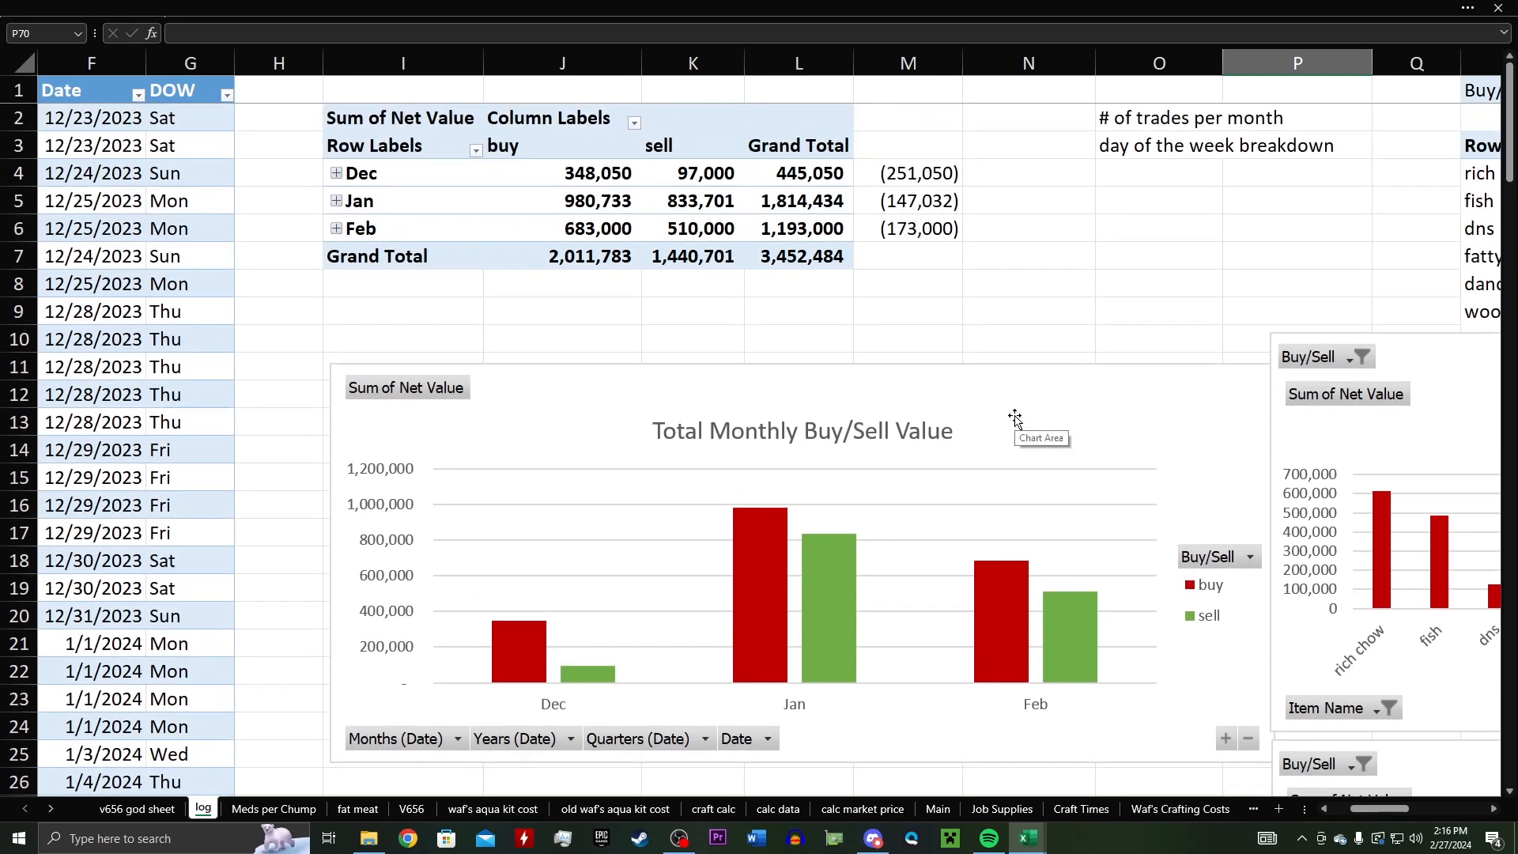
mouse_move(1018, 405)
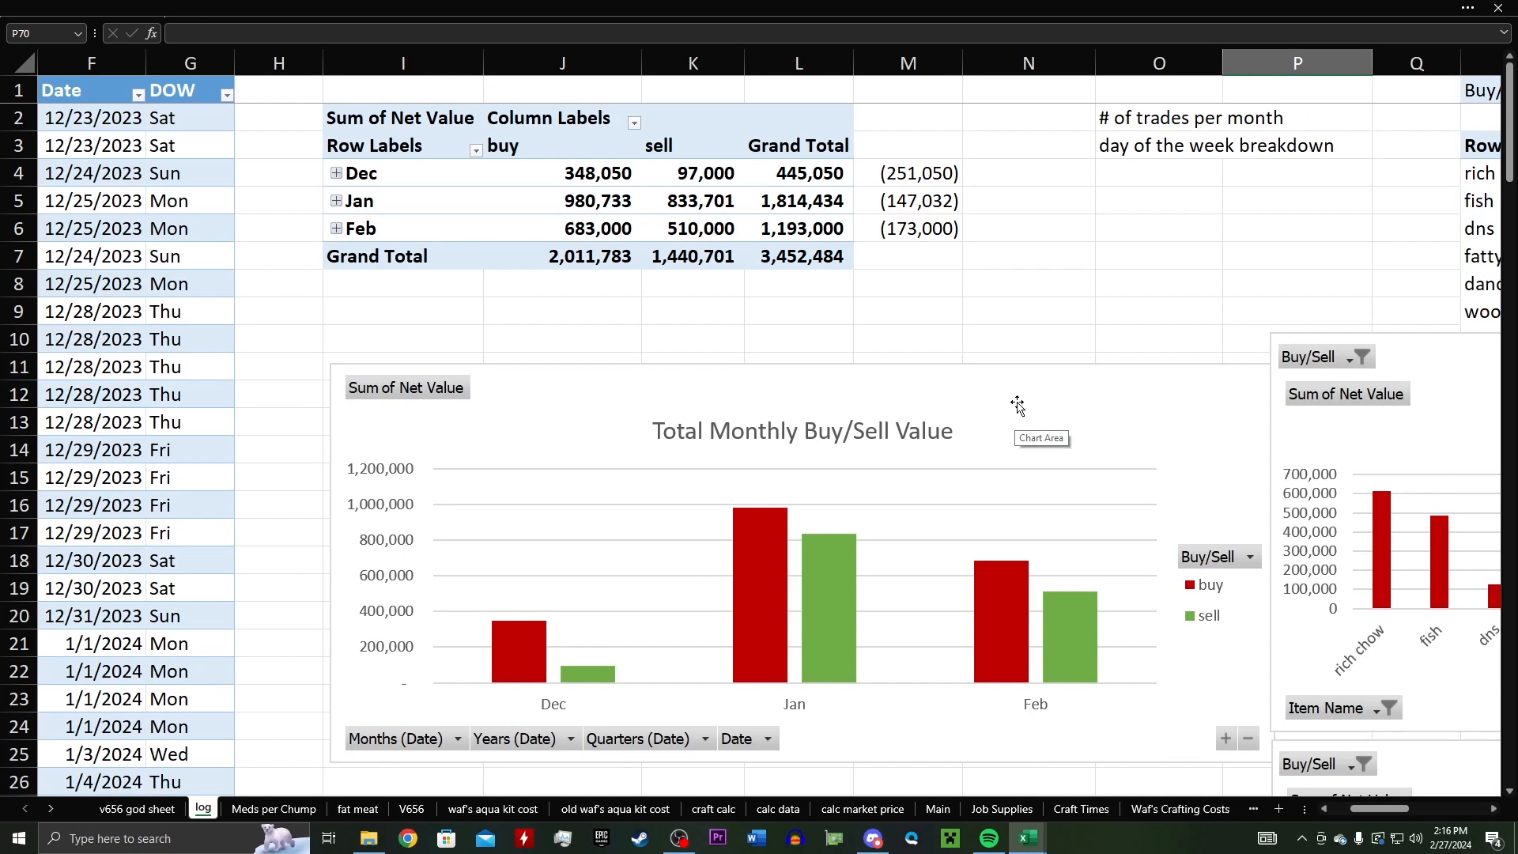